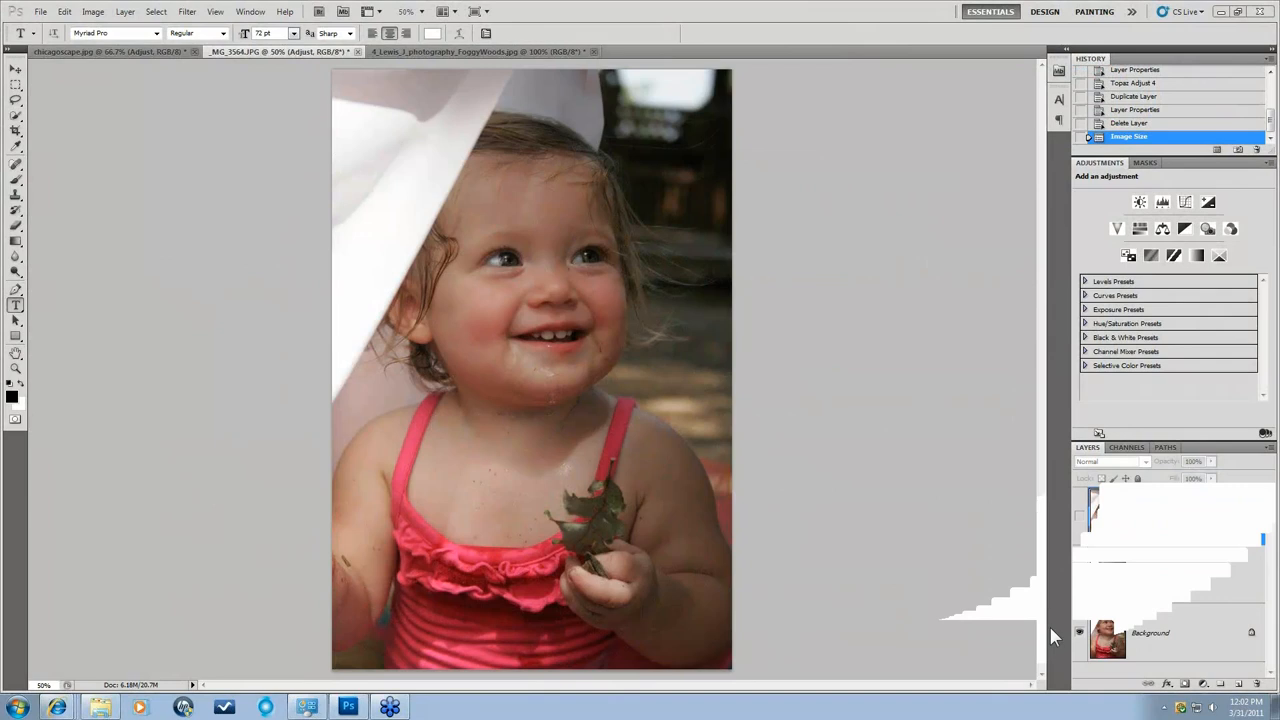
Select DeNoise, turn the Adjust layer's visibility back on, and make Adjust active.
{"action": "left_click", "coordinate": [1145, 574]}
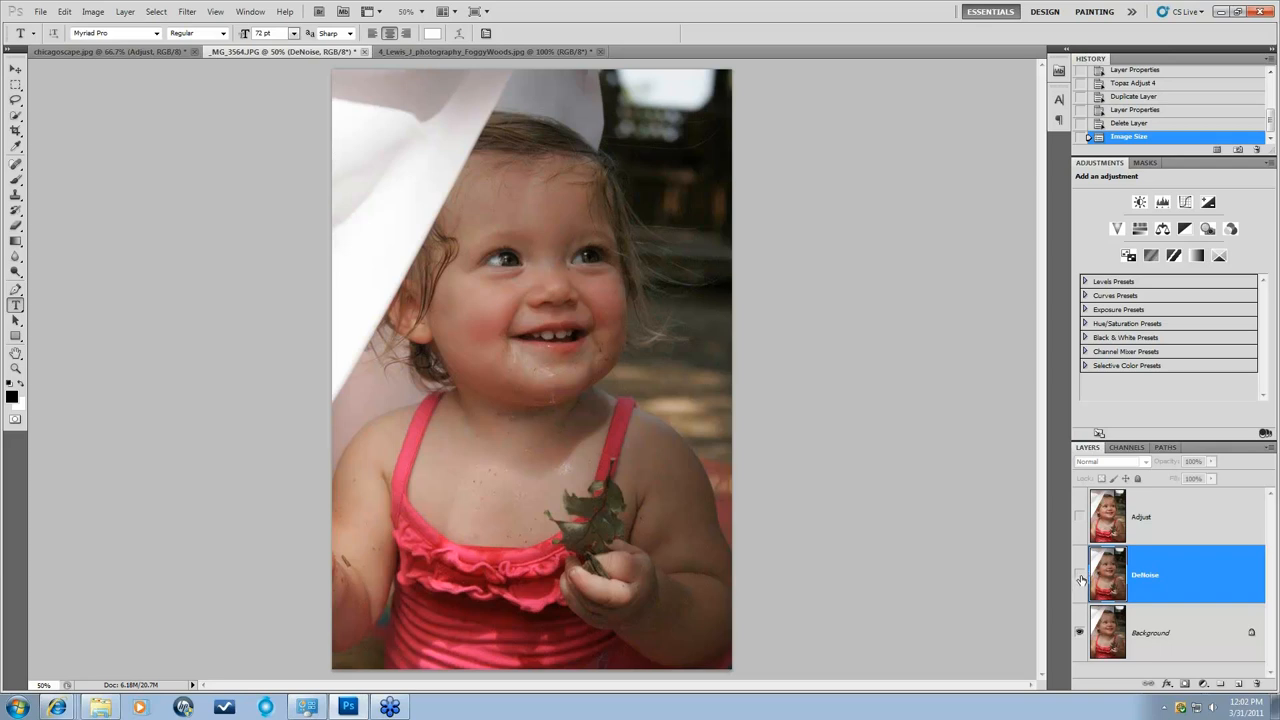
{"action": "mouse_move", "coordinate": [1080, 578]}
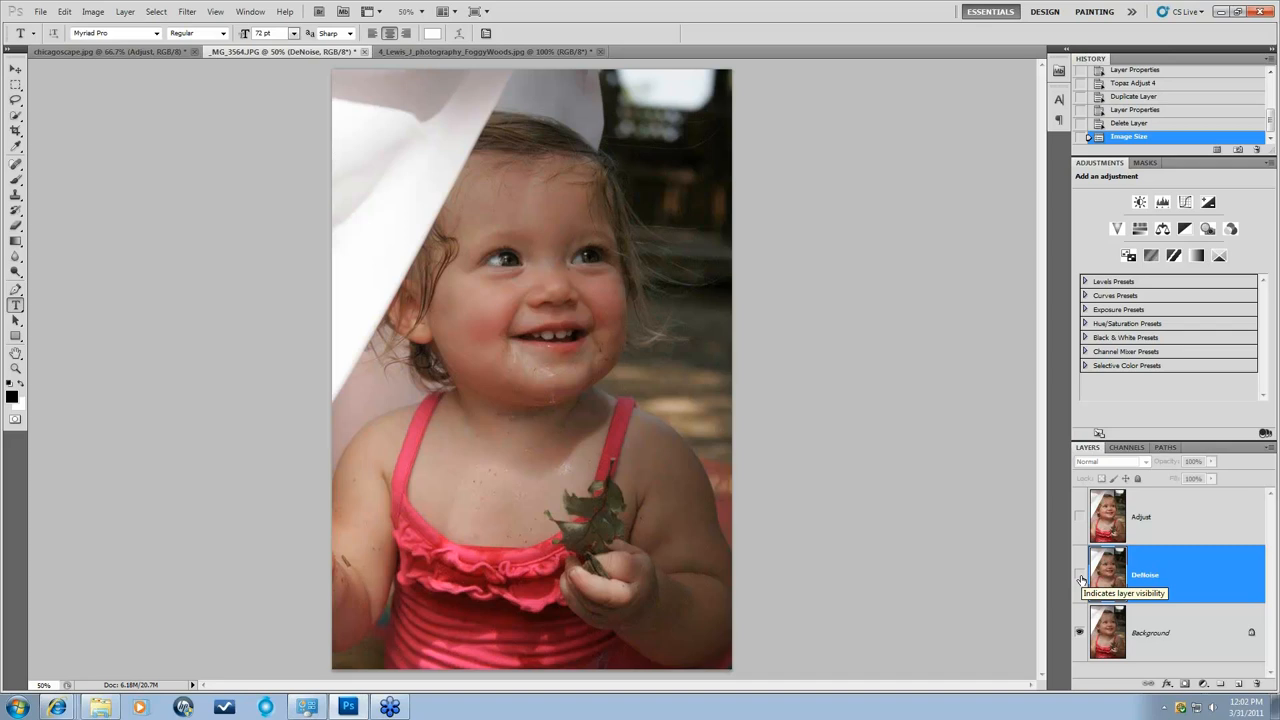
{"action": "mouse_move", "coordinate": [1080, 578]}
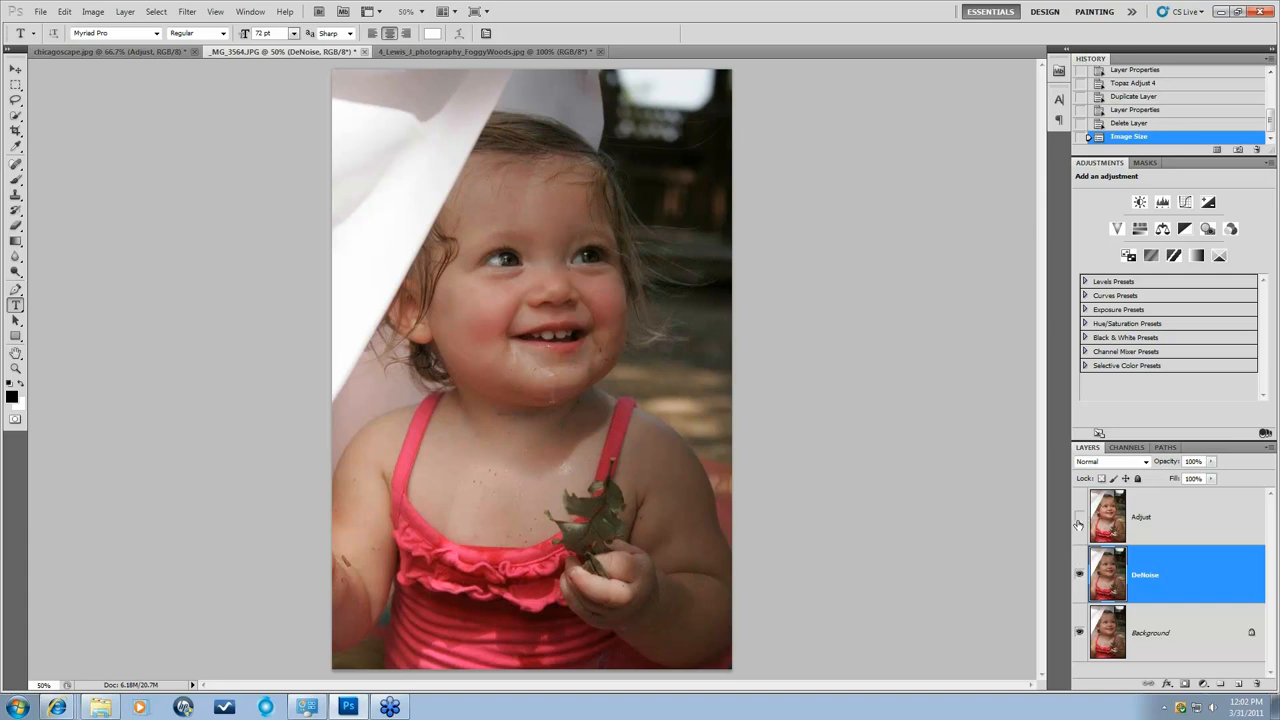
{"action": "mouse_move", "coordinate": [1079, 516]}
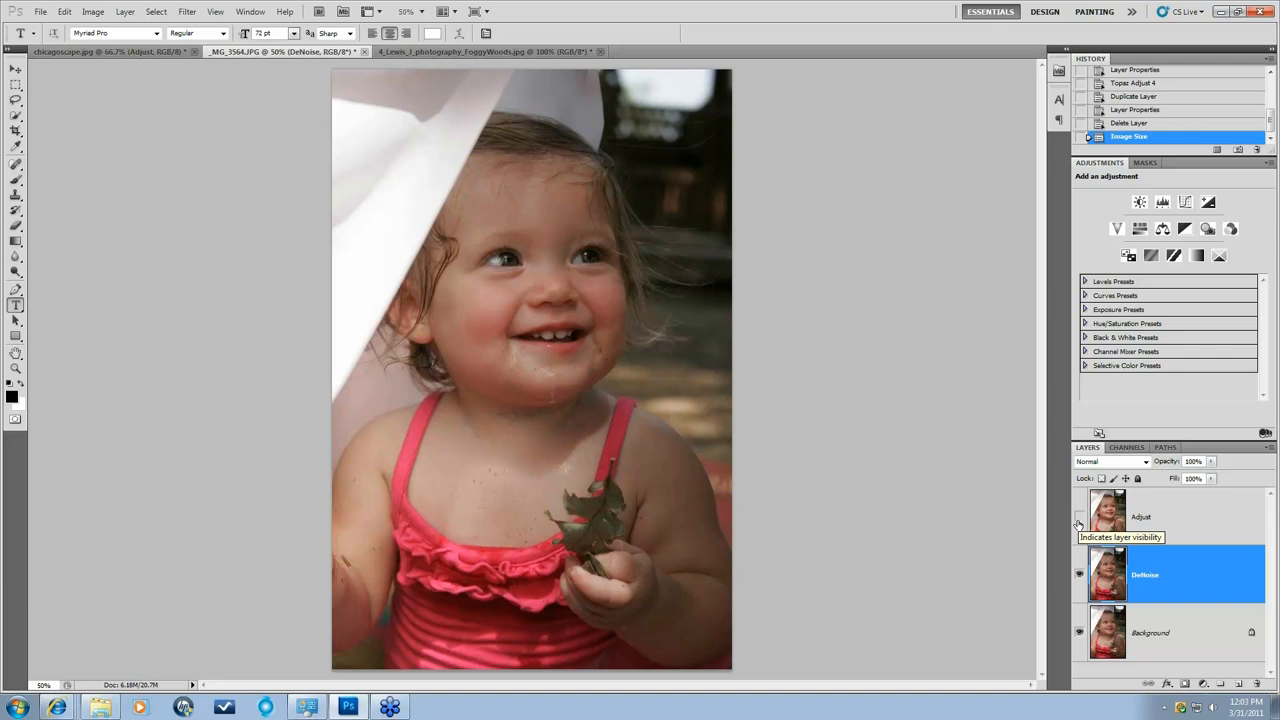
{"action": "mouse_move", "coordinate": [1079, 522]}
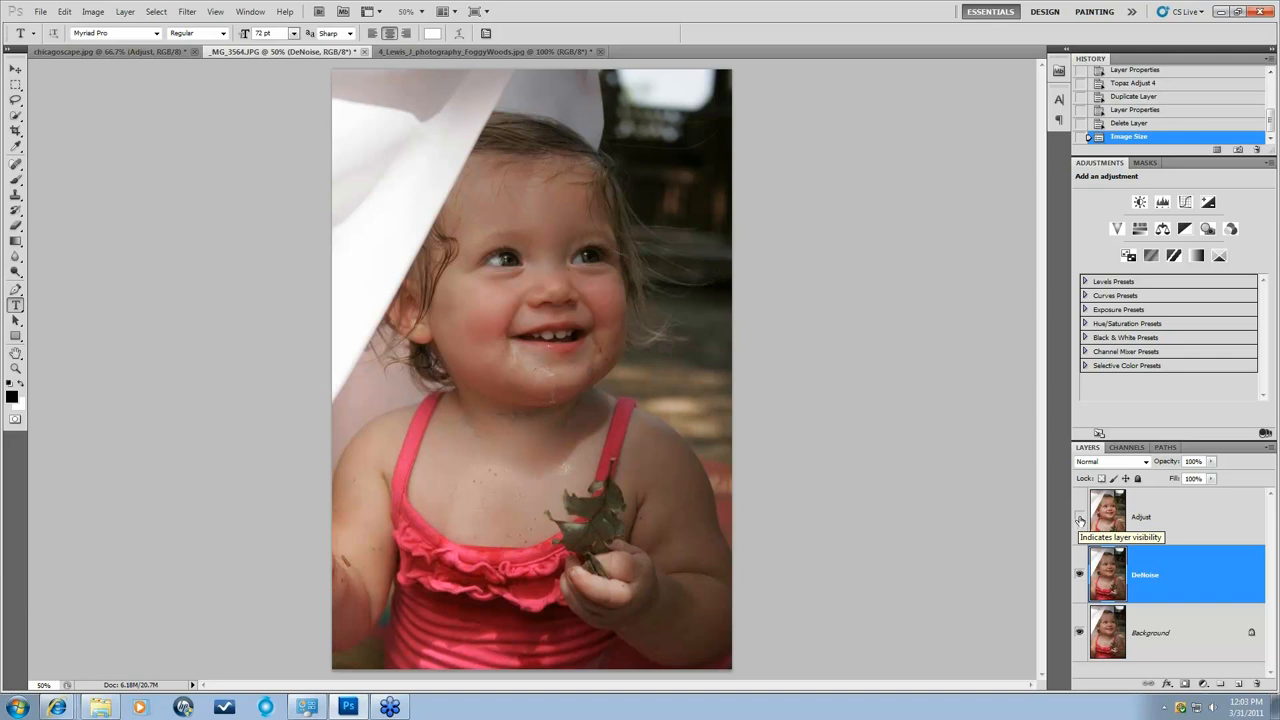
{"action": "left_click", "coordinate": [1079, 516]}
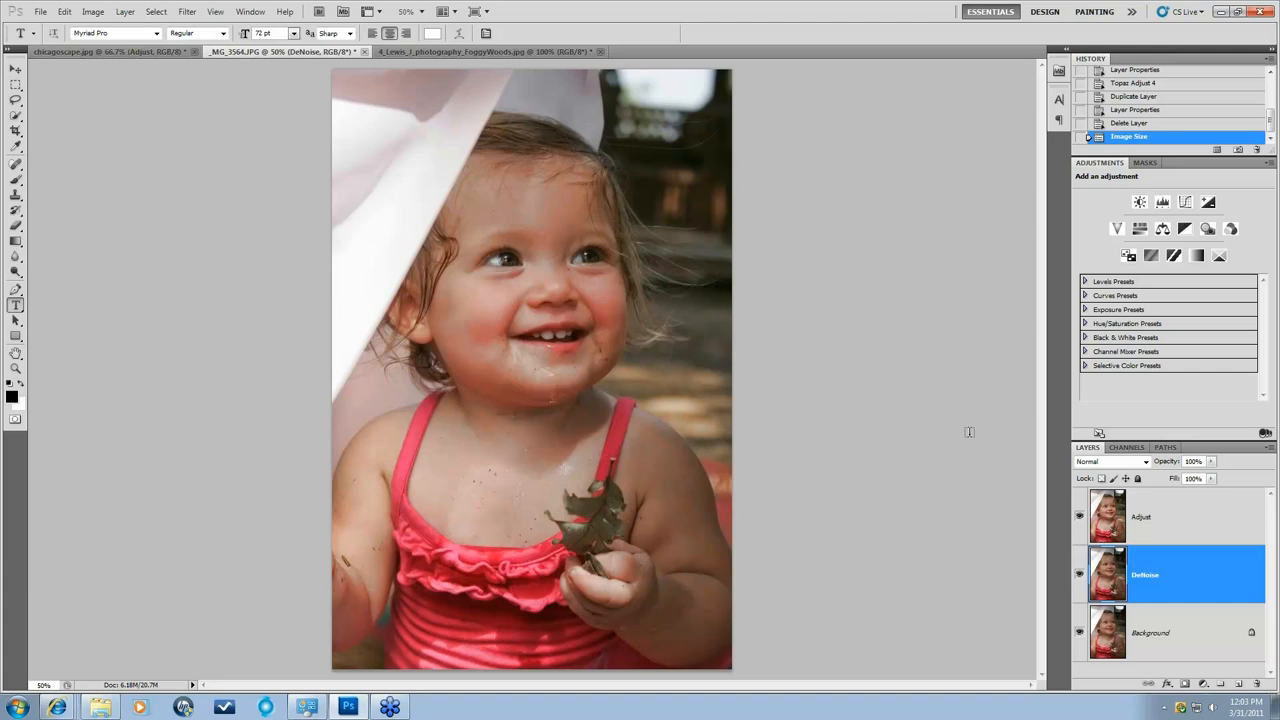
{"action": "mouse_move", "coordinate": [1115, 451]}
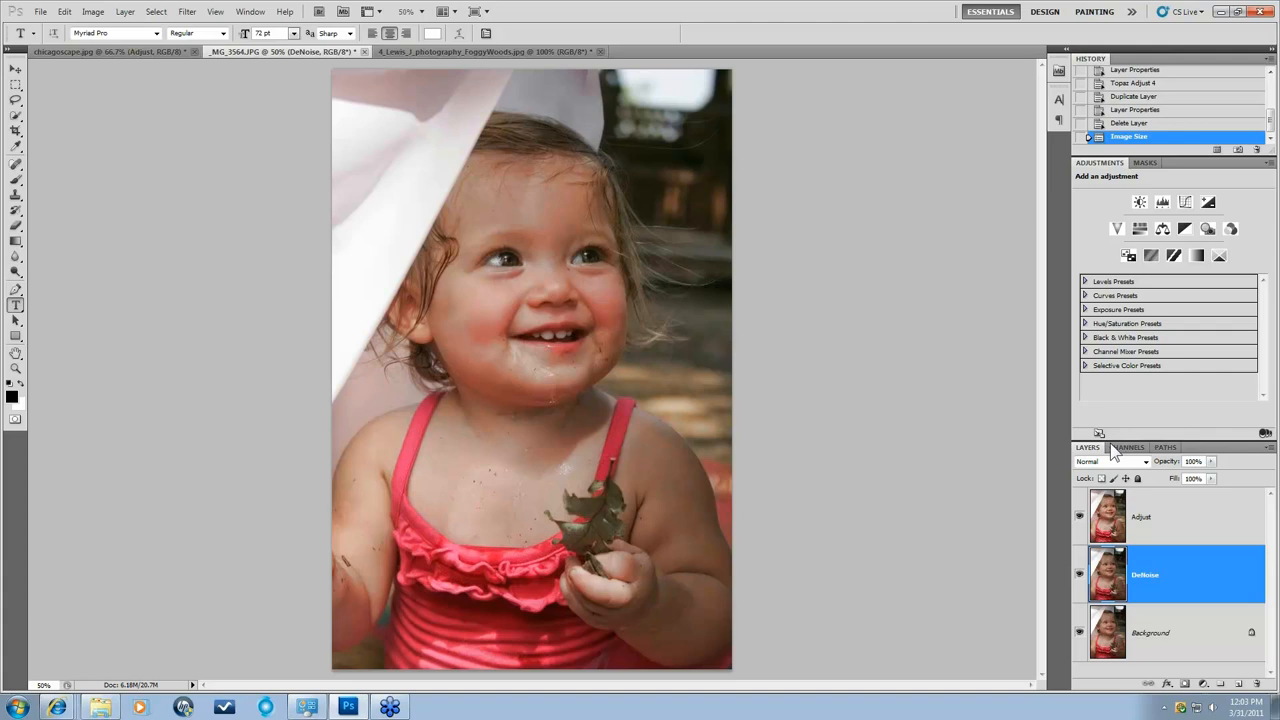
{"action": "left_click", "coordinate": [1170, 516]}
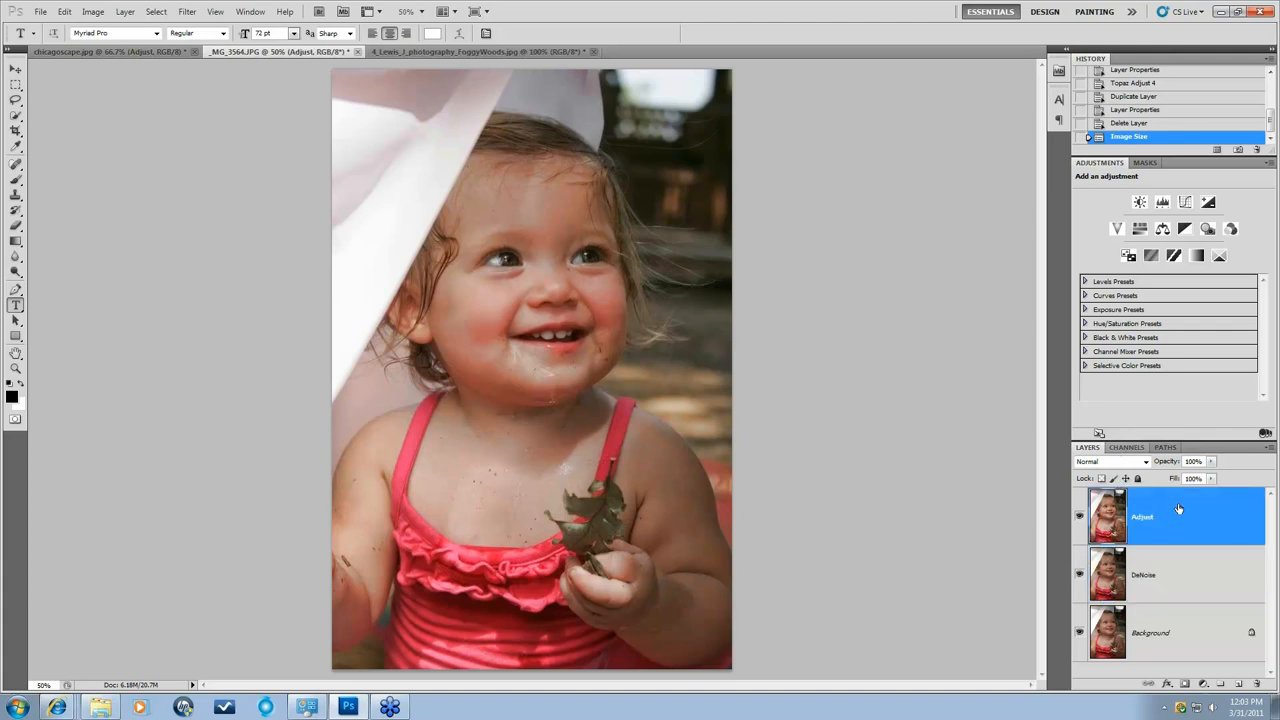
{"action": "mouse_move", "coordinate": [1190, 526]}
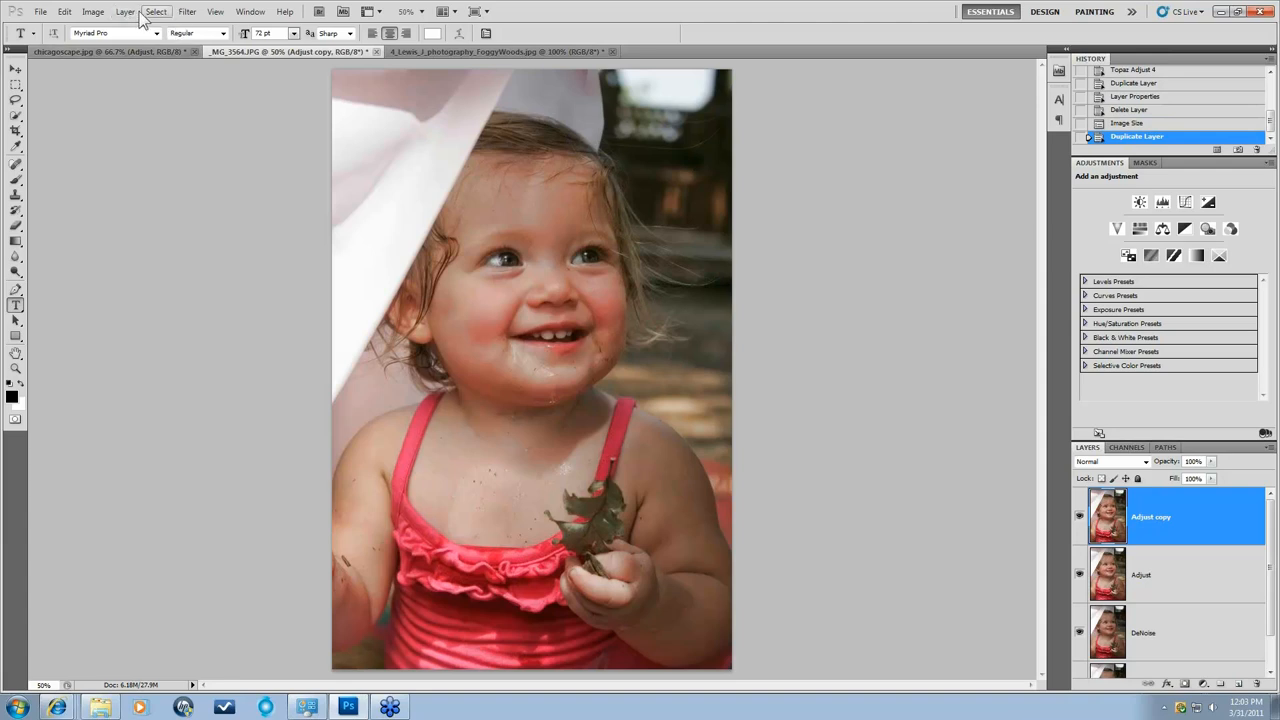
Duplicate the Adjust layer and launch Filter > Topaz Labs > Topaz Clean 3 on the copy.
{"action": "left_click", "coordinate": [125, 11]}
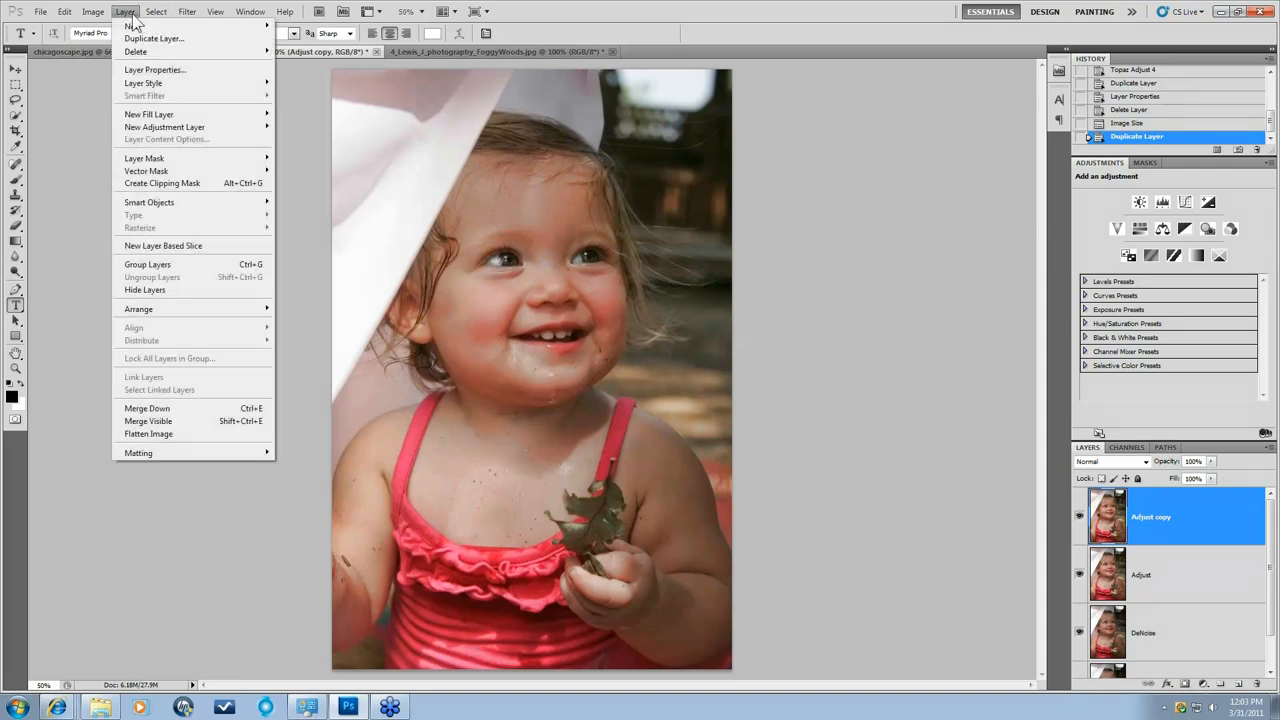
{"action": "left_click", "coordinate": [186, 11]}
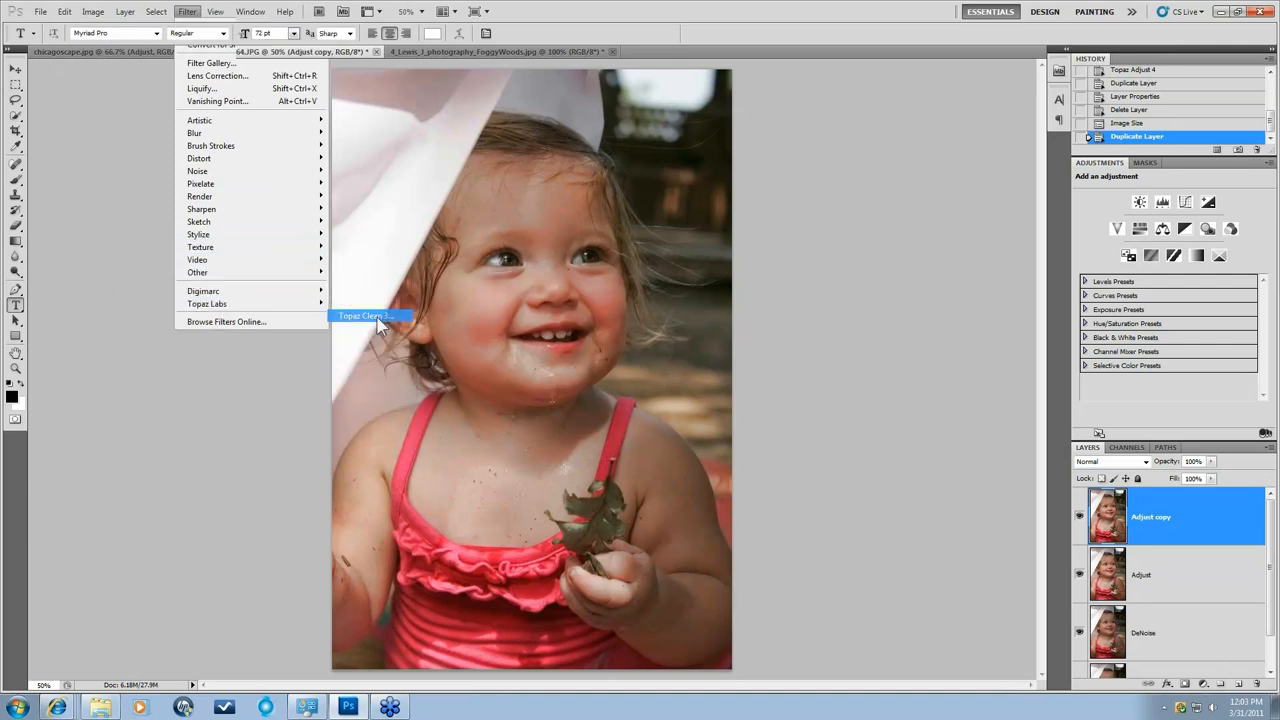
{"action": "left_click", "coordinate": [365, 316]}
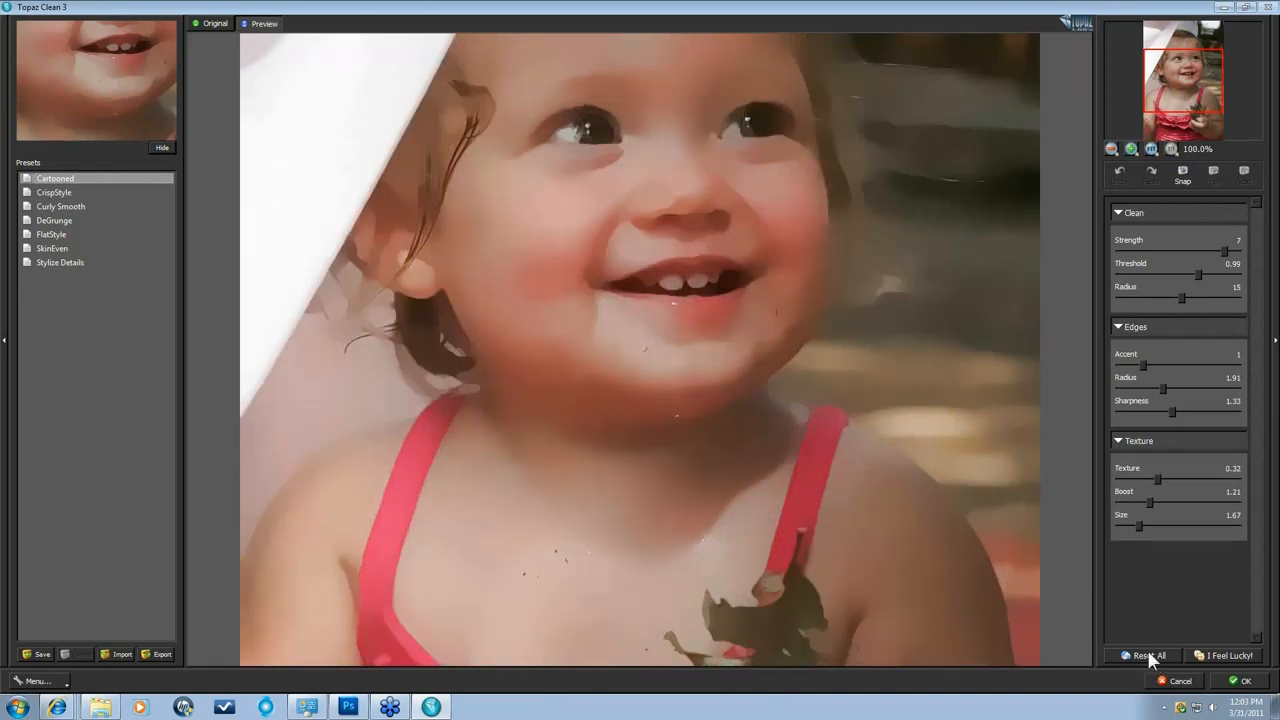
Reset all Topaz Clean 3 settings to defaults and pick the Cartooned preset.
{"action": "left_click", "coordinate": [1148, 655]}
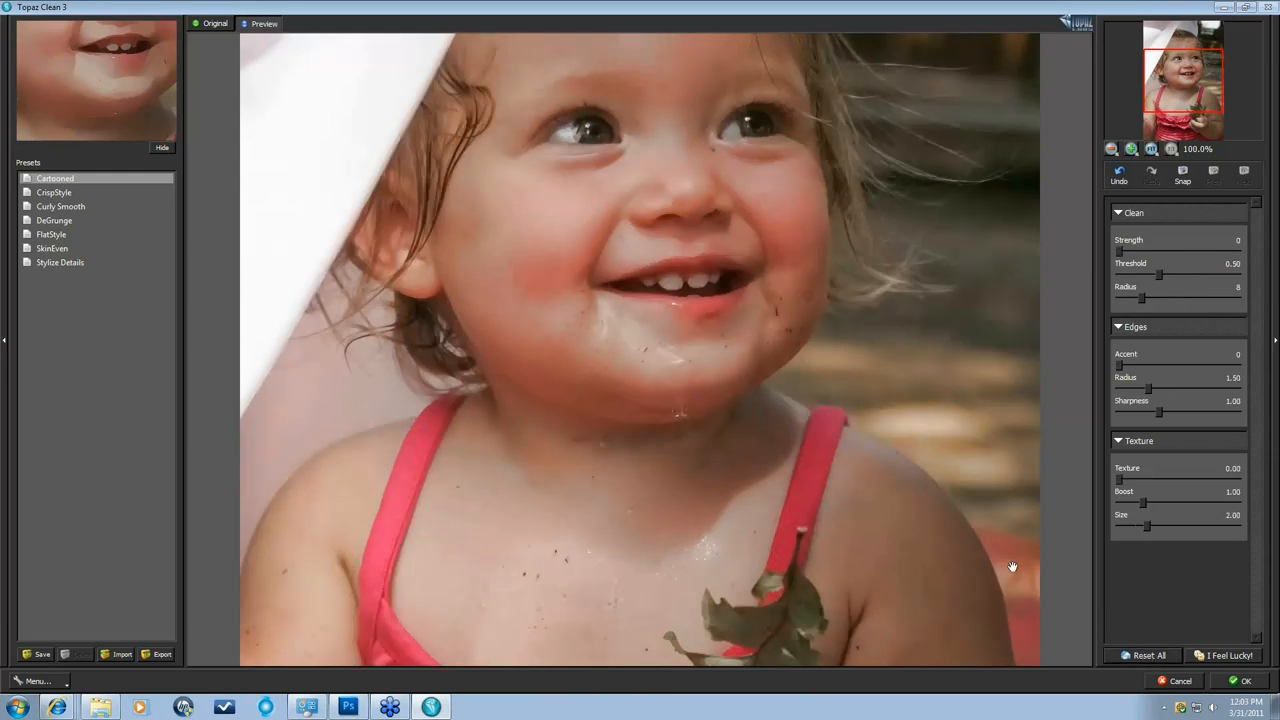
{"action": "mouse_move", "coordinate": [1016, 573]}
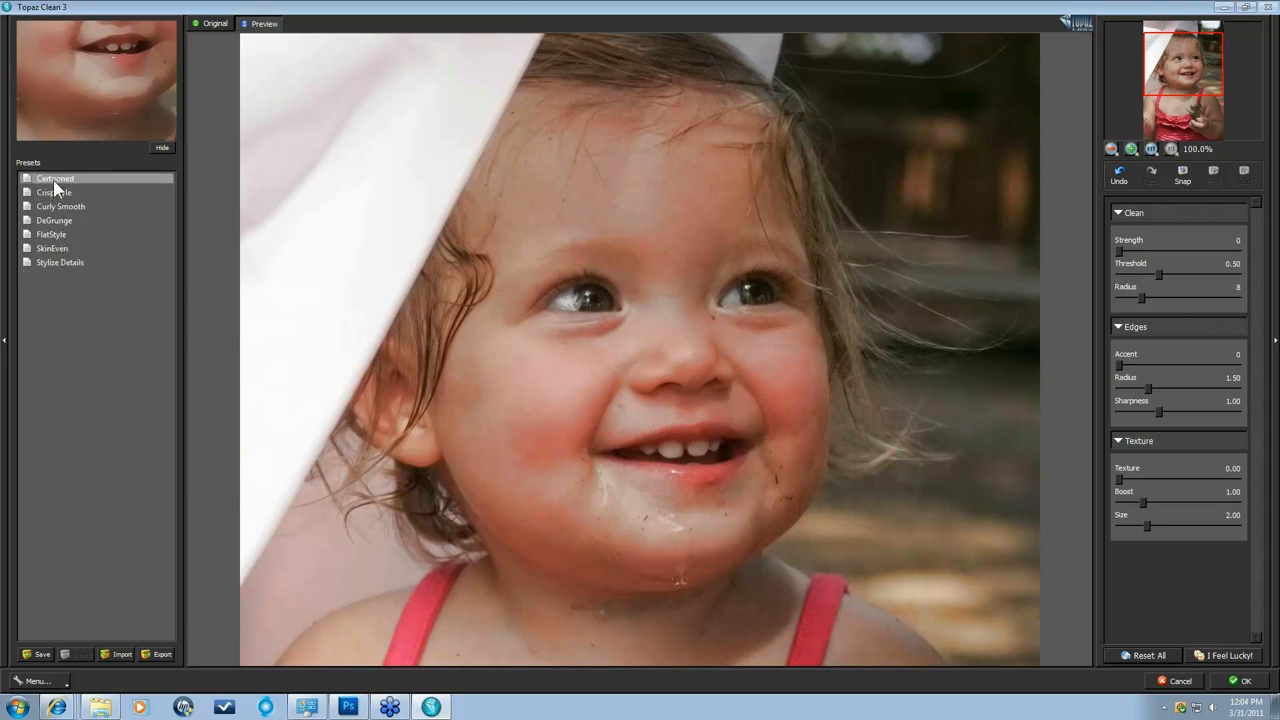
{"action": "mouse_move", "coordinate": [55, 178]}
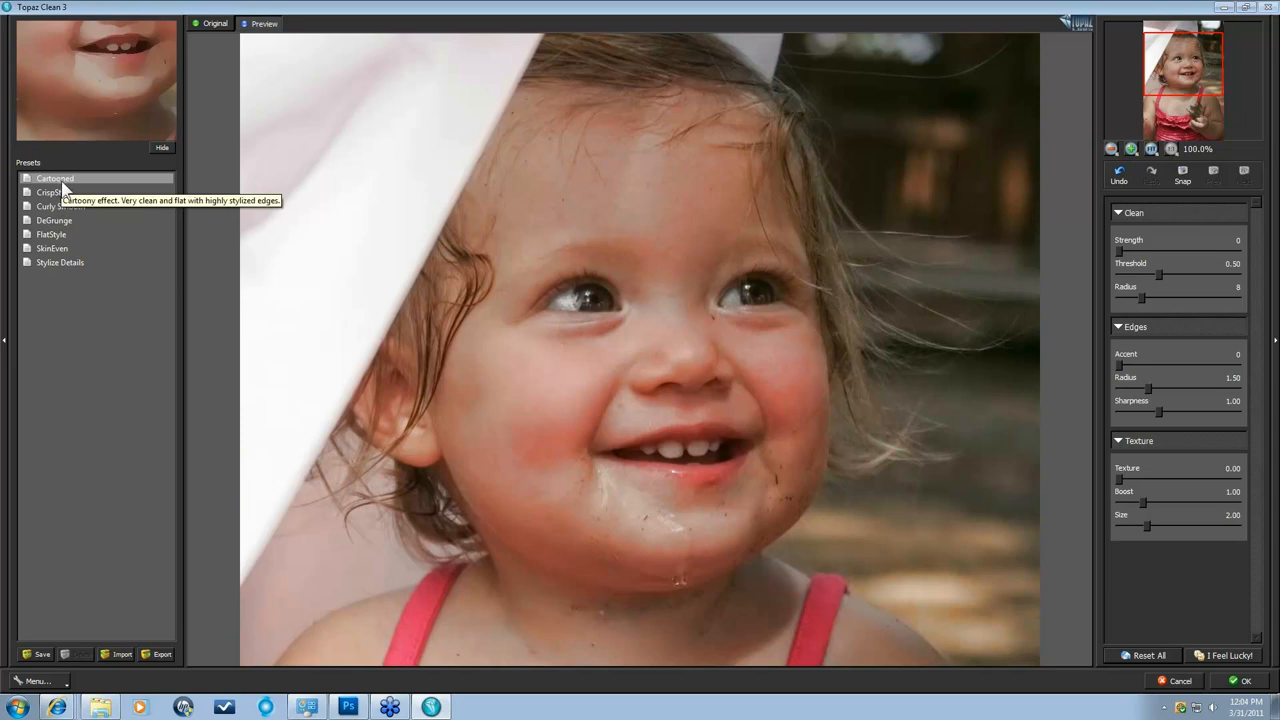
{"action": "left_click", "coordinate": [55, 178]}
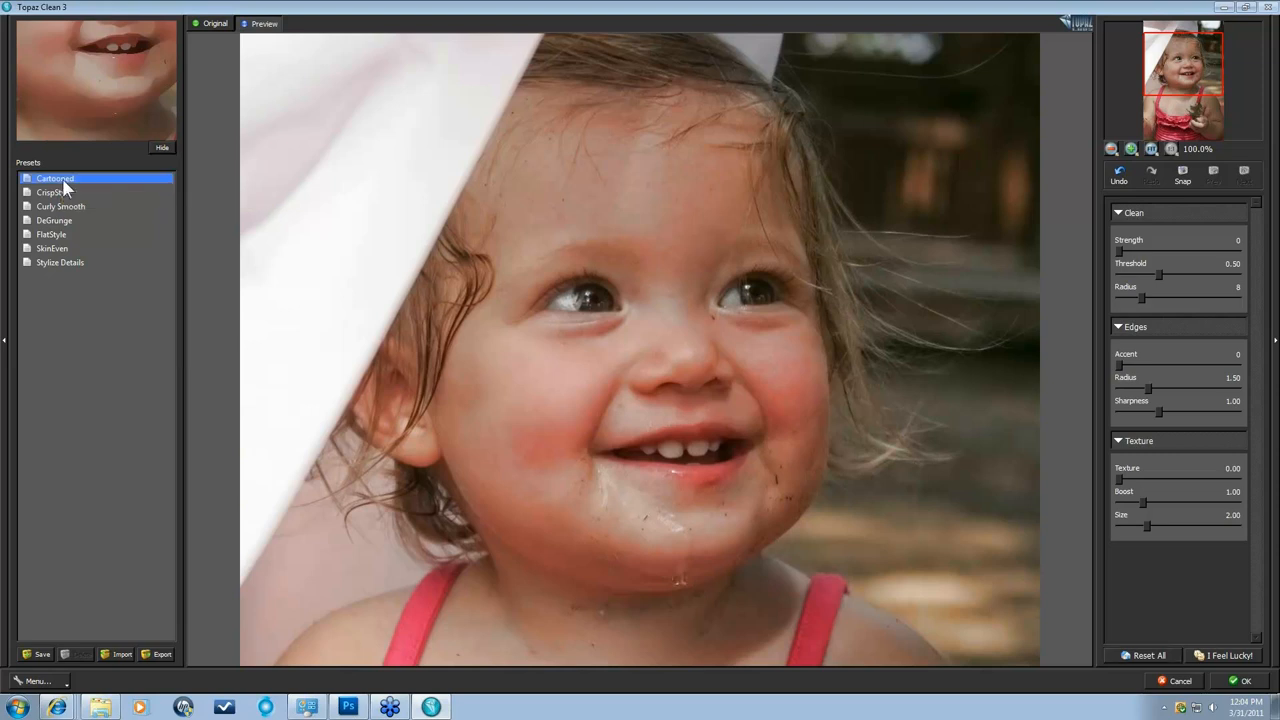
Apply Cartooned: Strength 8, Threshold 0.68, Radius 14, Accent 2.
{"action": "left_click", "coordinate": [55, 178]}
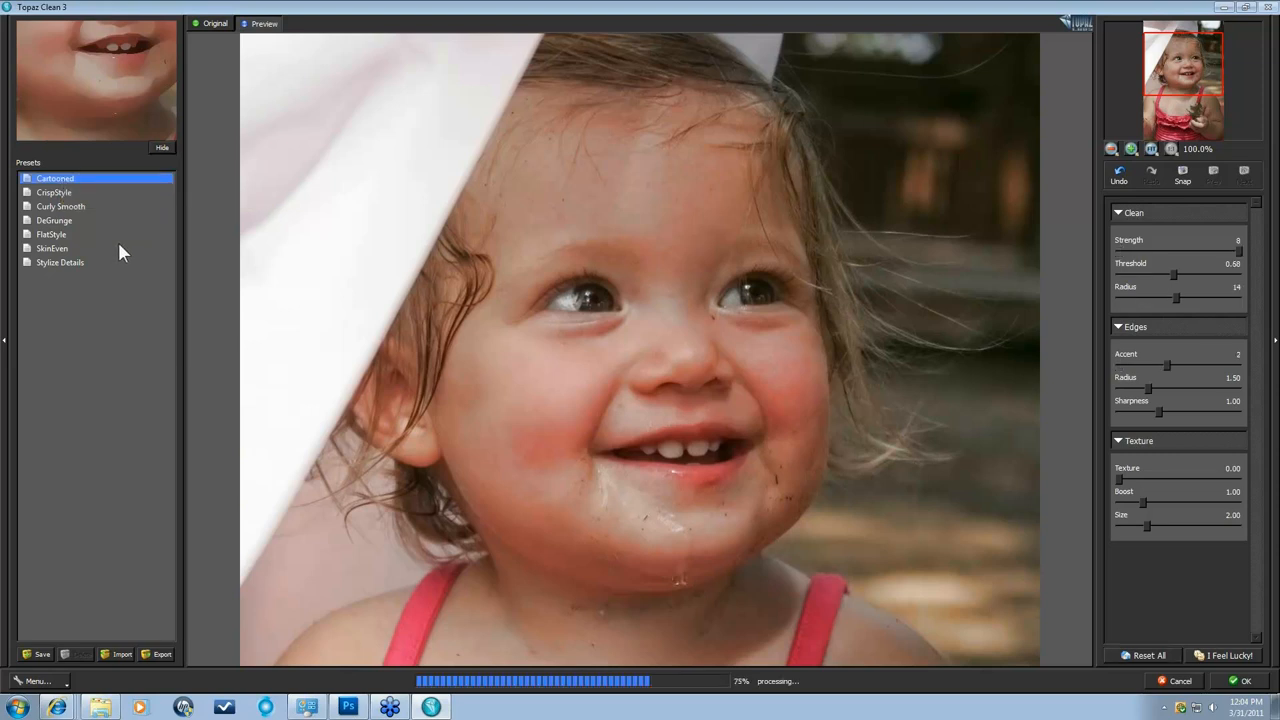
{"action": "left_click", "coordinate": [52, 248]}
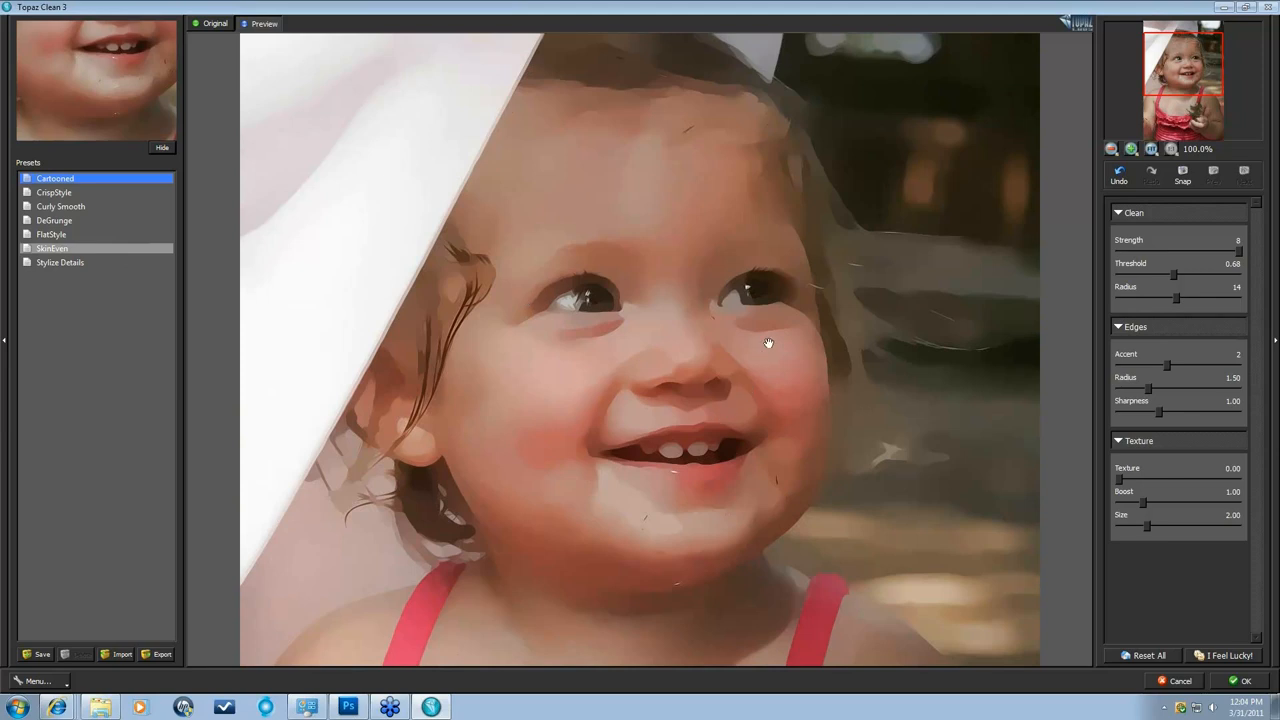
{"action": "mouse_move", "coordinate": [883, 289]}
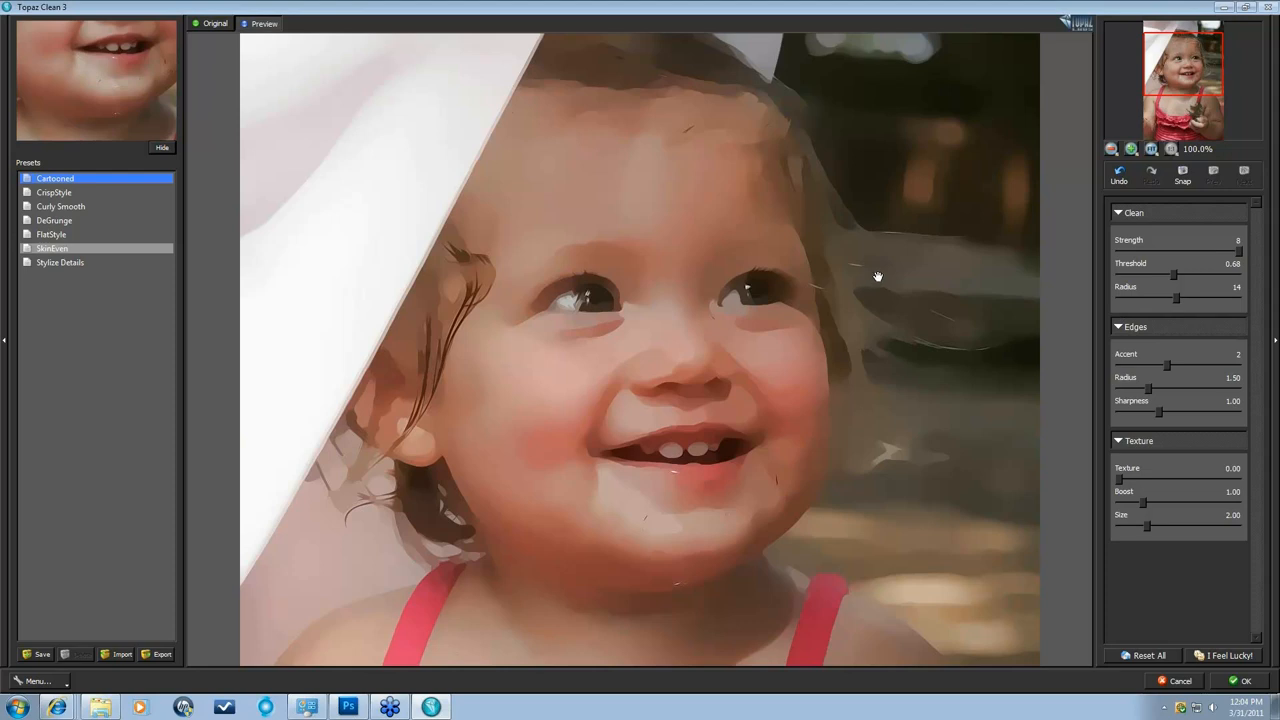
{"action": "mouse_move", "coordinate": [900, 268]}
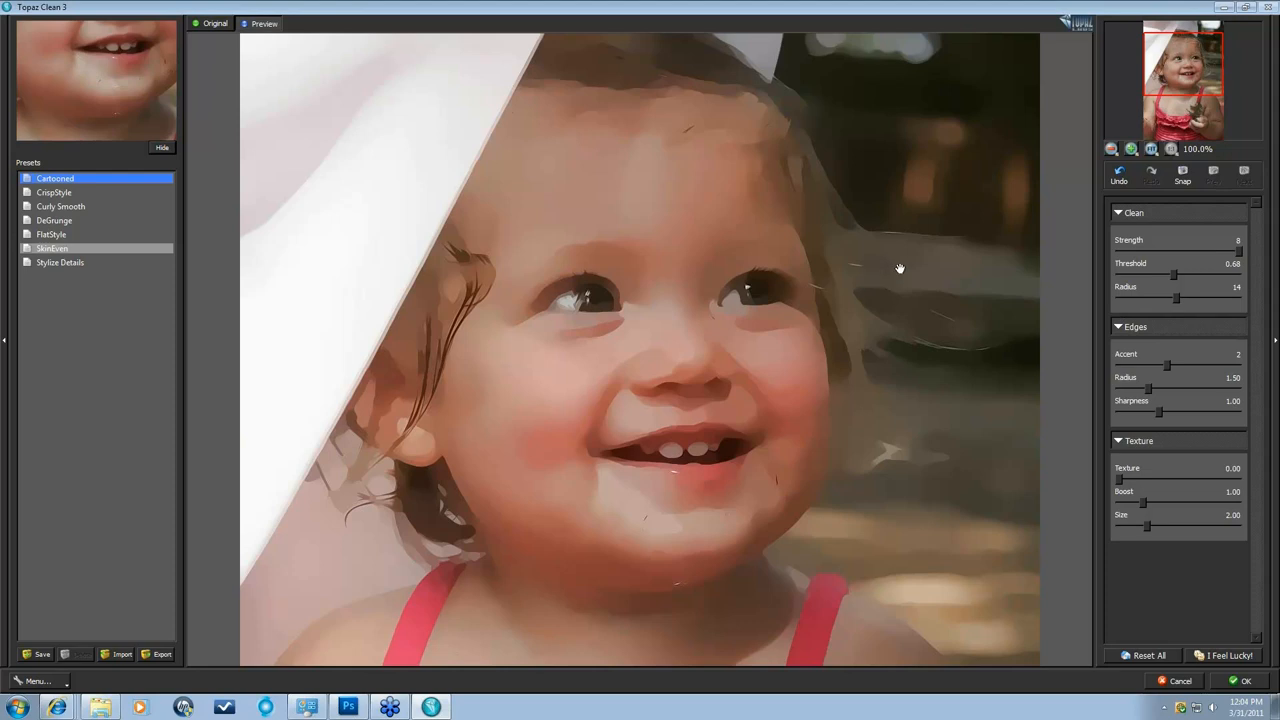
{"action": "mouse_move", "coordinate": [1031, 585]}
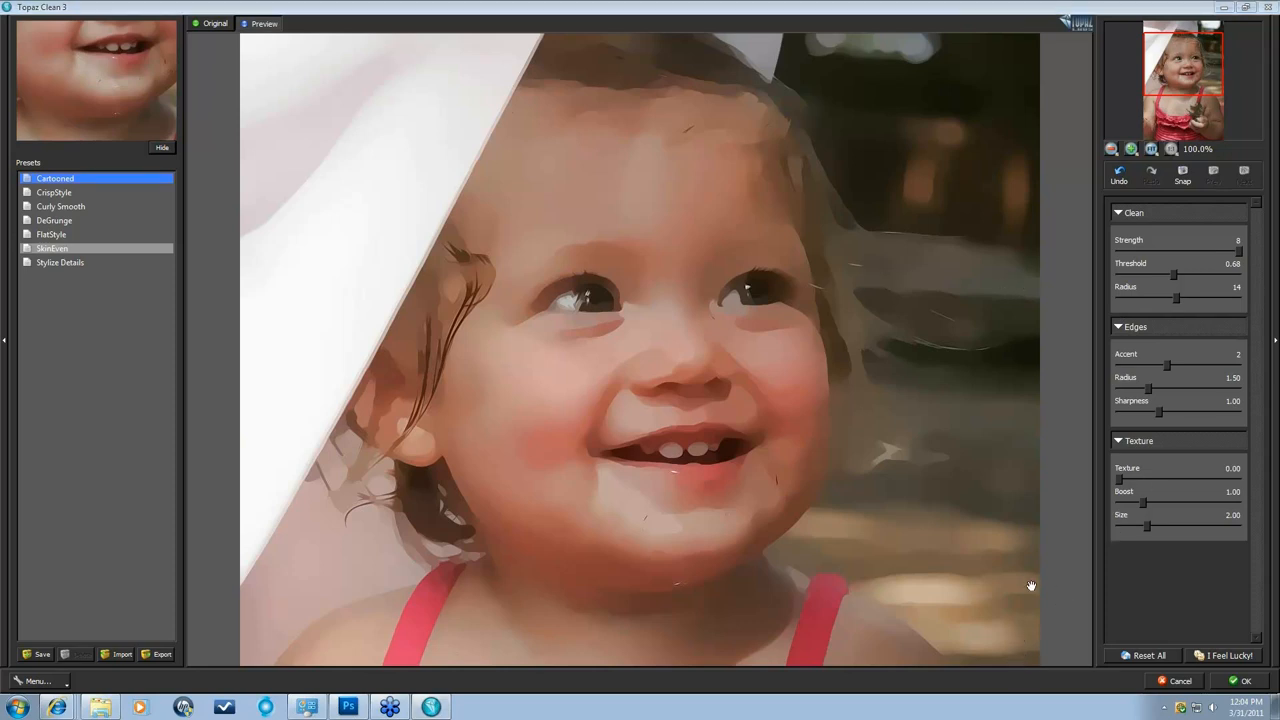
{"action": "mouse_move", "coordinate": [1147, 170]}
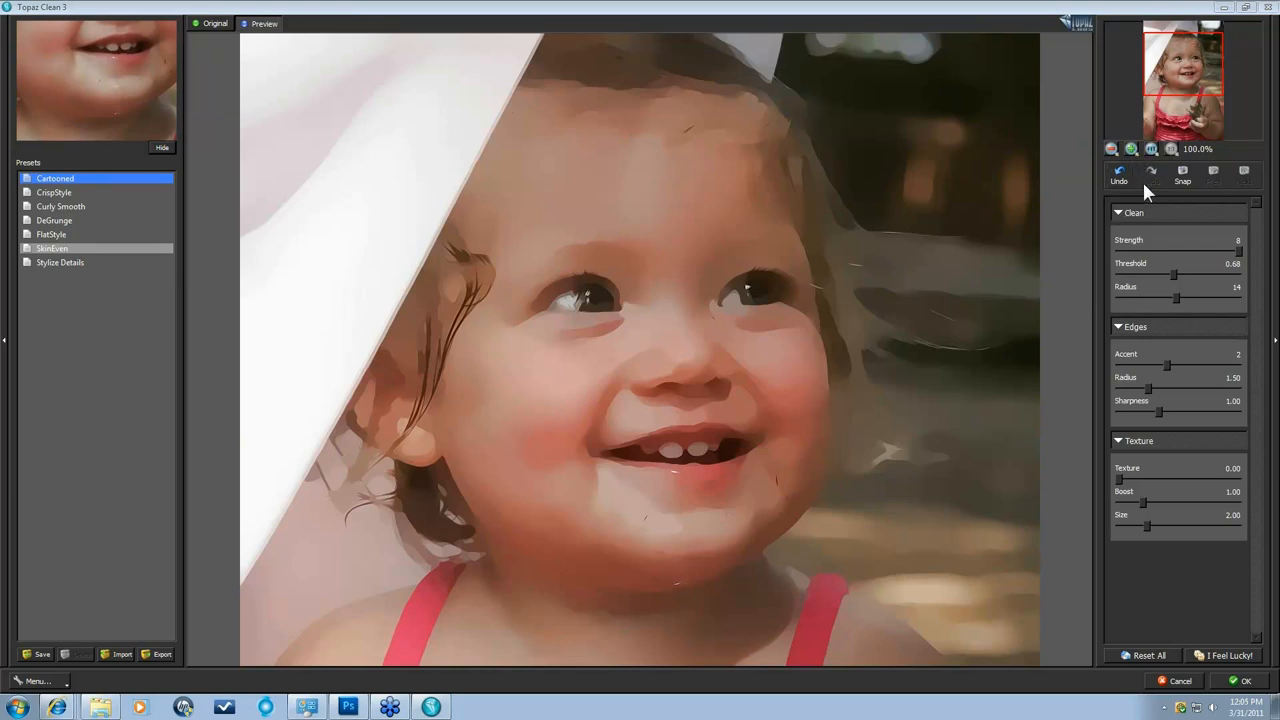
{"action": "mouse_move", "coordinate": [1069, 140]}
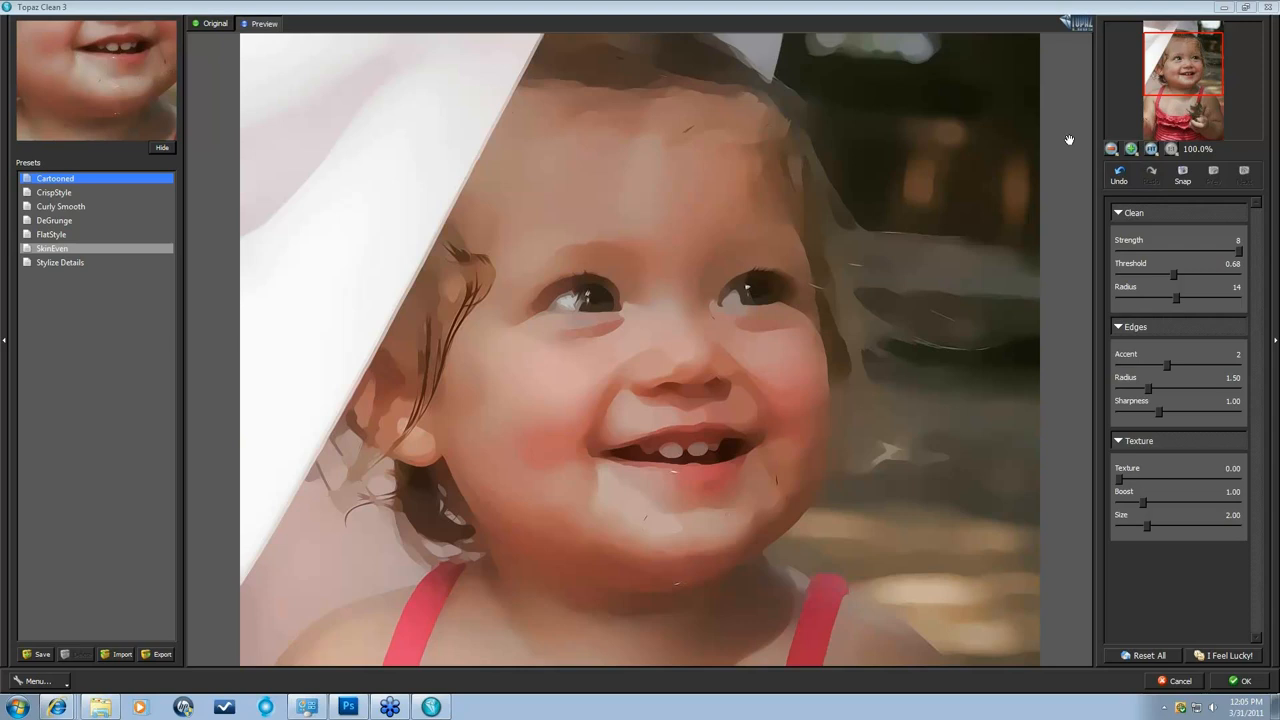
{"action": "mouse_move", "coordinate": [752, 489]}
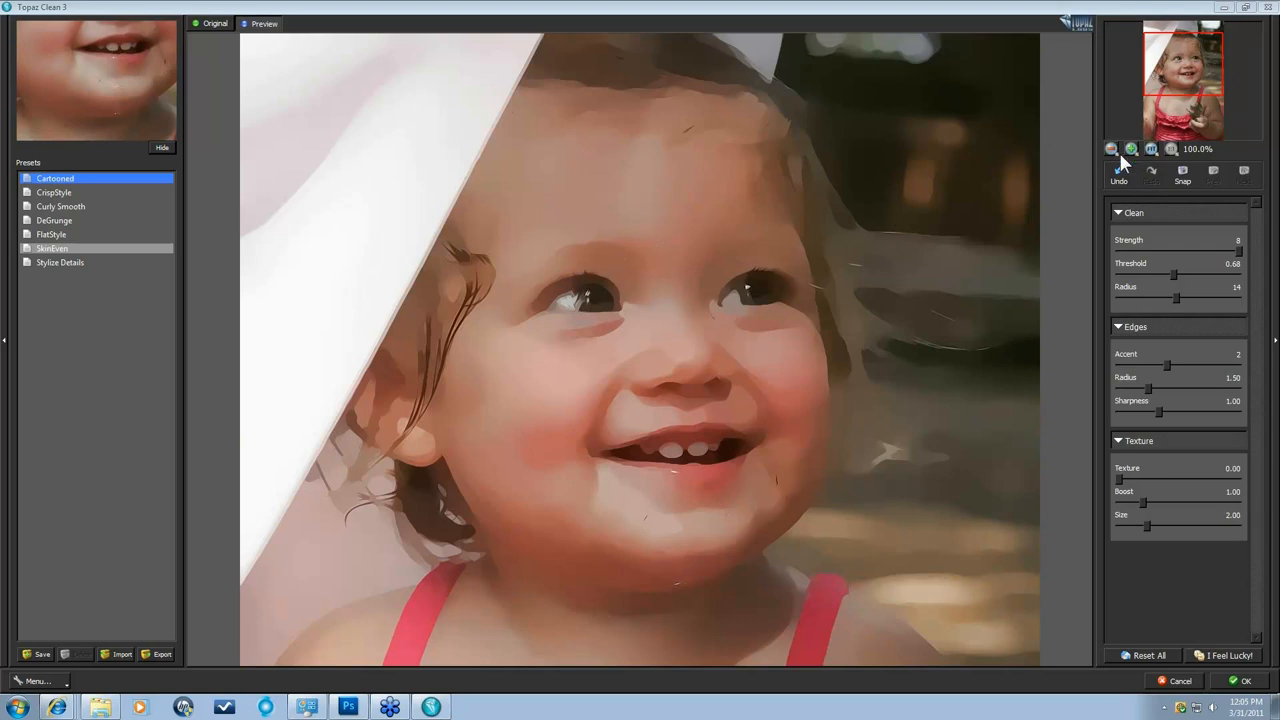
{"action": "mouse_move", "coordinate": [1150, 222]}
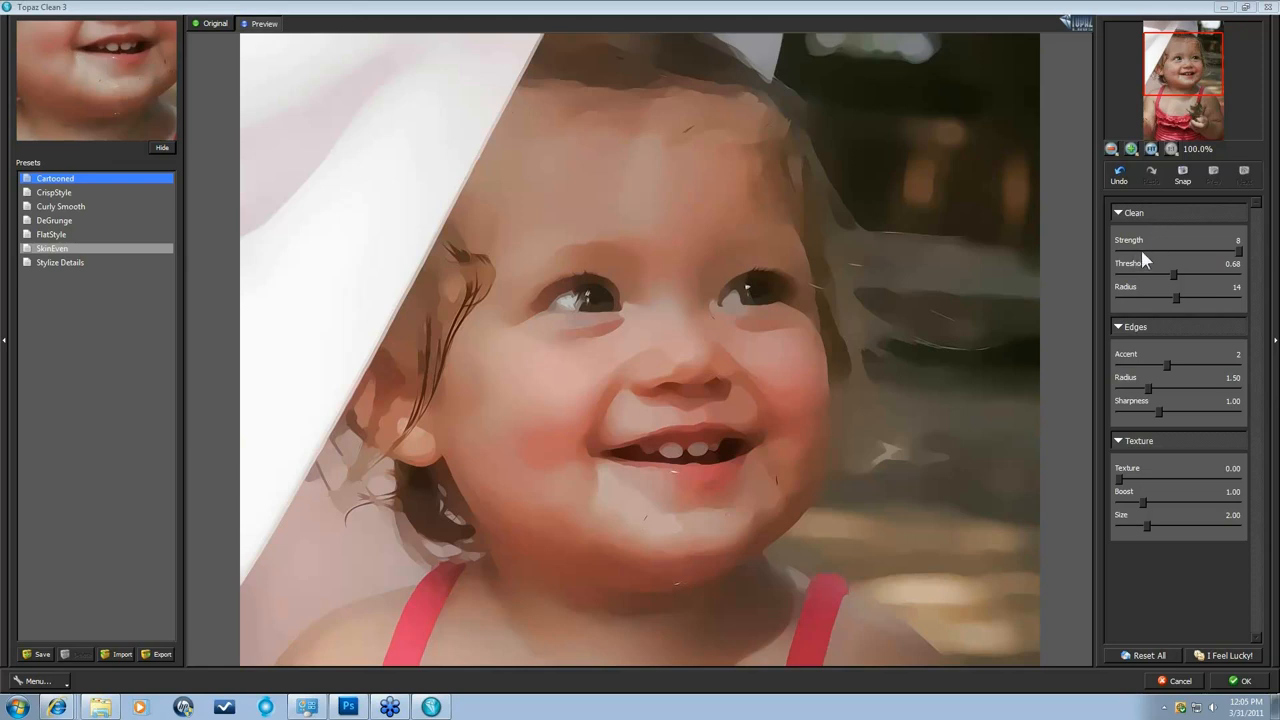
{"action": "mouse_move", "coordinate": [1222, 258]}
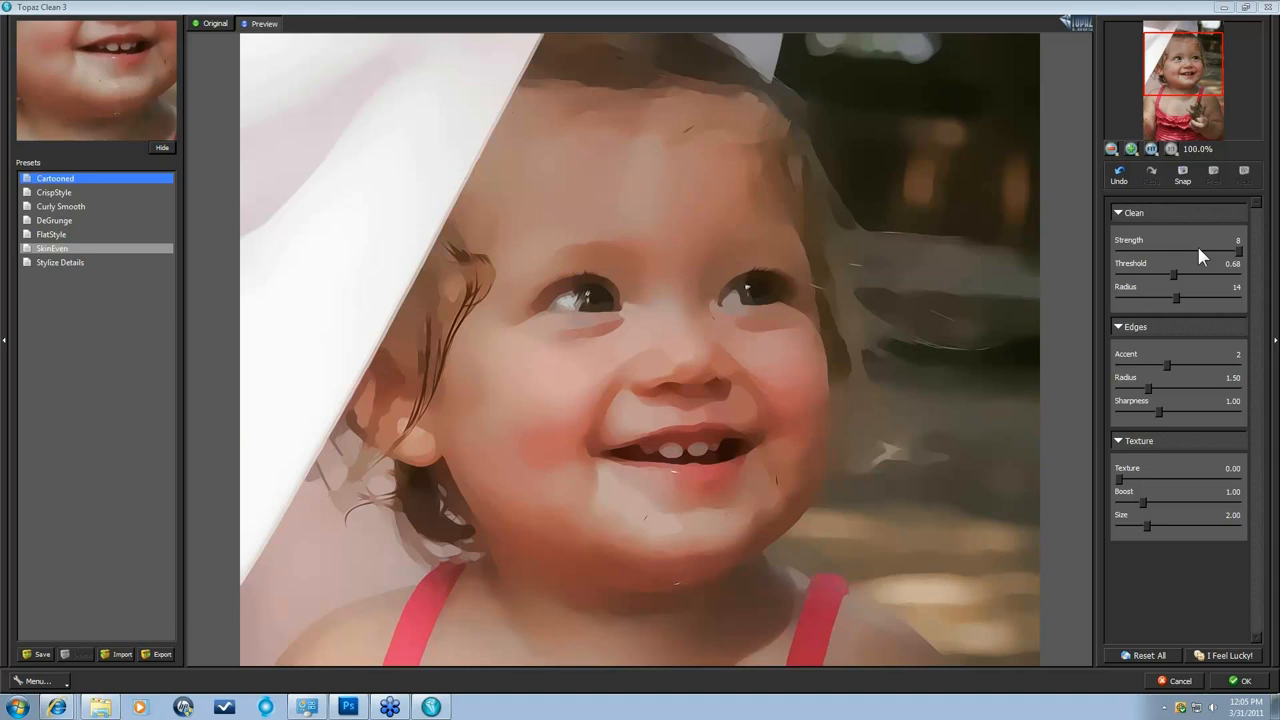
{"action": "mouse_move", "coordinate": [1120, 247]}
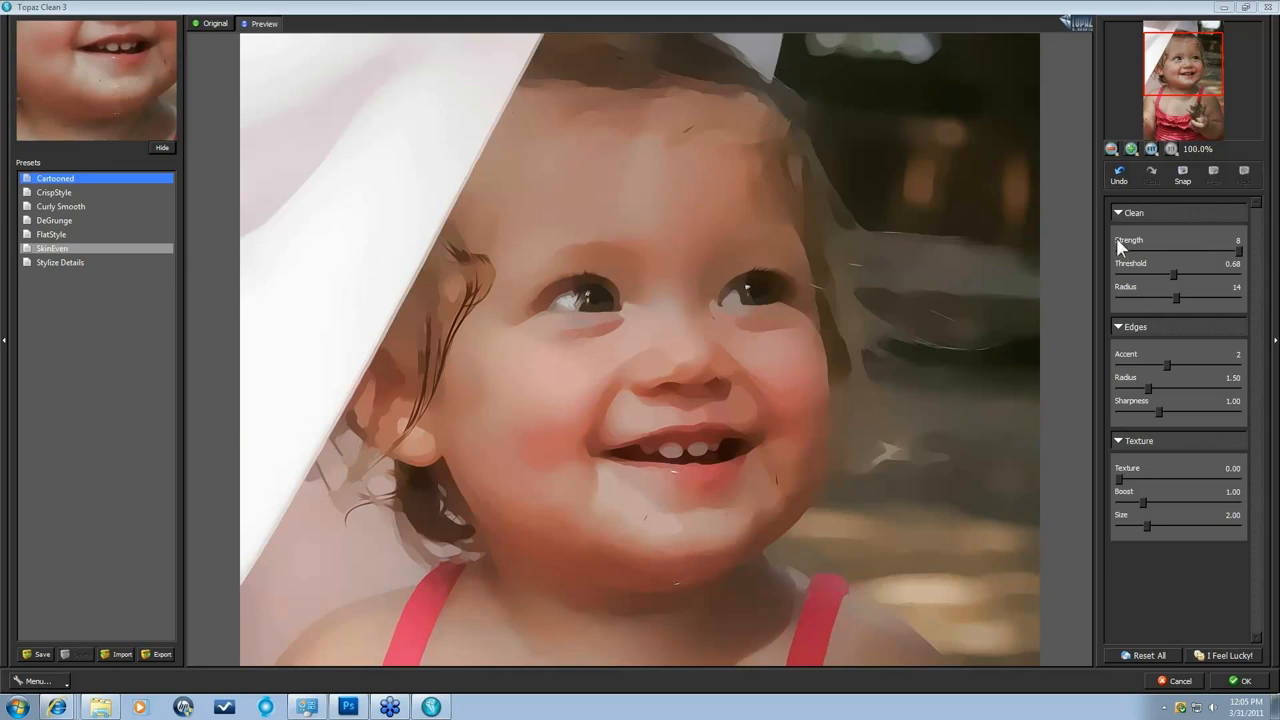
{"action": "mouse_move", "coordinate": [823, 443]}
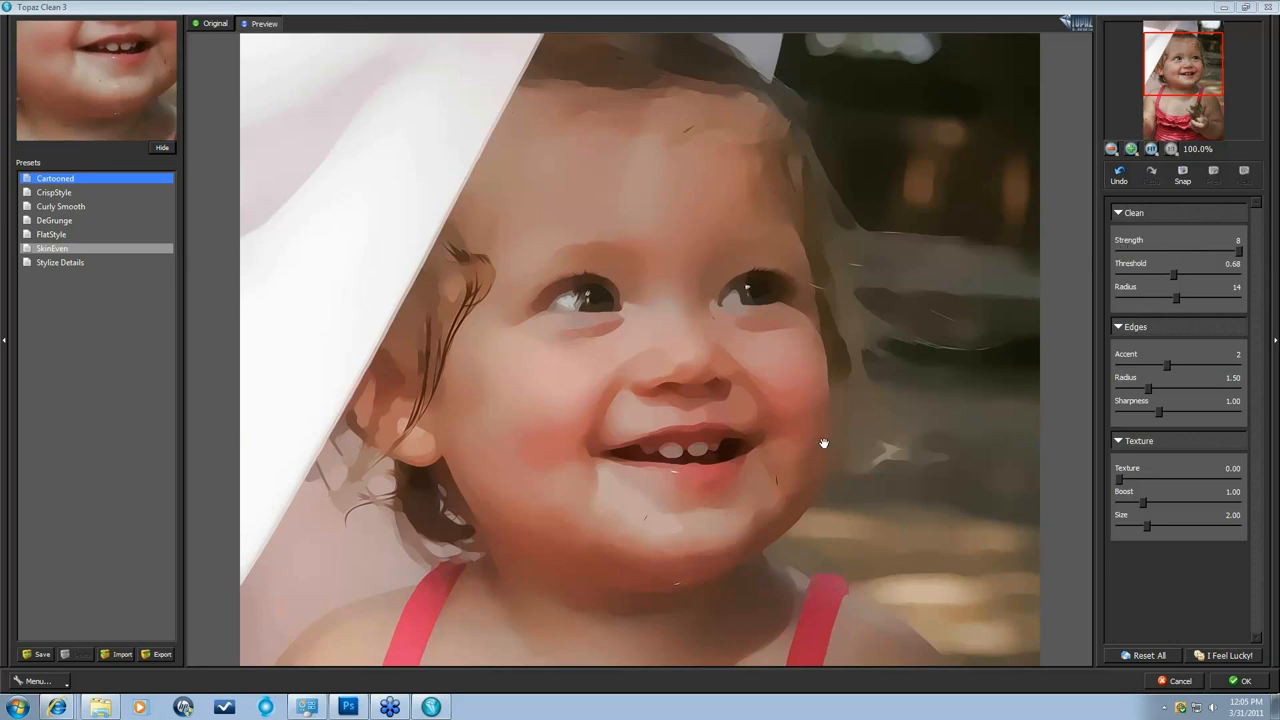
{"action": "mouse_move", "coordinate": [757, 435]}
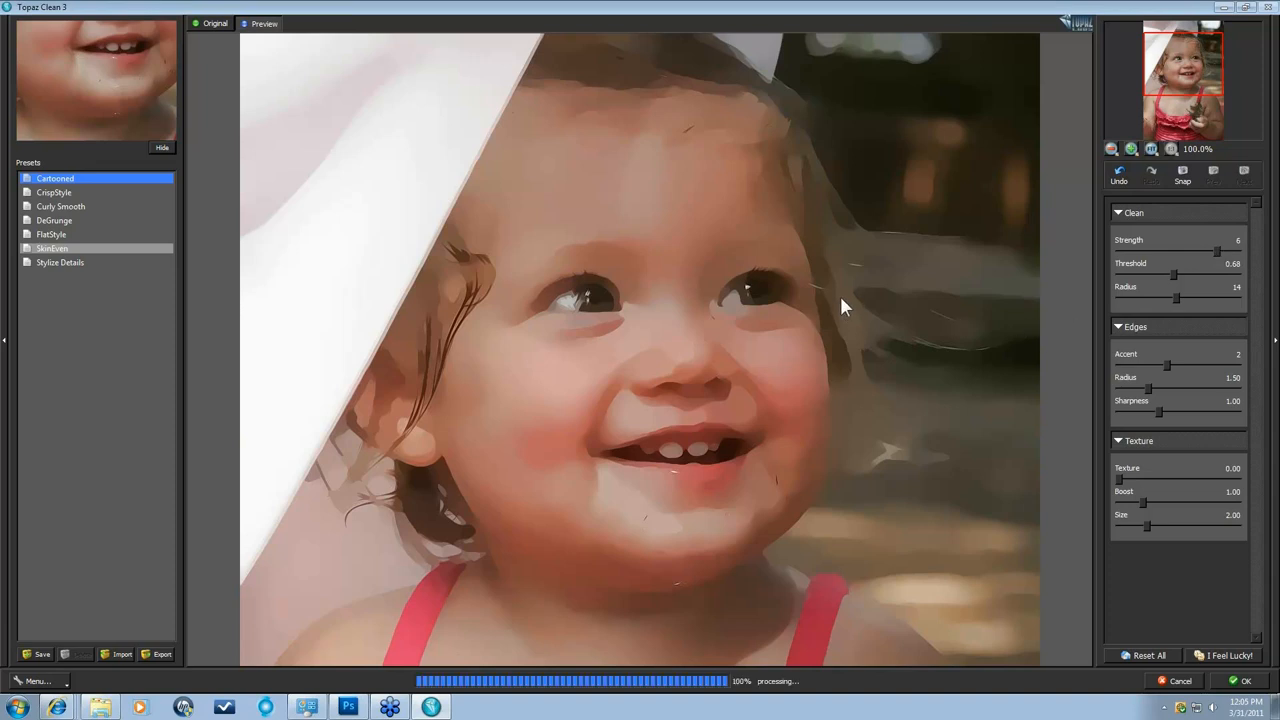
{"action": "mouse_move", "coordinate": [838, 300]}
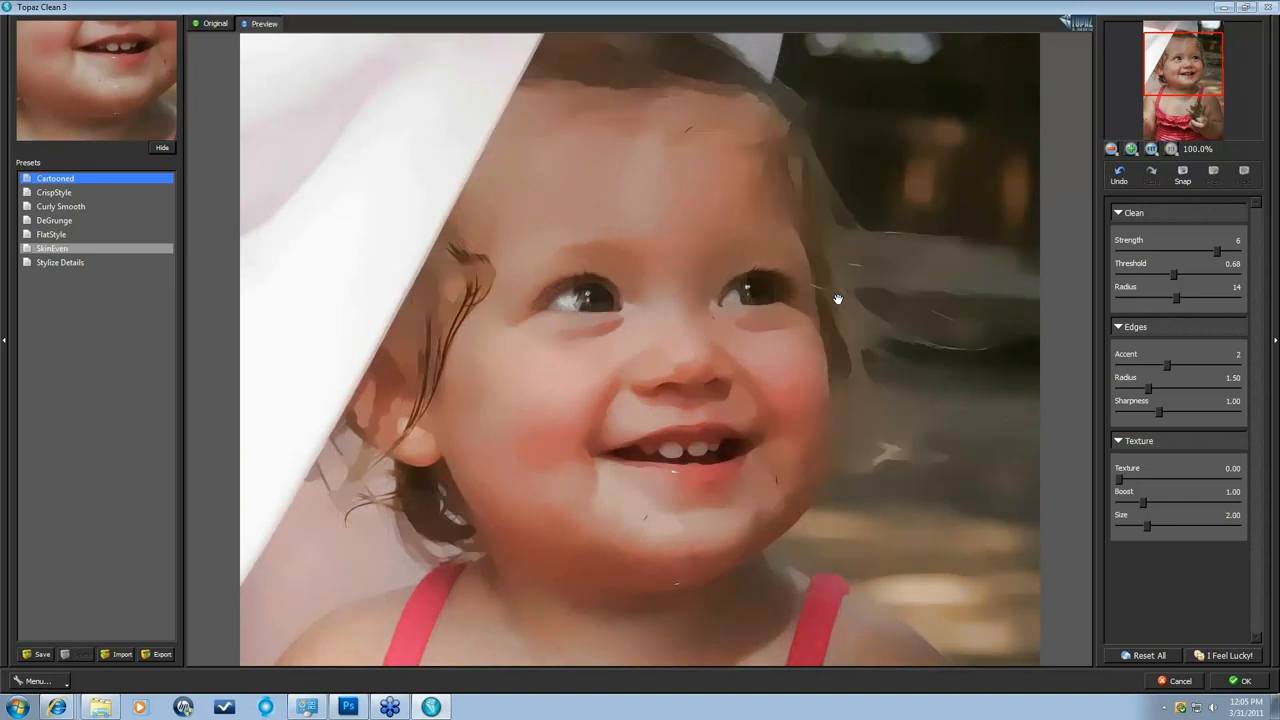
{"action": "mouse_move", "coordinate": [1172, 286]}
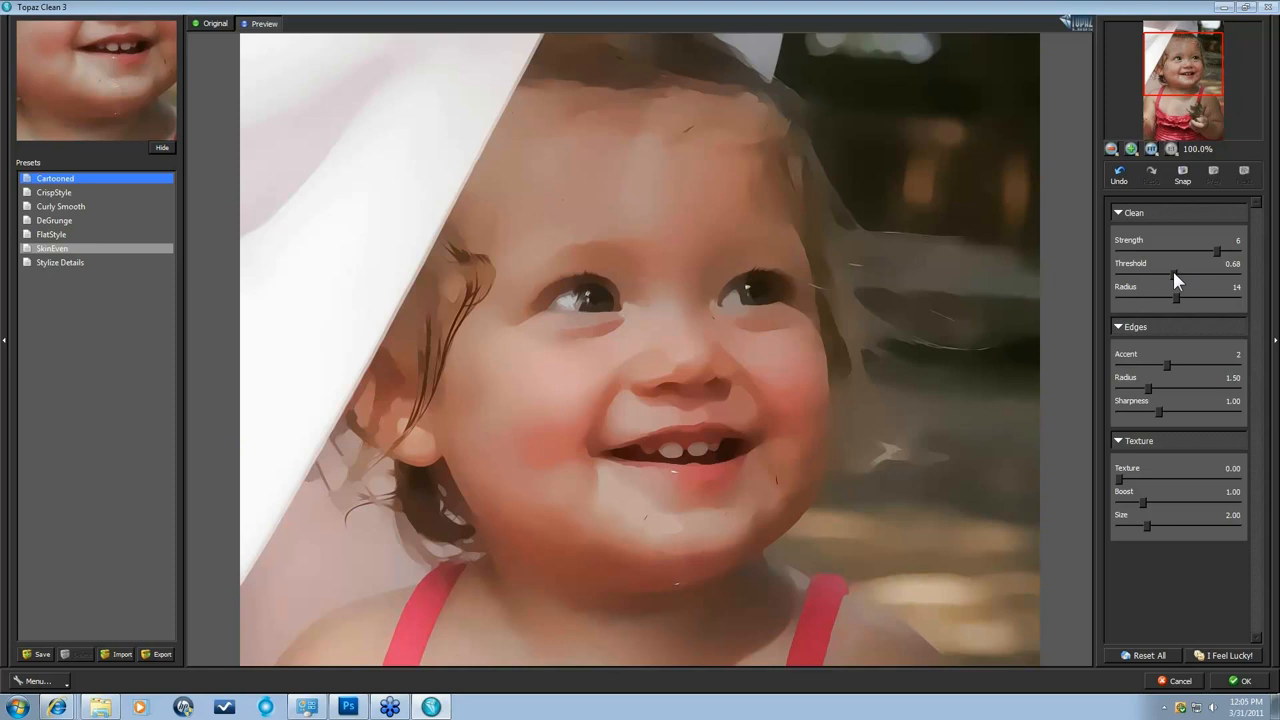
{"action": "mouse_move", "coordinate": [1216, 302]}
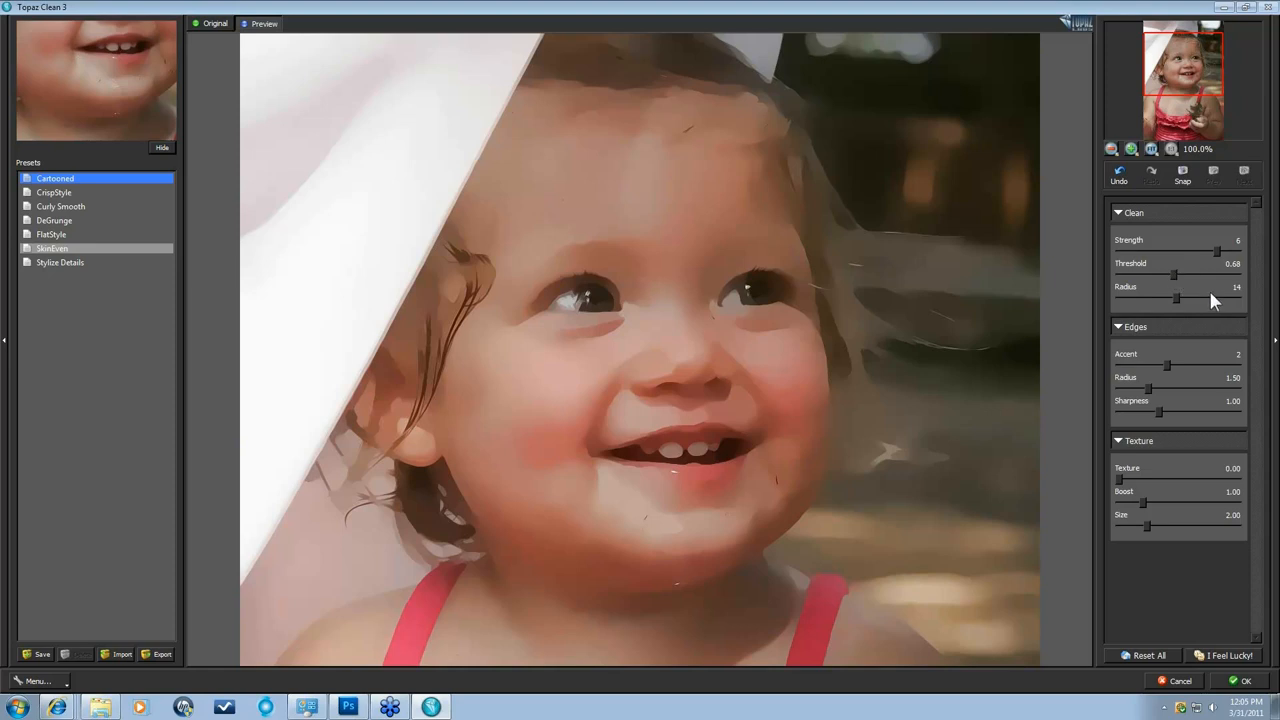
{"action": "mouse_move", "coordinate": [1210, 300]}
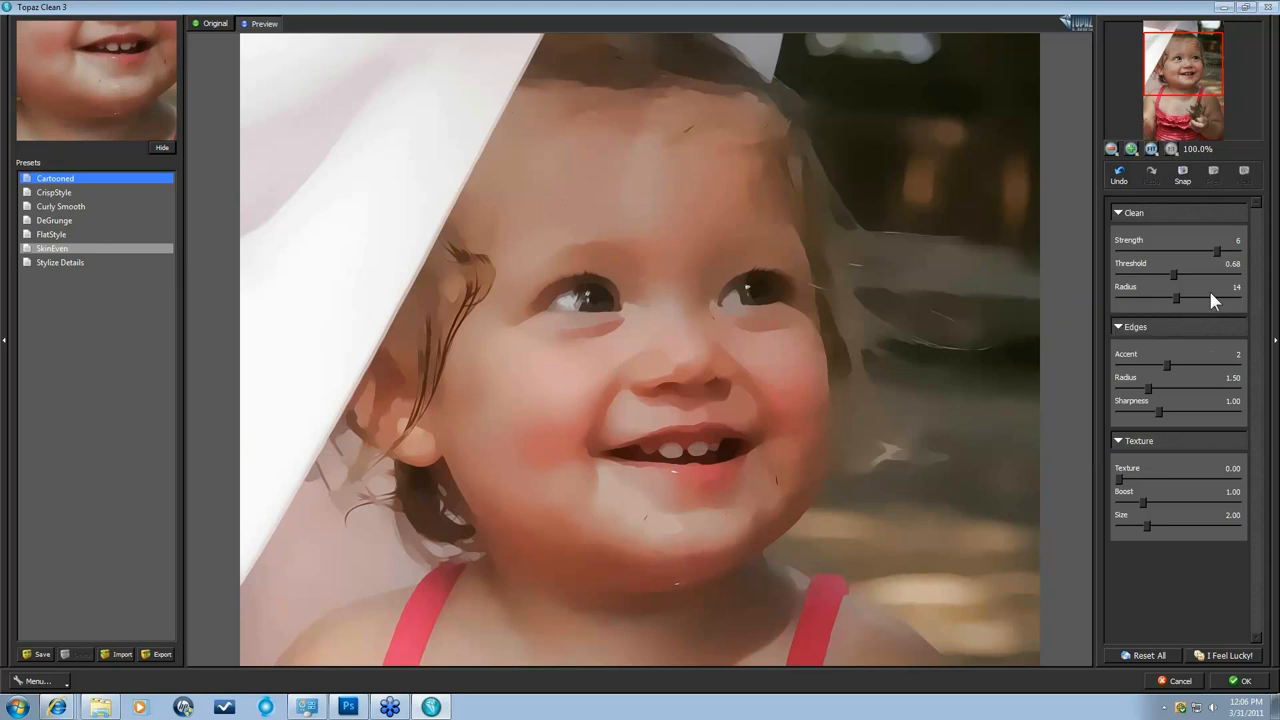
{"action": "mouse_move", "coordinate": [1176, 266]}
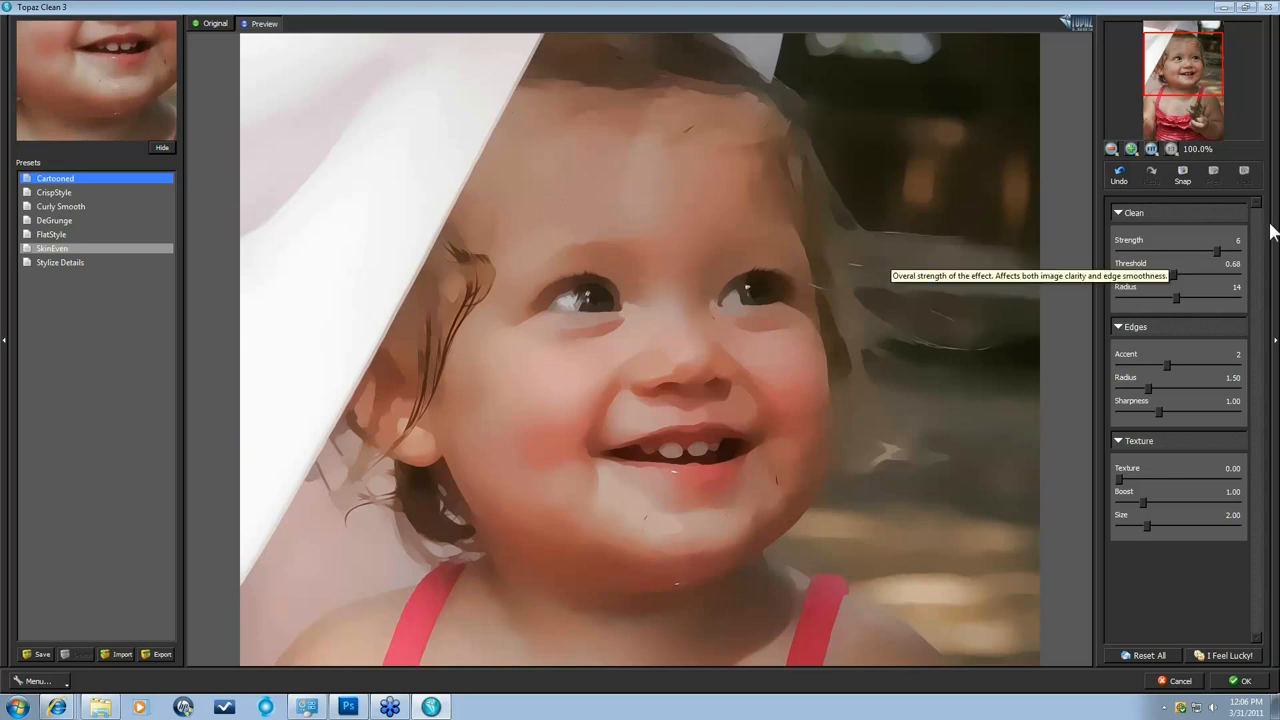
{"action": "mouse_move", "coordinate": [1177, 280]}
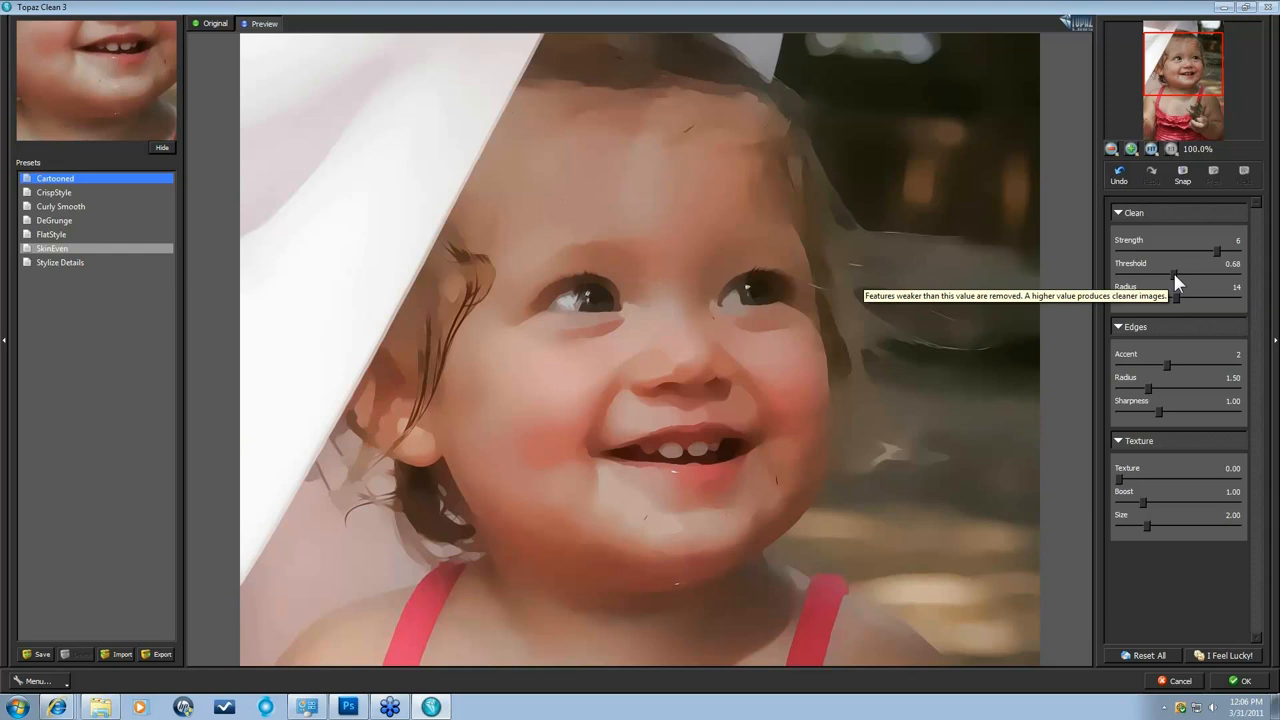
Lower the Clean Threshold from 0.68 to 0.31.
{"action": "left_click_drag", "start_coordinate": [1175, 275], "coordinate": [1155, 275]}
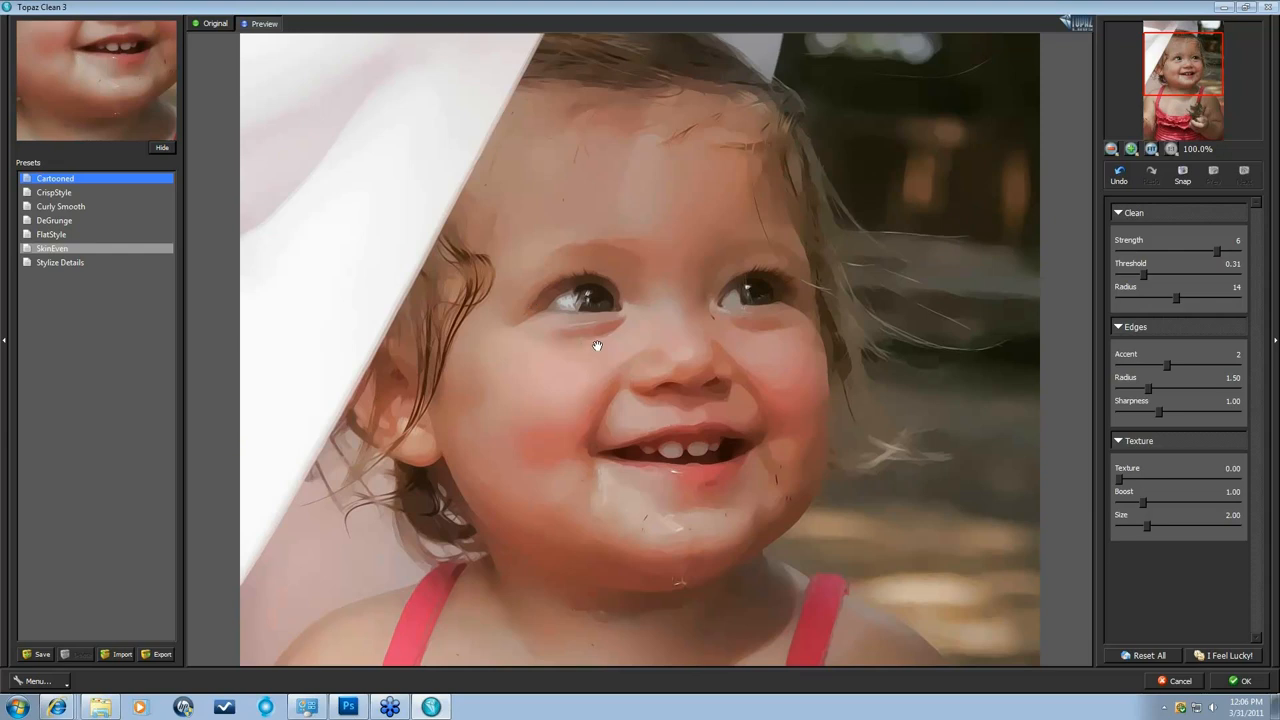
{"action": "mouse_move", "coordinate": [614, 222]}
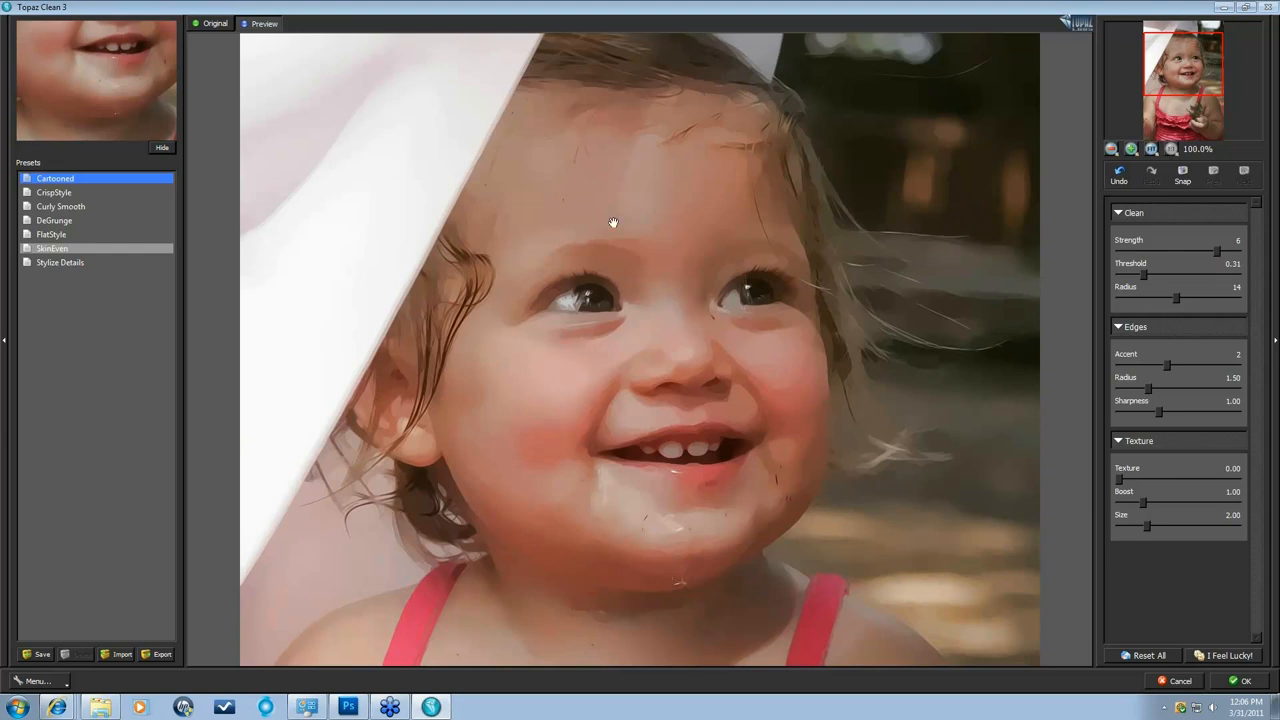
{"action": "mouse_move", "coordinate": [497, 399]}
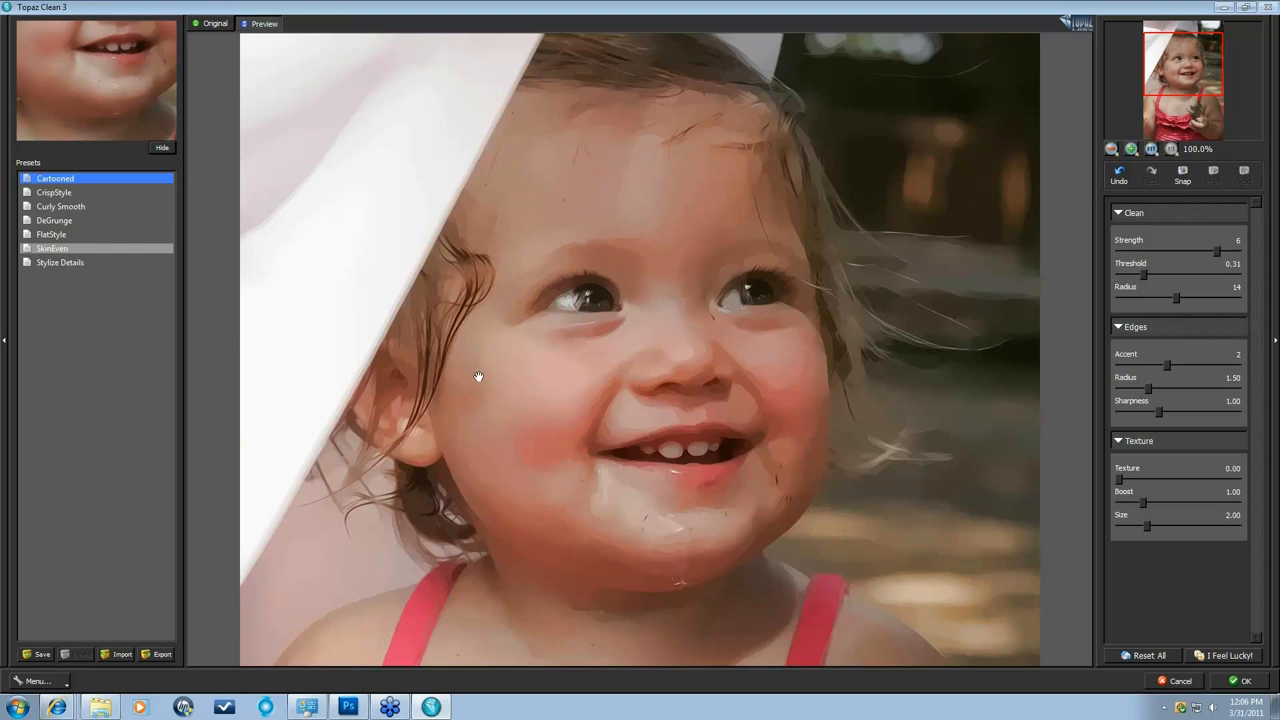
{"action": "mouse_move", "coordinate": [1140, 340]}
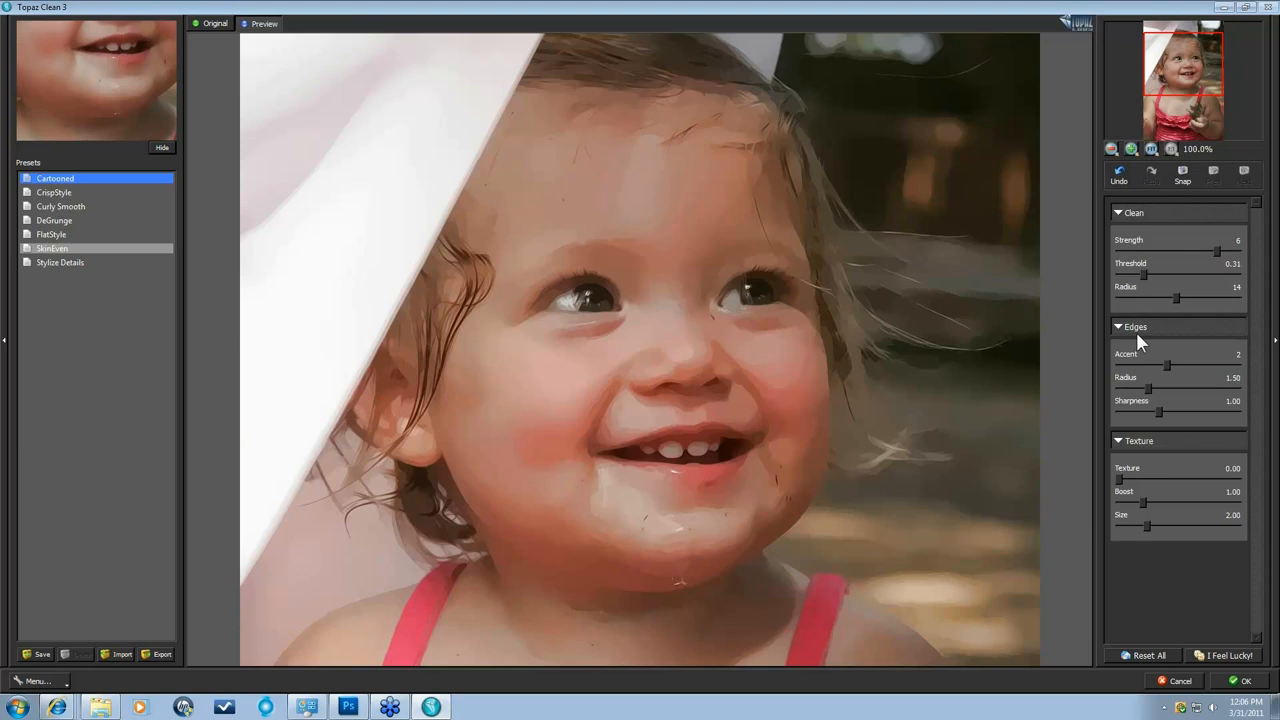
{"action": "mouse_move", "coordinate": [1197, 261]}
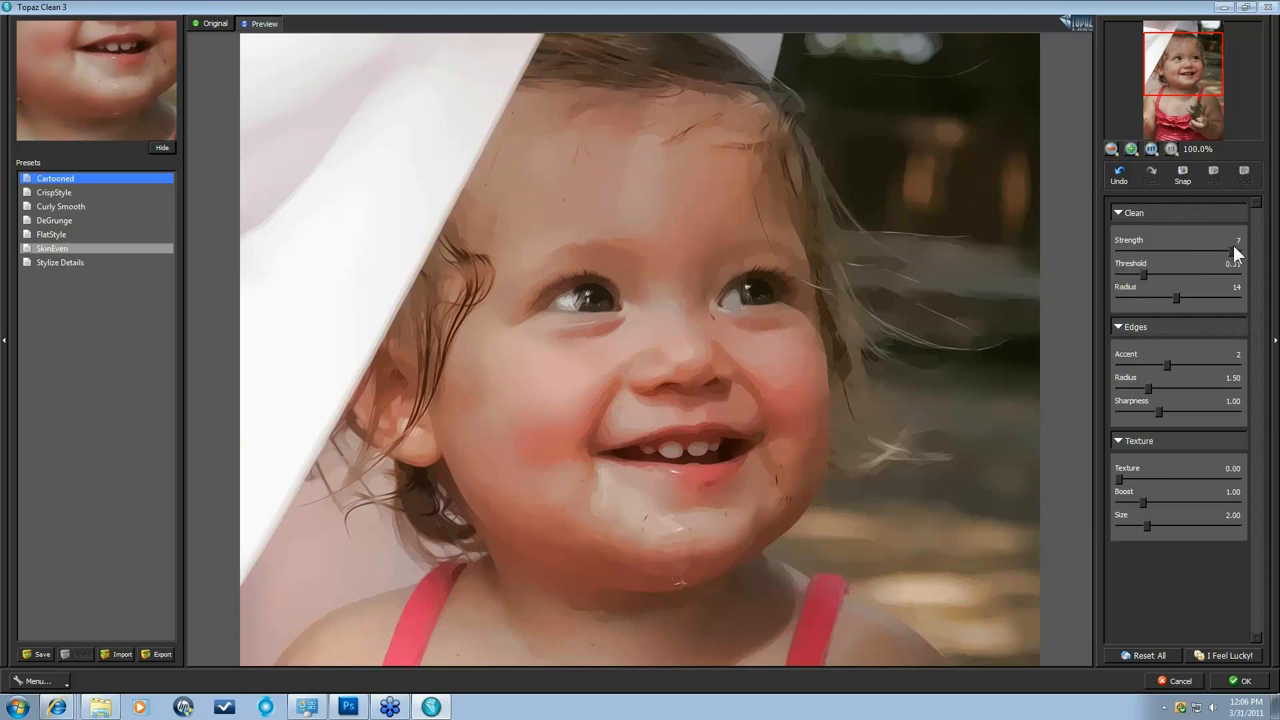
Set Clean Strength to 8, Threshold 0.45, and Radius down from 14 to 6.
{"action": "left_click", "coordinate": [1235, 251]}
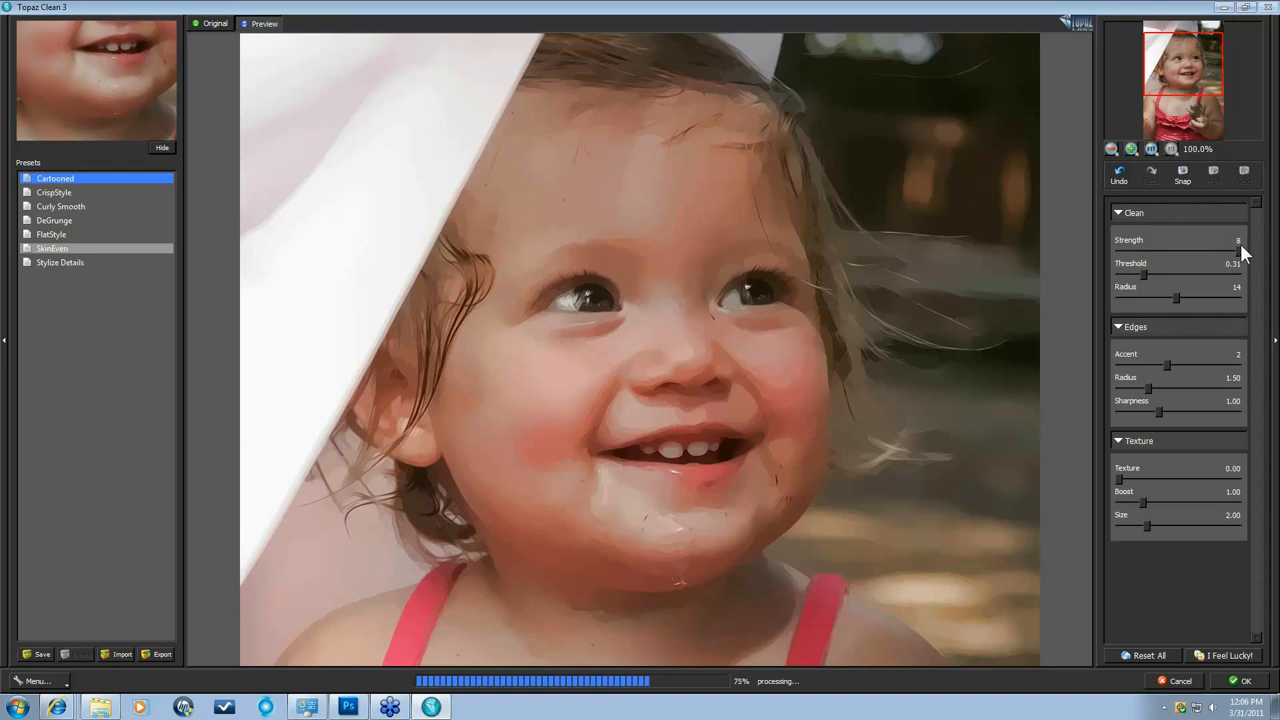
{"action": "mouse_move", "coordinate": [1176, 284]}
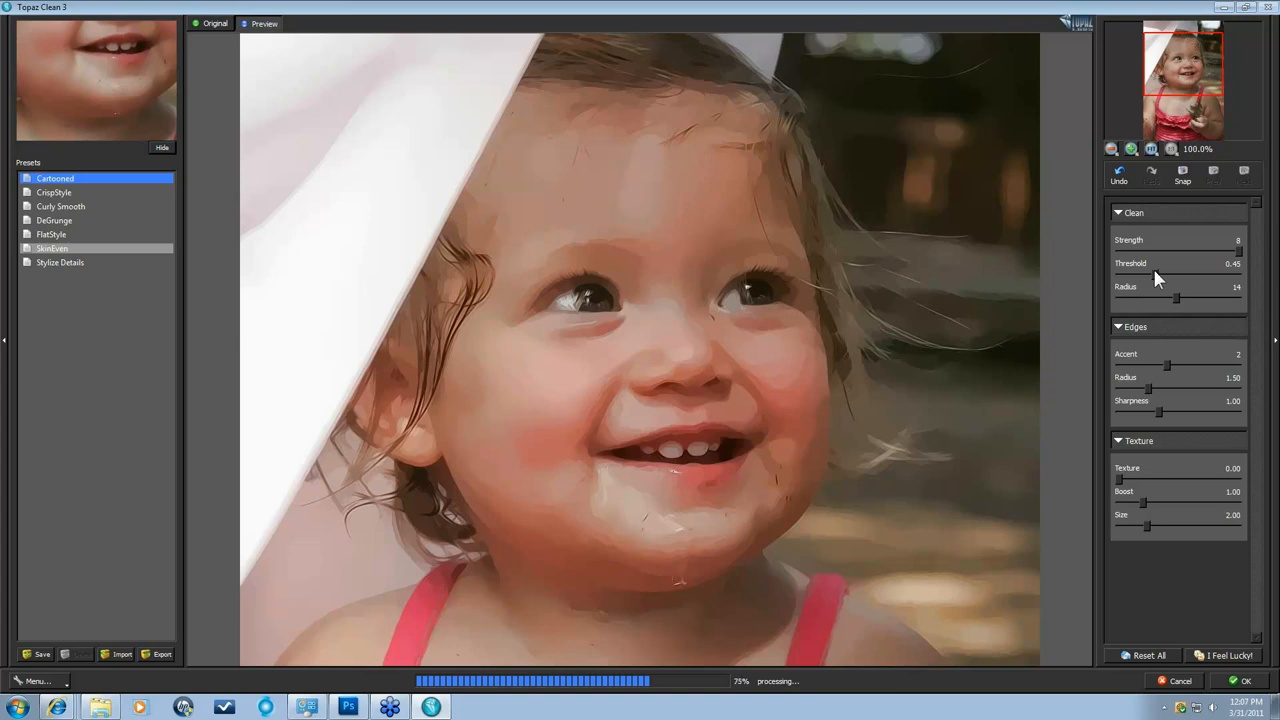
{"action": "mouse_move", "coordinate": [1177, 277]}
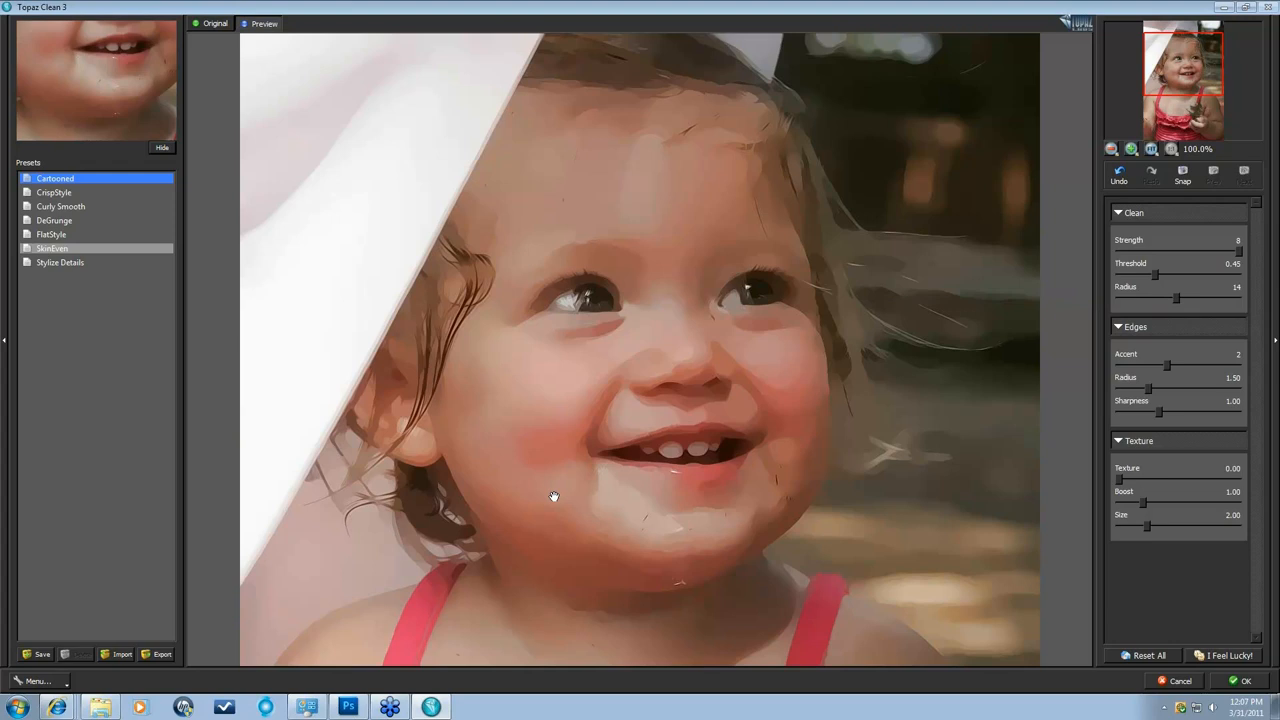
{"action": "mouse_move", "coordinate": [793, 403]}
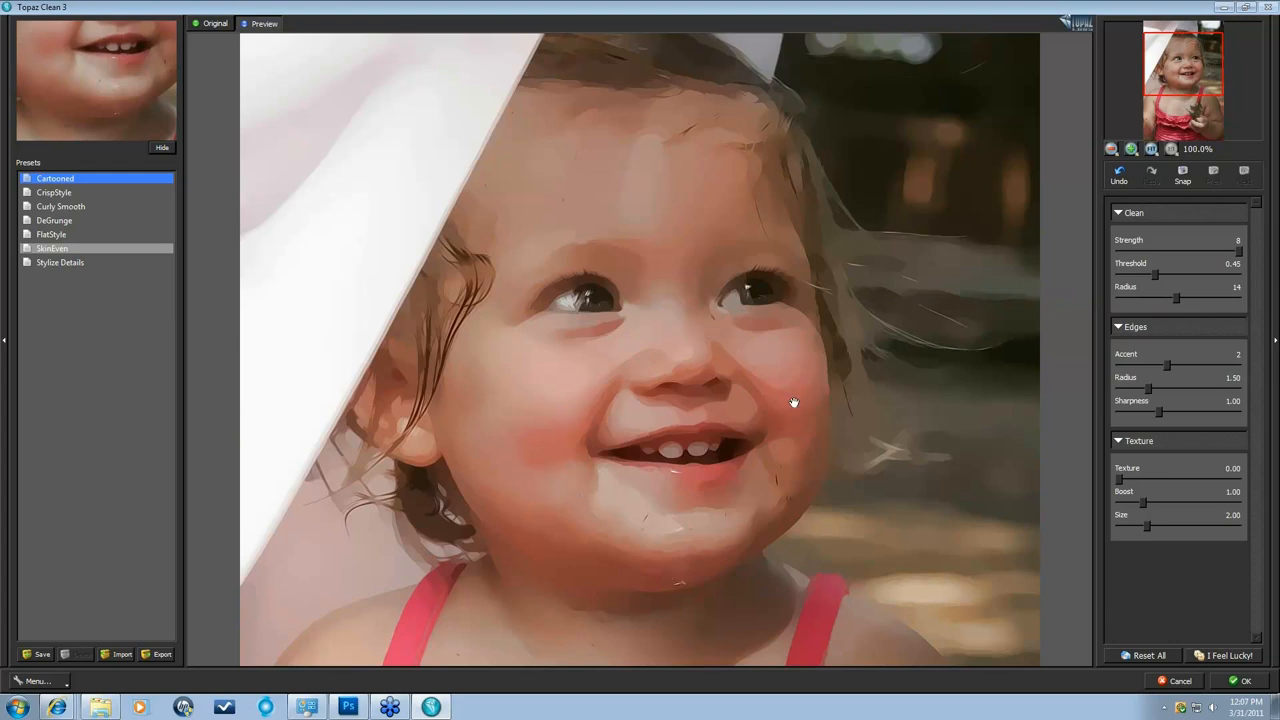
{"action": "mouse_move", "coordinate": [1183, 303]}
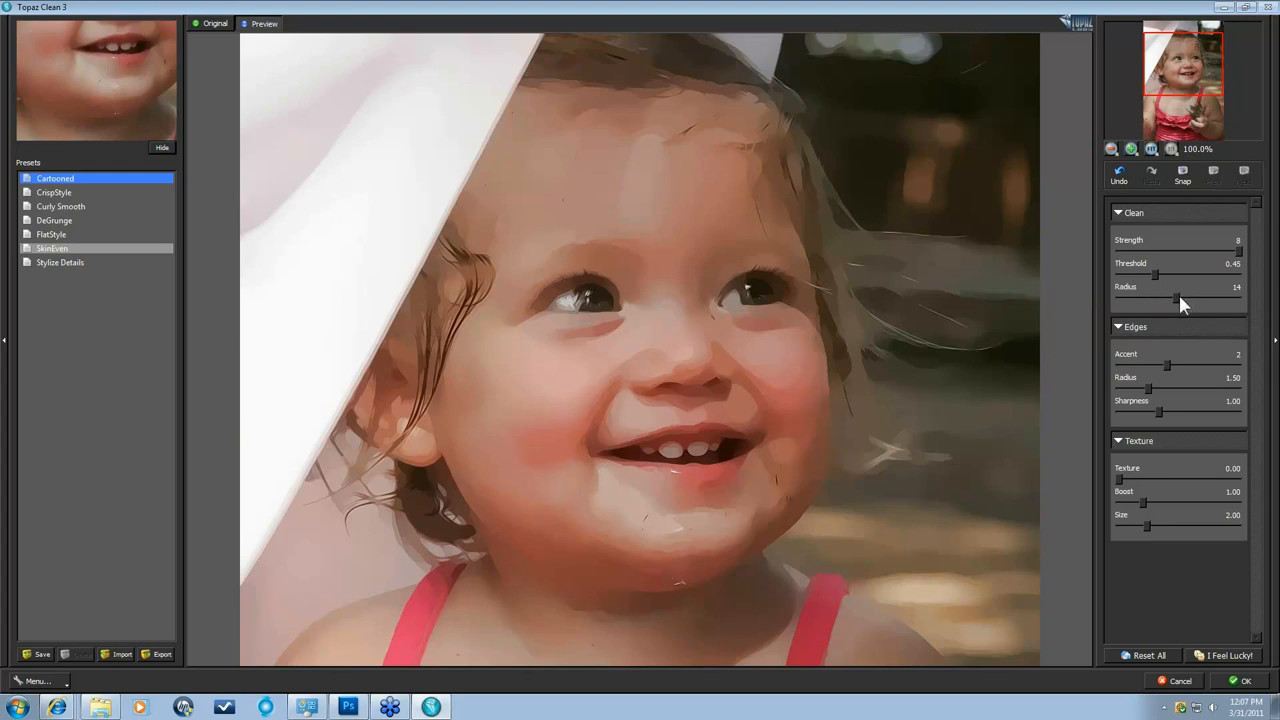
{"action": "mouse_move", "coordinate": [1180, 300]}
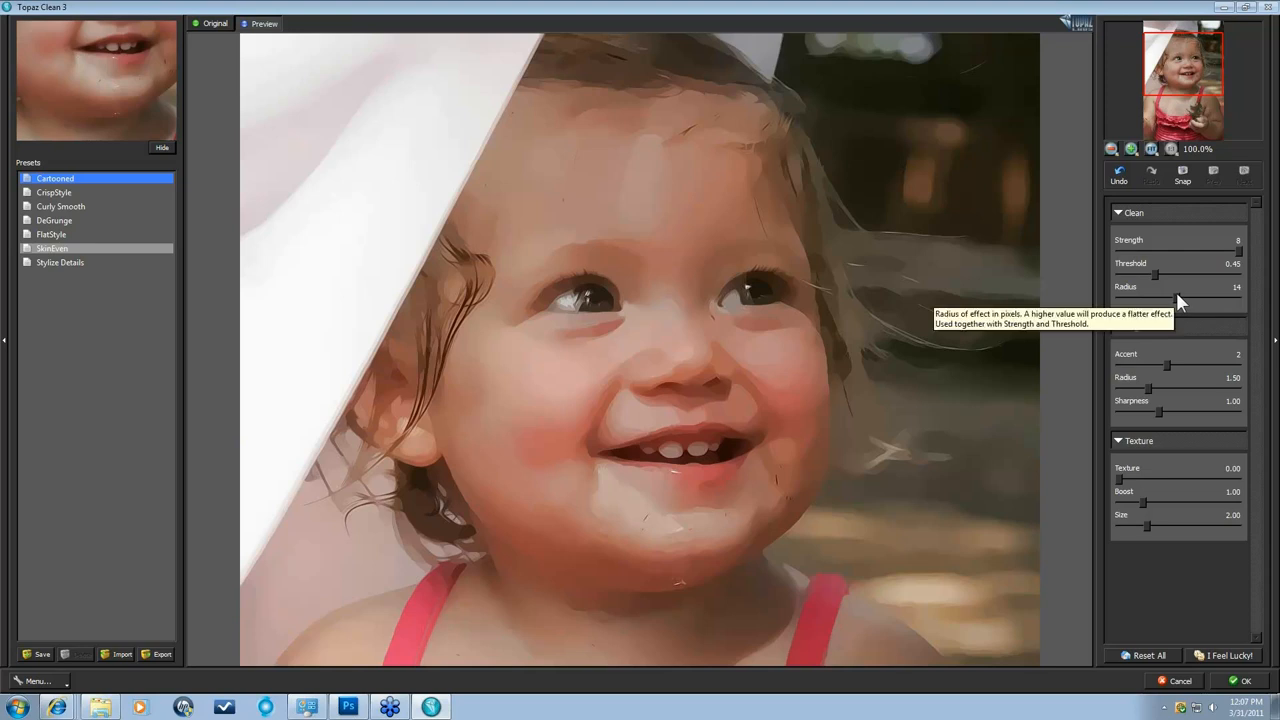
{"action": "mouse_move", "coordinate": [1180, 312]}
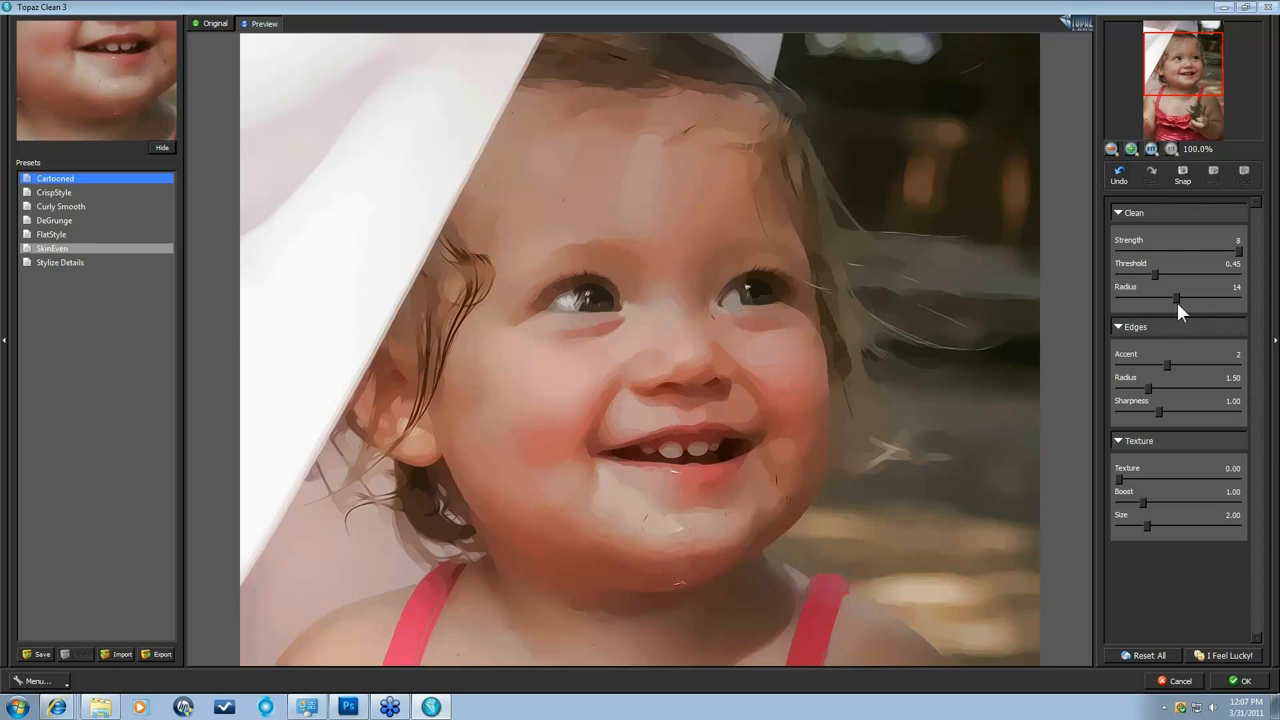
{"action": "mouse_move", "coordinate": [1180, 303]}
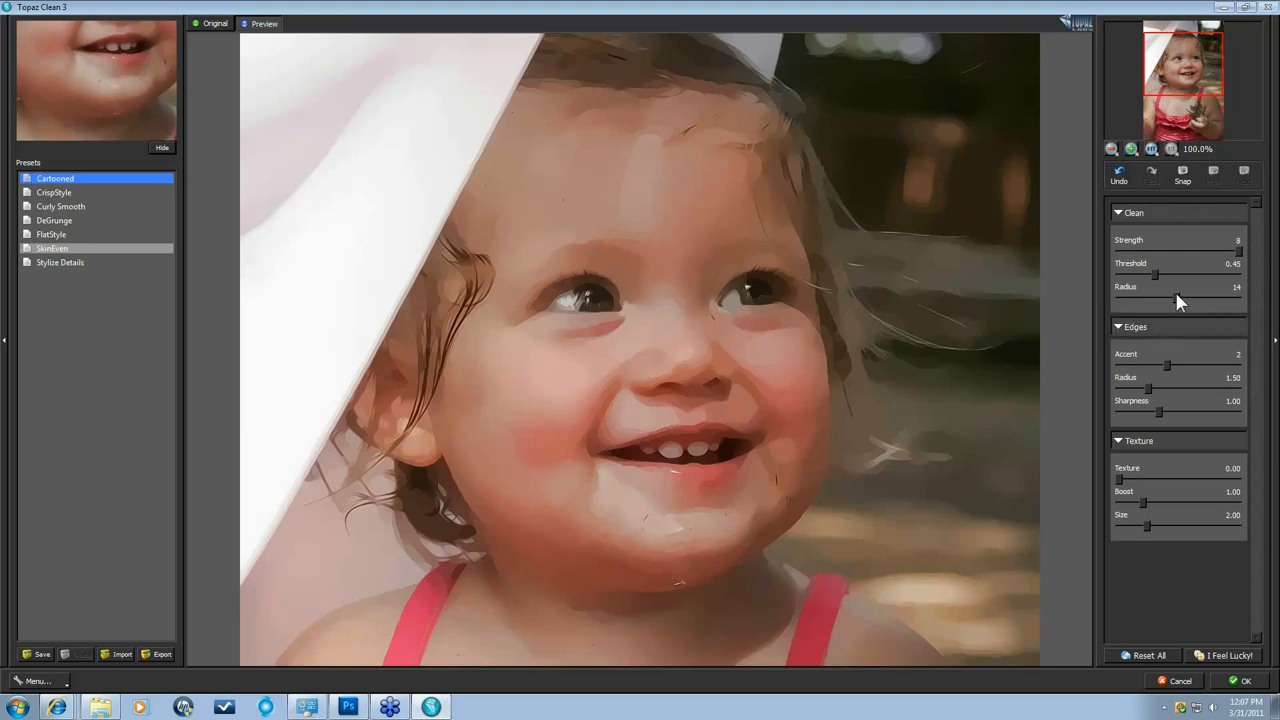
{"action": "left_click_drag", "start_coordinate": [1215, 300], "coordinate": [1135, 300]}
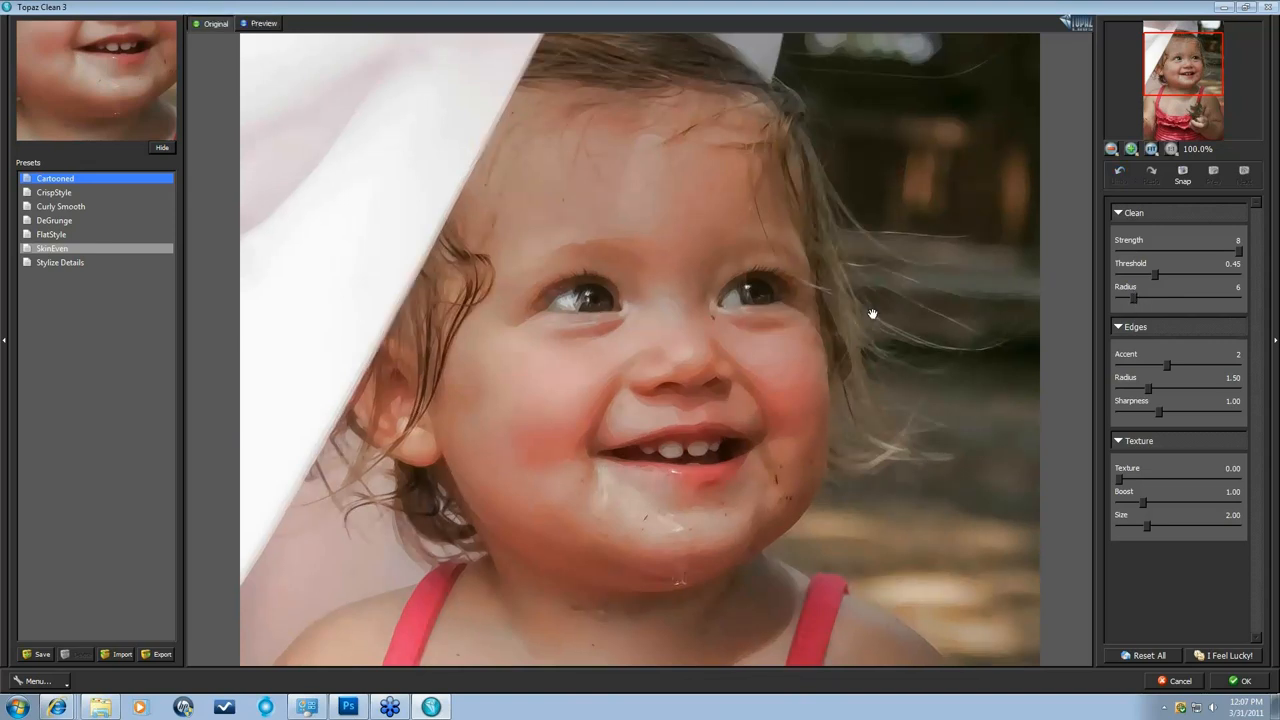
{"action": "mouse_move", "coordinate": [868, 310]}
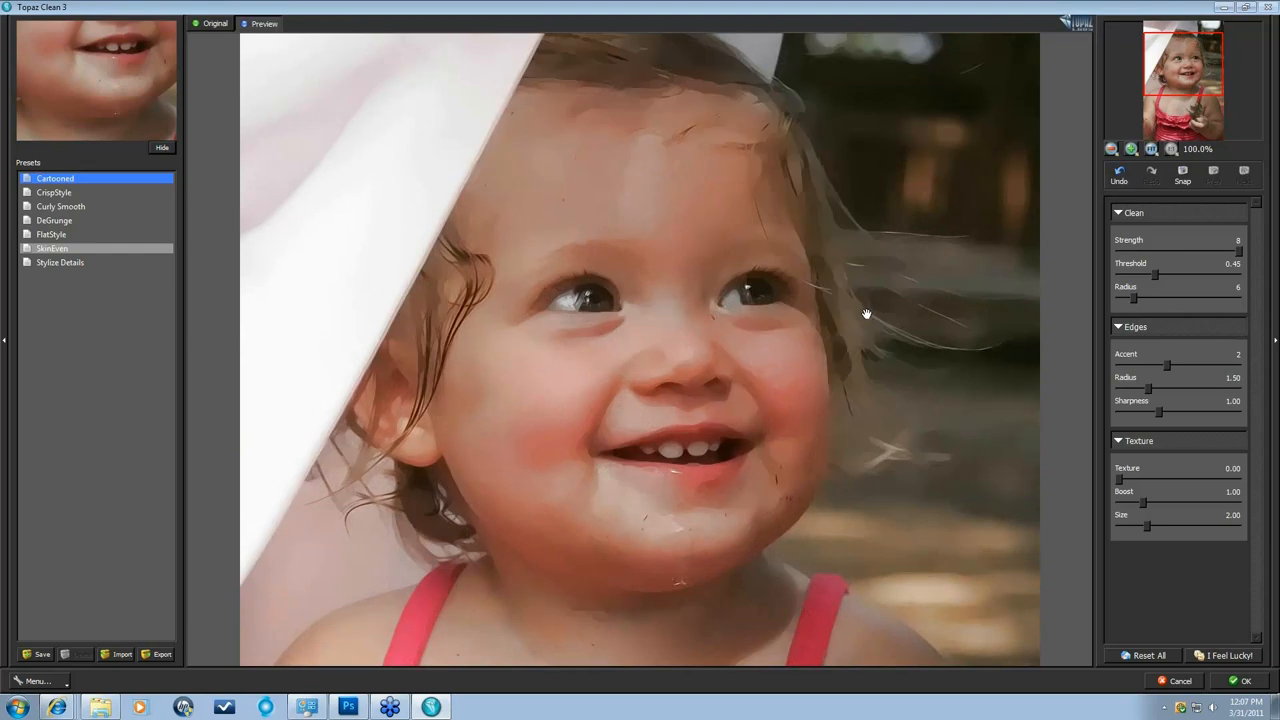
{"action": "mouse_move", "coordinate": [1046, 175]}
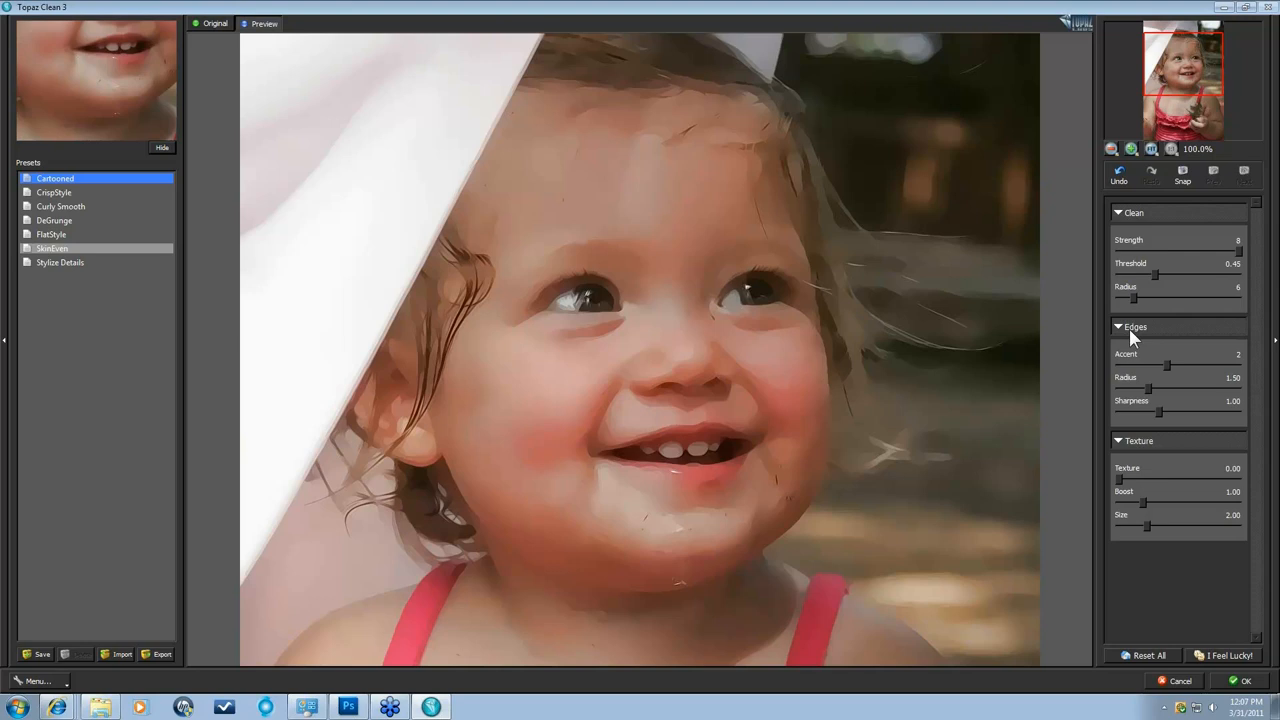
{"action": "mouse_move", "coordinate": [1148, 353]}
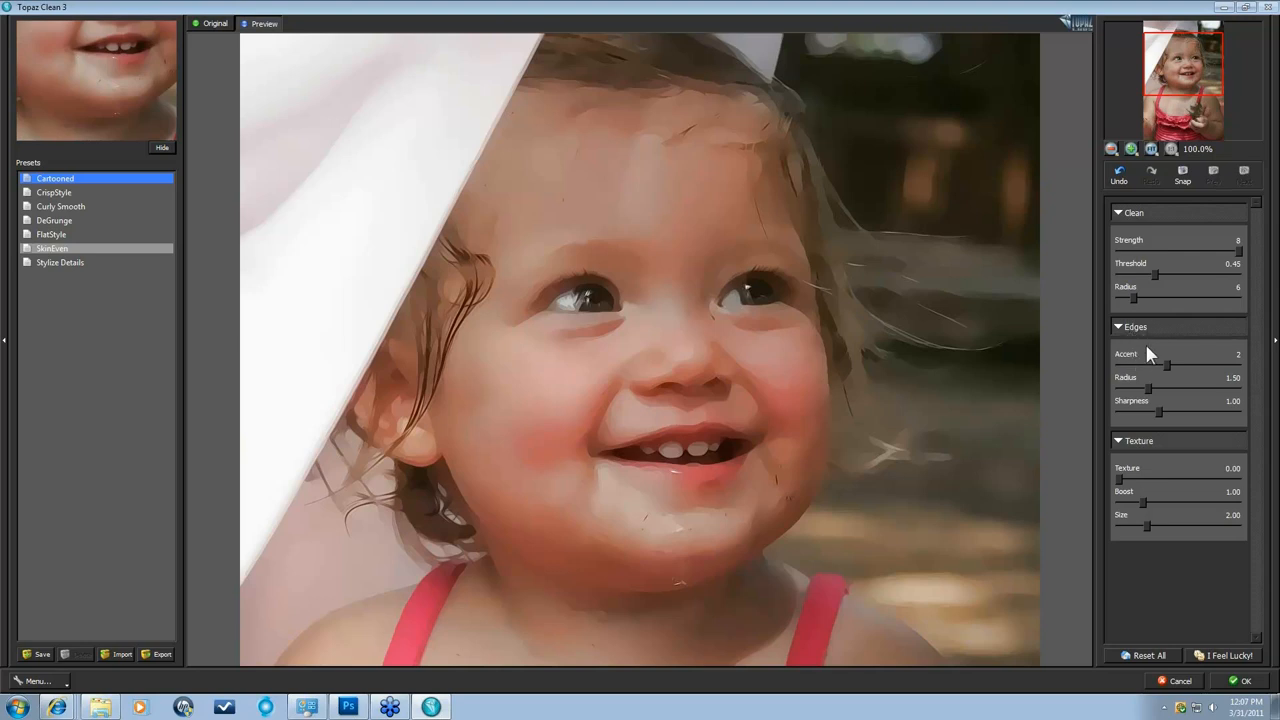
{"action": "mouse_move", "coordinate": [1152, 381]}
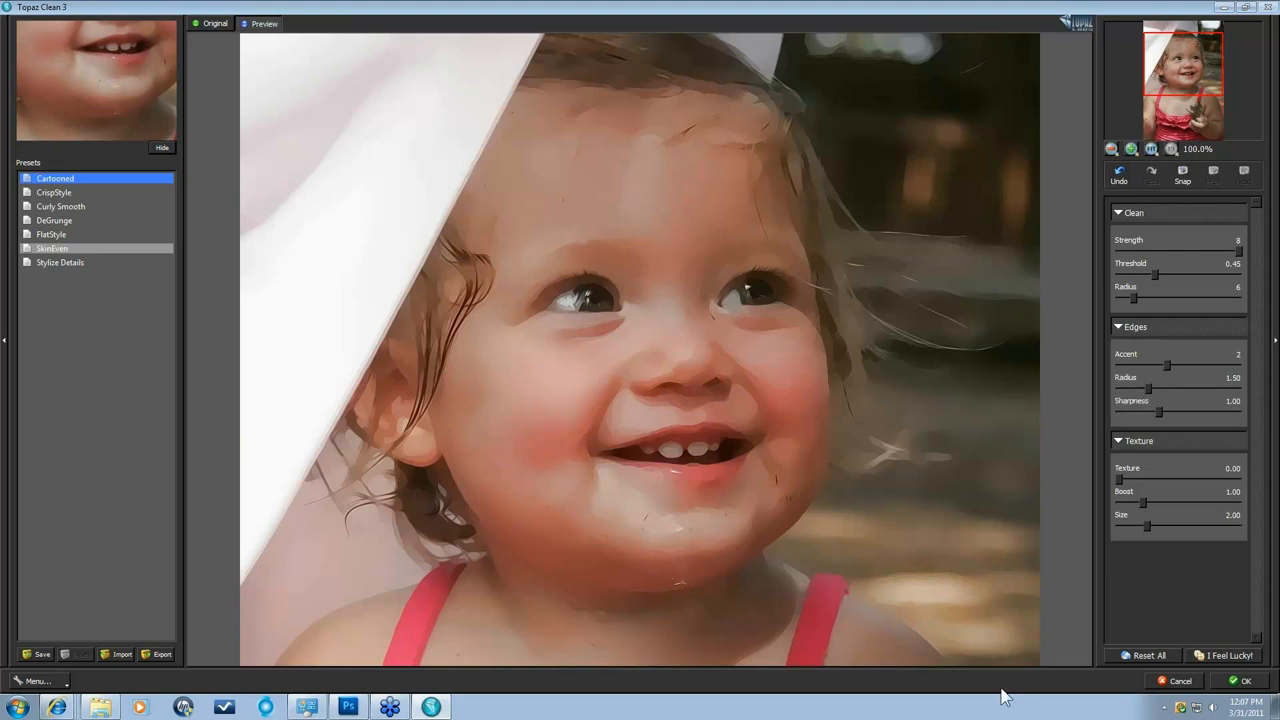
{"action": "mouse_move", "coordinate": [1171, 373]}
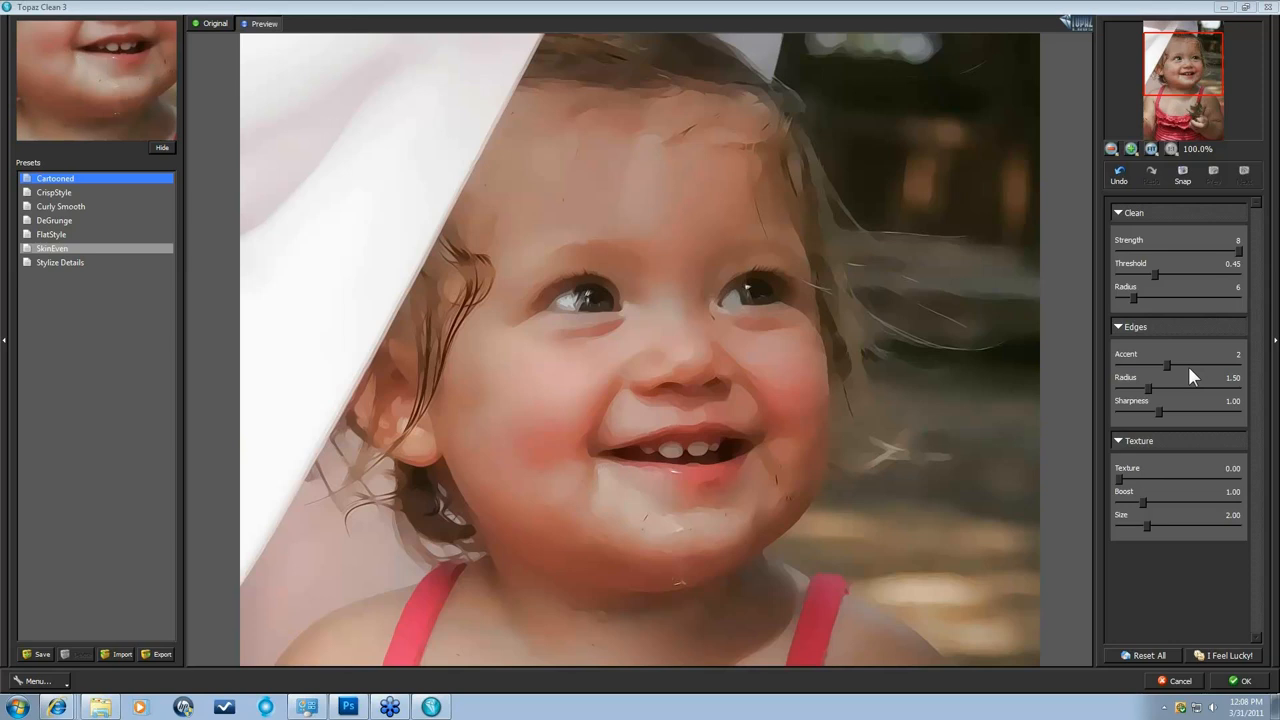
{"action": "mouse_move", "coordinate": [1160, 363]}
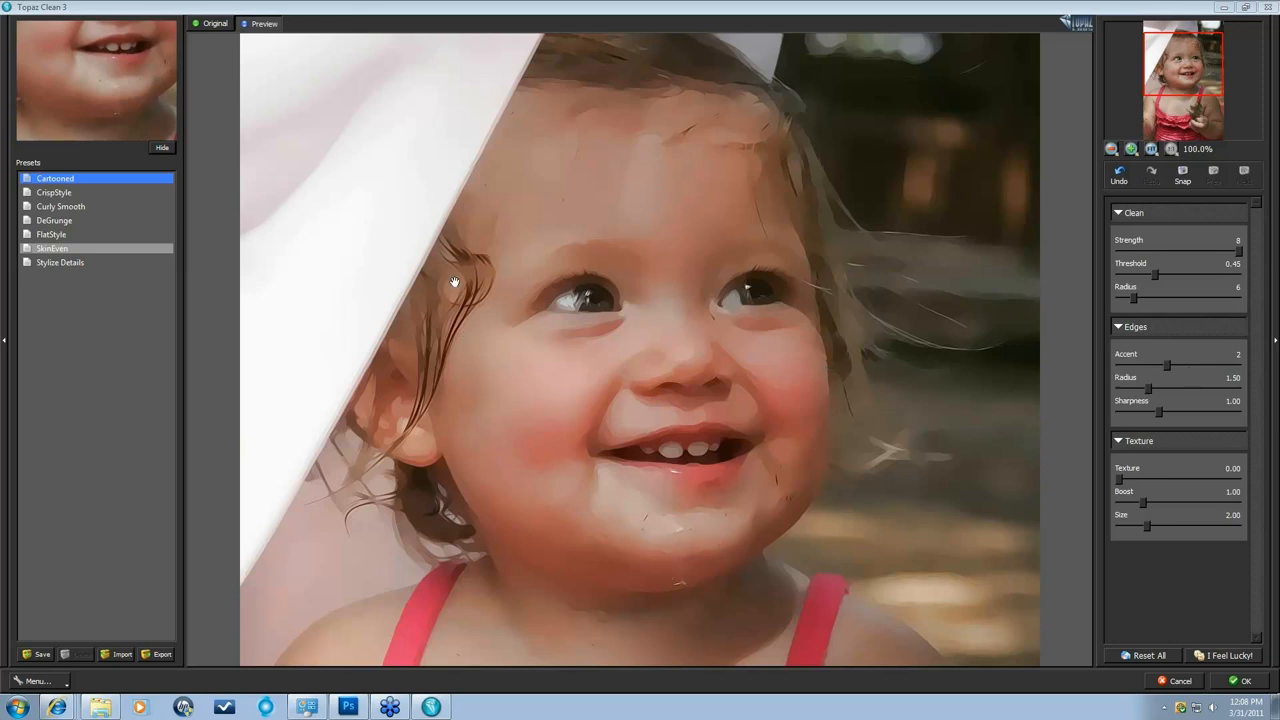
{"action": "mouse_move", "coordinate": [493, 435]}
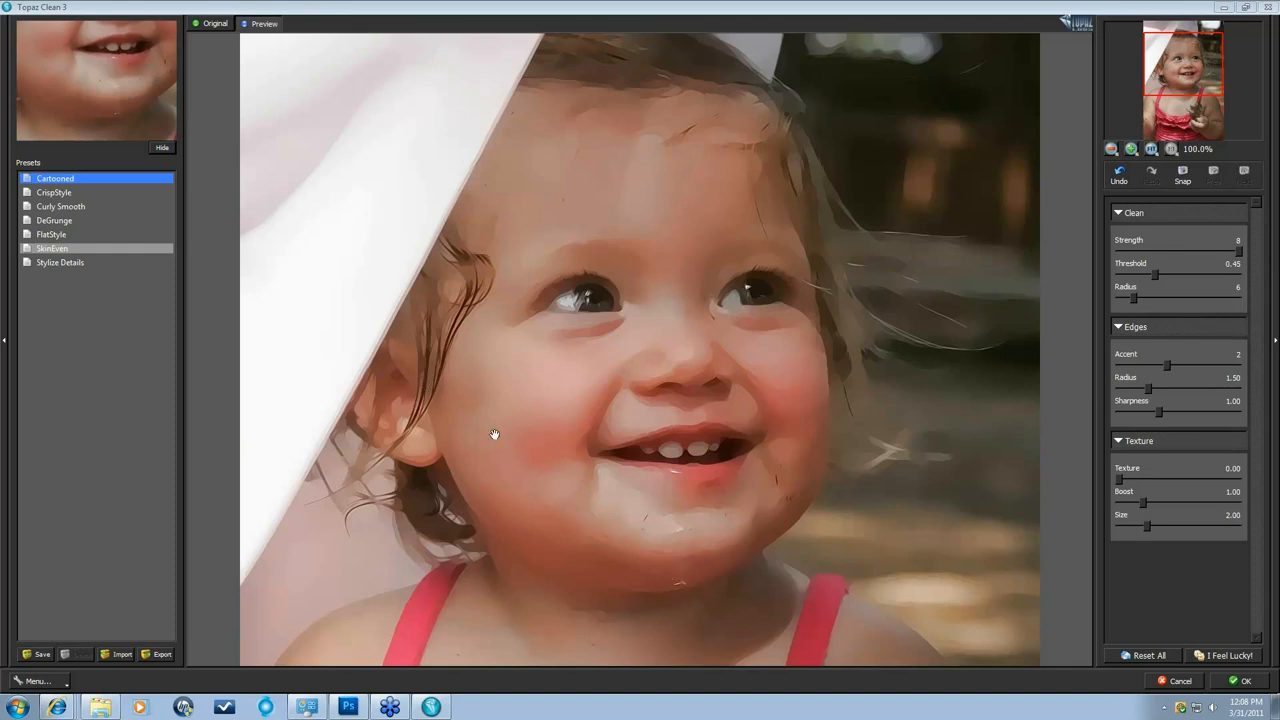
{"action": "mouse_move", "coordinate": [1172, 373]}
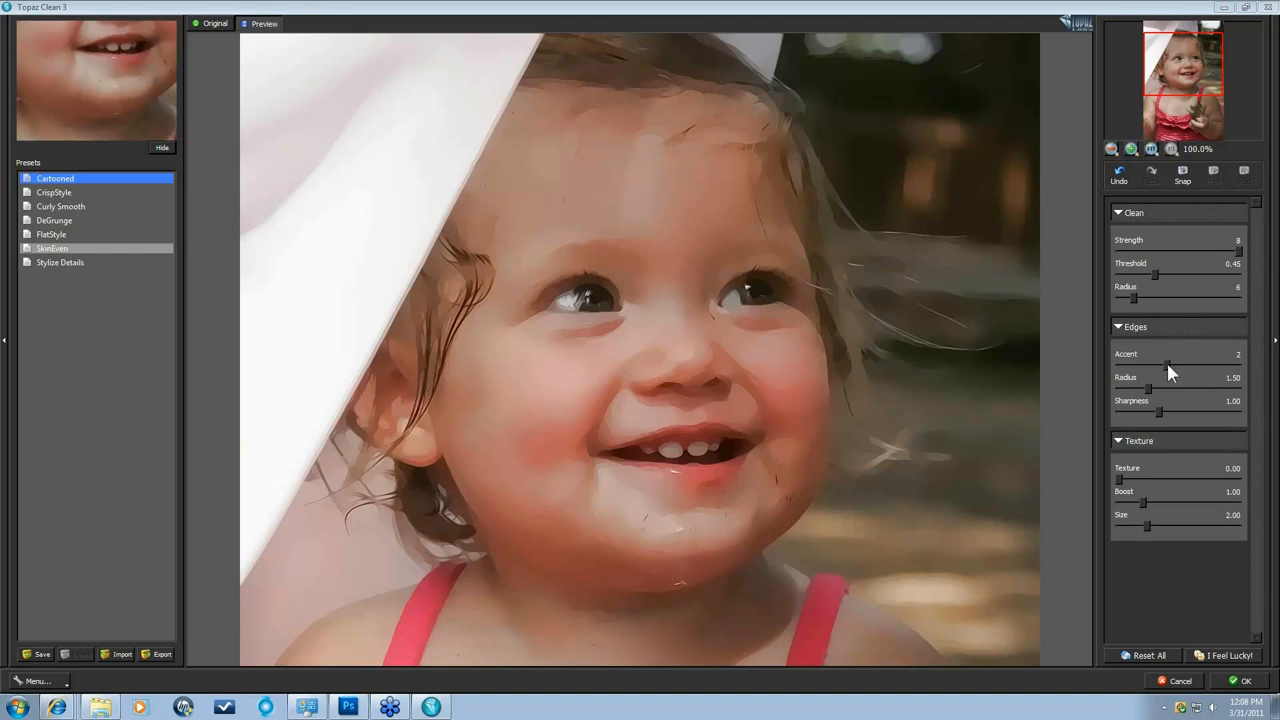
{"action": "mouse_move", "coordinate": [1180, 372]}
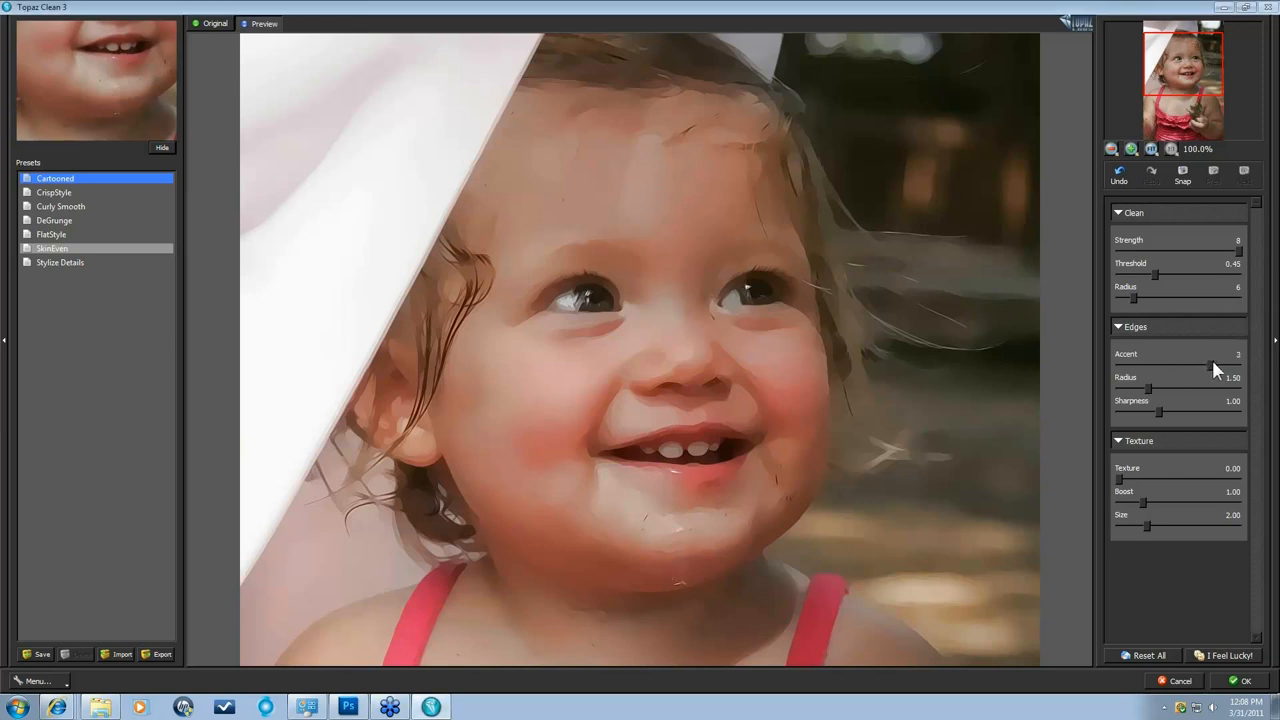
Raise the Edges Accent from 2 to 4 to darken outlines.
{"action": "left_click", "coordinate": [1210, 354]}
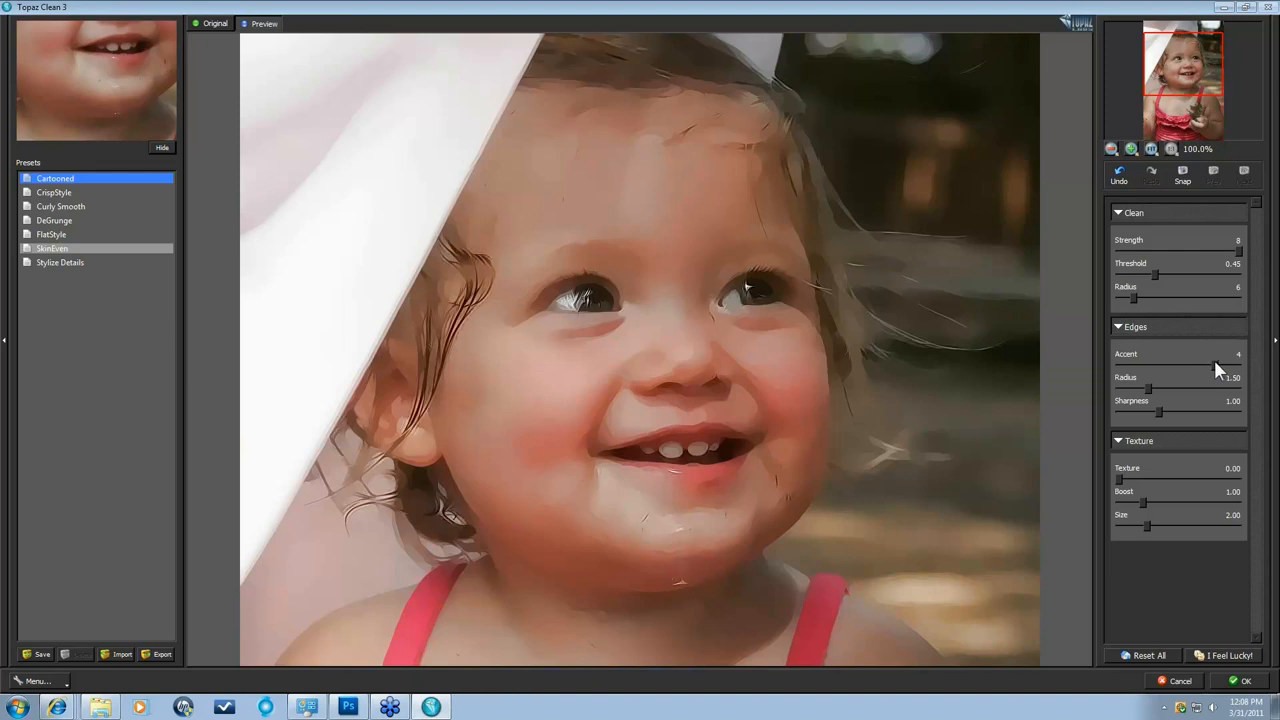
{"action": "mouse_move", "coordinate": [1215, 377]}
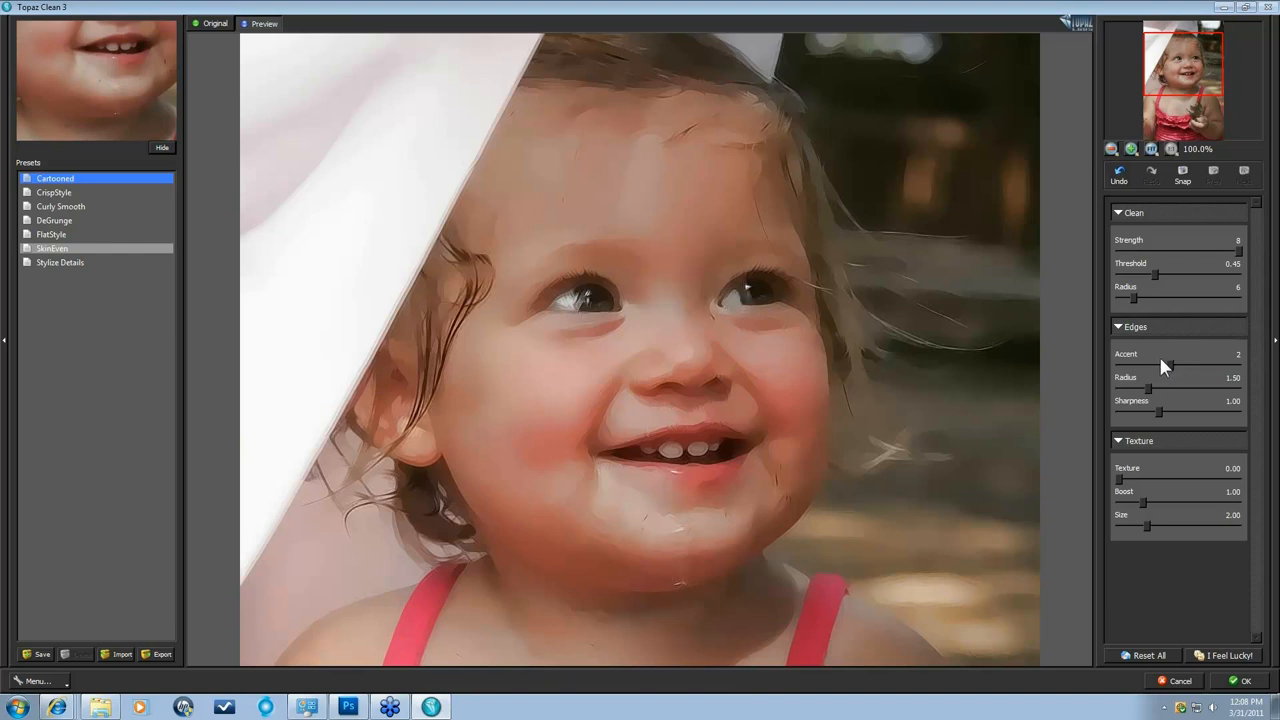
{"action": "mouse_move", "coordinate": [1163, 365]}
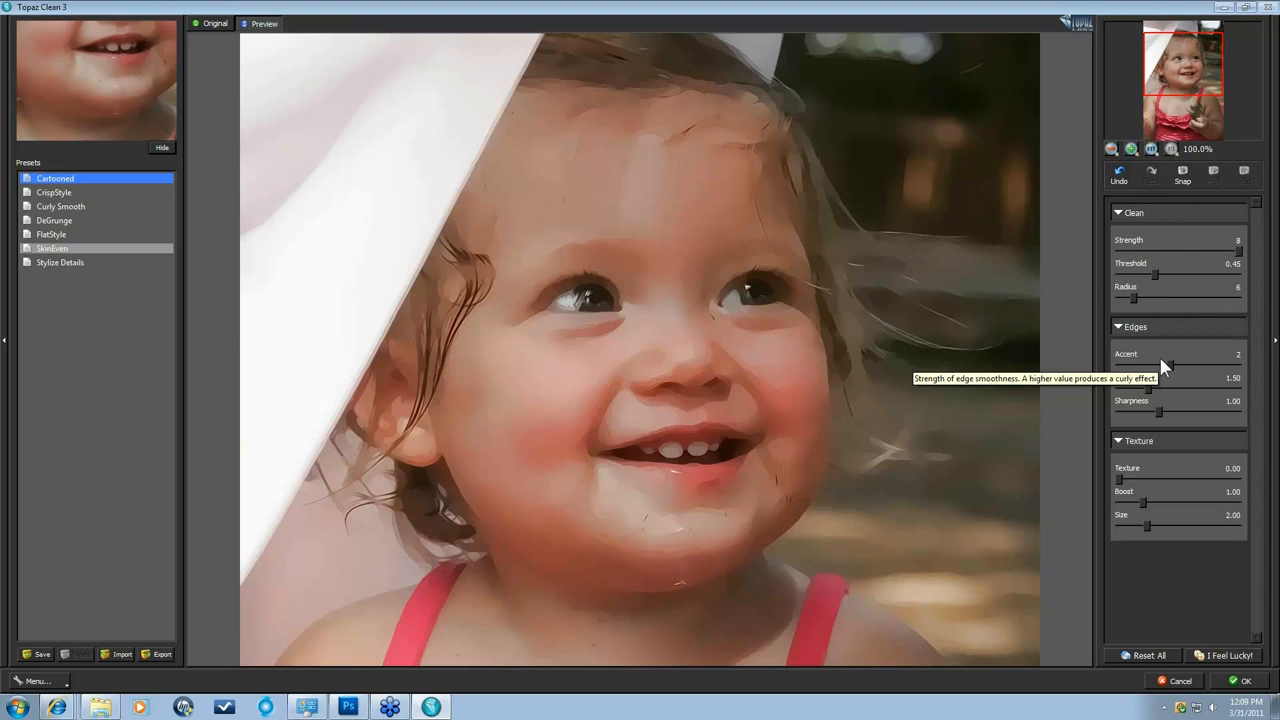
{"action": "mouse_move", "coordinate": [1035, 427]}
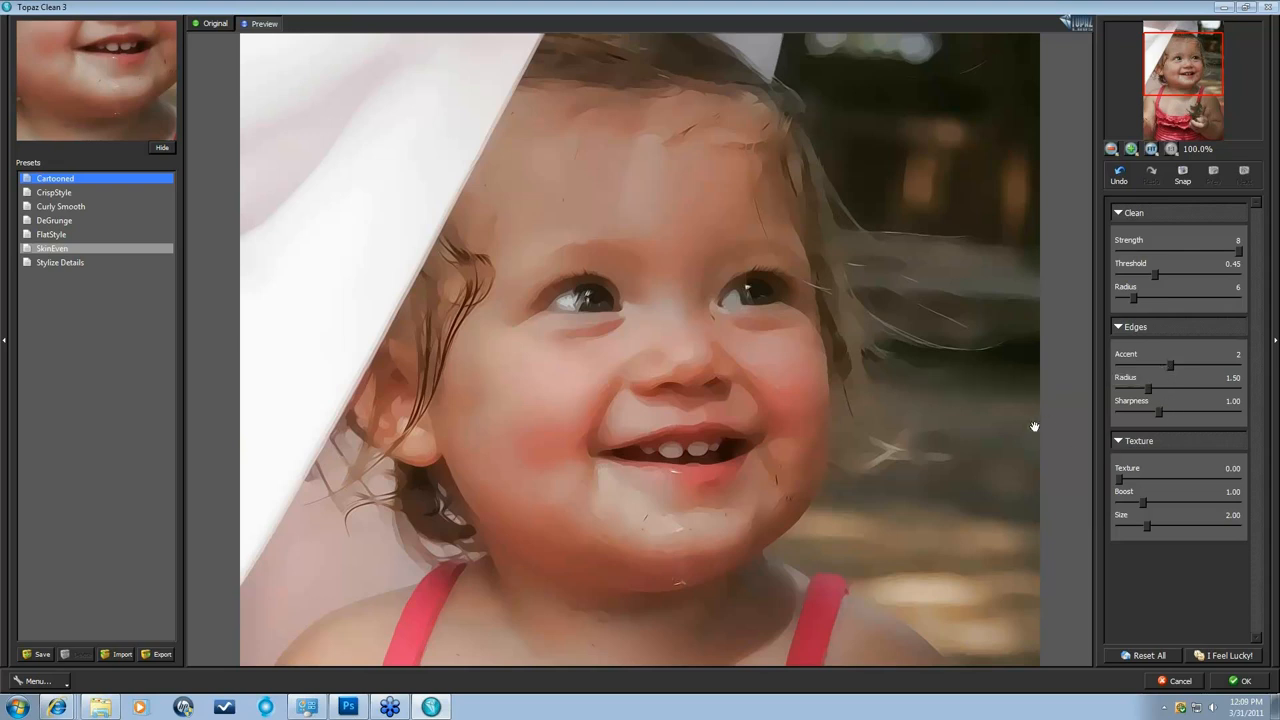
{"action": "mouse_move", "coordinate": [449, 337]}
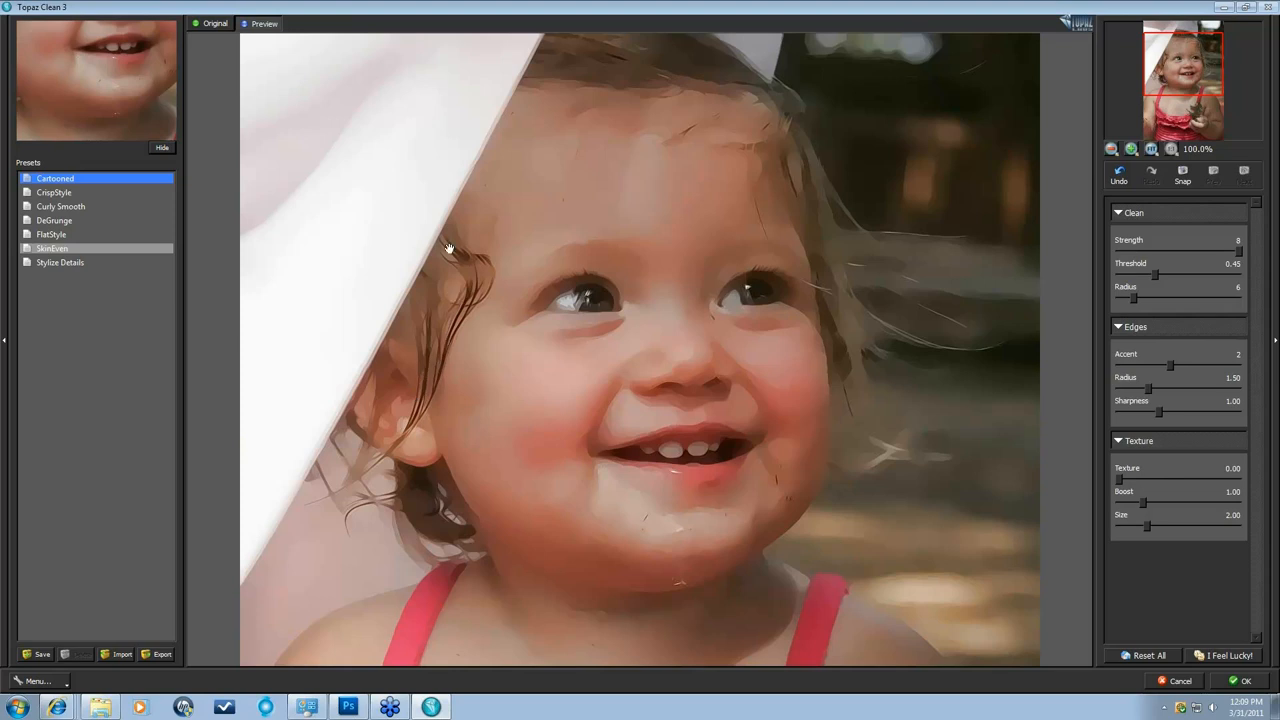
{"action": "mouse_move", "coordinate": [489, 405]}
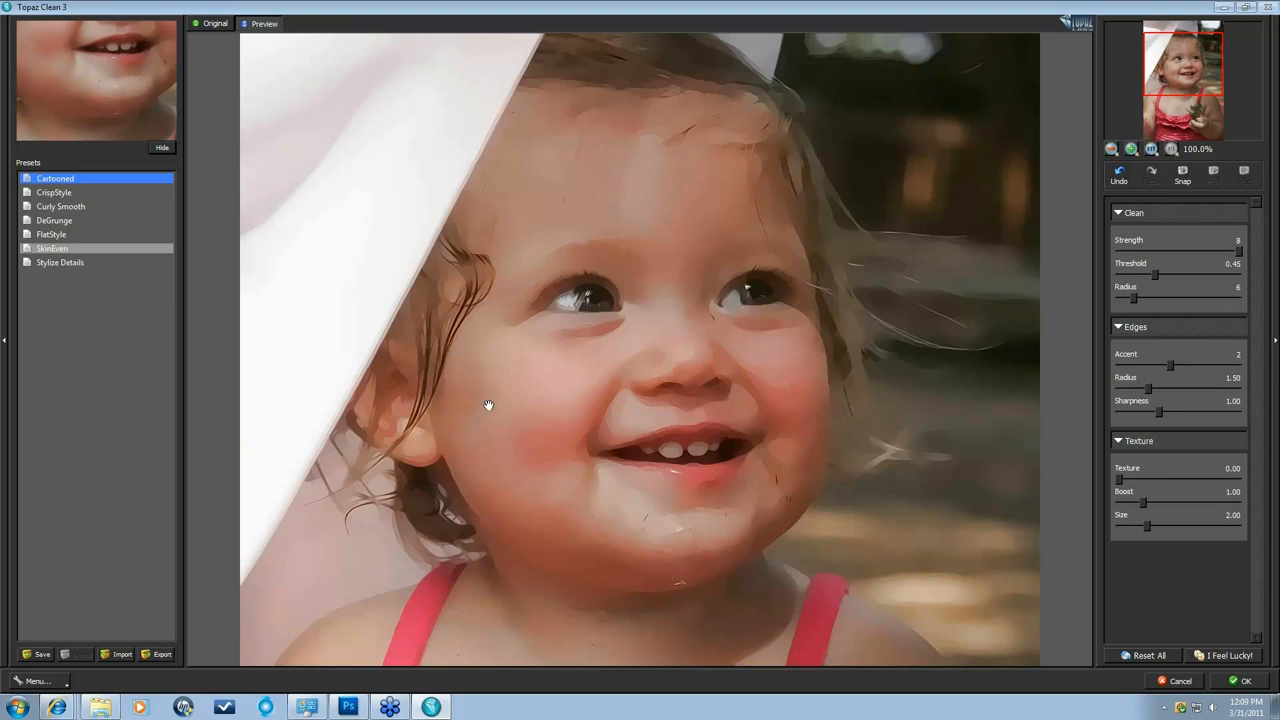
{"action": "mouse_move", "coordinate": [573, 303]}
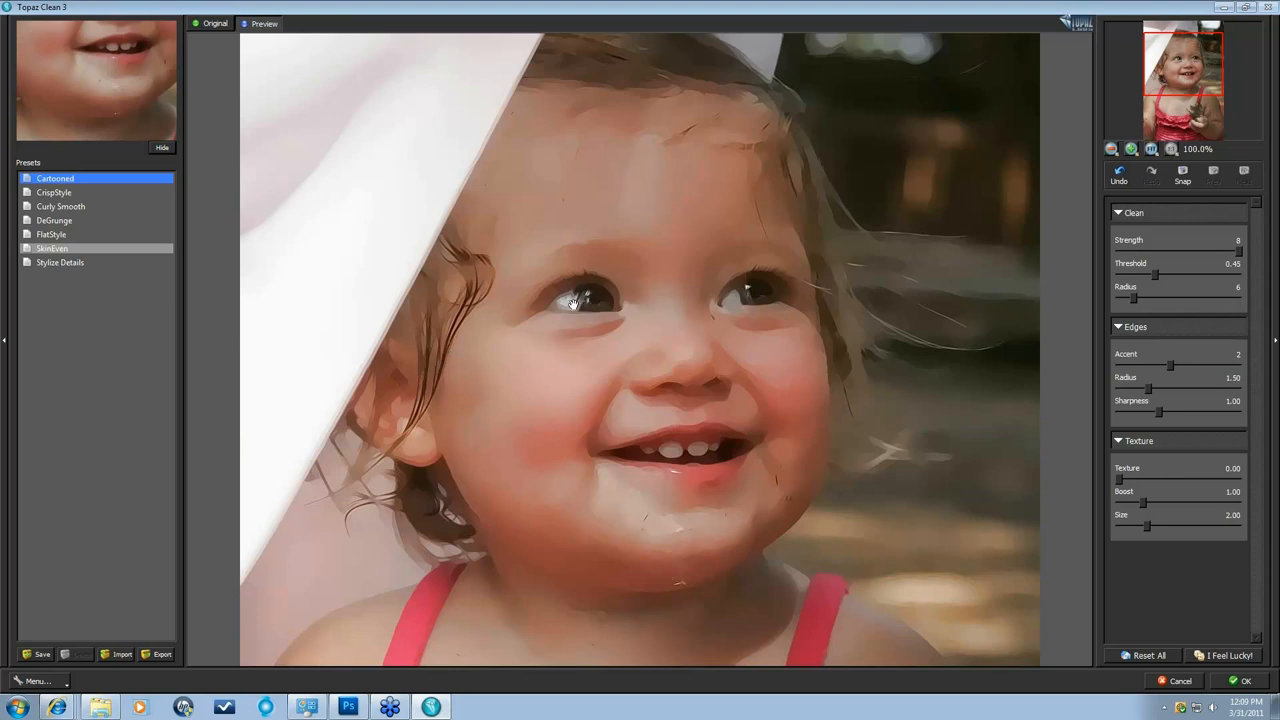
{"action": "mouse_move", "coordinate": [1095, 380]}
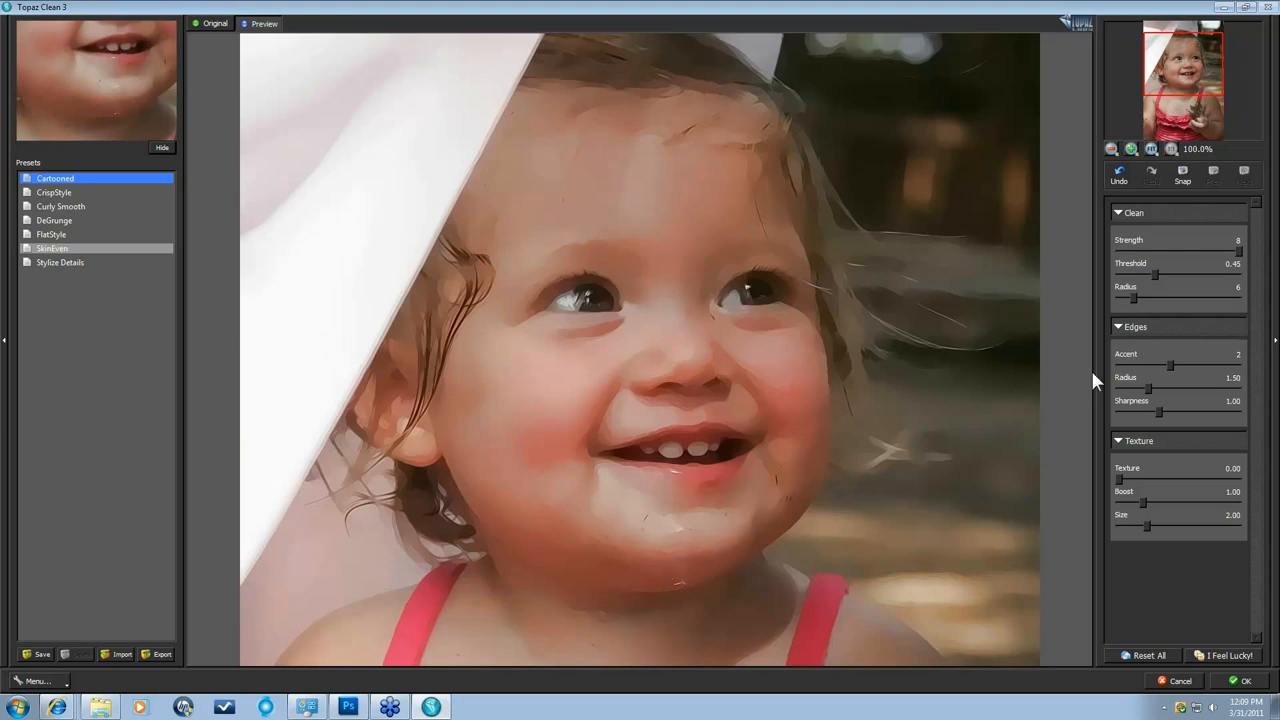
{"action": "mouse_move", "coordinate": [1162, 420]}
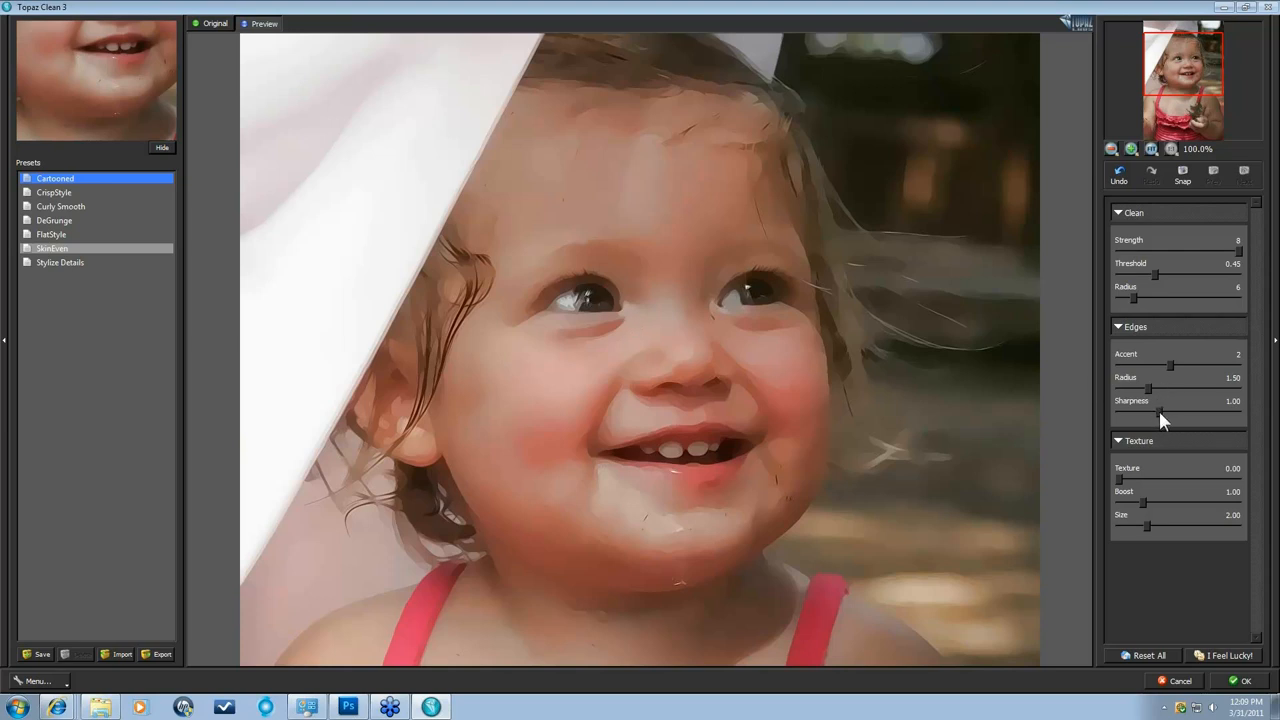
Drag Edges Sharpness from 1.00 up to 2.08.
{"action": "left_click_drag", "start_coordinate": [1163, 414], "coordinate": [1180, 414]}
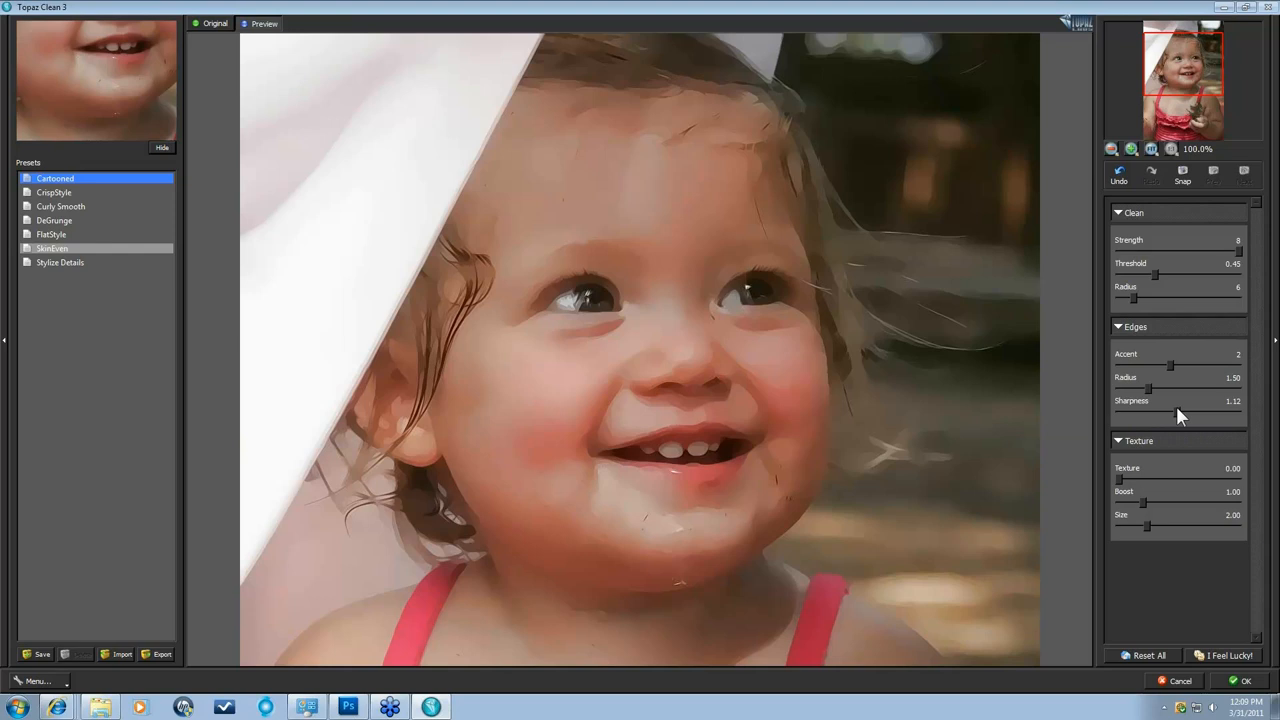
{"action": "left_click_drag", "start_coordinate": [1172, 413], "coordinate": [1205, 413]}
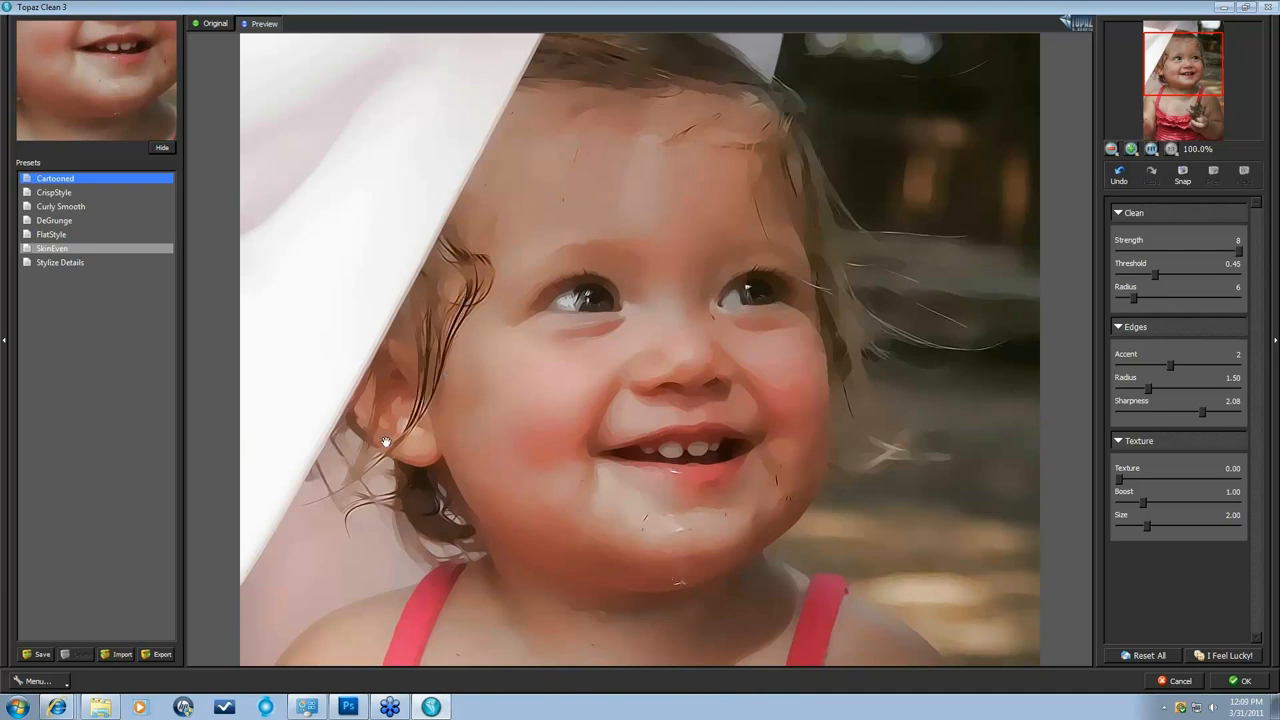
{"action": "mouse_move", "coordinate": [460, 375]}
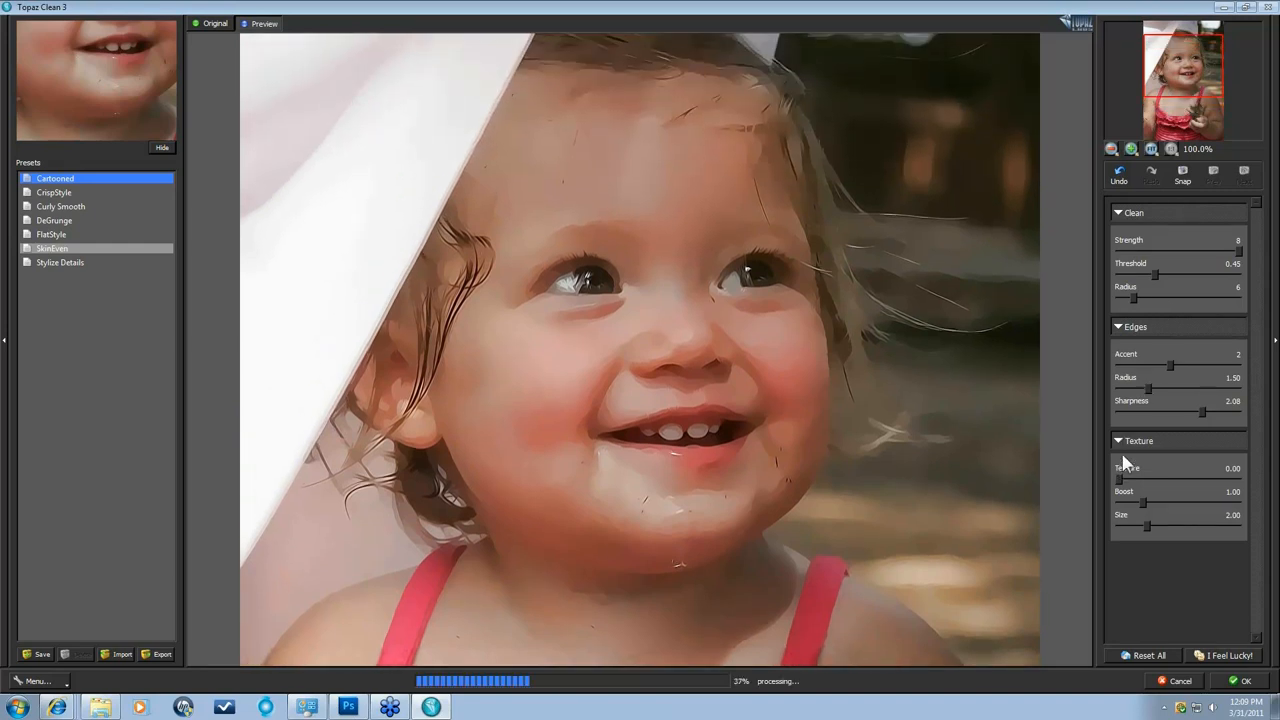
{"action": "mouse_move", "coordinate": [1200, 465]}
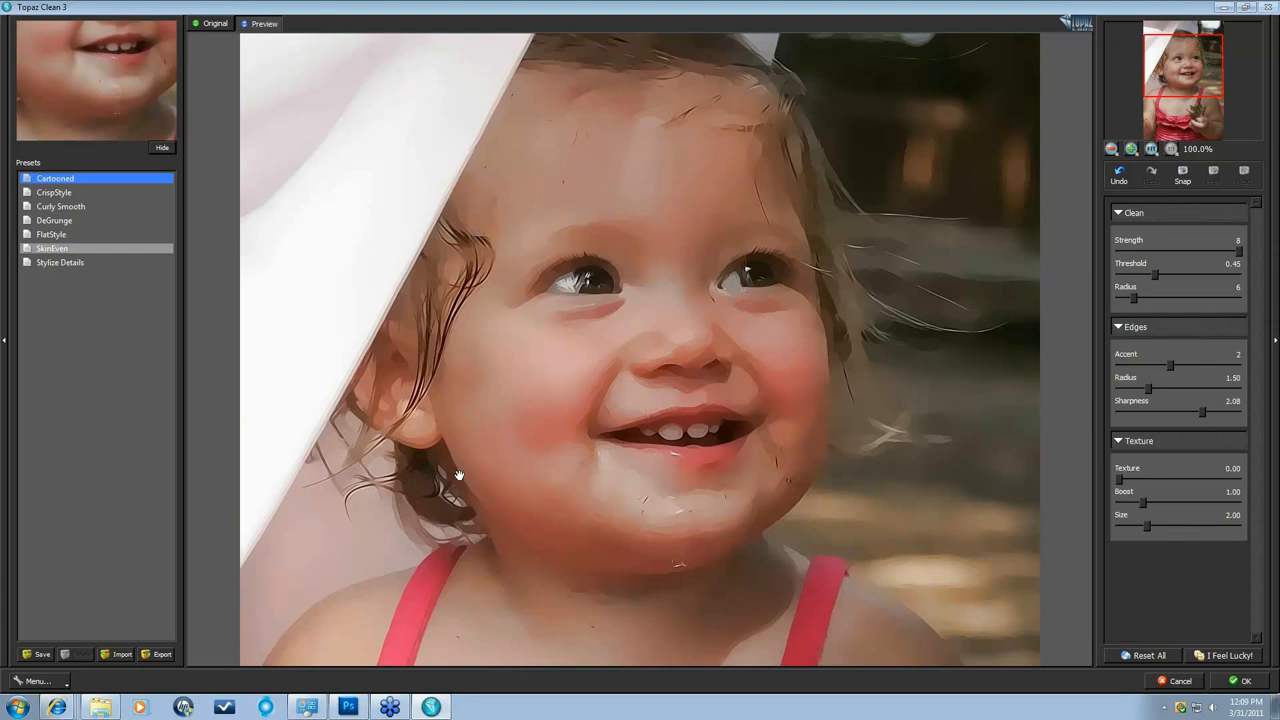
{"action": "mouse_move", "coordinate": [853, 500]}
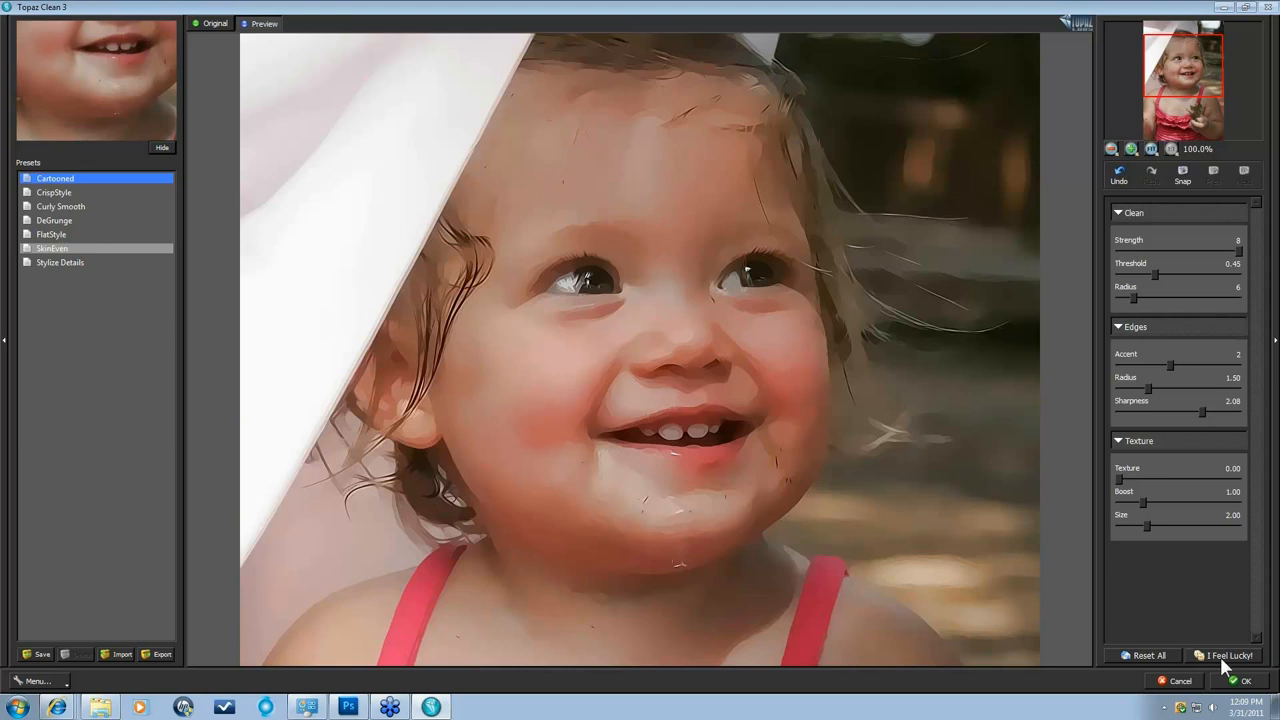
Confirm Topaz Clean 3 with OK, applying the cartoon effect to the Adjust copy layer.
{"action": "left_click", "coordinate": [1243, 681]}
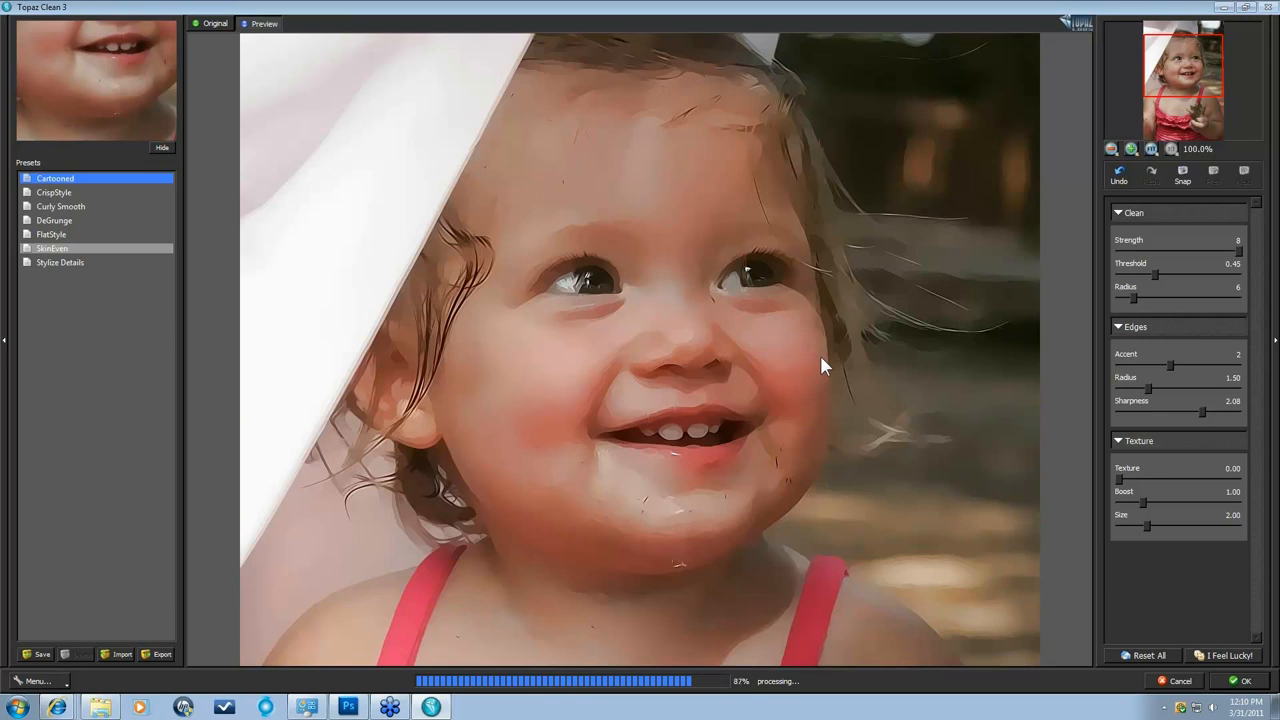
{"action": "left_click", "coordinate": [1245, 681]}
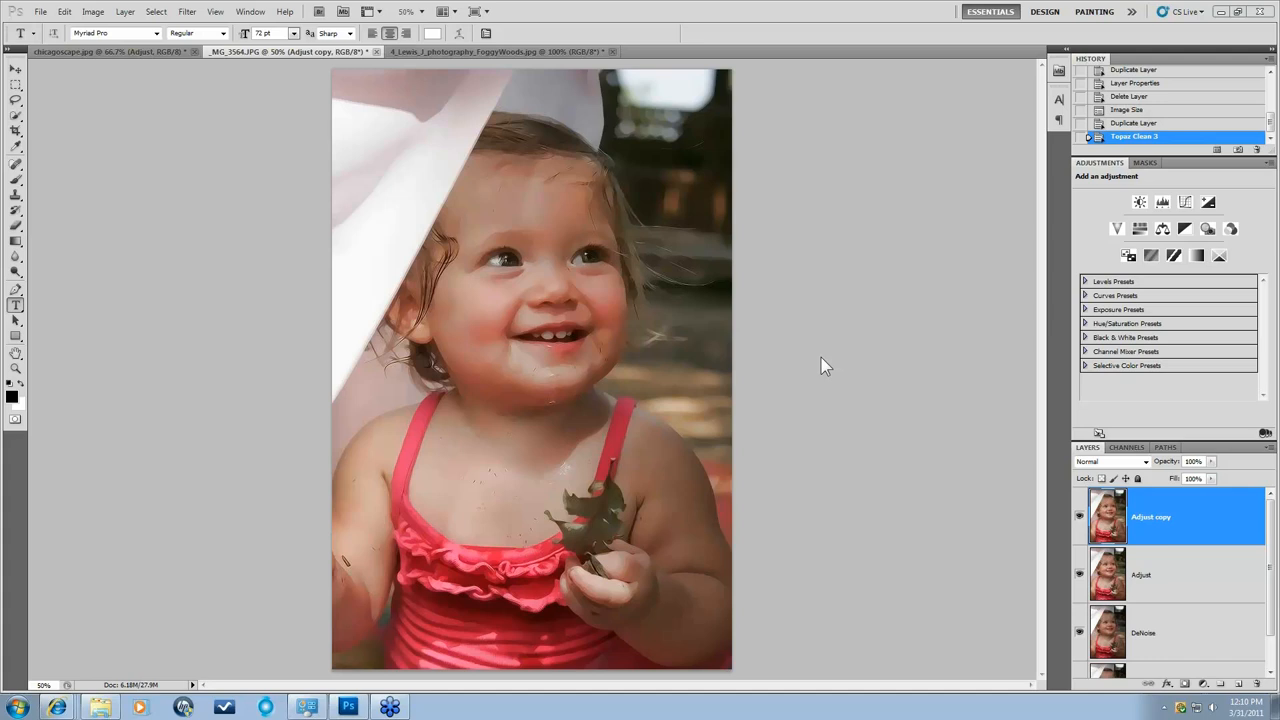
{"action": "mouse_move", "coordinate": [60, 685]}
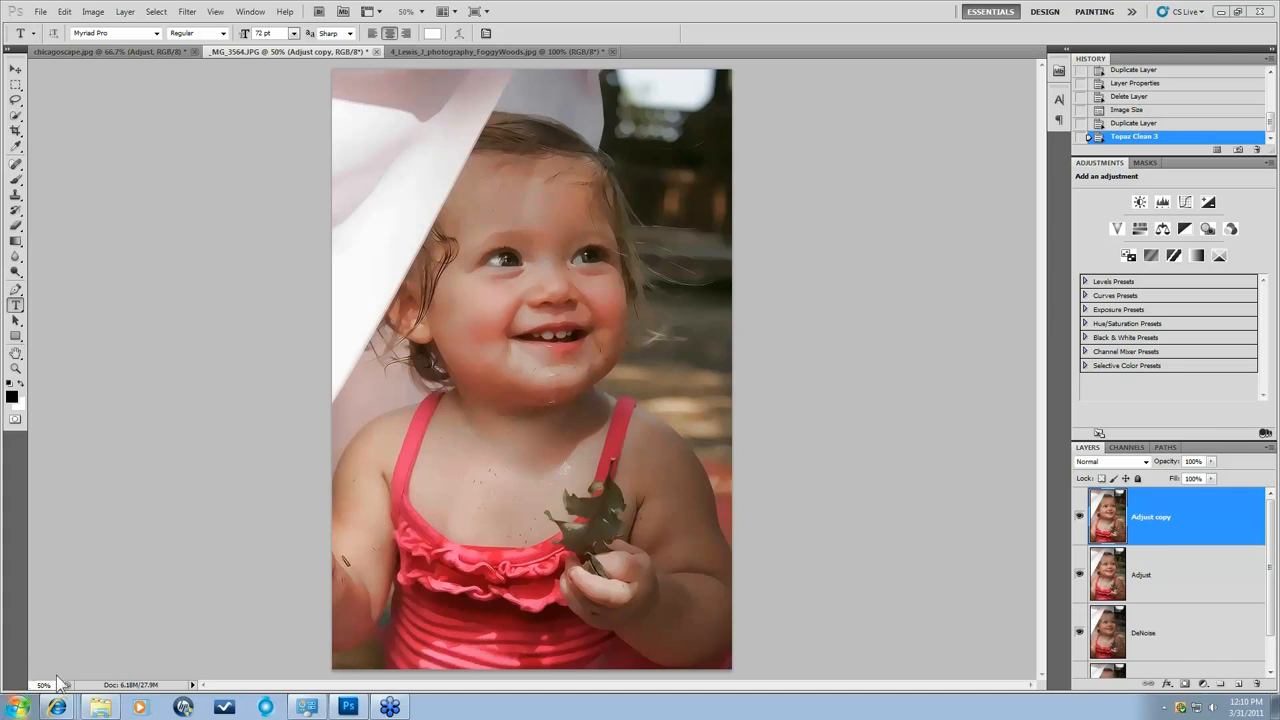
{"action": "mouse_move", "coordinate": [263, 540]}
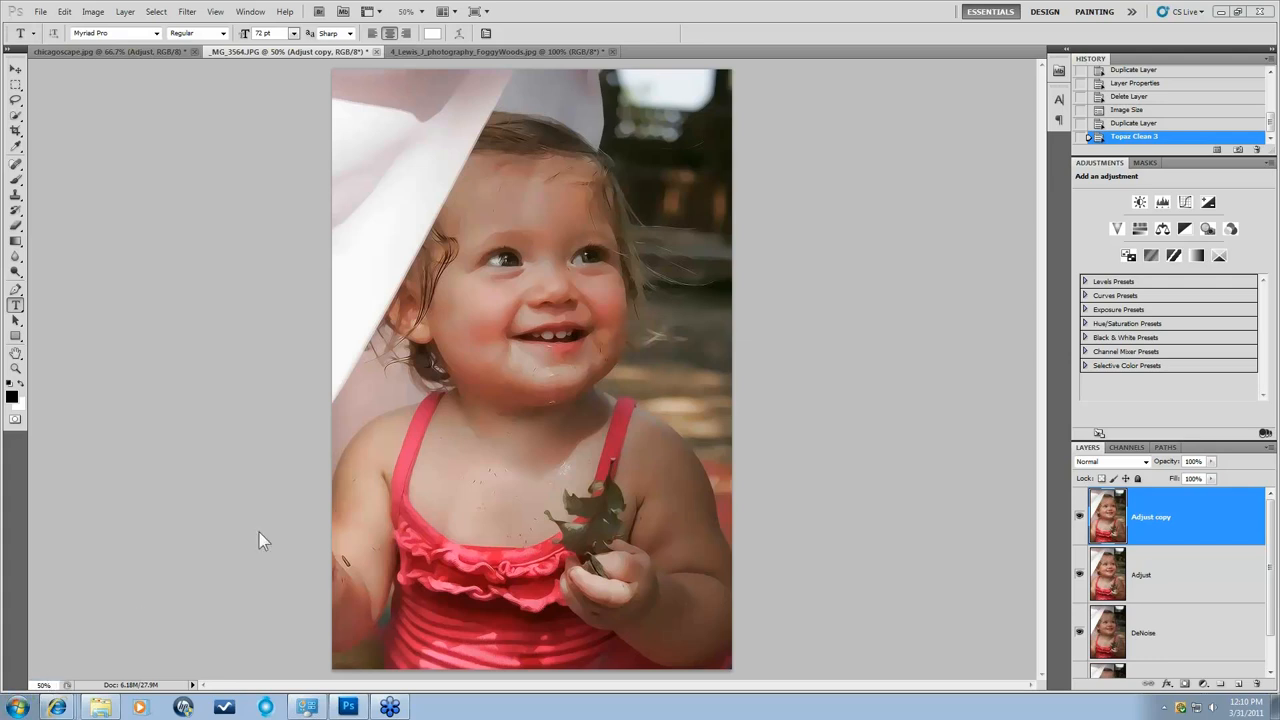
{"action": "mouse_move", "coordinate": [296, 560]}
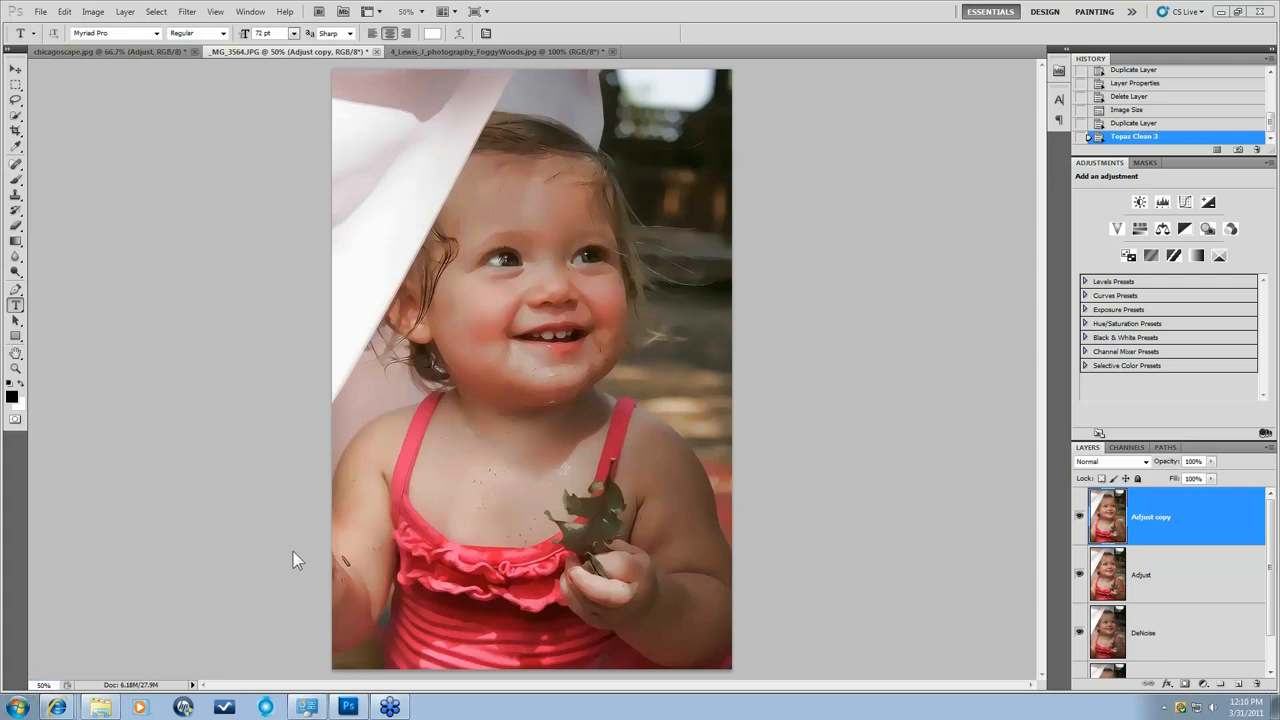
{"action": "mouse_move", "coordinate": [425, 375]}
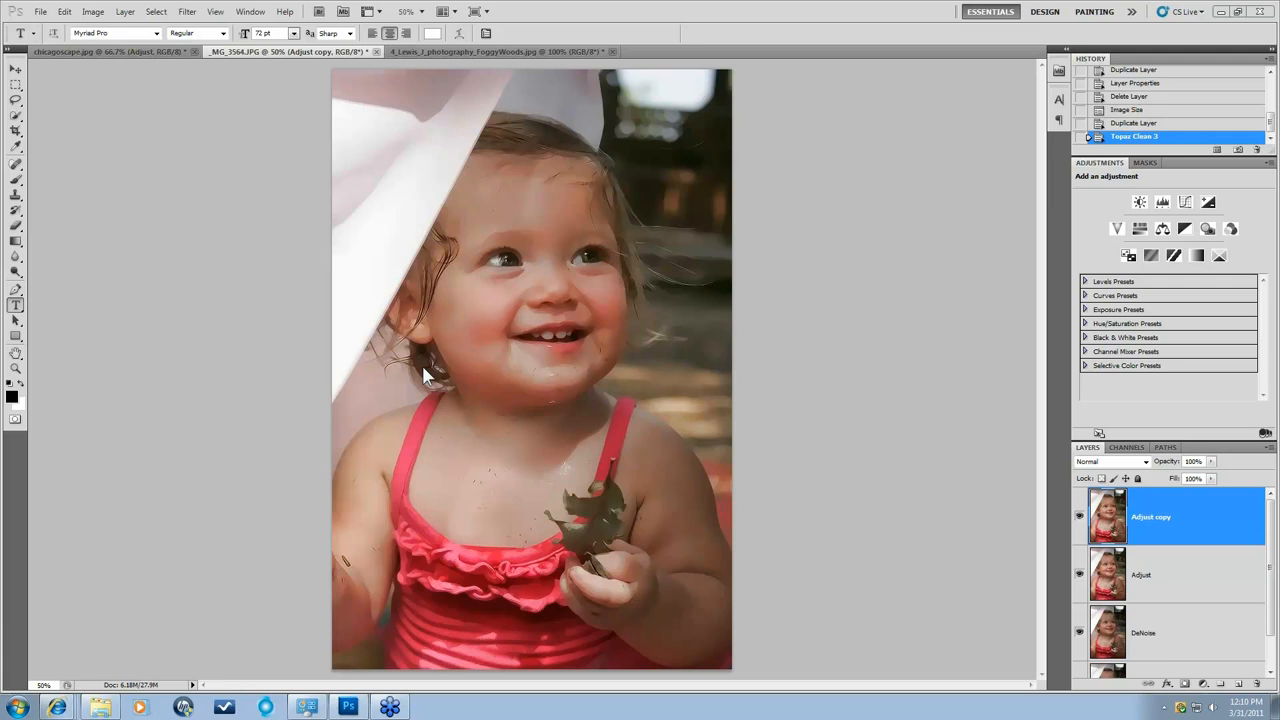
{"action": "mouse_move", "coordinate": [254, 384]}
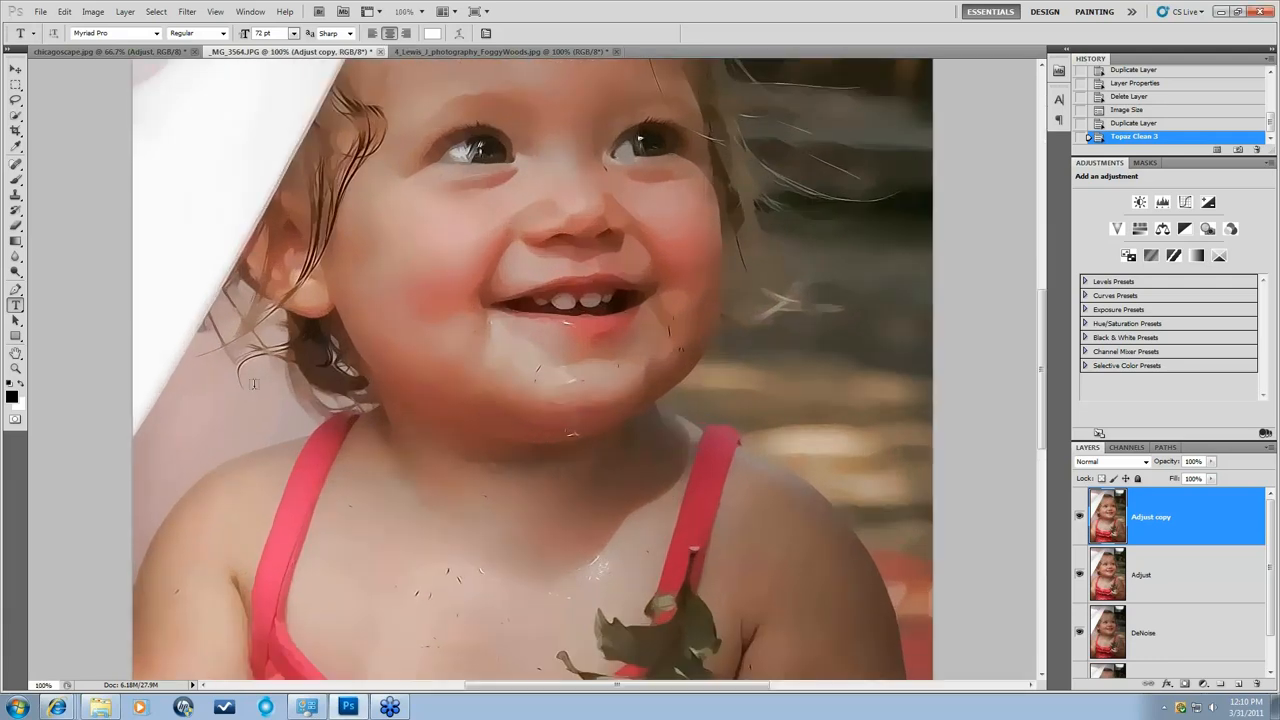
{"action": "scroll", "scroll_direction": "up", "scroll_amount": 3}
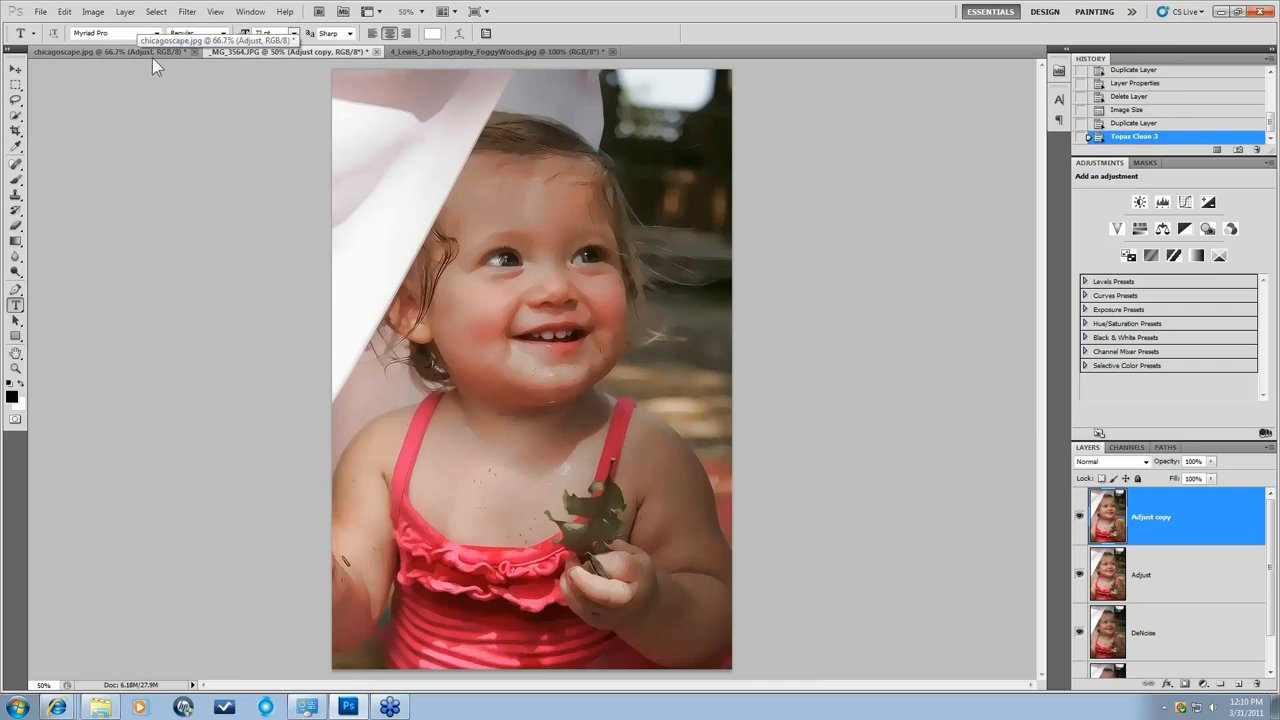
{"action": "left_click", "coordinate": [110, 51]}
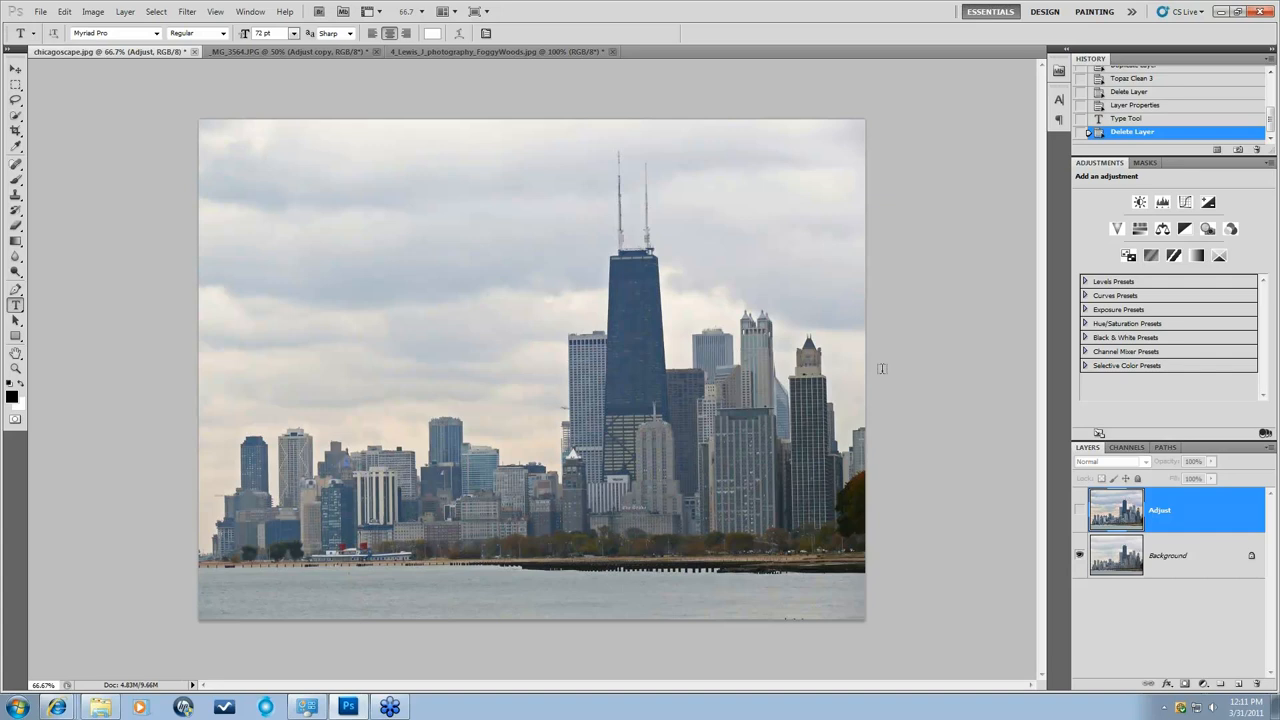
{"action": "mouse_move", "coordinate": [906, 378]}
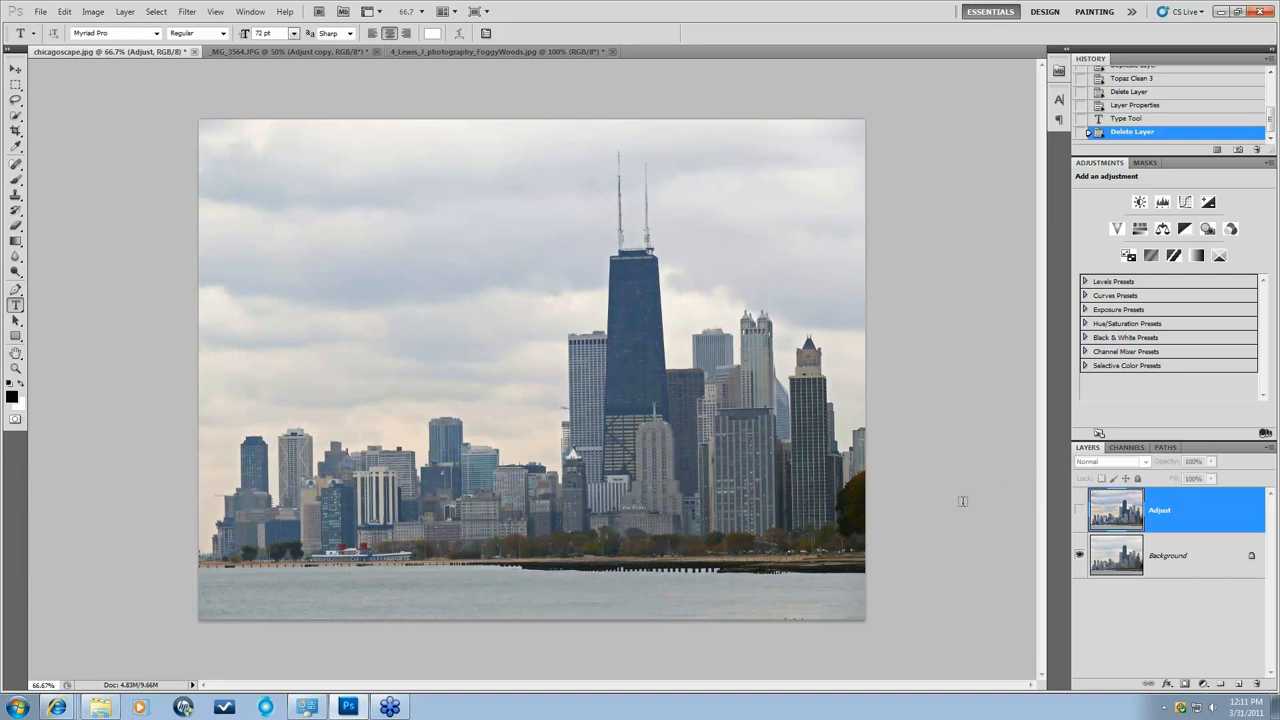
{"action": "mouse_move", "coordinate": [537, 367]}
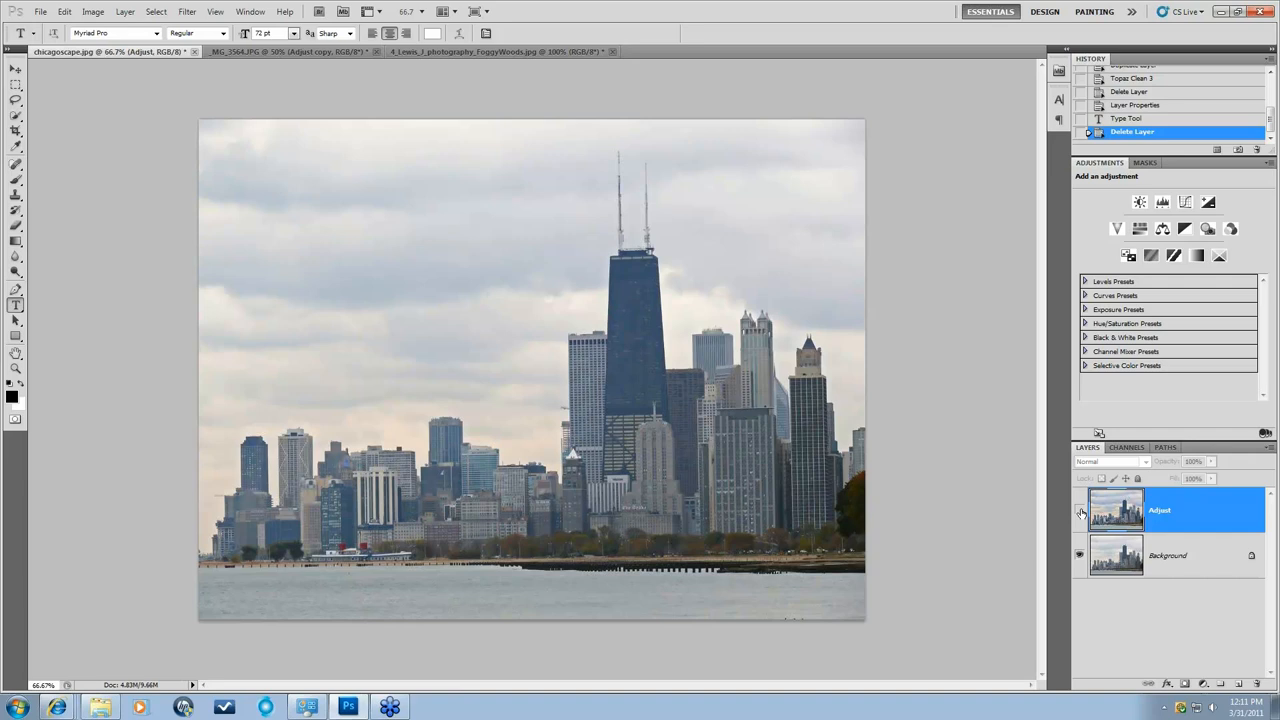
Turn the Chicago skyline image's Adjust layer visibility back on.
{"action": "left_click", "coordinate": [1079, 511]}
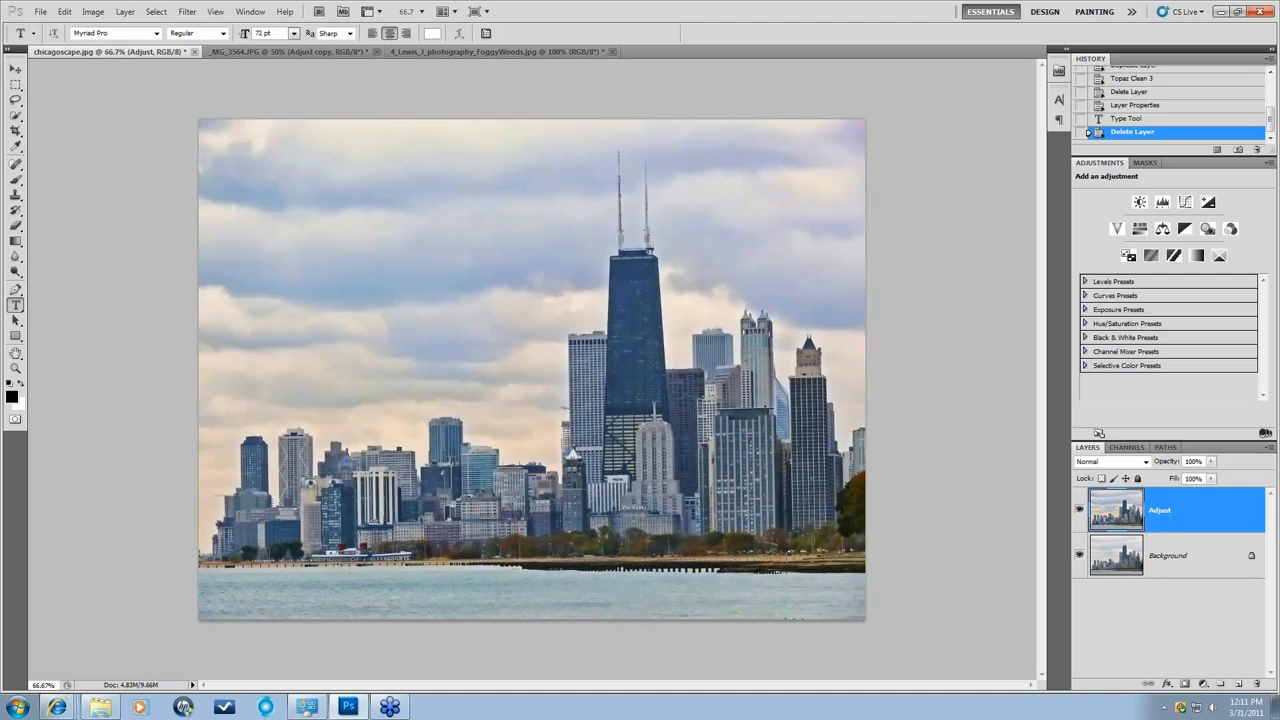
{"action": "mouse_move", "coordinate": [855, 423]}
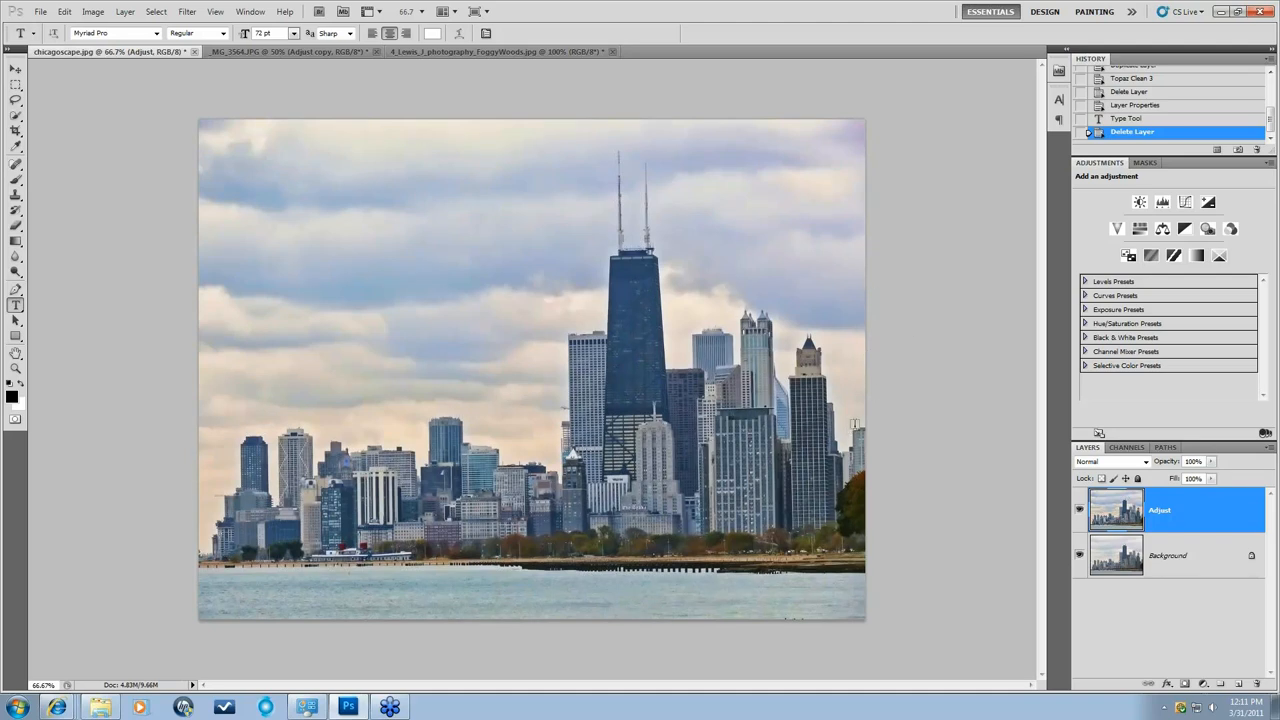
{"action": "mouse_move", "coordinate": [337, 262]}
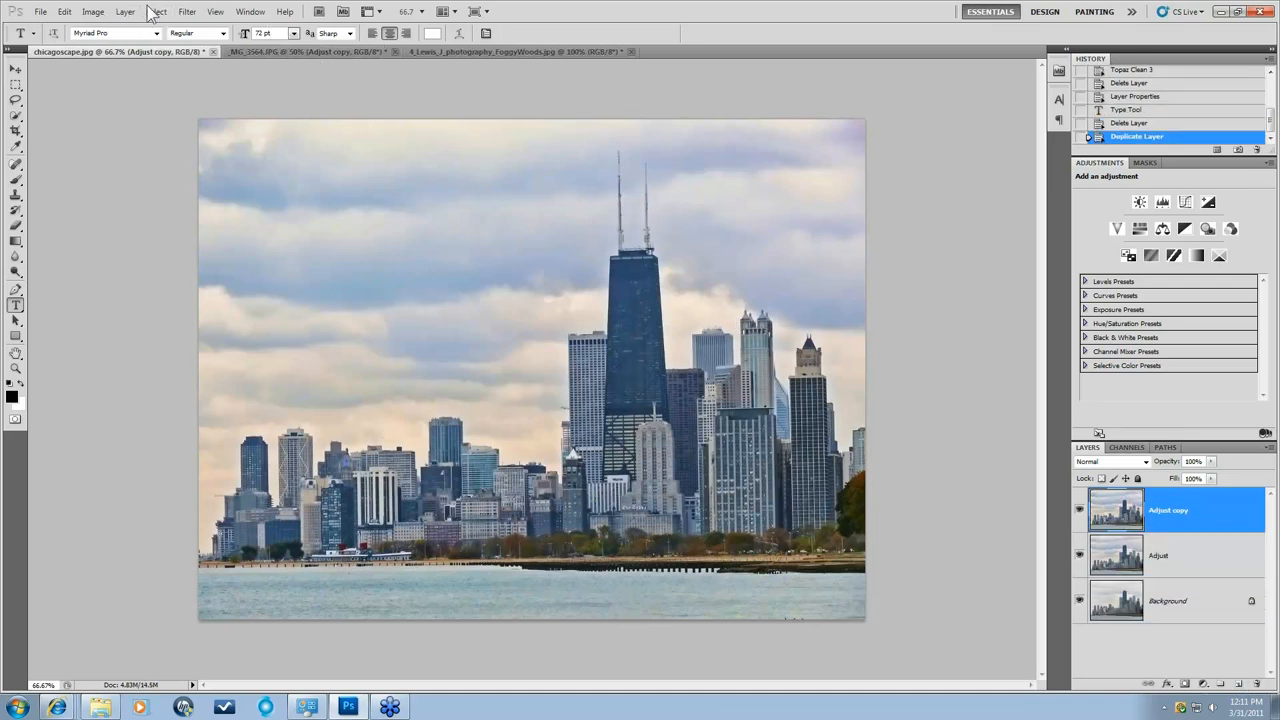
Launch the Topaz Clean 3 filter on the Chicago skyline layer.
{"action": "left_click", "coordinate": [125, 11]}
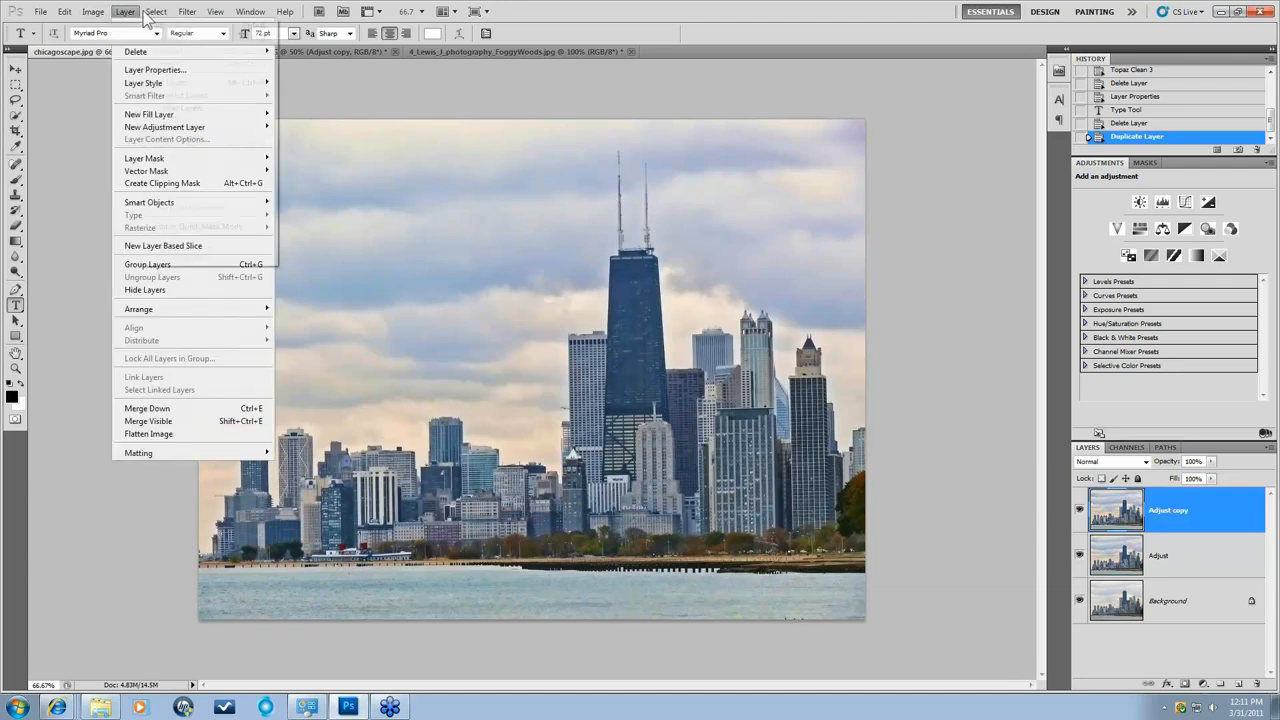
{"action": "left_click", "coordinate": [186, 11]}
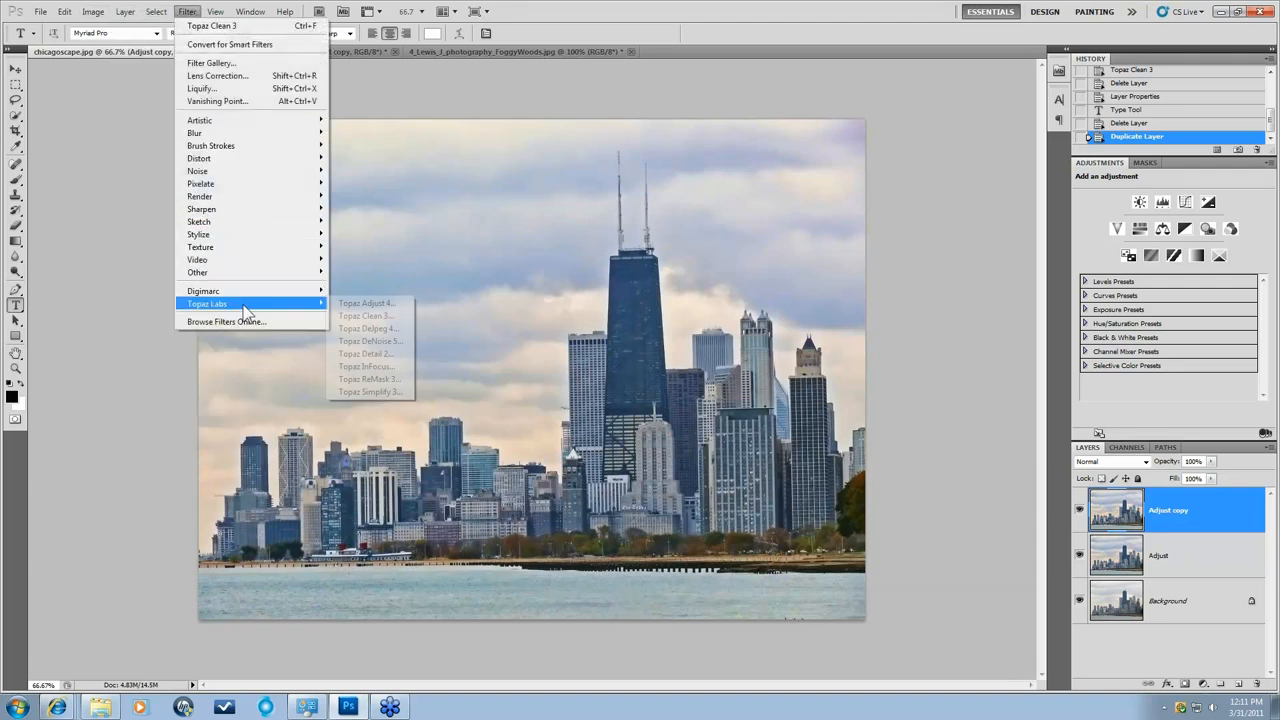
{"action": "mouse_move", "coordinate": [367, 303]}
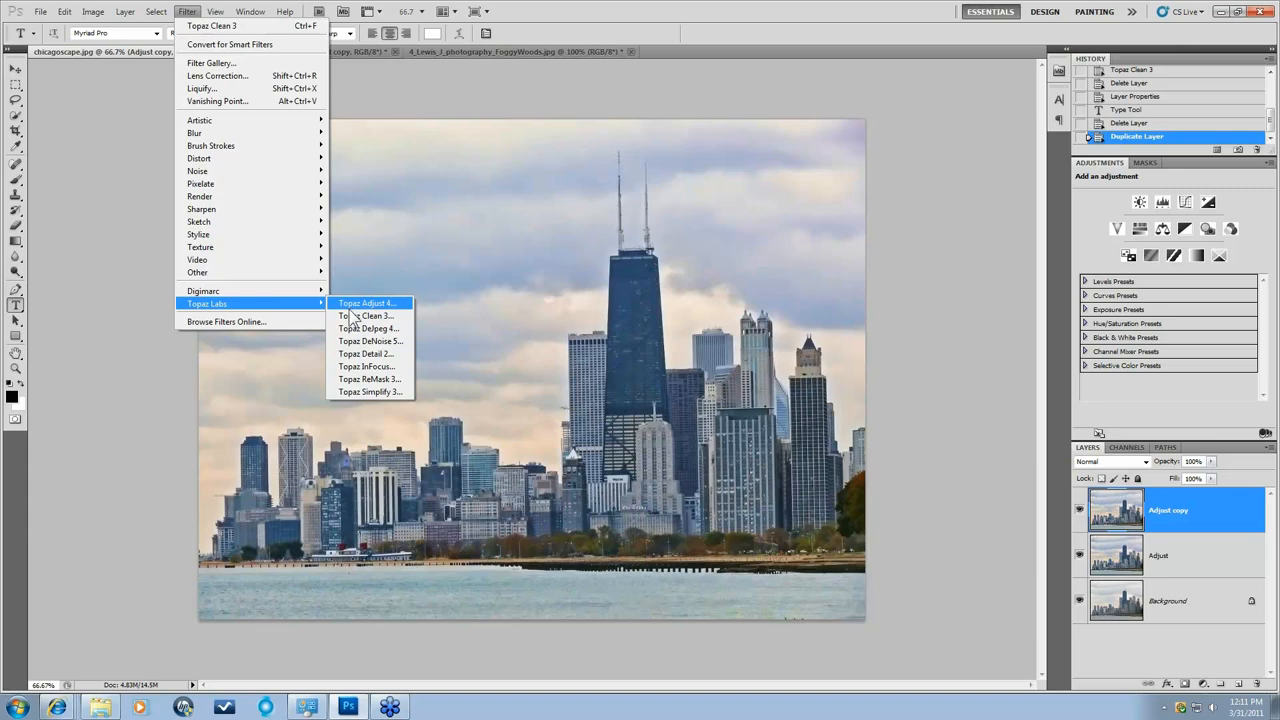
{"action": "mouse_move", "coordinate": [368, 315]}
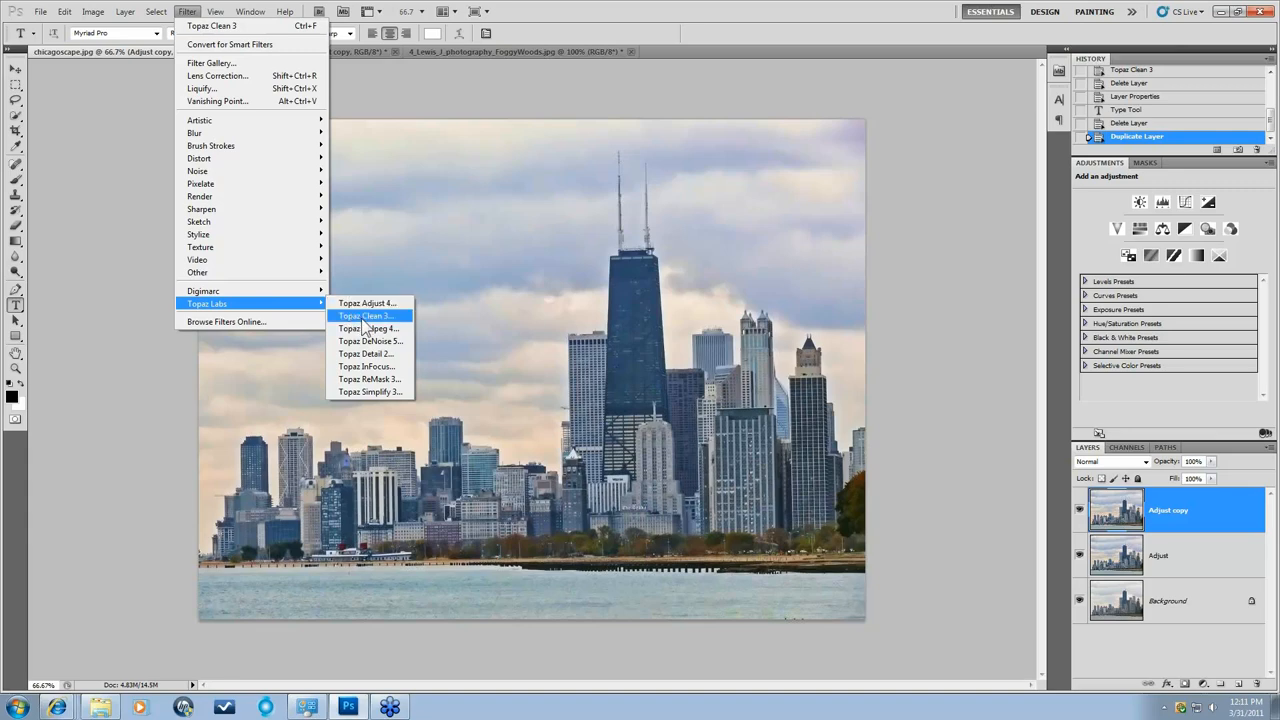
{"action": "left_click", "coordinate": [365, 316]}
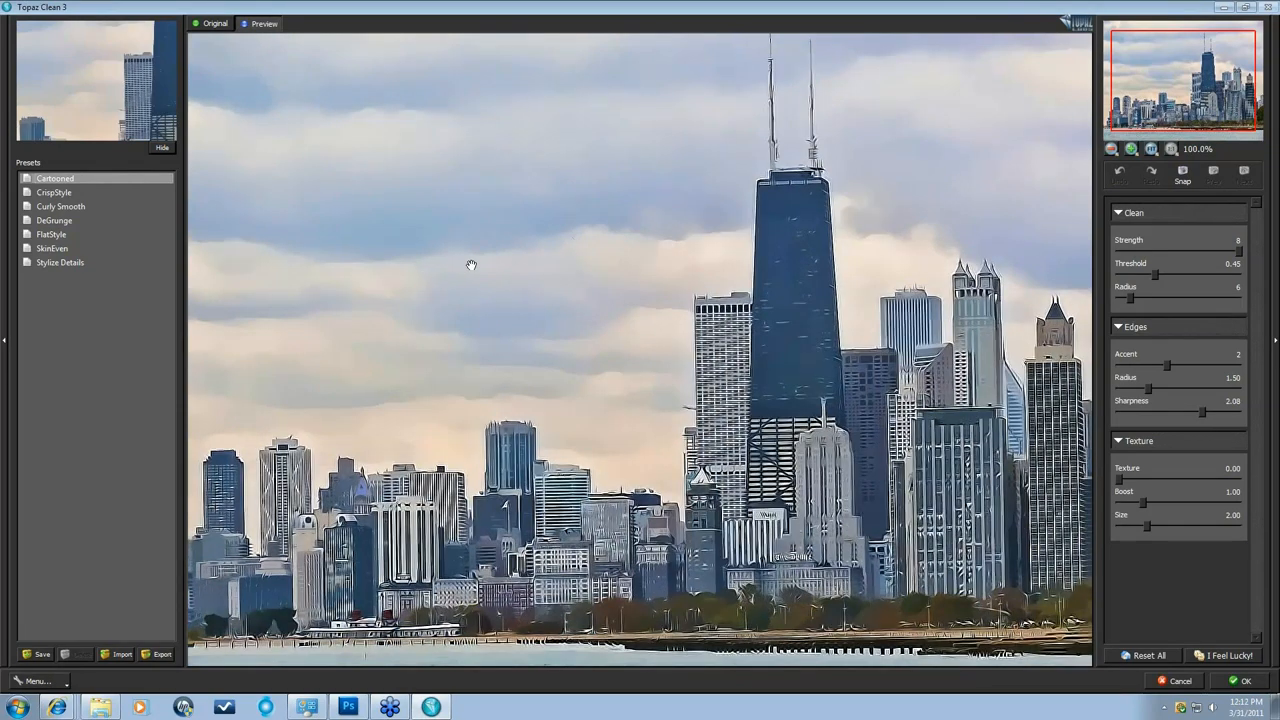
{"action": "mouse_move", "coordinate": [473, 270]}
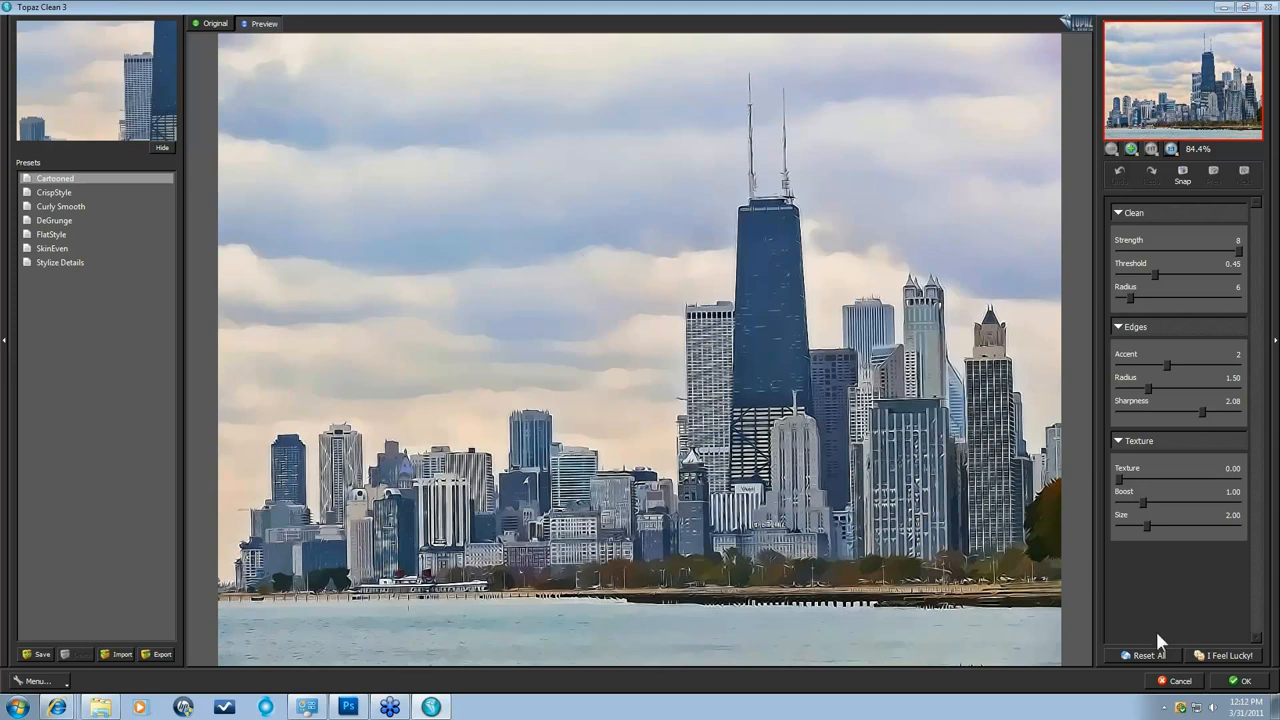
Reset Topaz Clean settings to defaults and raise cleaning Strength from 0 to 7.
{"action": "left_click", "coordinate": [1147, 655]}
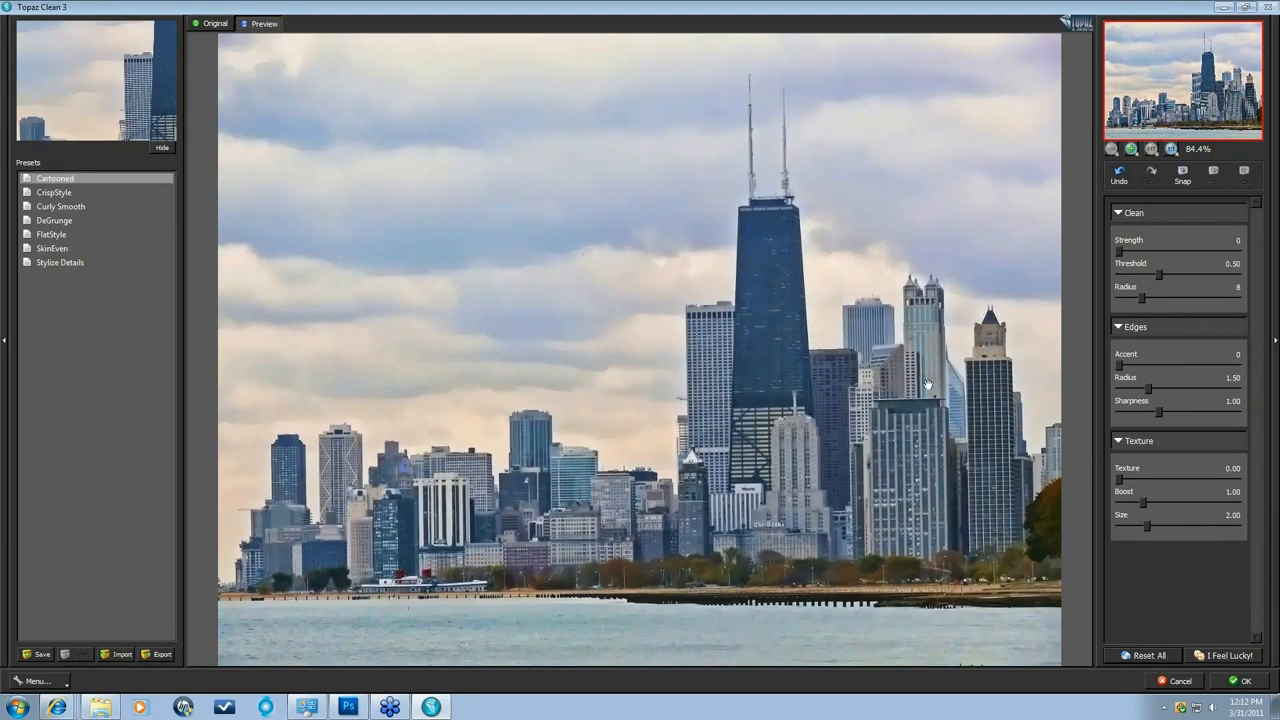
{"action": "mouse_move", "coordinate": [950, 220]}
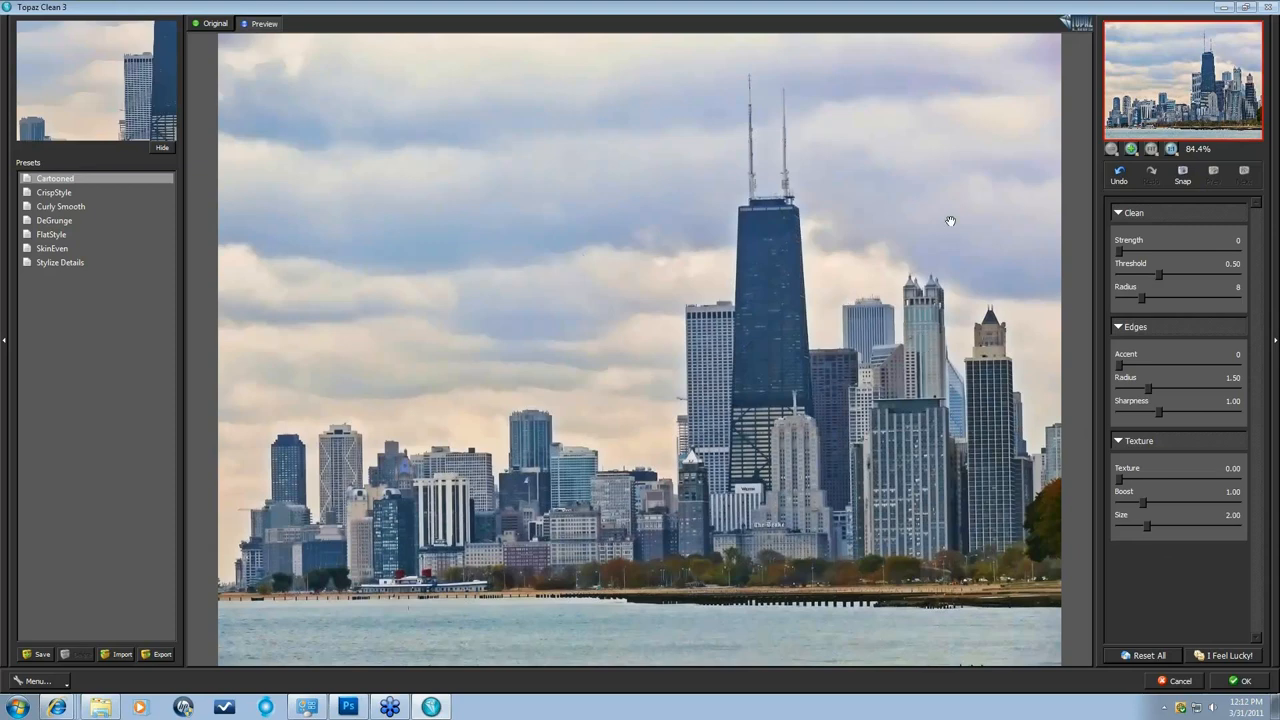
{"action": "mouse_move", "coordinate": [1170, 627]}
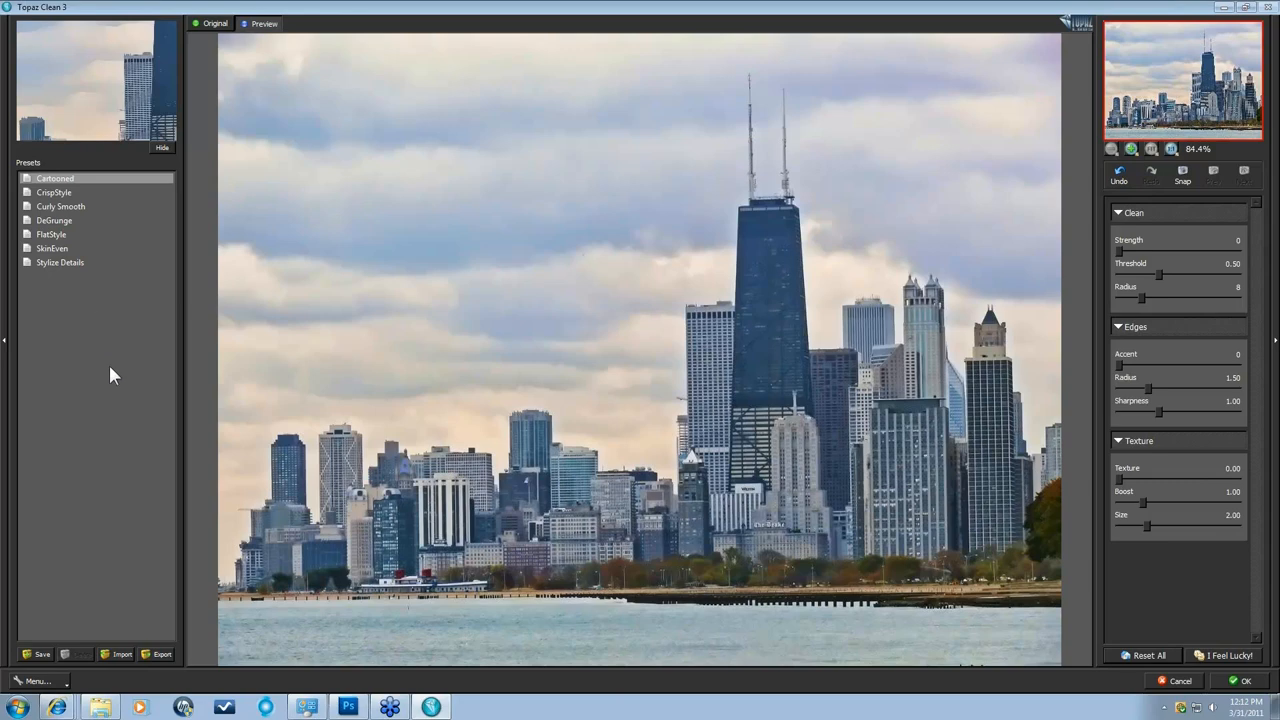
{"action": "mouse_move", "coordinate": [1138, 263]}
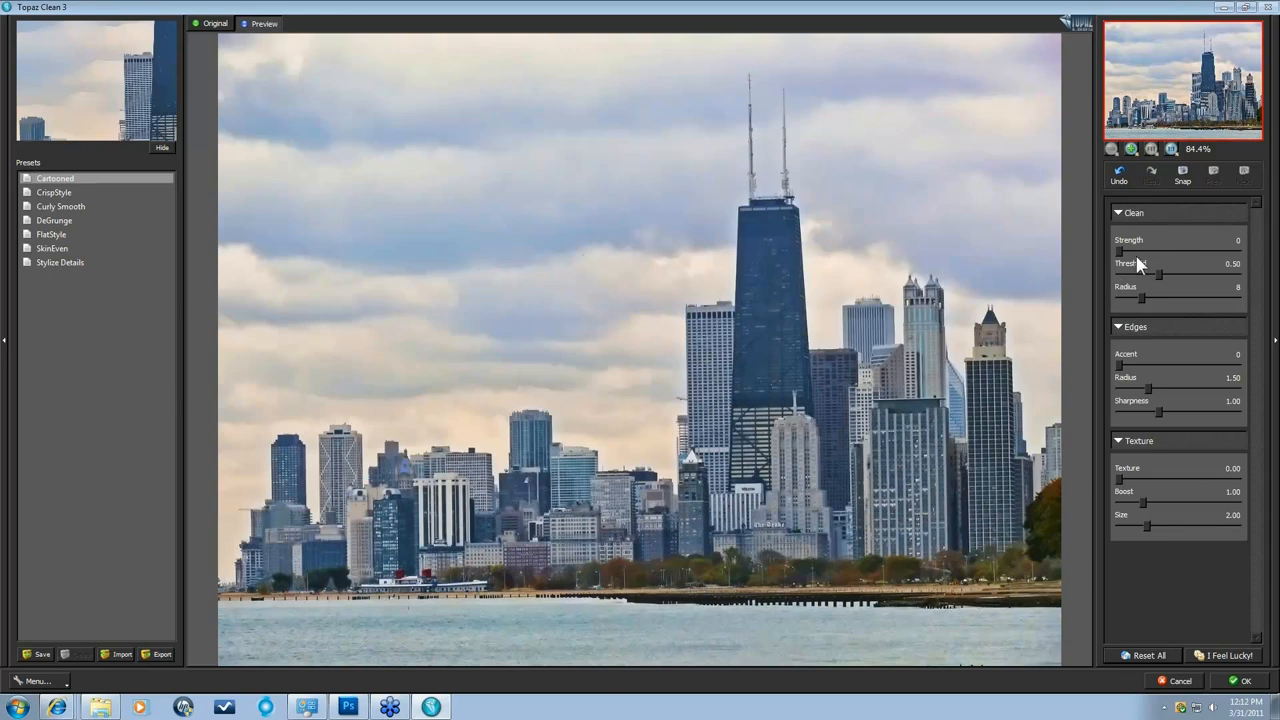
{"action": "mouse_move", "coordinate": [1128, 258]}
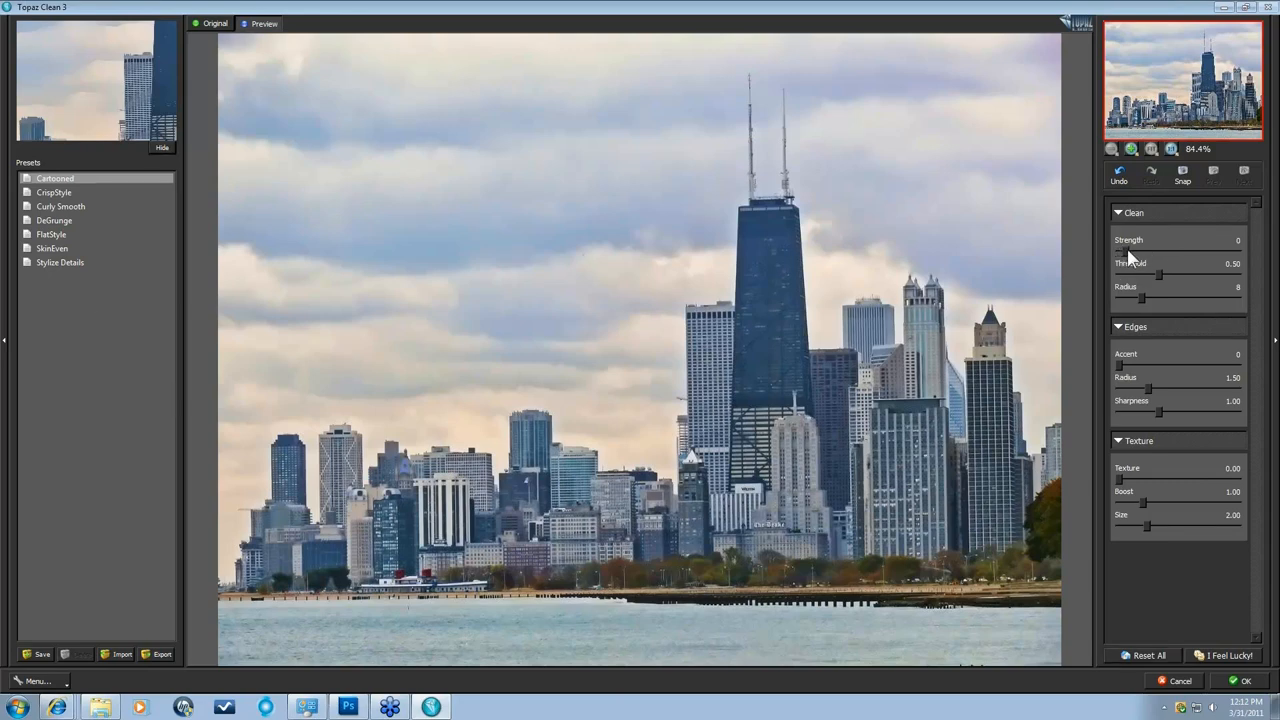
{"action": "left_click_drag", "start_coordinate": [1120, 252], "coordinate": [1197, 252]}
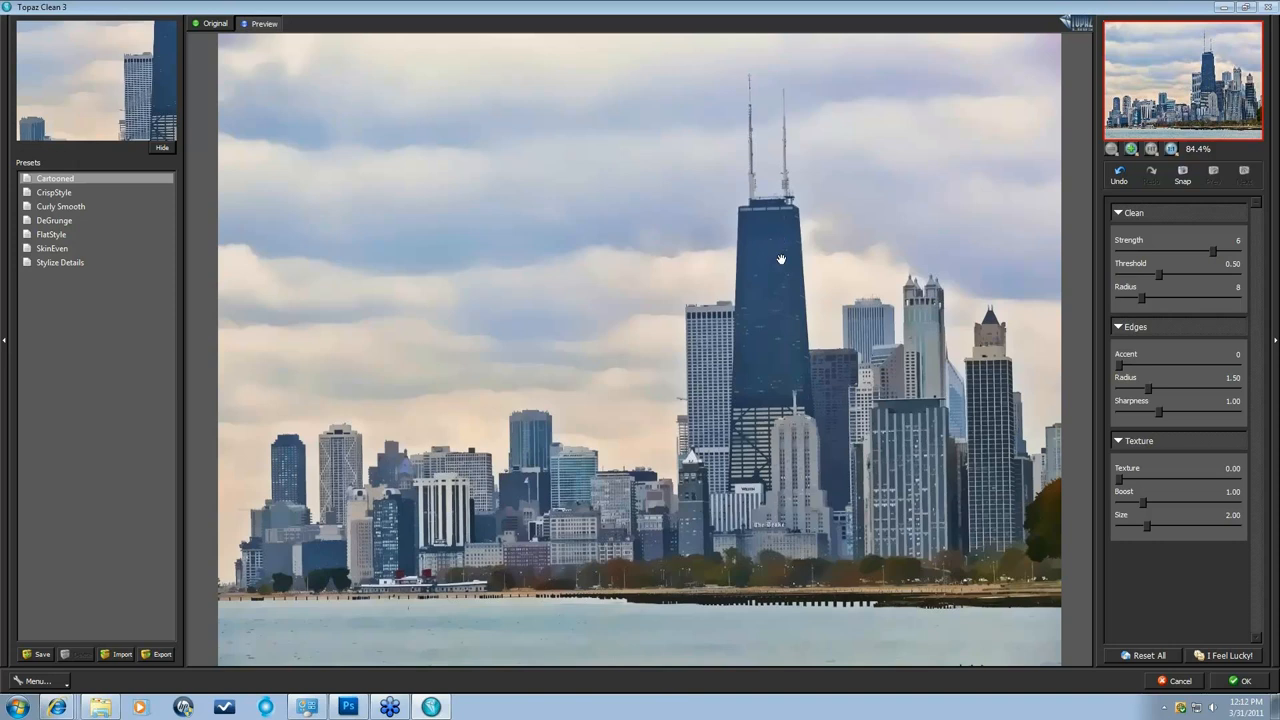
{"action": "mouse_move", "coordinate": [1207, 230]}
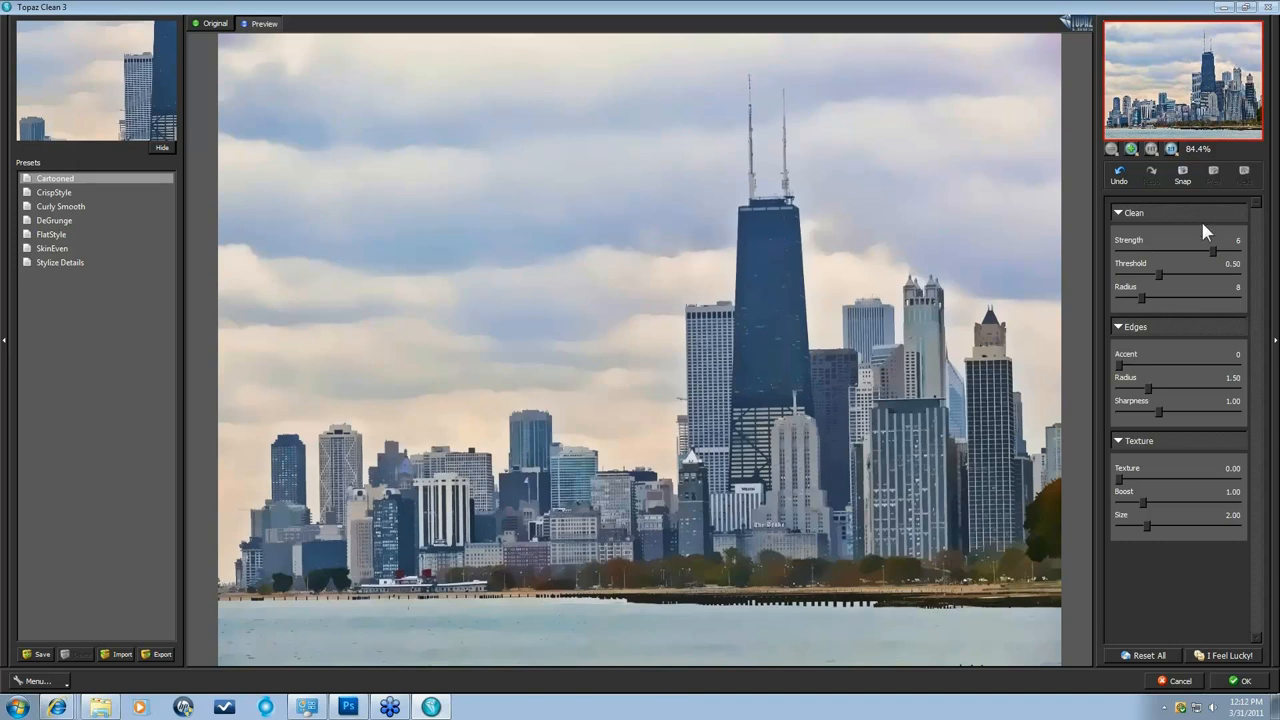
{"action": "left_click", "coordinate": [1225, 251]}
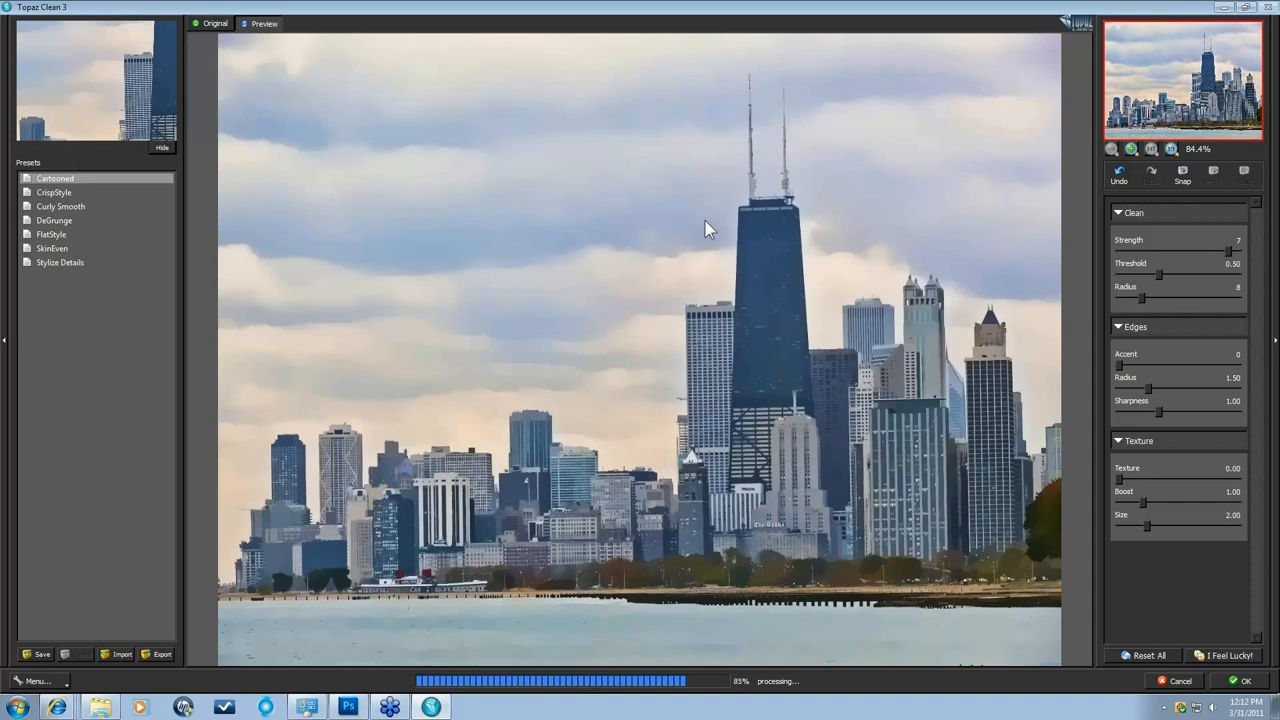
{"action": "mouse_move", "coordinate": [701, 227]}
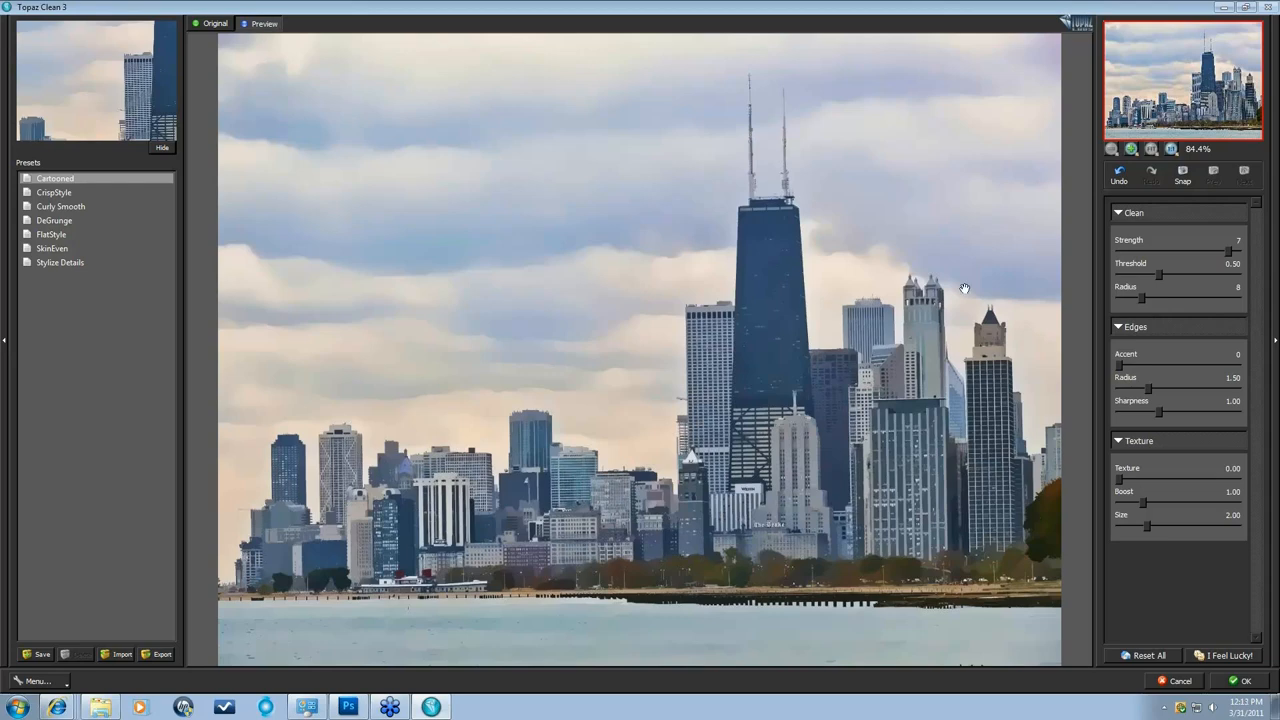
{"action": "mouse_move", "coordinate": [1160, 285]}
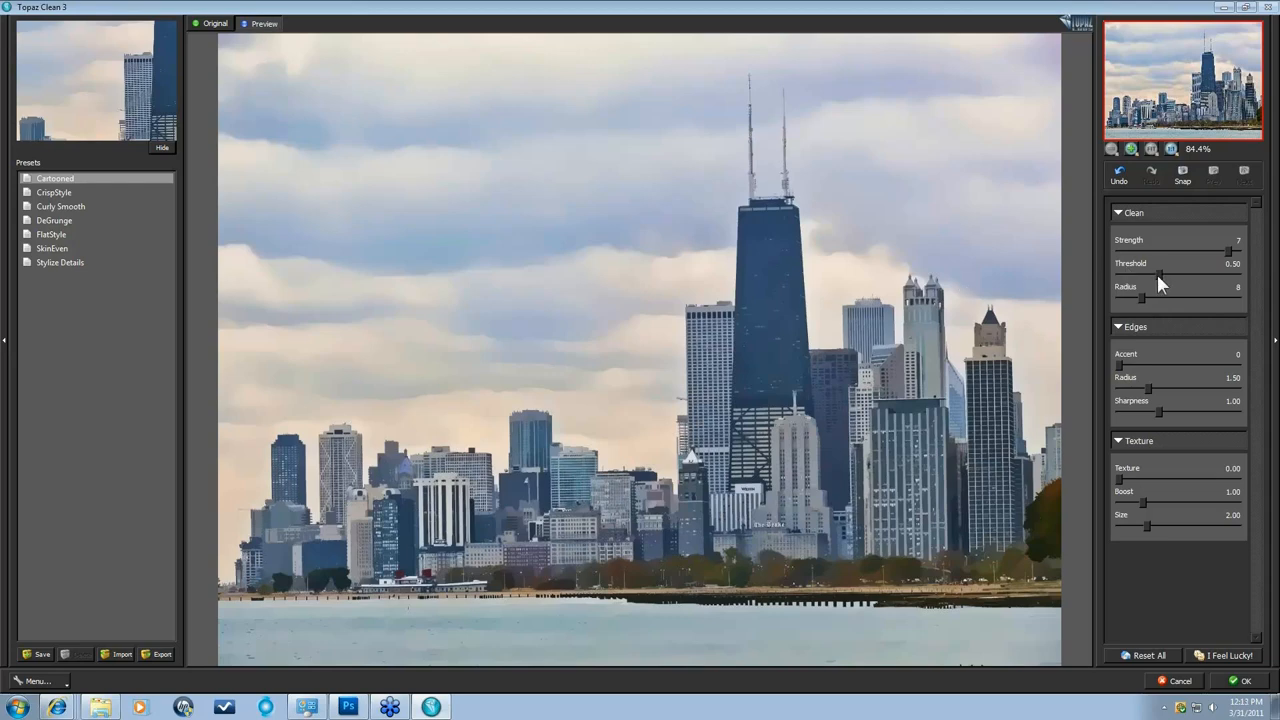
{"action": "mouse_move", "coordinate": [1160, 280]}
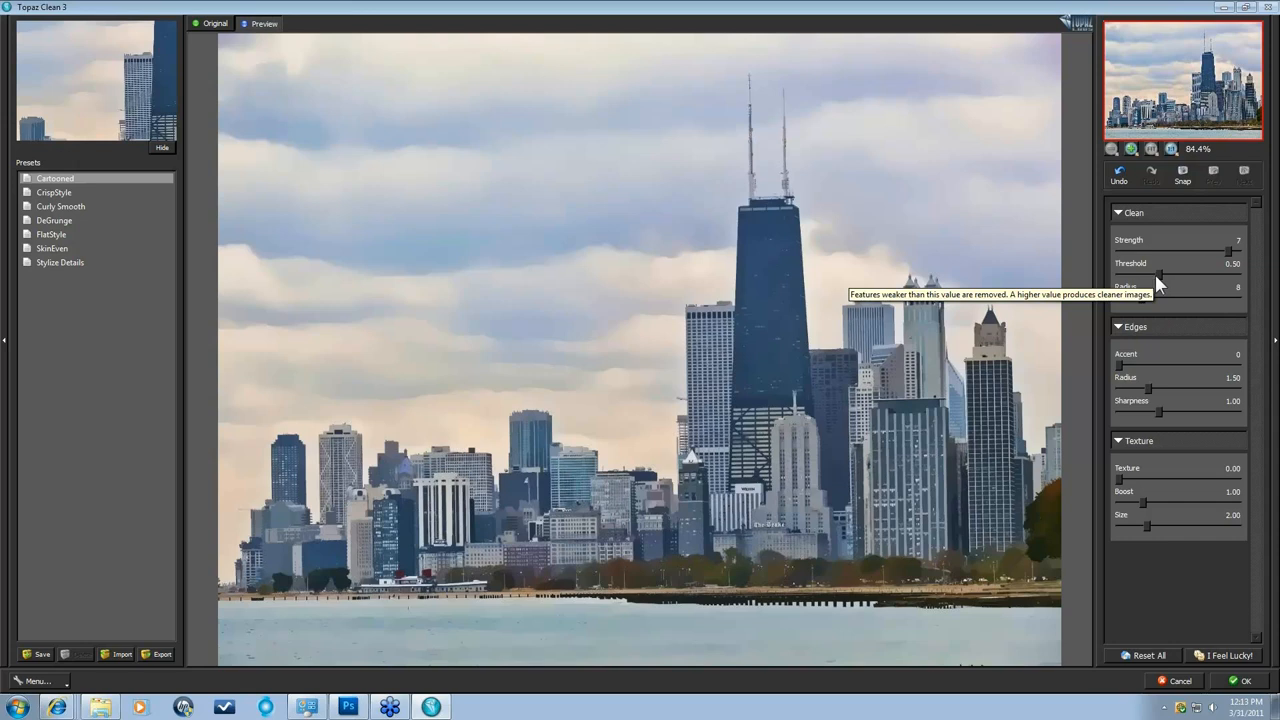
{"action": "mouse_move", "coordinate": [1170, 277]}
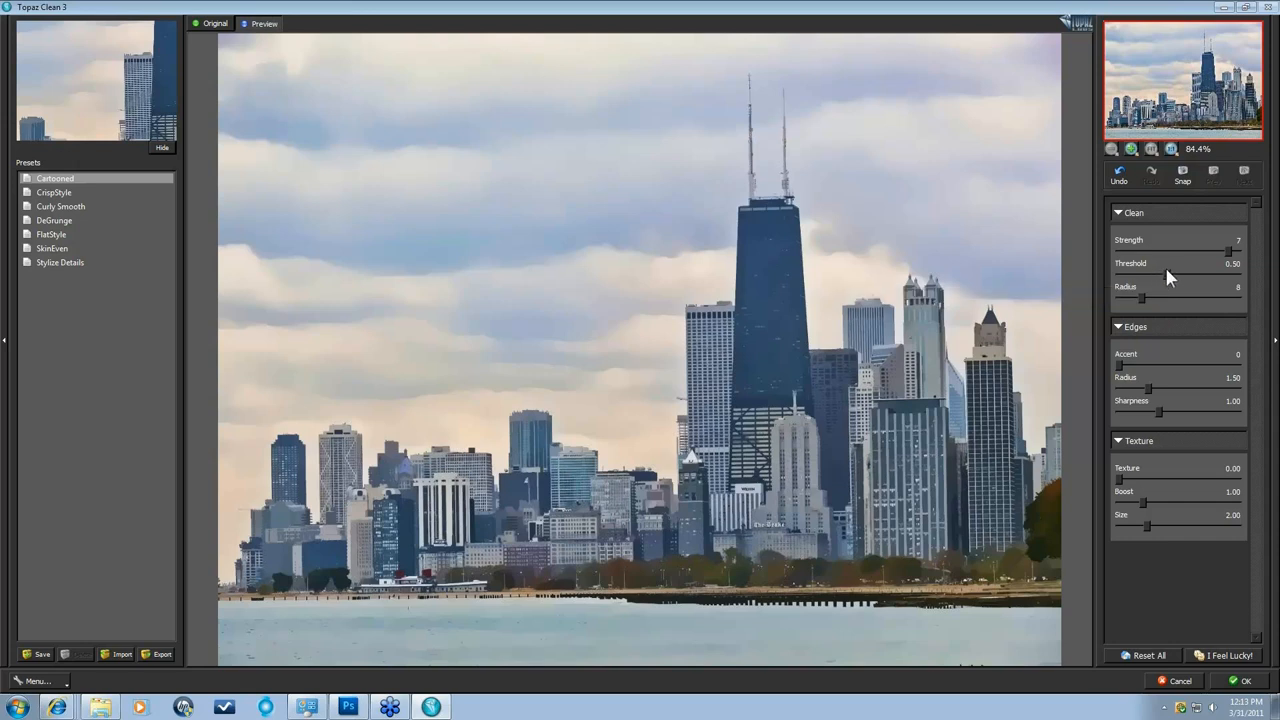
Raise the clean Threshold from 0.50 to 1.16 and Radius from 8 to 17.
{"action": "left_click_drag", "start_coordinate": [1163, 275], "coordinate": [1195, 275]}
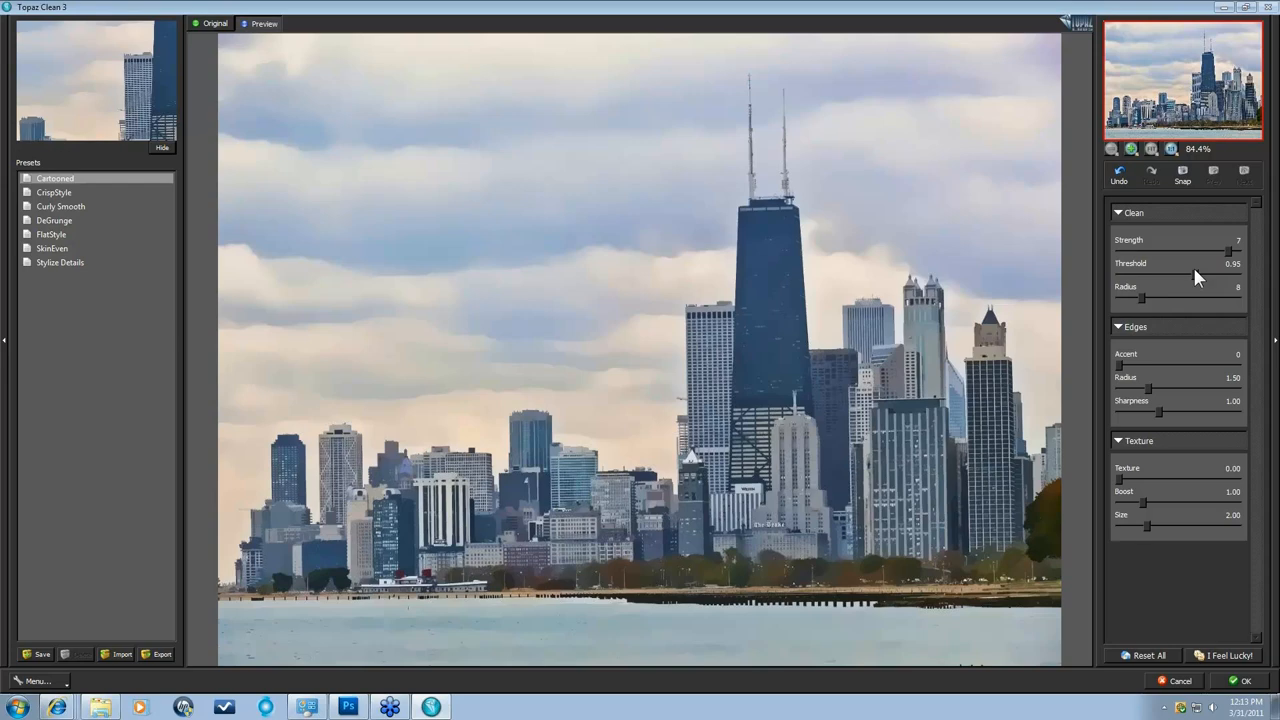
{"action": "left_click", "coordinate": [1238, 251]}
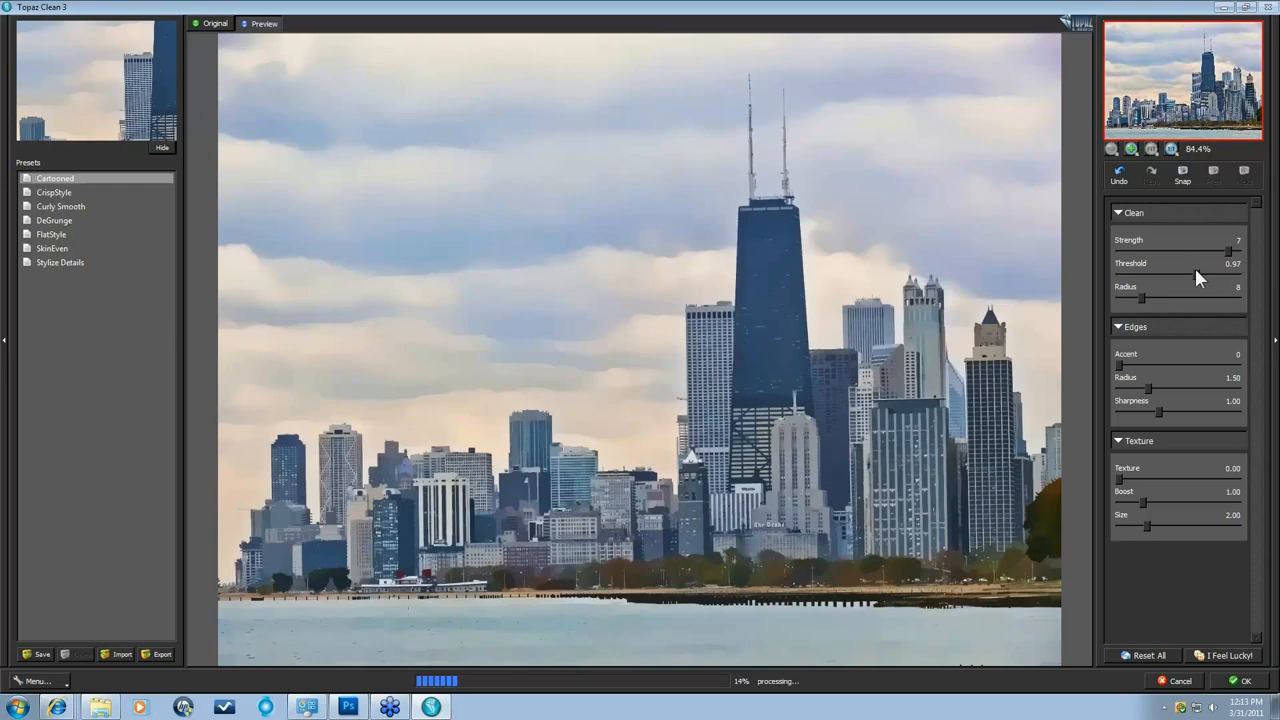
{"action": "mouse_move", "coordinate": [1180, 295]}
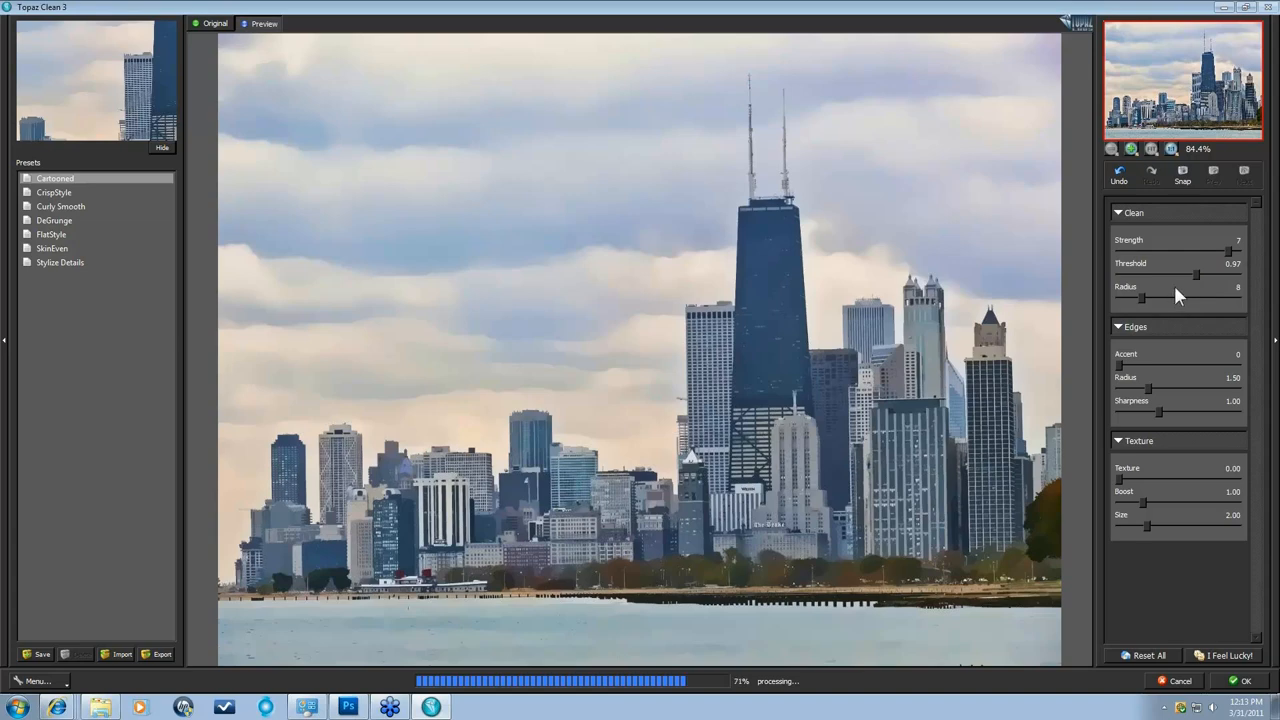
{"action": "mouse_move", "coordinate": [1175, 293]}
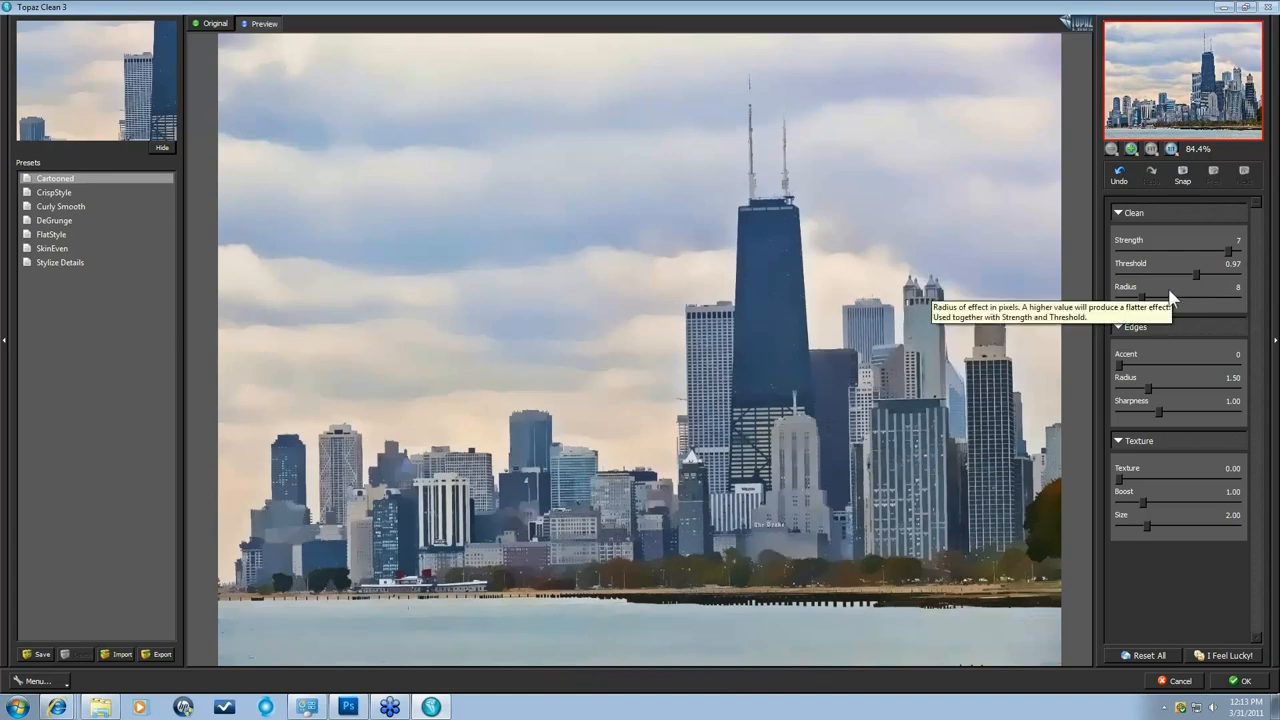
{"action": "left_click_drag", "start_coordinate": [1197, 274], "coordinate": [1215, 274]}
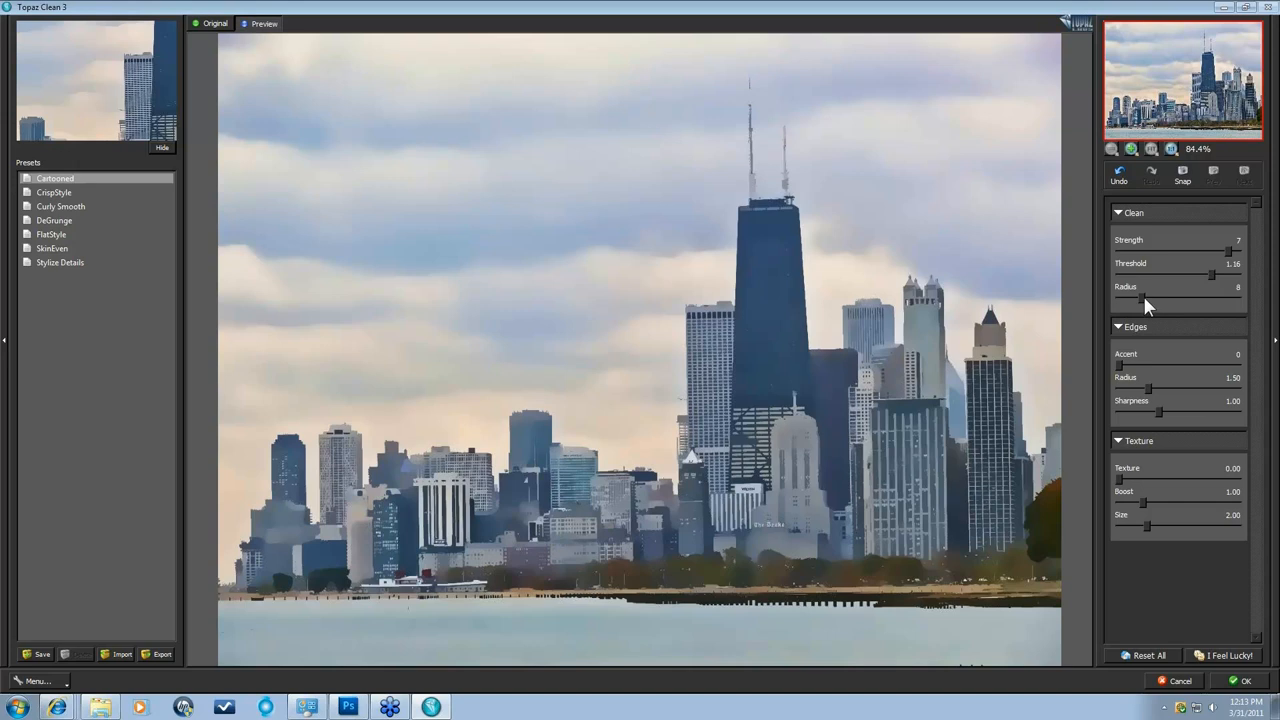
{"action": "mouse_move", "coordinate": [1145, 305]}
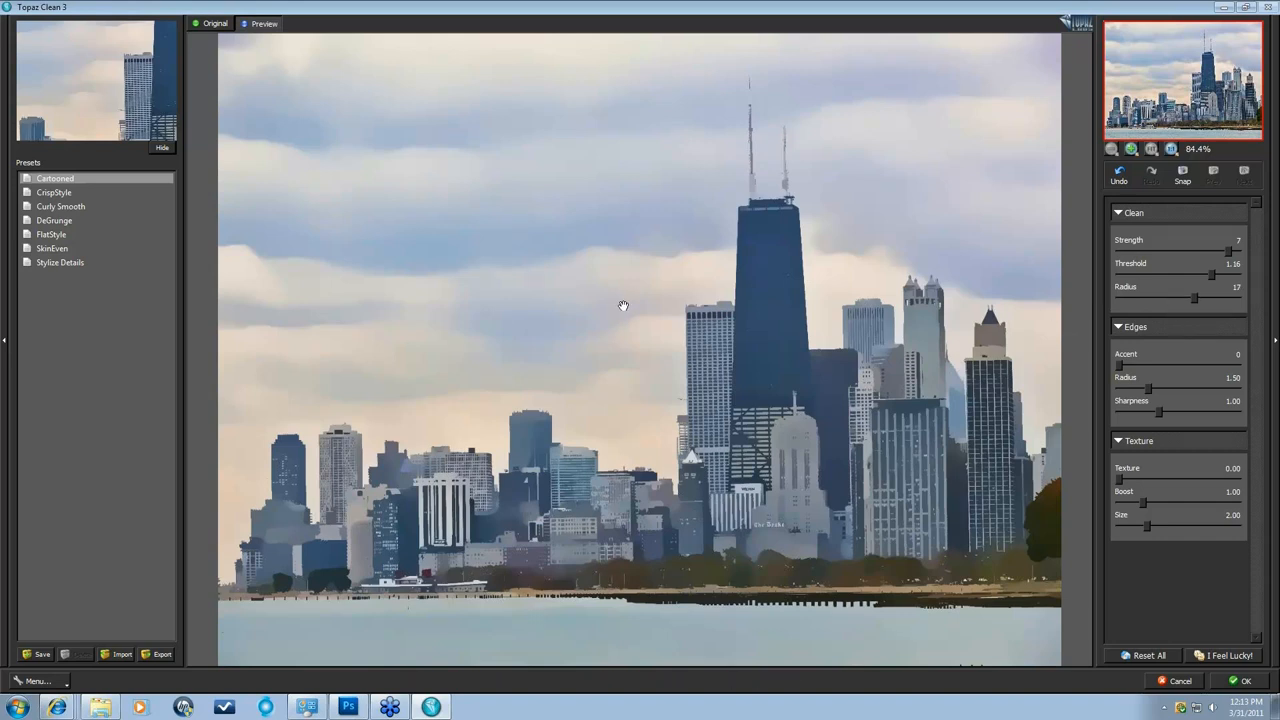
{"action": "left_click", "coordinate": [215, 23]}
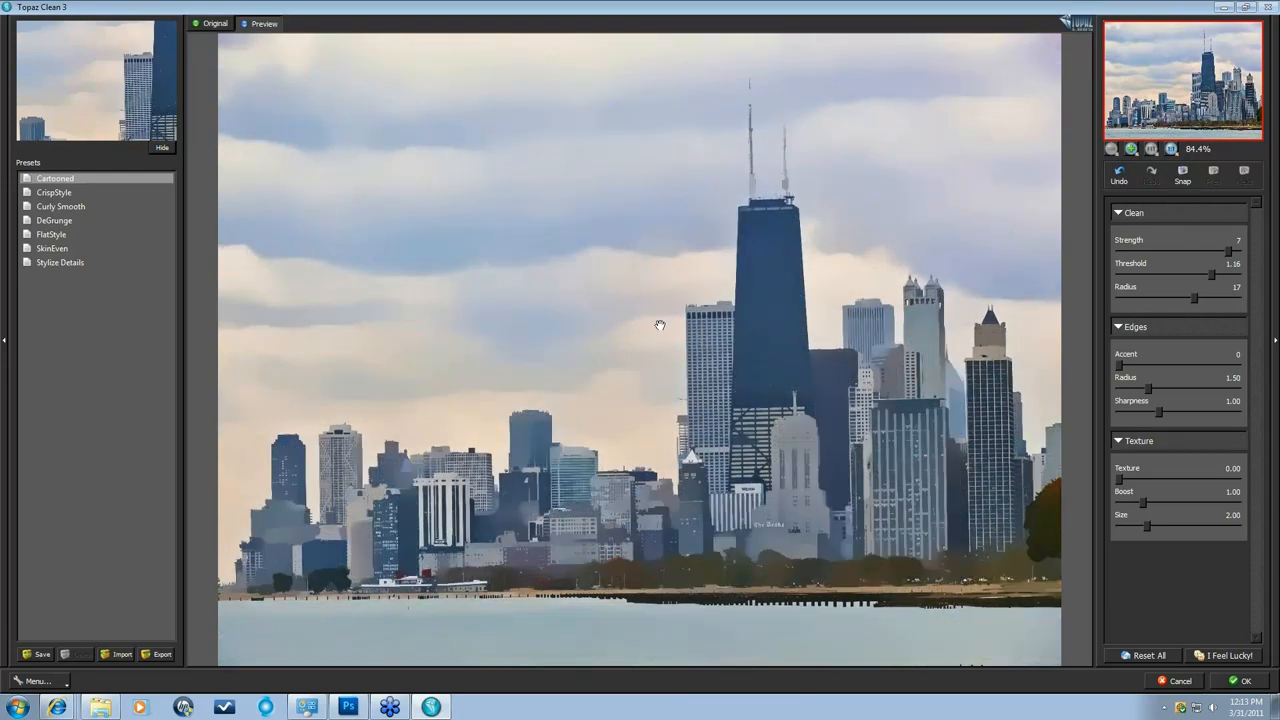
{"action": "mouse_move", "coordinate": [670, 497]}
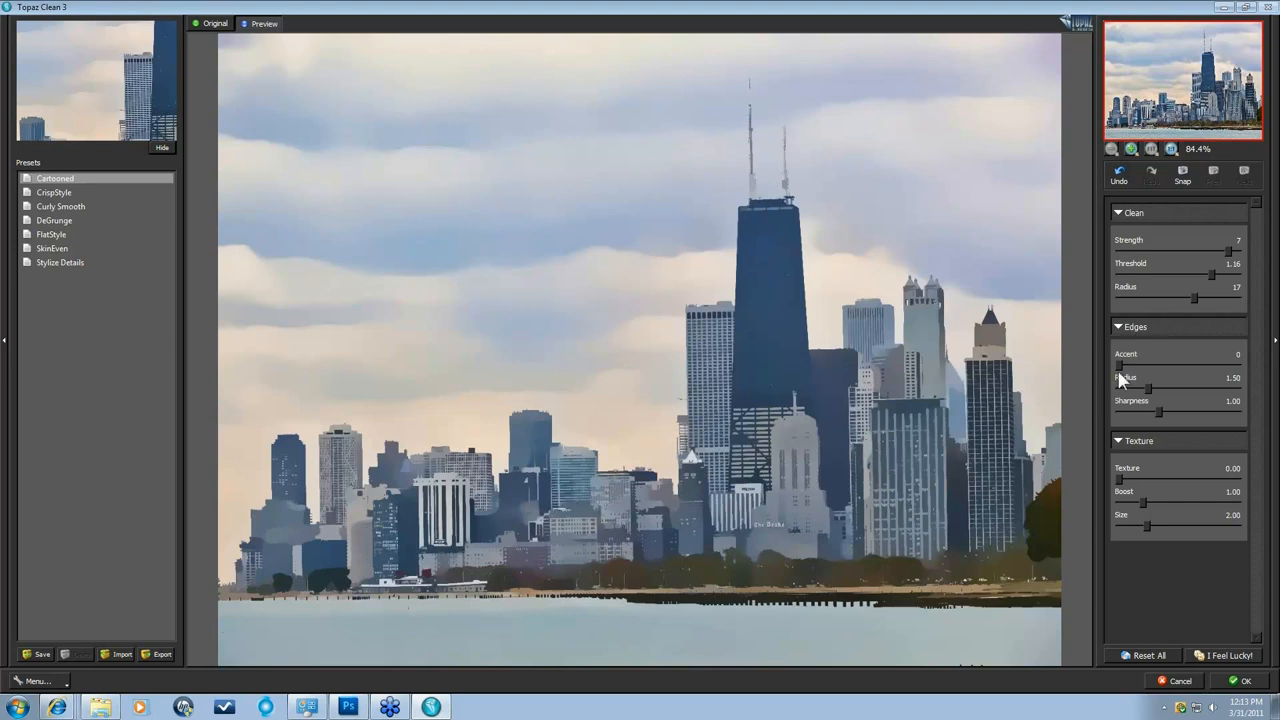
{"action": "mouse_move", "coordinate": [1120, 378]}
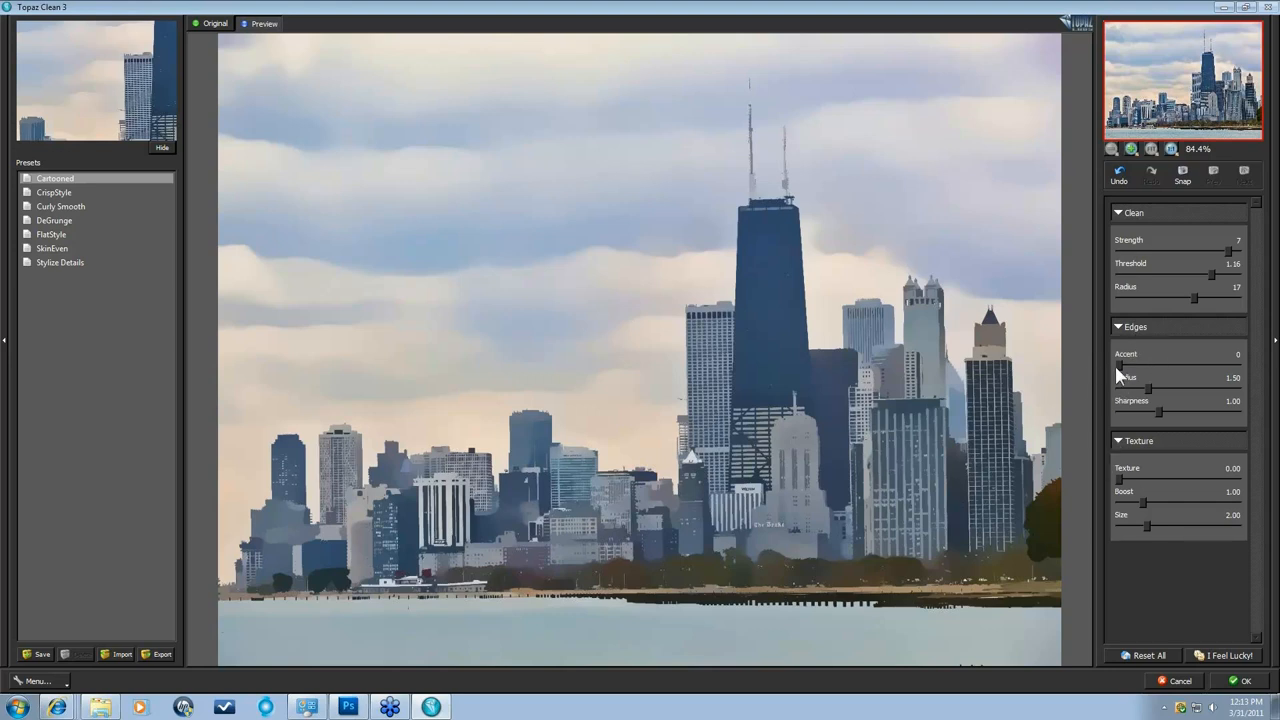
{"action": "mouse_move", "coordinate": [1135, 368]}
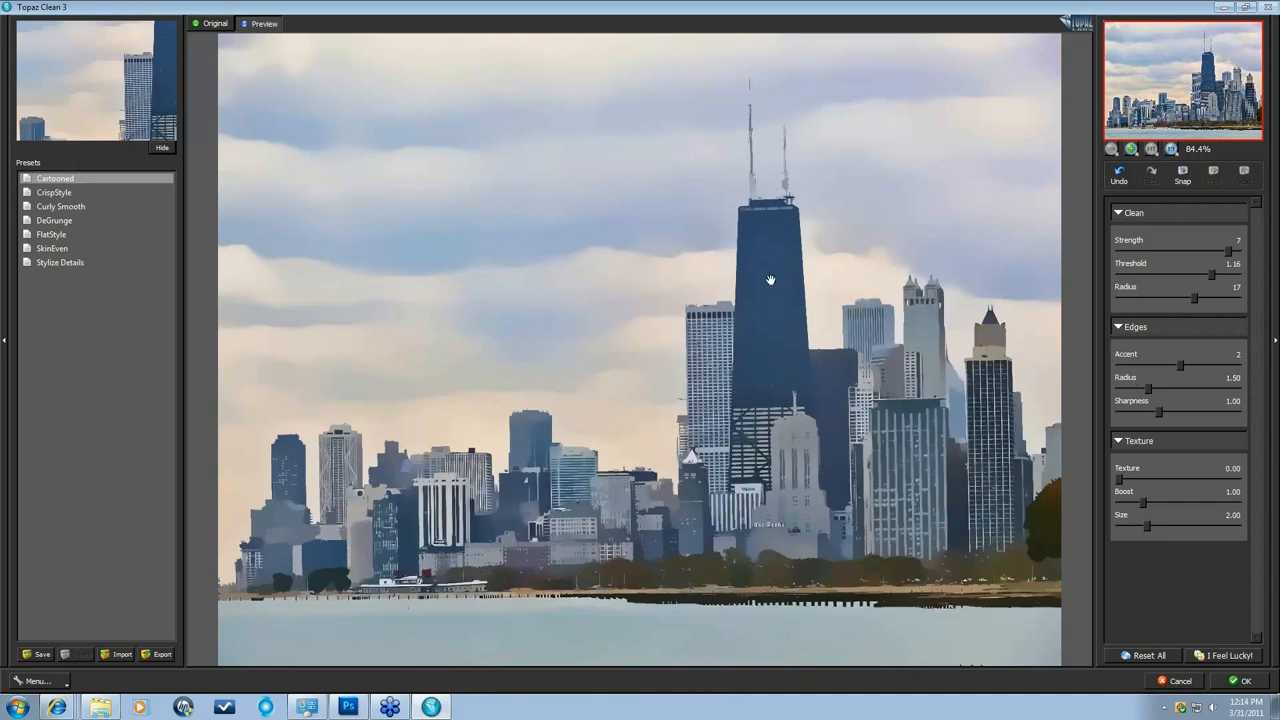
{"action": "mouse_move", "coordinate": [947, 470]}
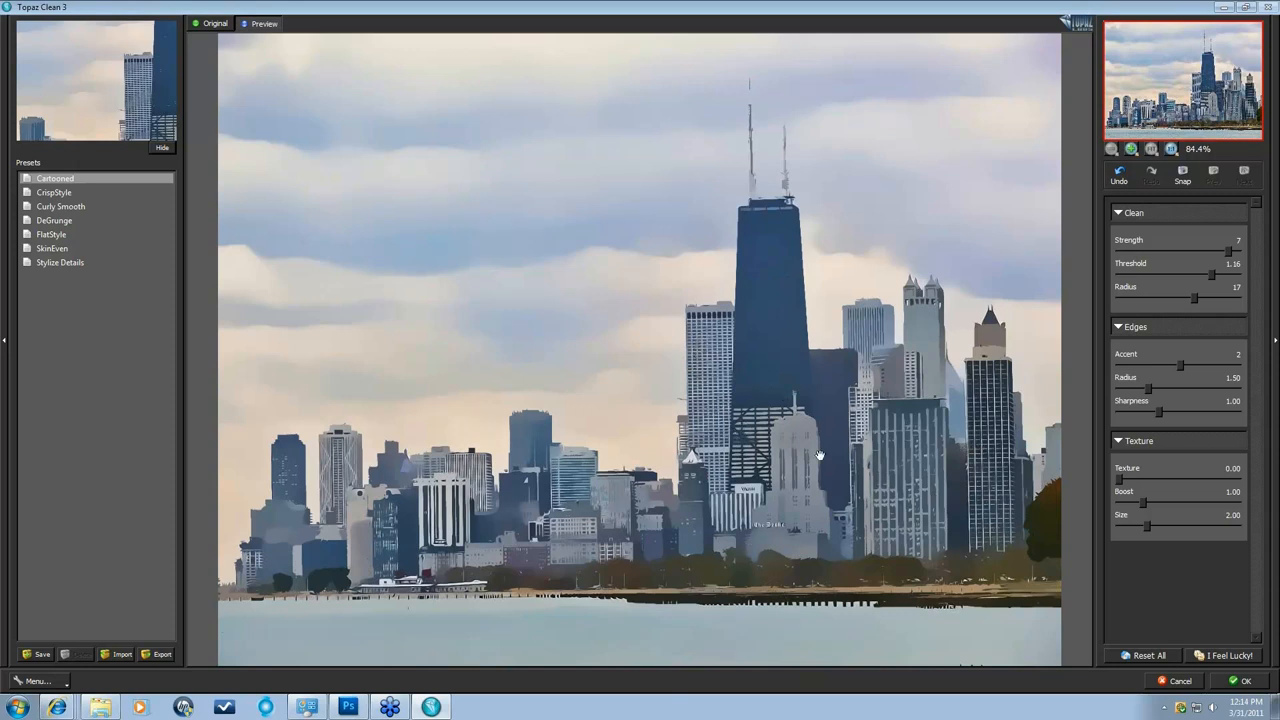
{"action": "mouse_move", "coordinate": [1146, 396]}
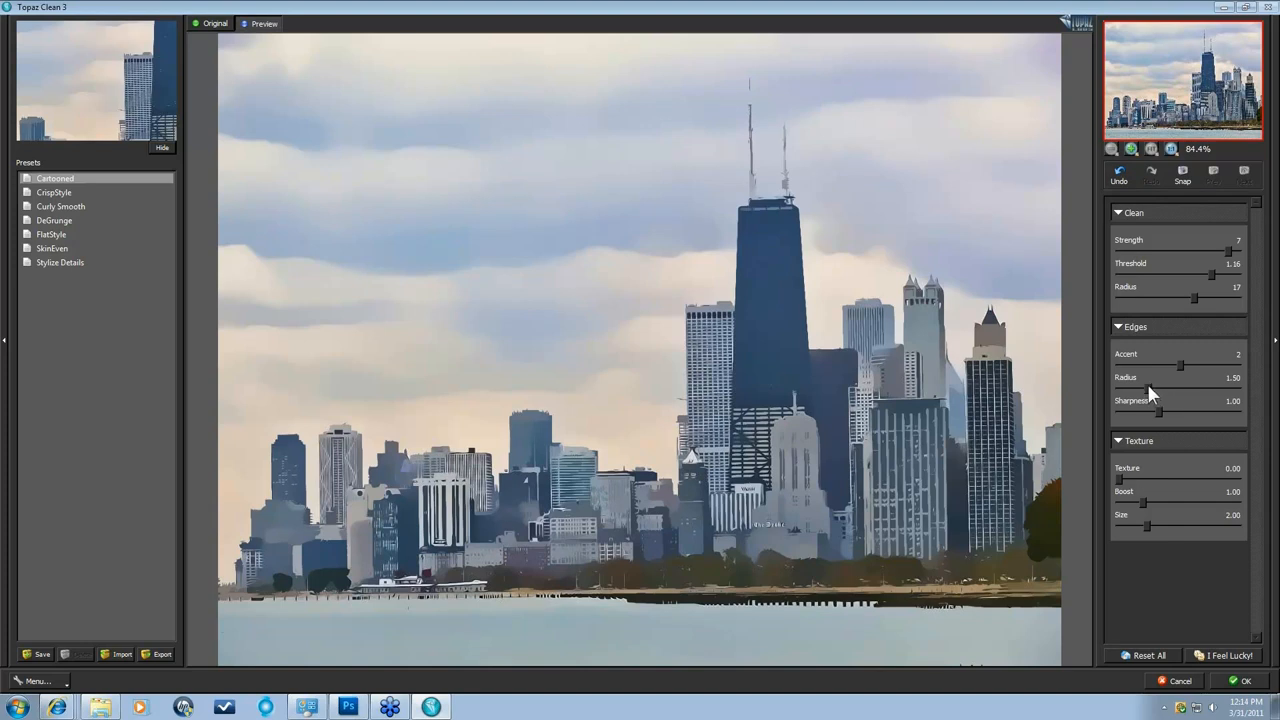
Widen the edge Radius to 2.06 and raise edge Sharpness toward 1.28.
{"action": "left_click_drag", "start_coordinate": [1150, 365], "coordinate": [1172, 365]}
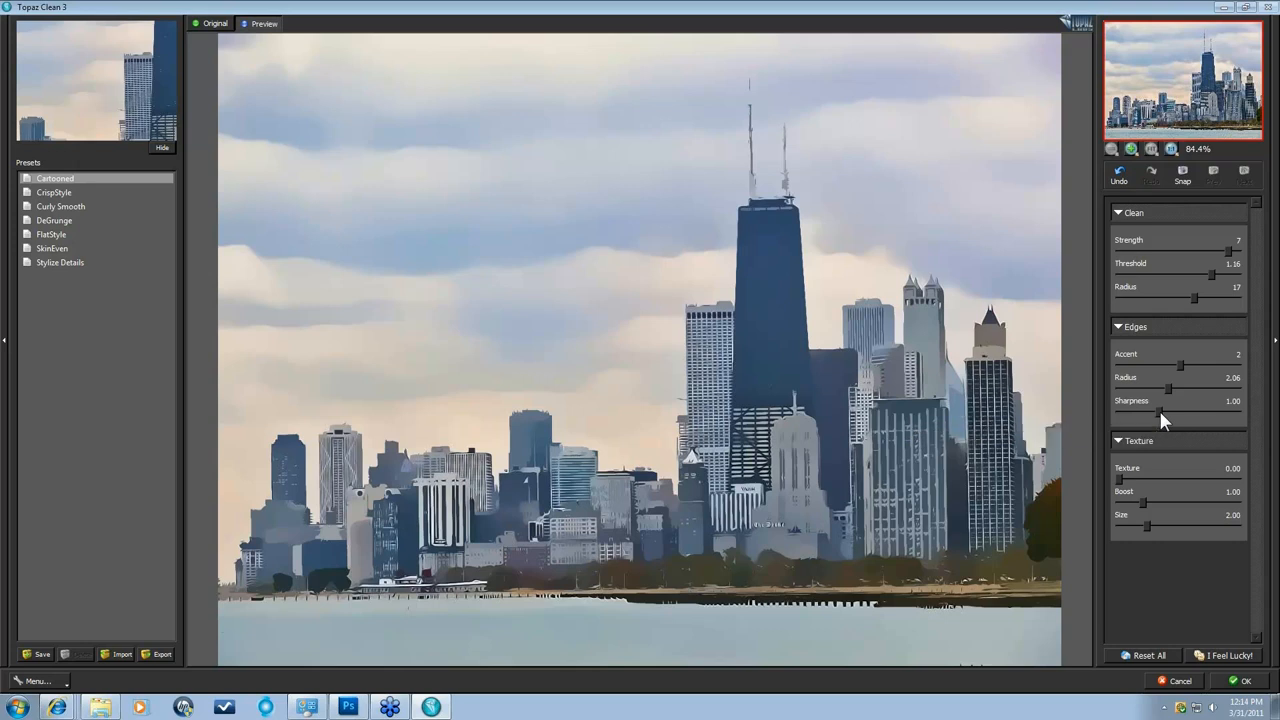
{"action": "left_click_drag", "start_coordinate": [1163, 413], "coordinate": [1172, 413]}
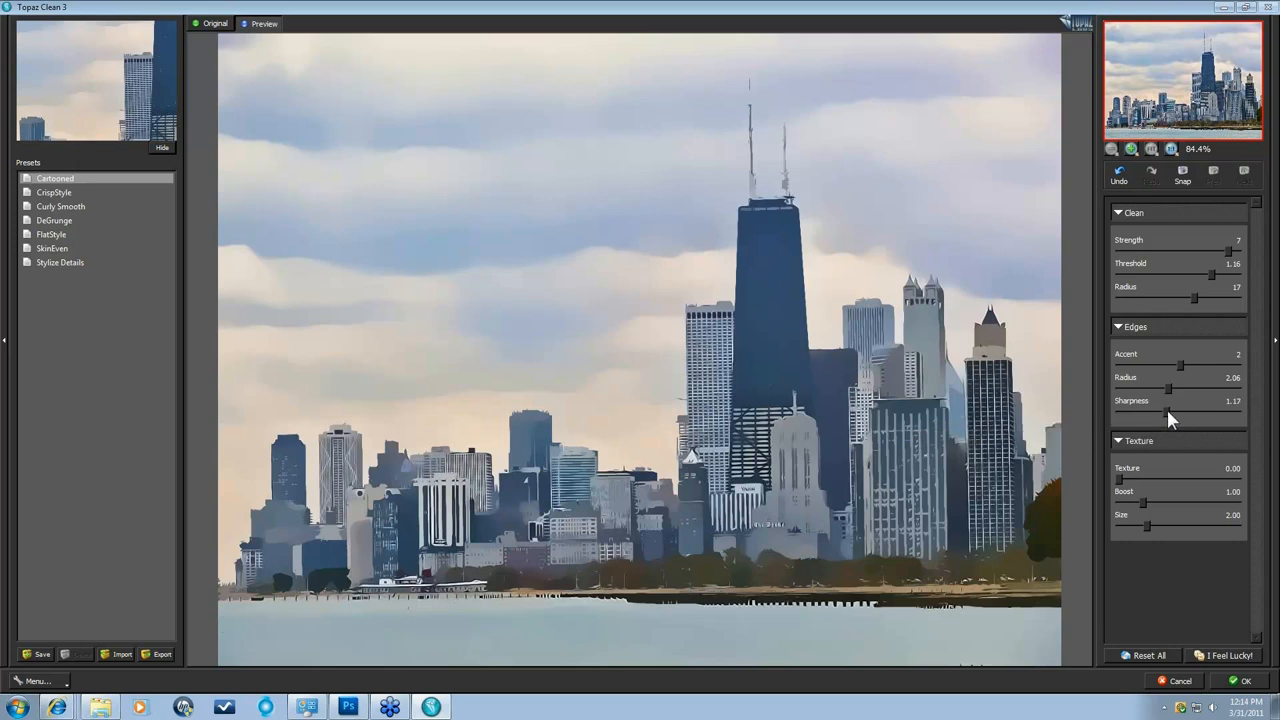
{"action": "left_click", "coordinate": [1205, 413]}
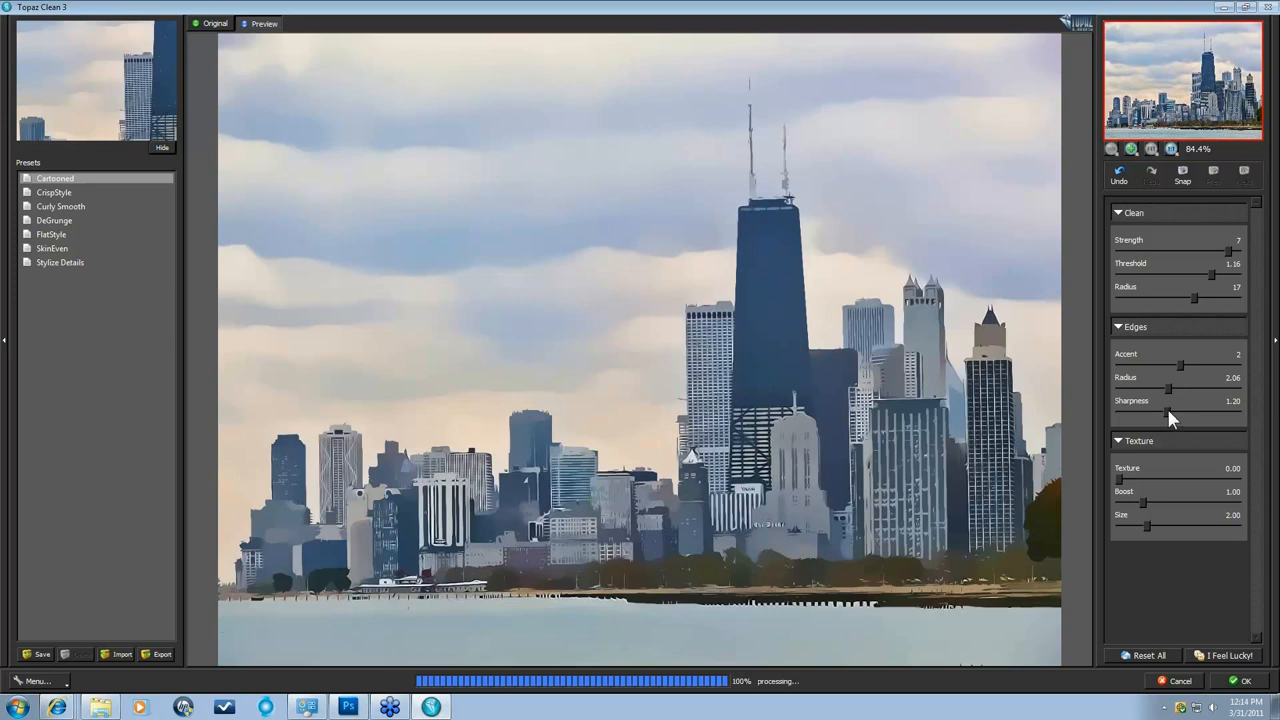
{"action": "mouse_move", "coordinate": [1173, 418]}
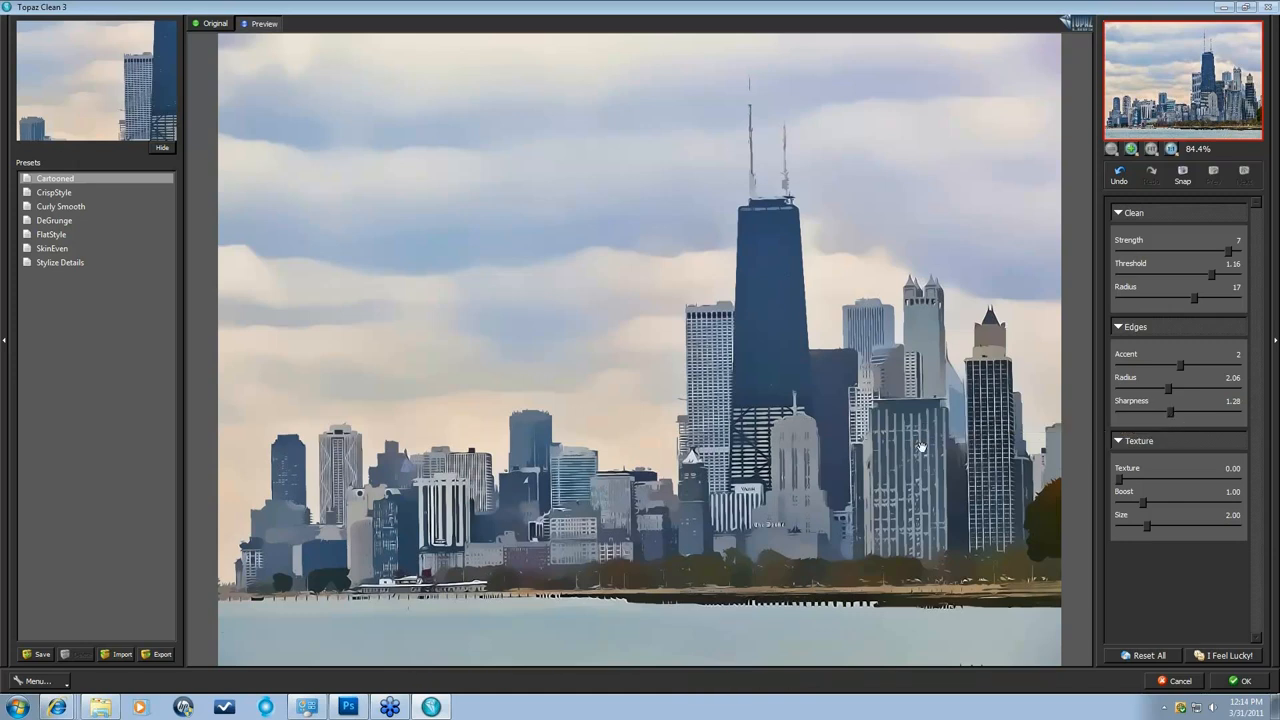
{"action": "mouse_move", "coordinate": [1118, 512]}
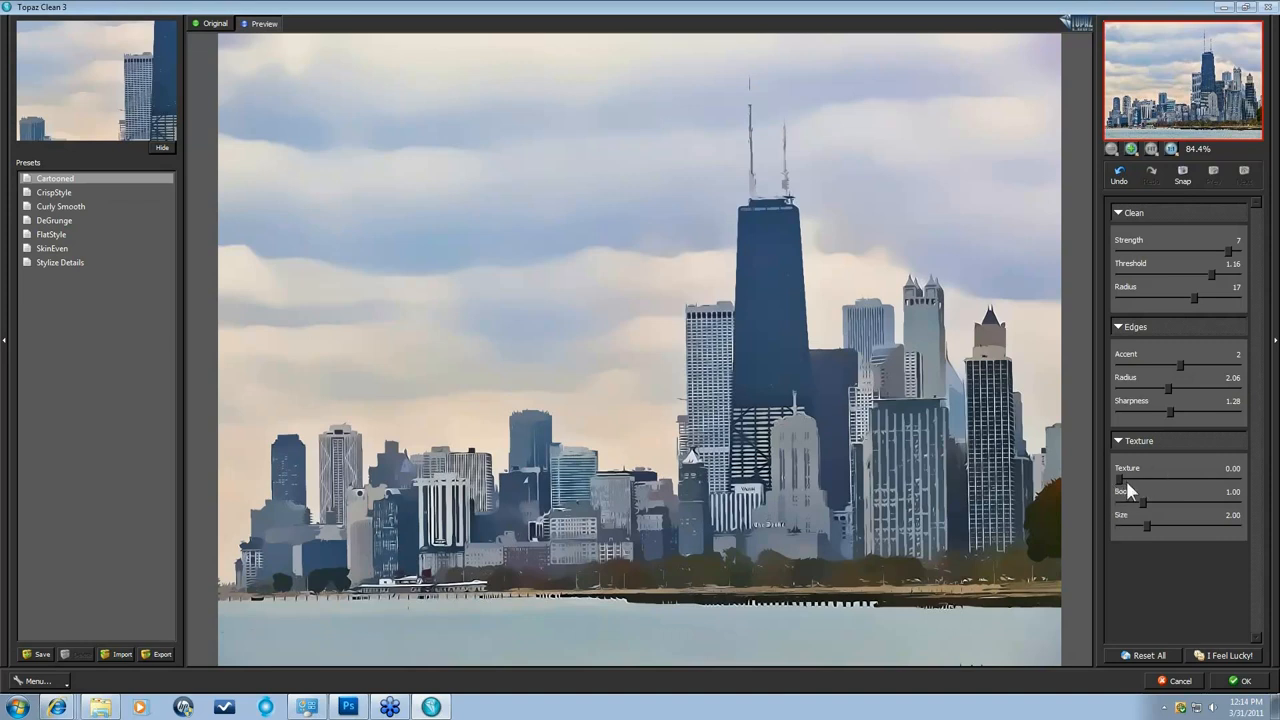
{"action": "mouse_move", "coordinate": [1128, 490]}
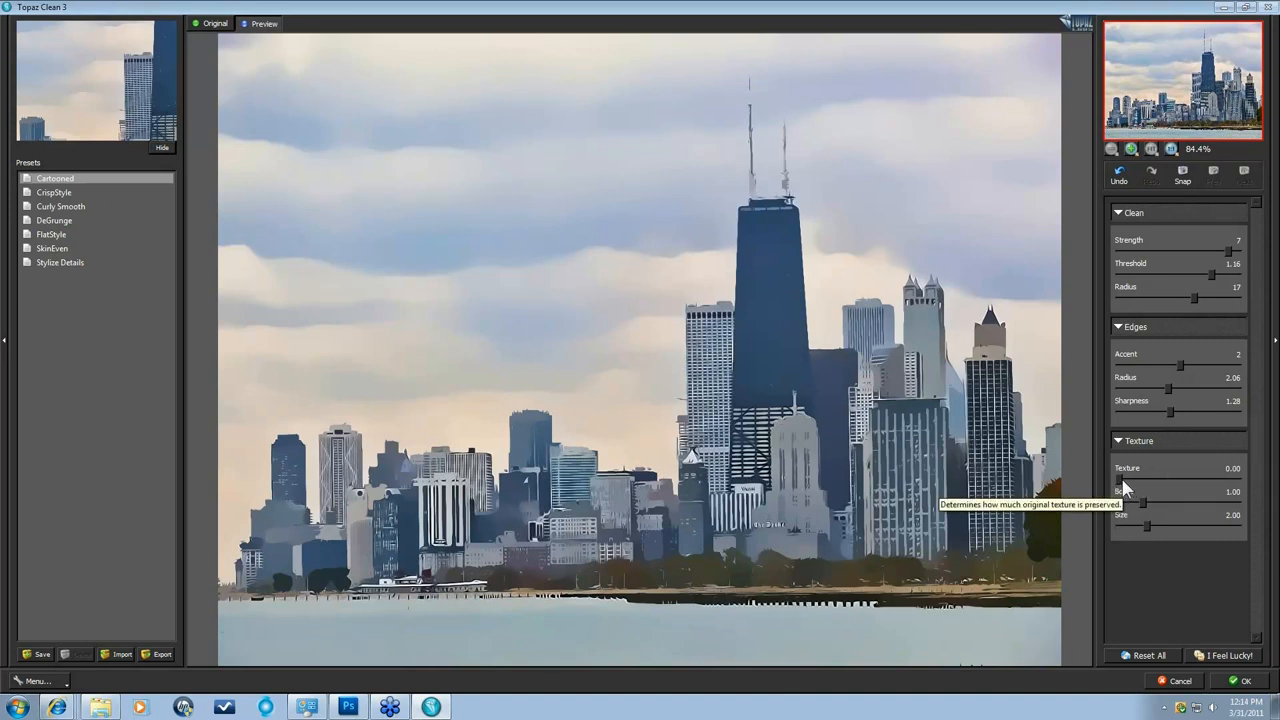
{"action": "mouse_move", "coordinate": [1093, 487]}
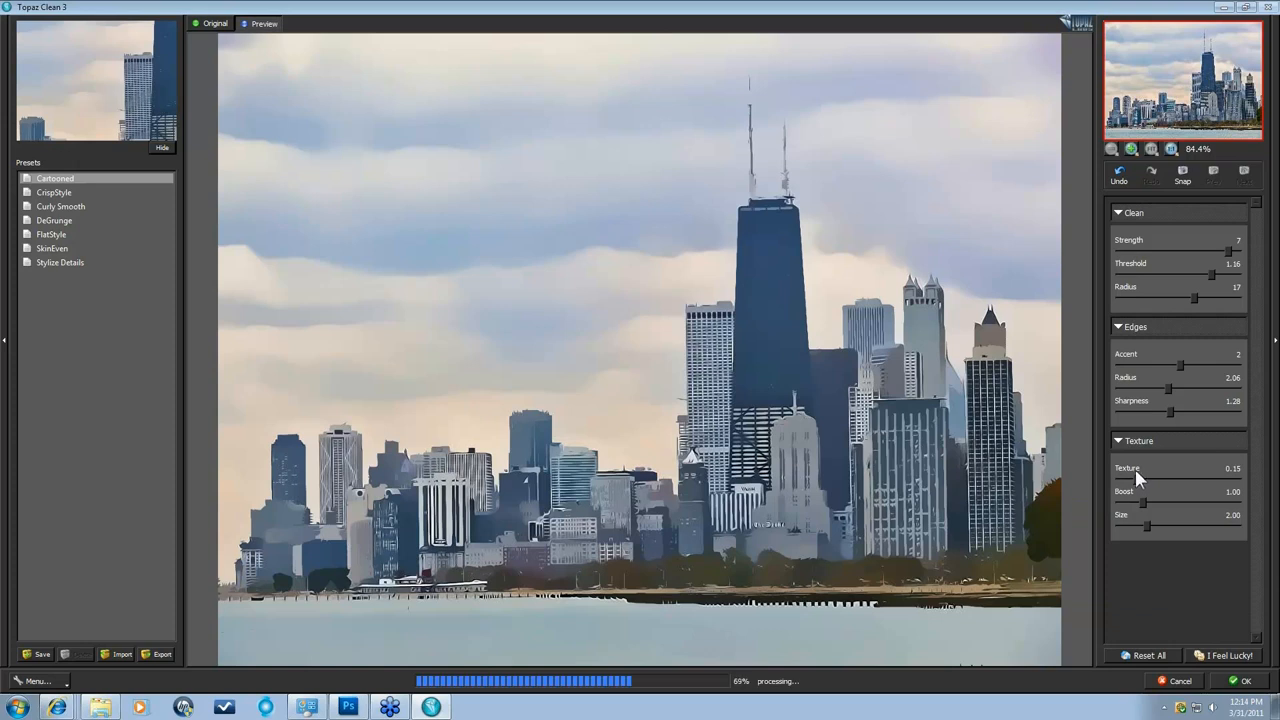
{"action": "mouse_move", "coordinate": [1136, 478]}
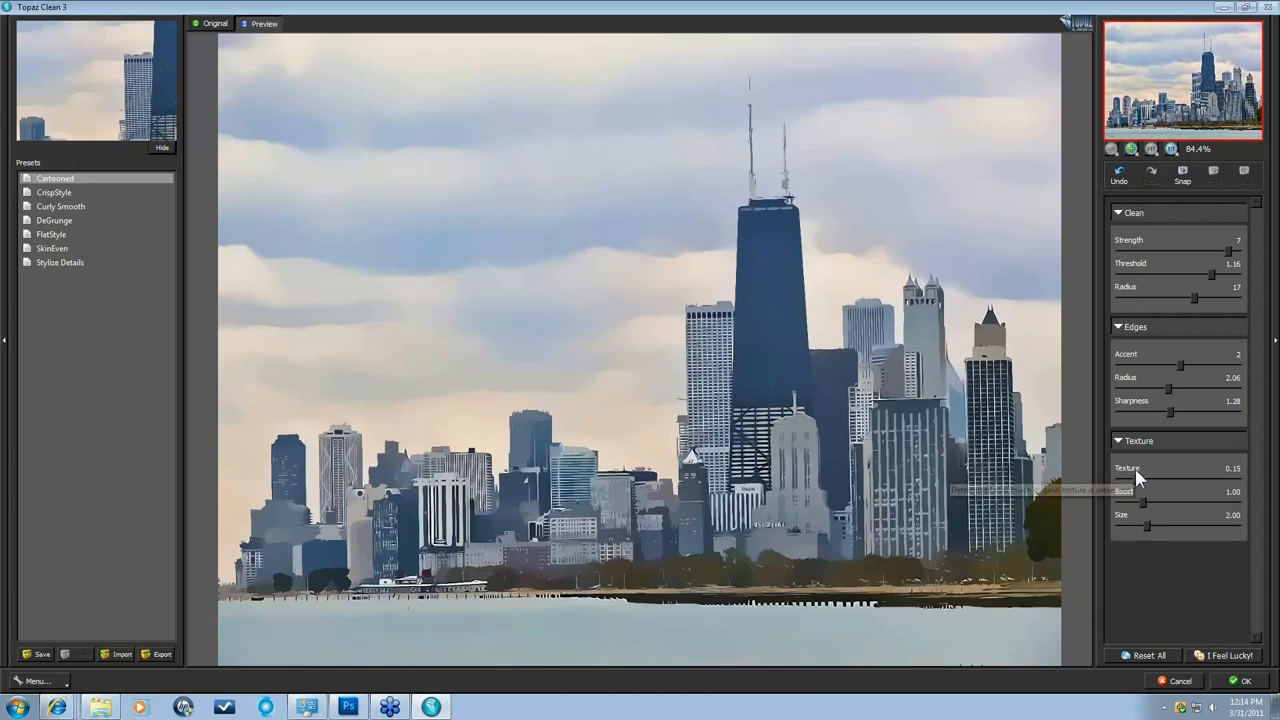
{"action": "mouse_move", "coordinate": [663, 387]}
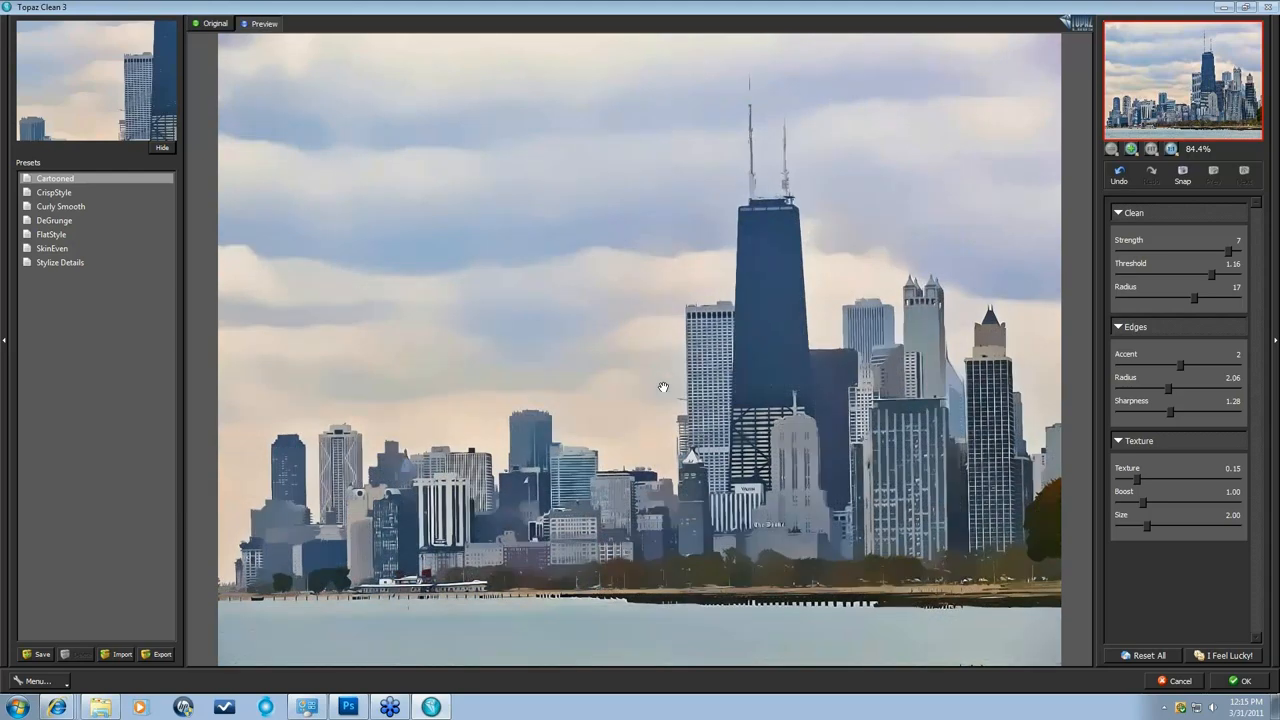
{"action": "mouse_move", "coordinate": [1031, 581]}
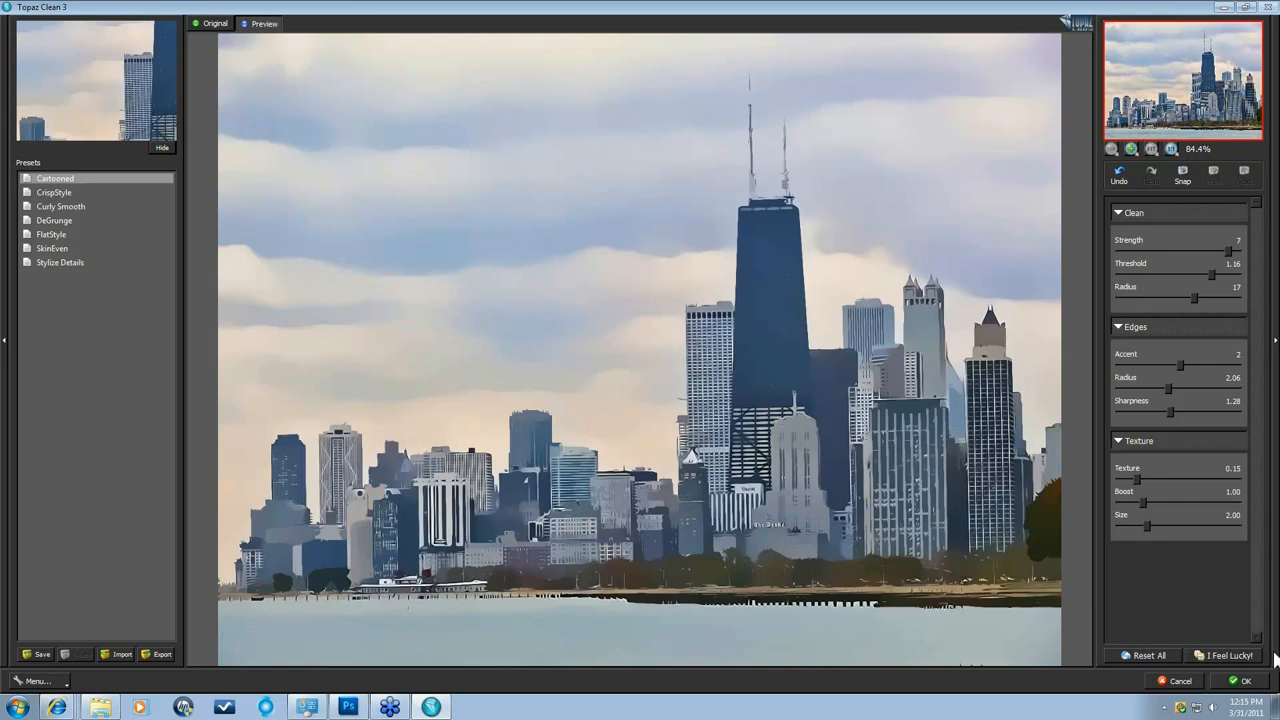
{"action": "mouse_move", "coordinate": [1244, 668]}
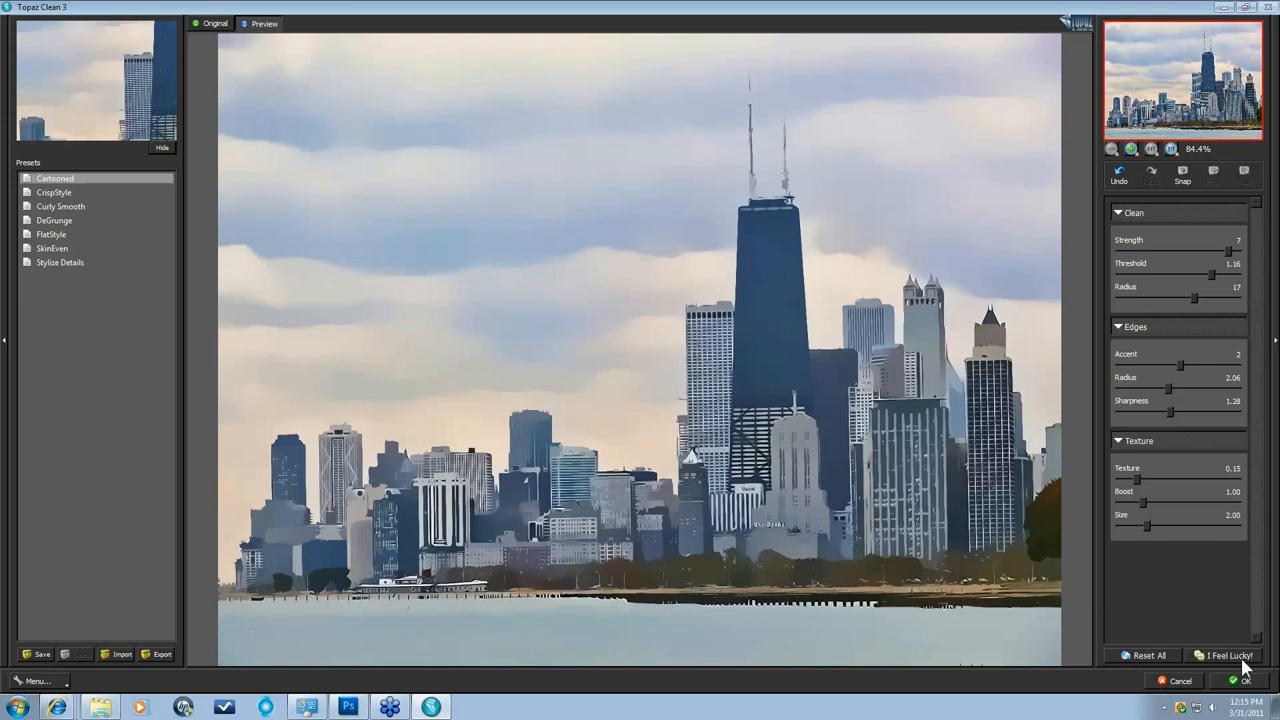
Apply the Cartooned Topaz Clean 3 settings to the Chicago skyline with OK.
{"action": "left_click", "coordinate": [1243, 681]}
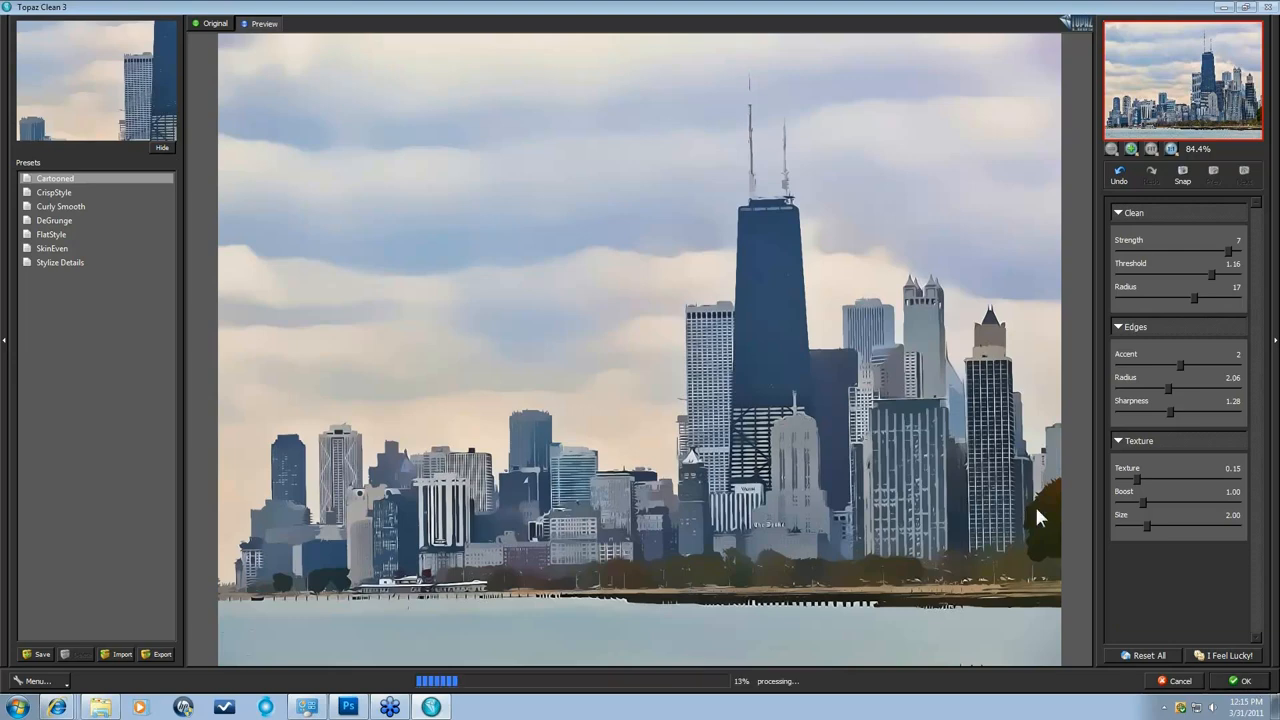
{"action": "mouse_move", "coordinate": [970, 503]}
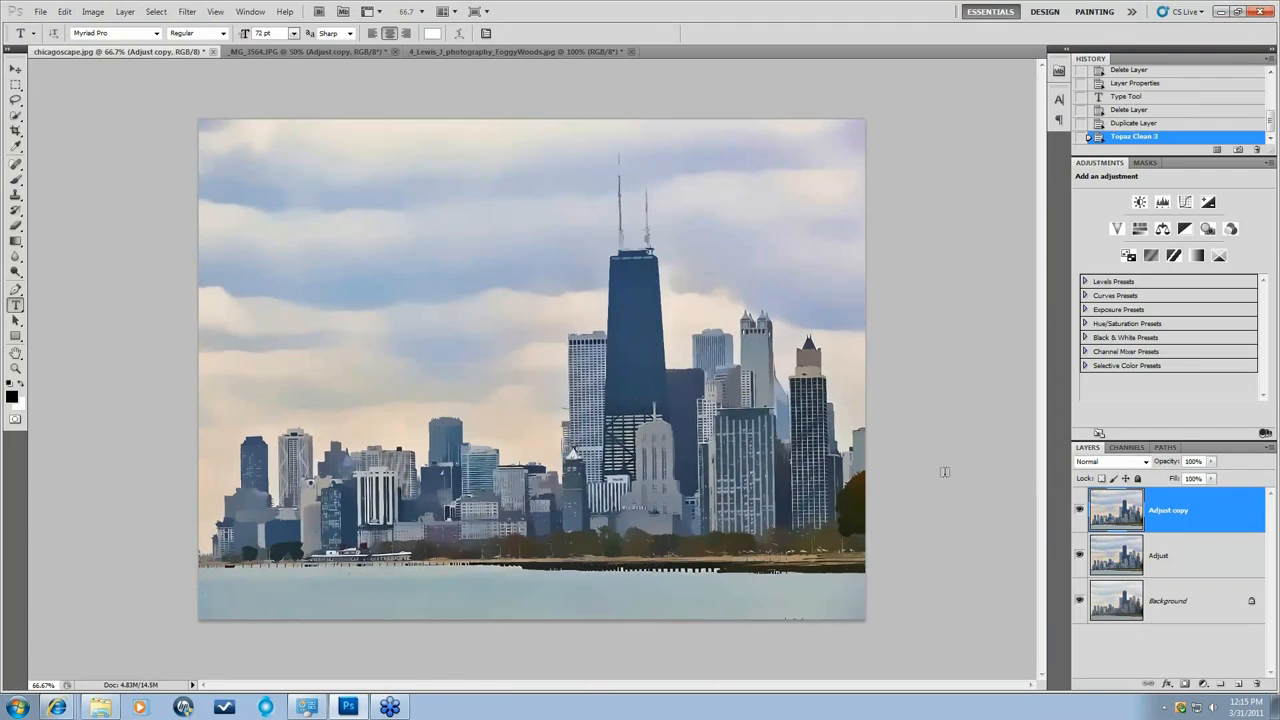
{"action": "mouse_move", "coordinate": [475, 58]}
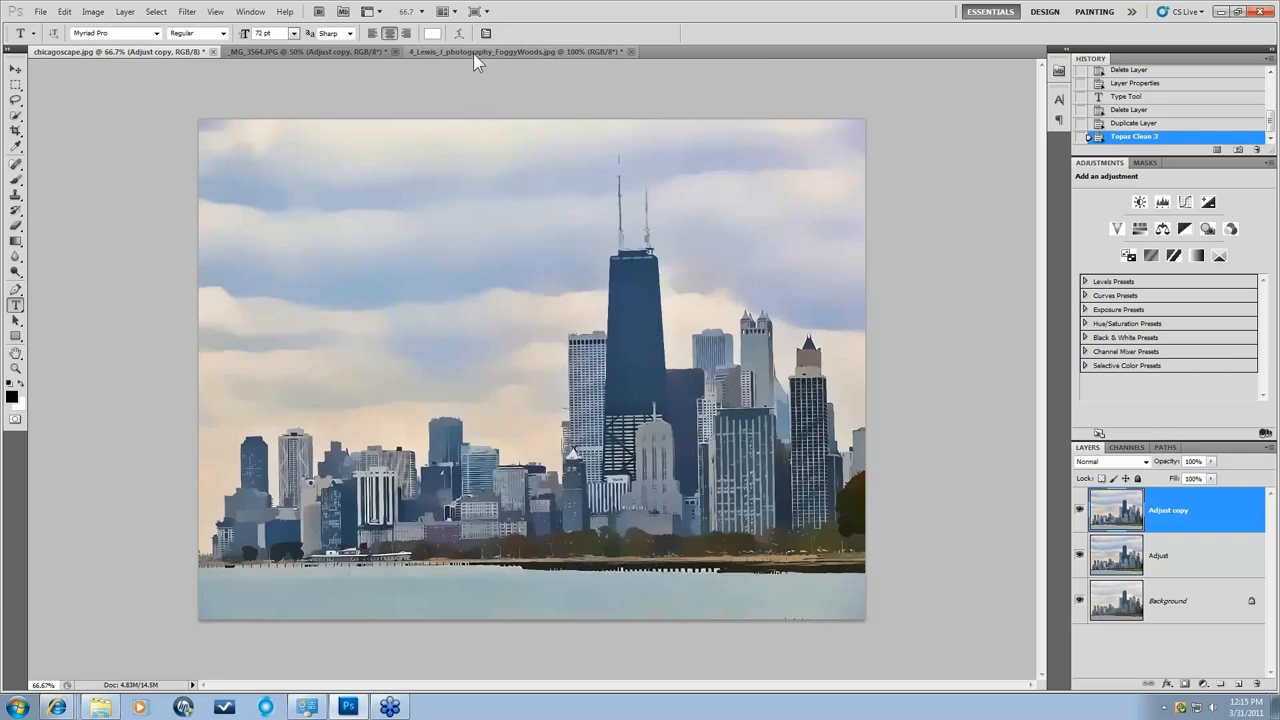
Switch to FoggyWoods, toggle the Adjust layer off and on, and select it.
{"action": "left_click", "coordinate": [515, 51]}
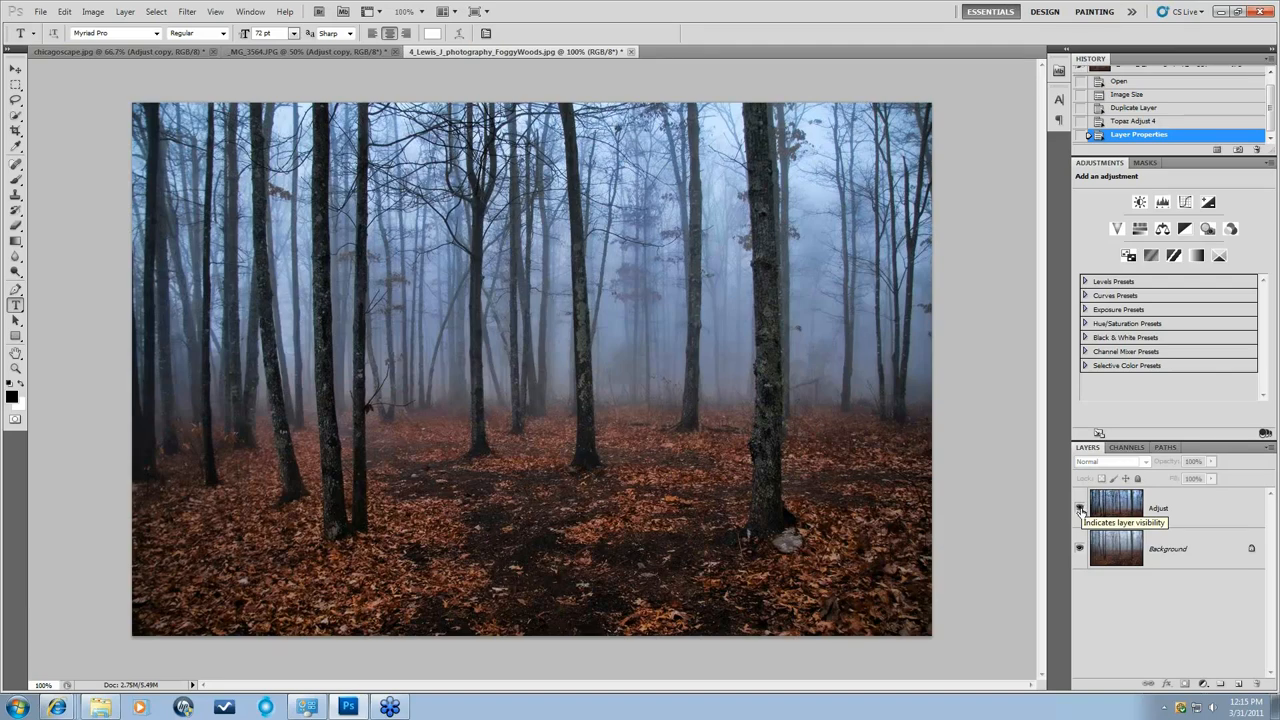
{"action": "left_click", "coordinate": [1079, 508]}
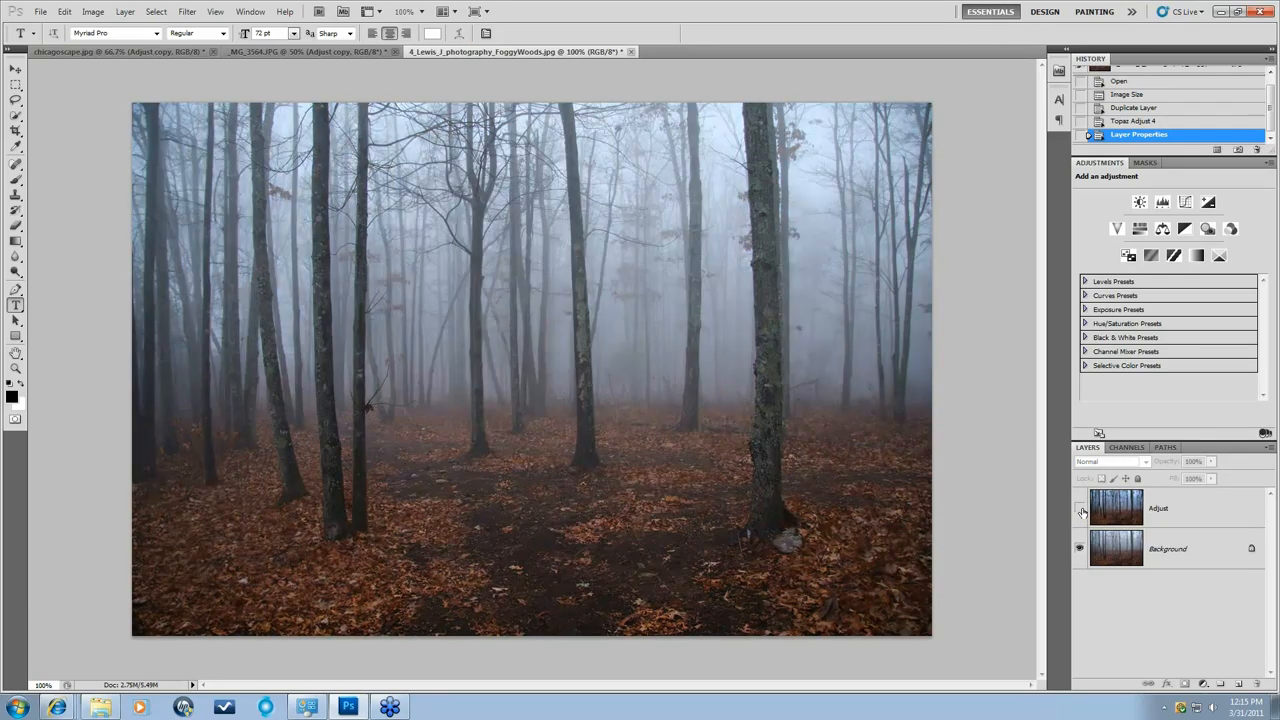
{"action": "left_click", "coordinate": [1079, 507]}
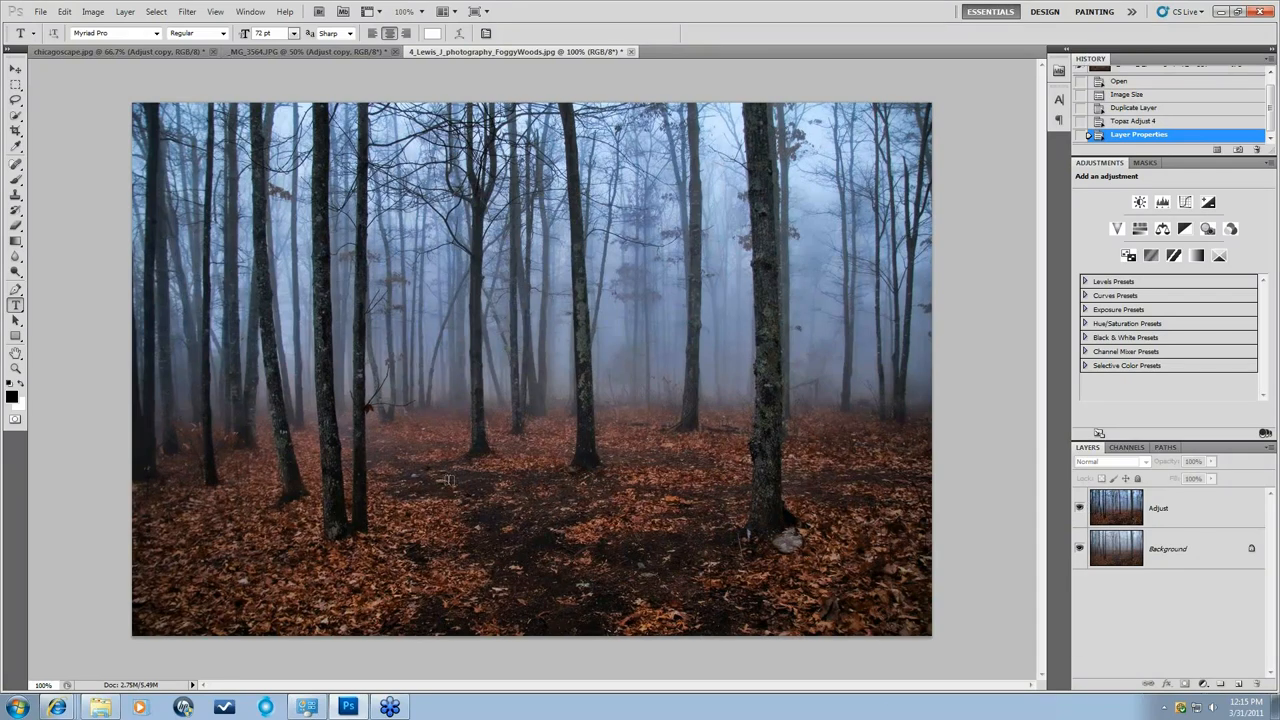
{"action": "mouse_move", "coordinate": [785, 286]}
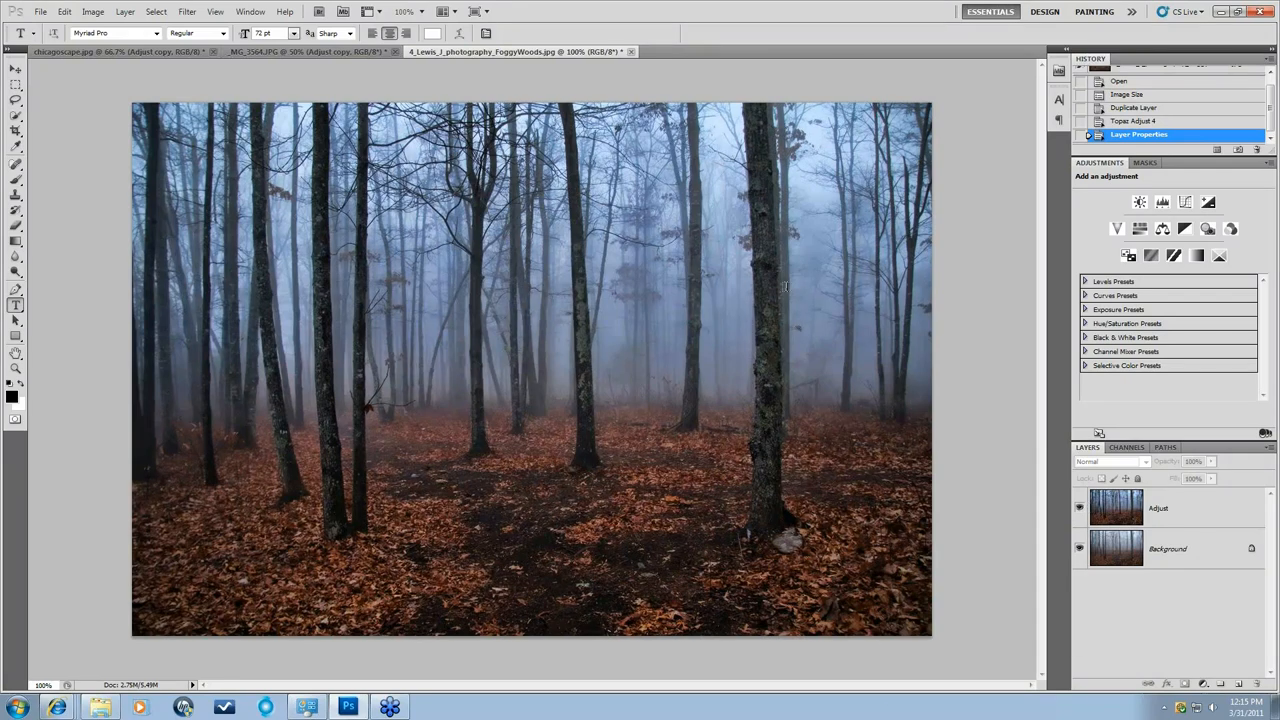
{"action": "mouse_move", "coordinate": [450, 365]}
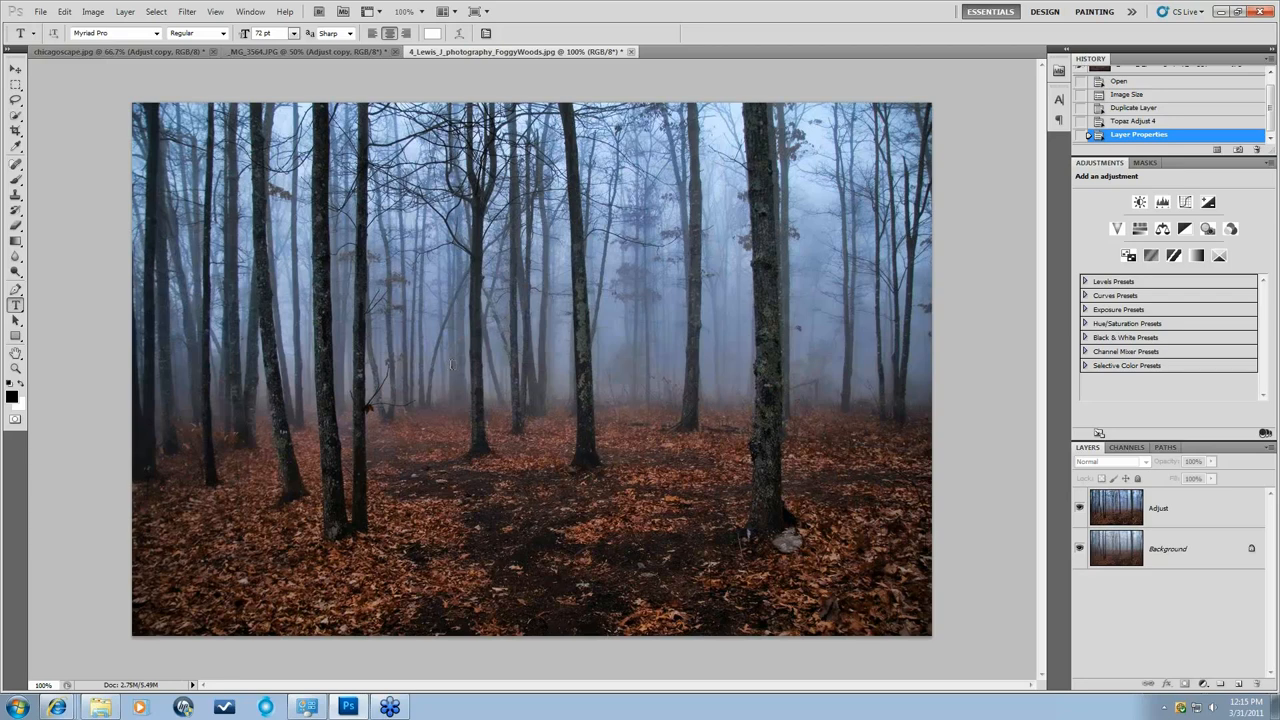
{"action": "mouse_move", "coordinate": [1186, 519]}
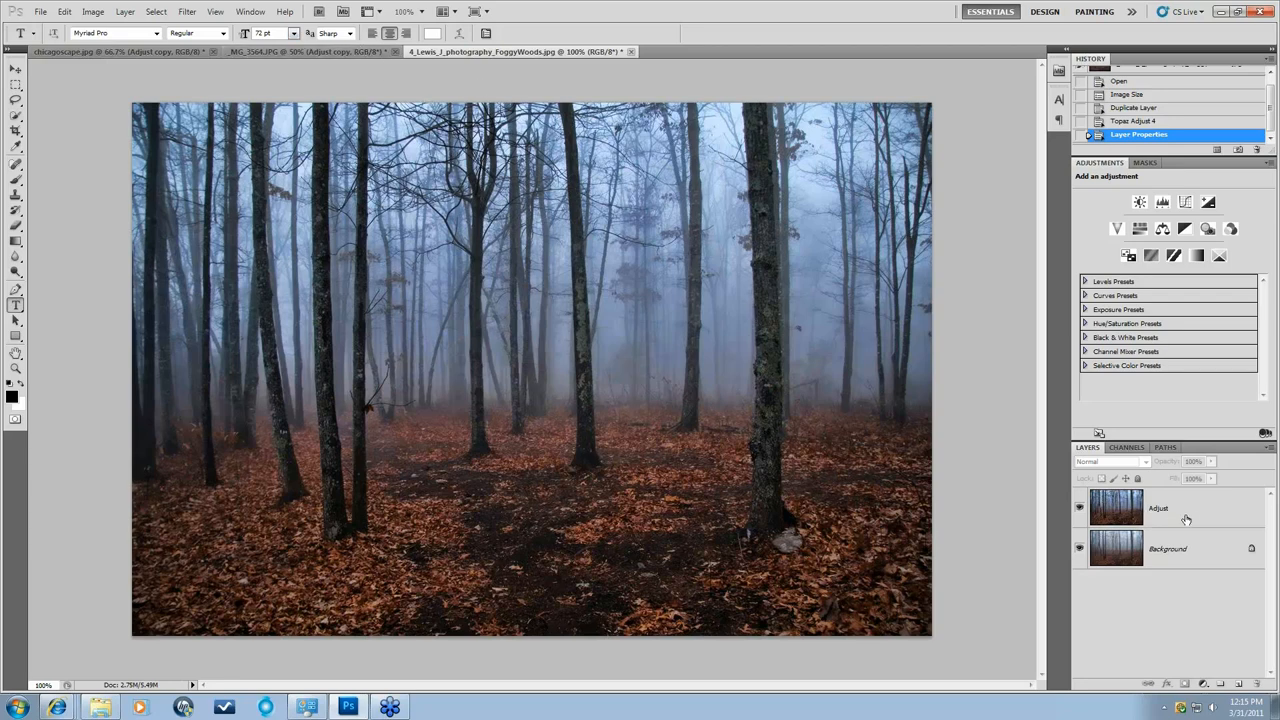
{"action": "left_click", "coordinate": [1241, 684]}
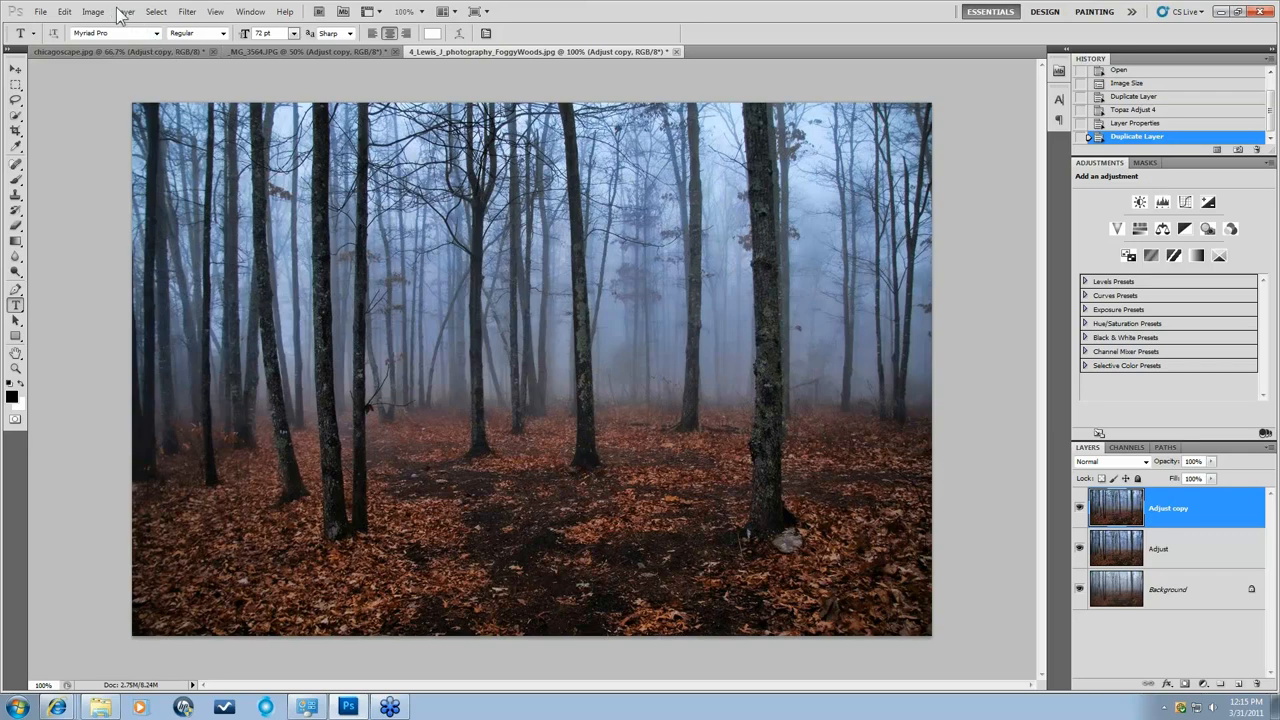
{"action": "left_click", "coordinate": [187, 11]}
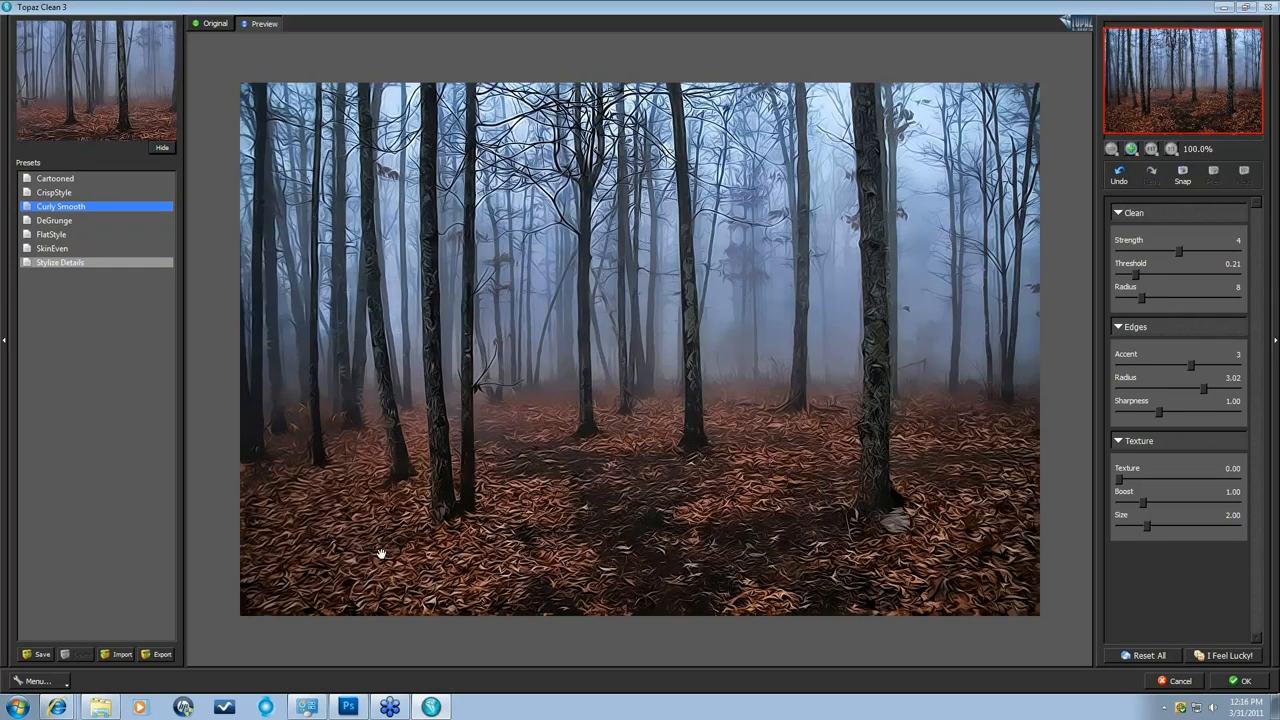
{"action": "mouse_move", "coordinate": [585, 370]}
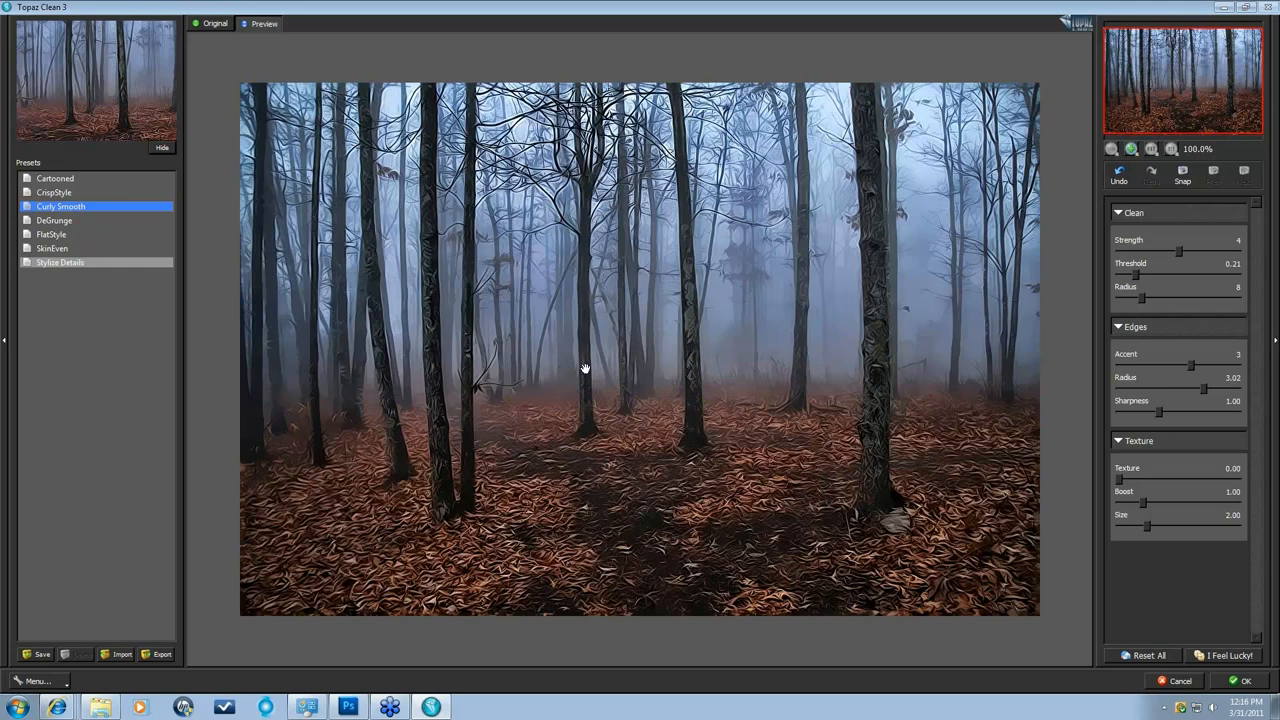
{"action": "mouse_move", "coordinate": [437, 391]}
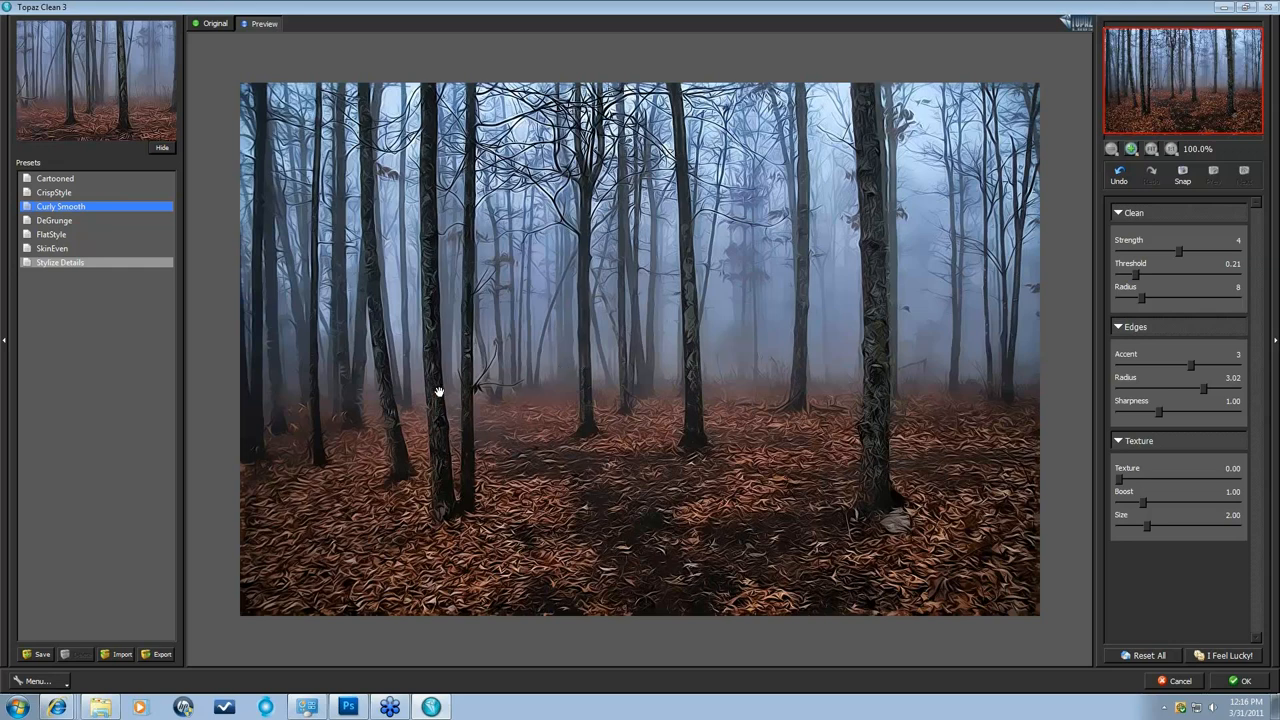
{"action": "mouse_move", "coordinate": [455, 478]}
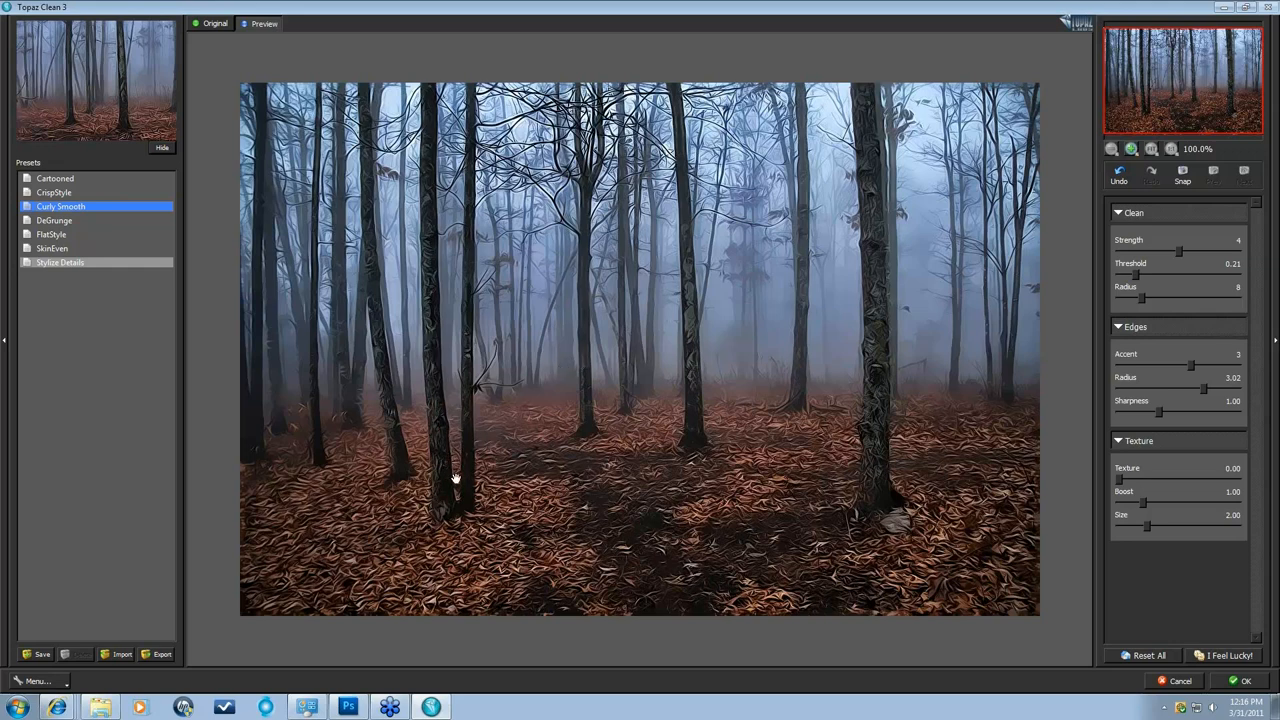
{"action": "mouse_move", "coordinate": [962, 497]}
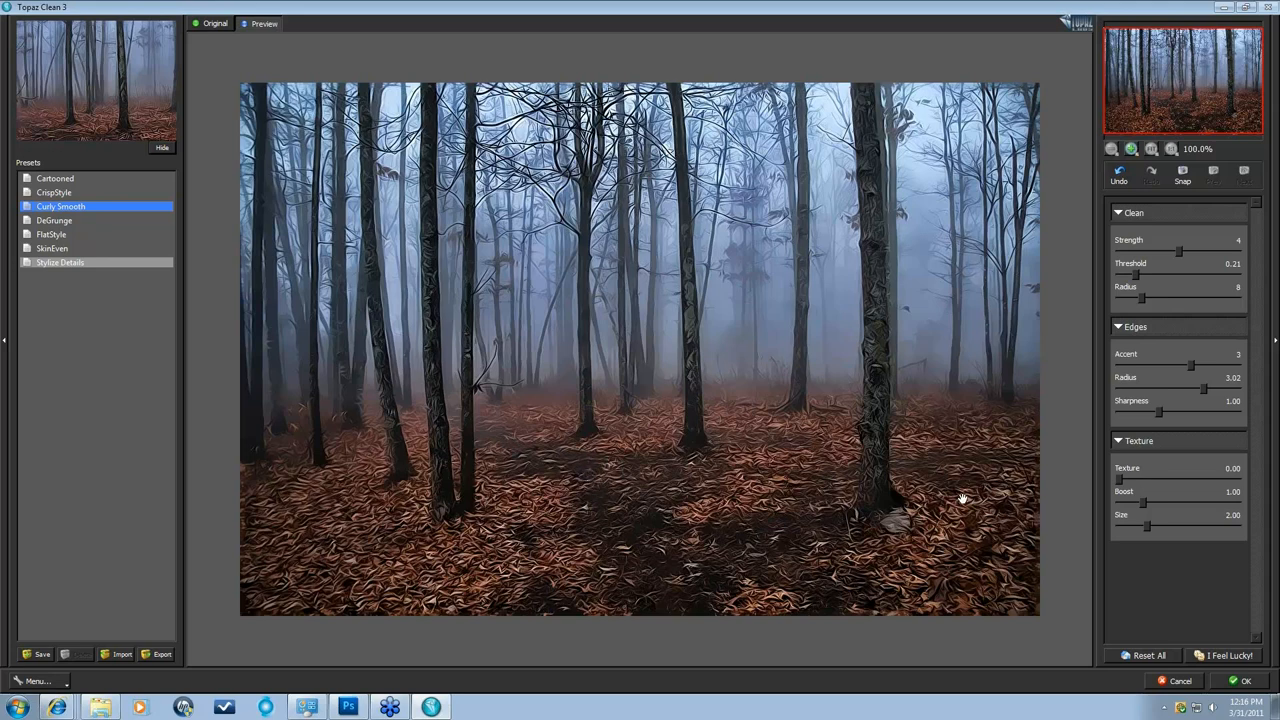
{"action": "mouse_move", "coordinate": [958, 492]}
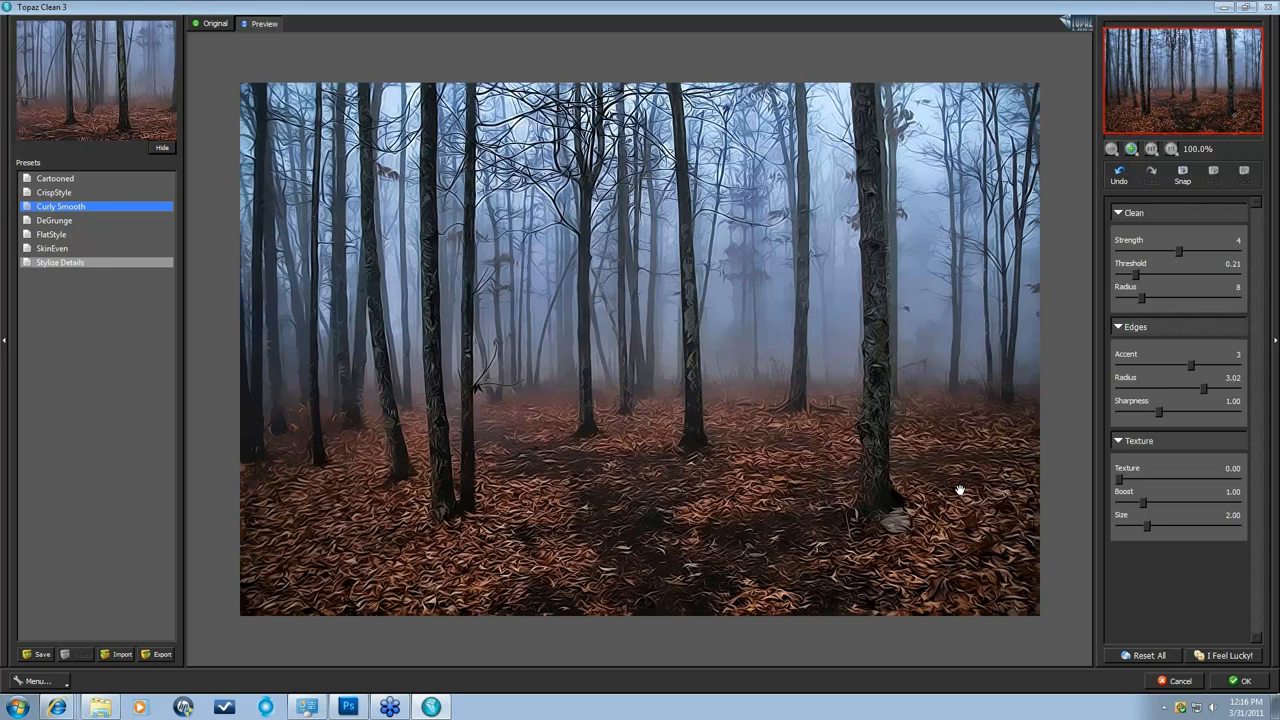
{"action": "mouse_move", "coordinate": [1145, 408]}
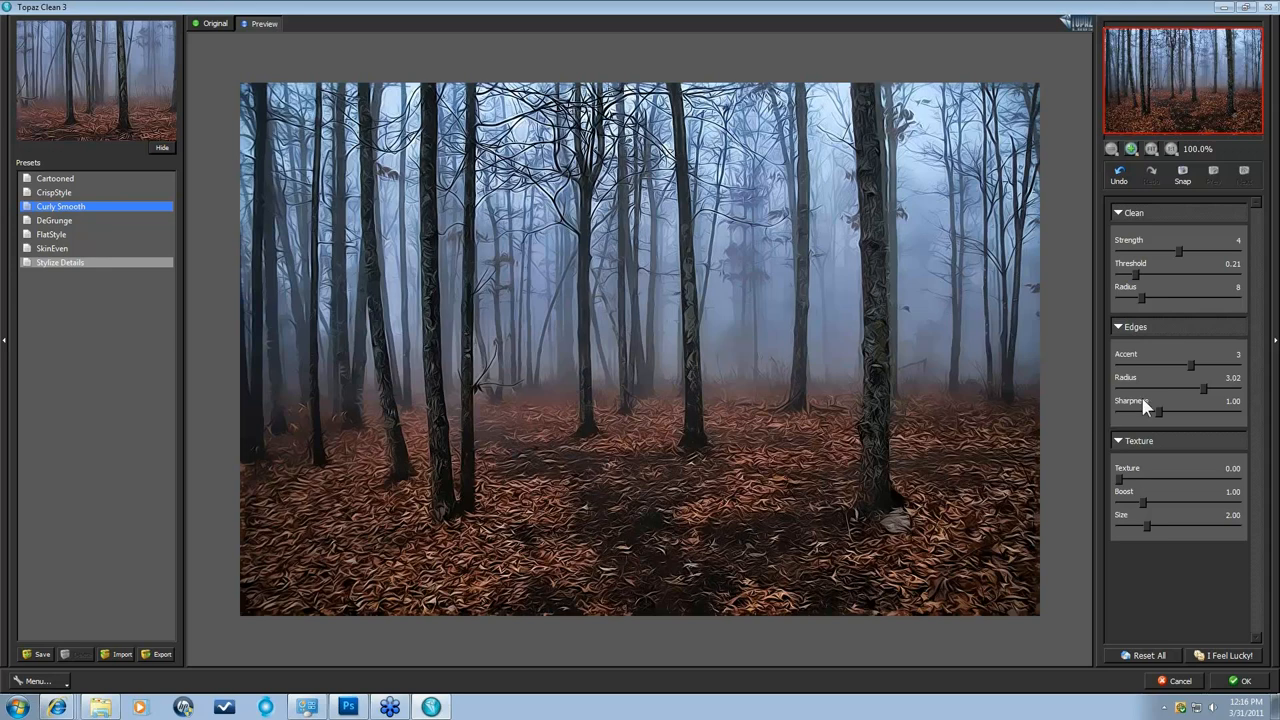
{"action": "mouse_move", "coordinate": [1175, 310]}
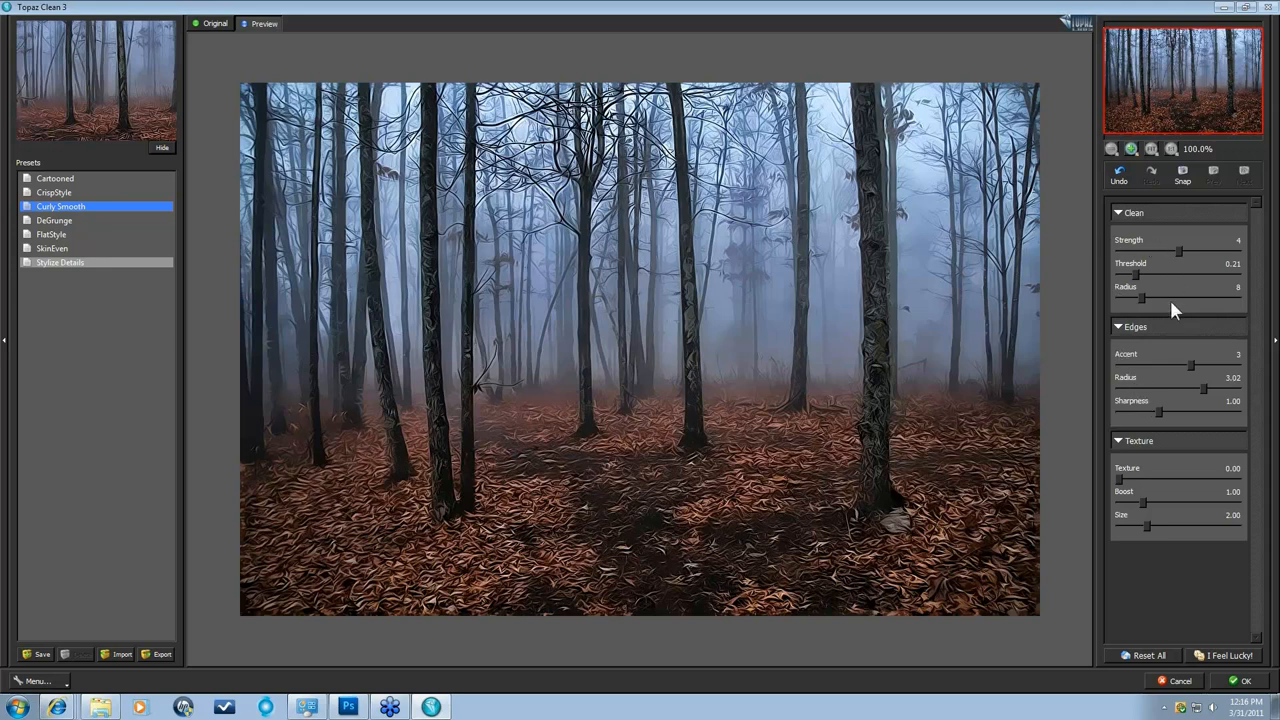
{"action": "mouse_move", "coordinate": [1165, 415]}
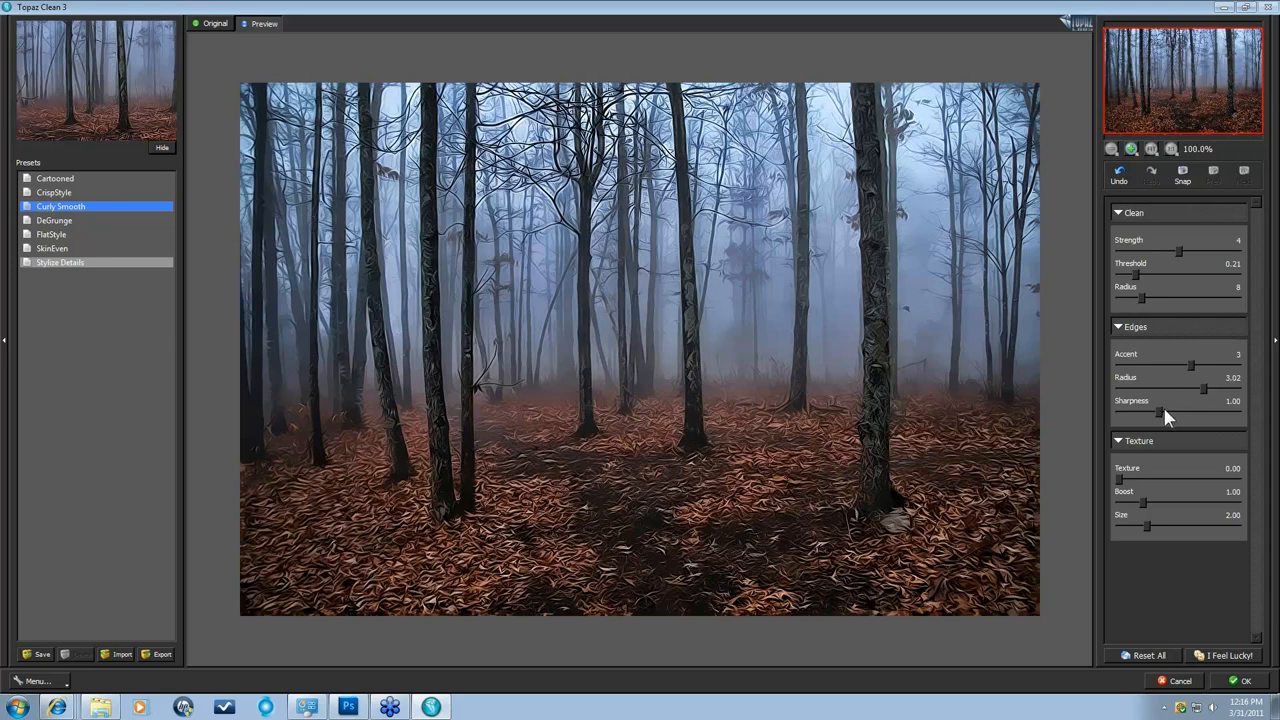
{"action": "mouse_move", "coordinate": [888, 530]}
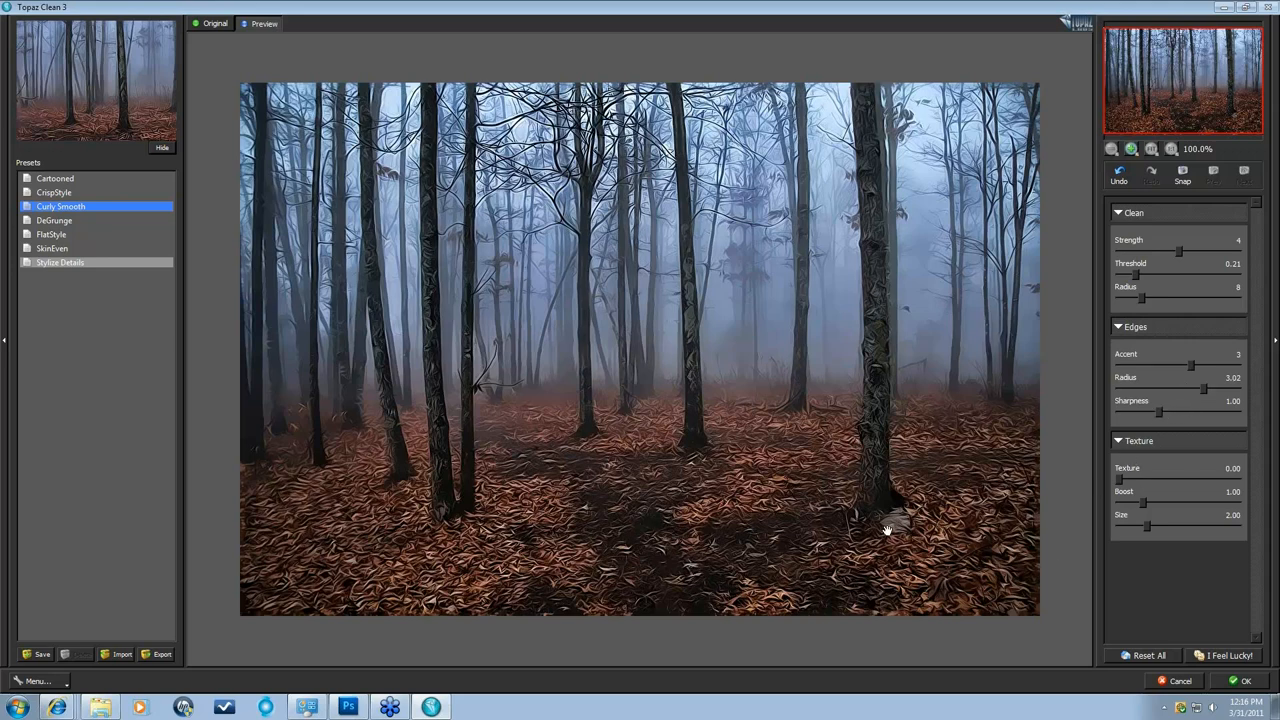
{"action": "mouse_move", "coordinate": [1189, 370]}
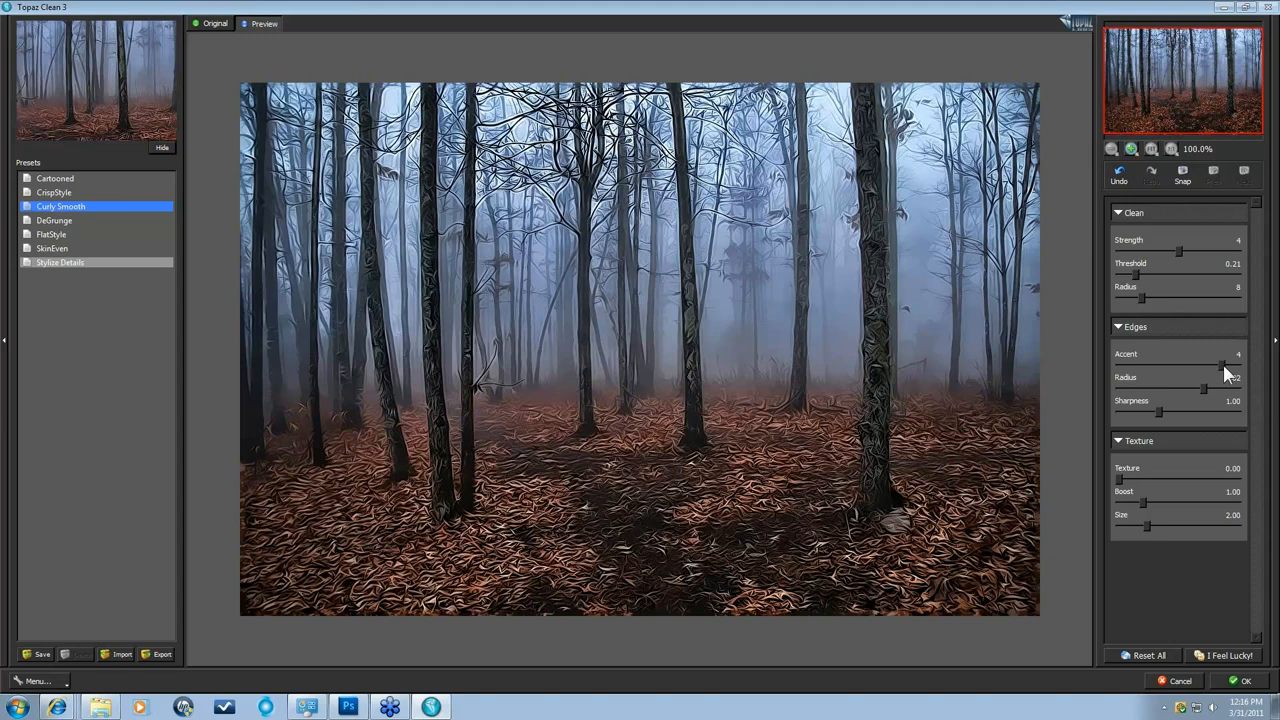
Set edge Accent to 4, edge Radius to 1.97, and lower Sharpness to 0.57.
{"action": "left_click_drag", "start_coordinate": [1203, 388], "coordinate": [1230, 388]}
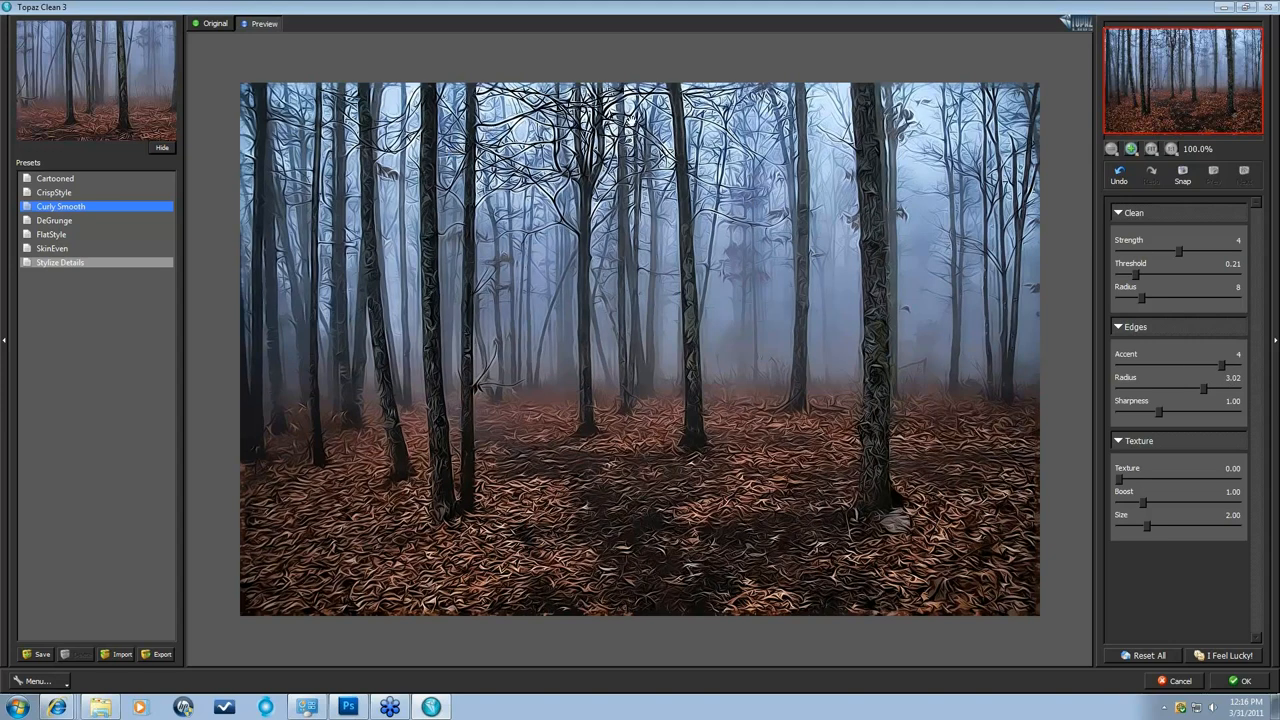
{"action": "left_click", "coordinate": [215, 23]}
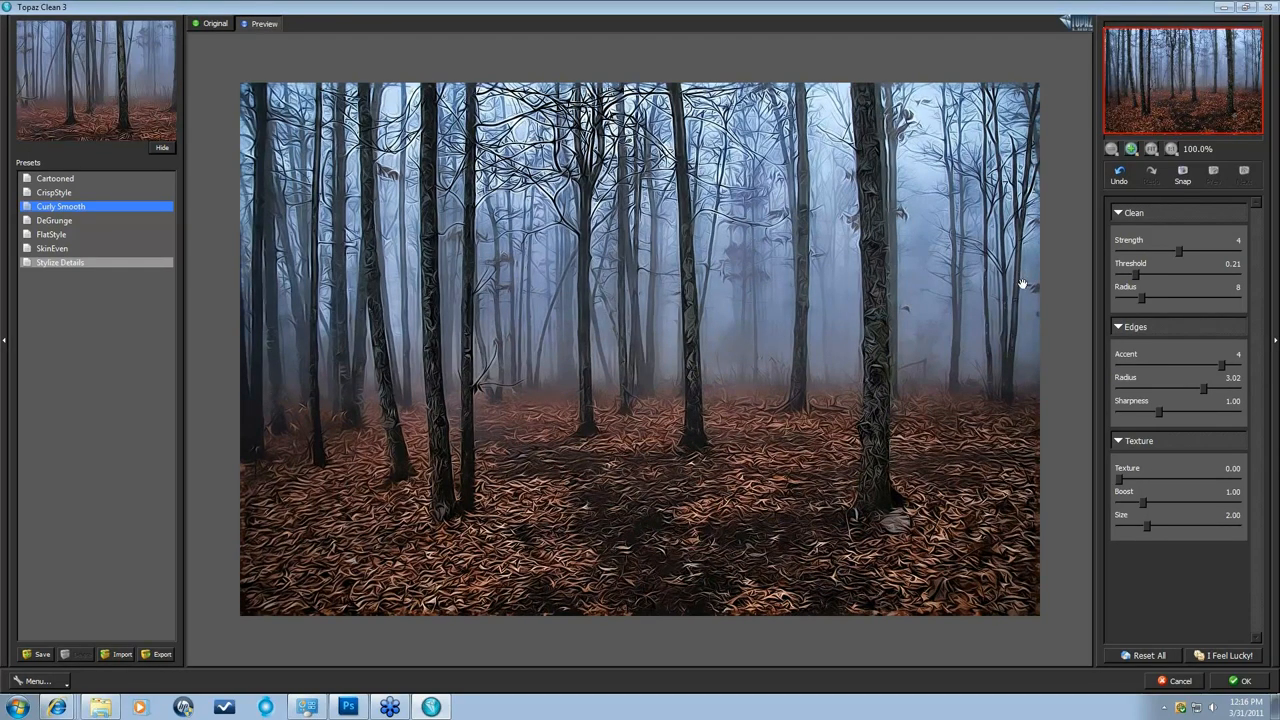
{"action": "left_click_drag", "start_coordinate": [1205, 388], "coordinate": [1197, 388]}
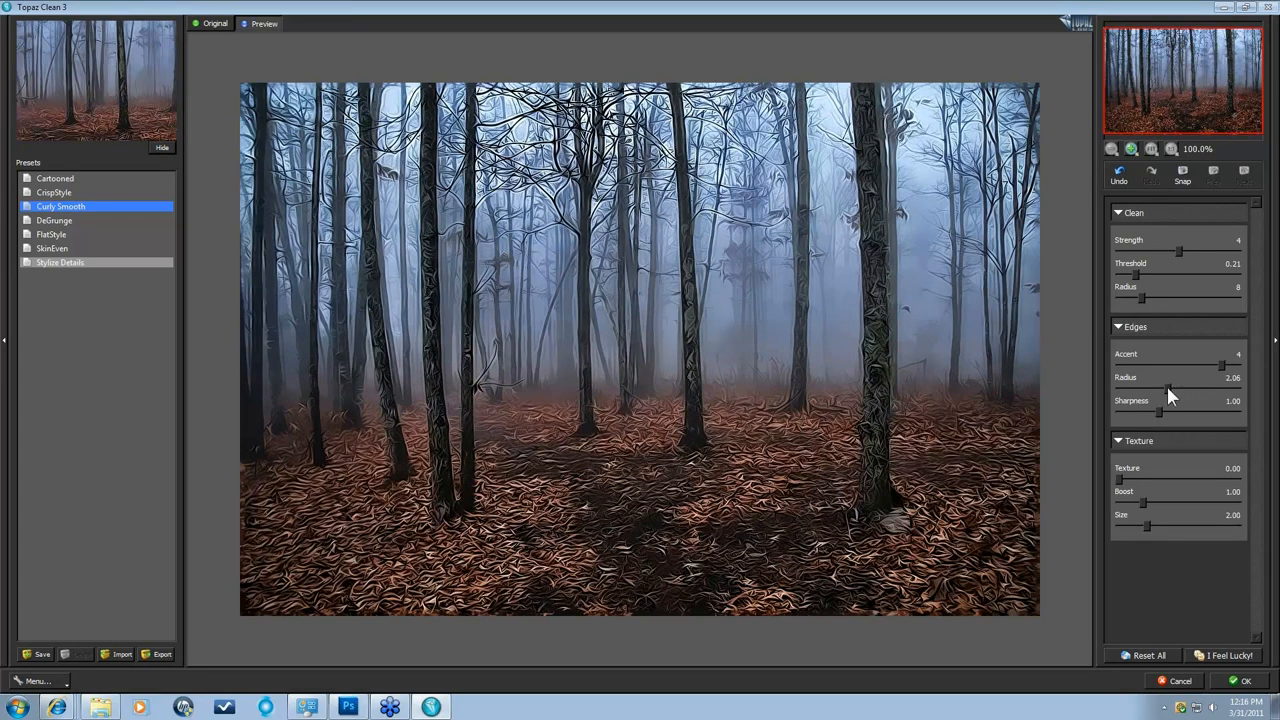
{"action": "left_click_drag", "start_coordinate": [1168, 388], "coordinate": [1173, 388]}
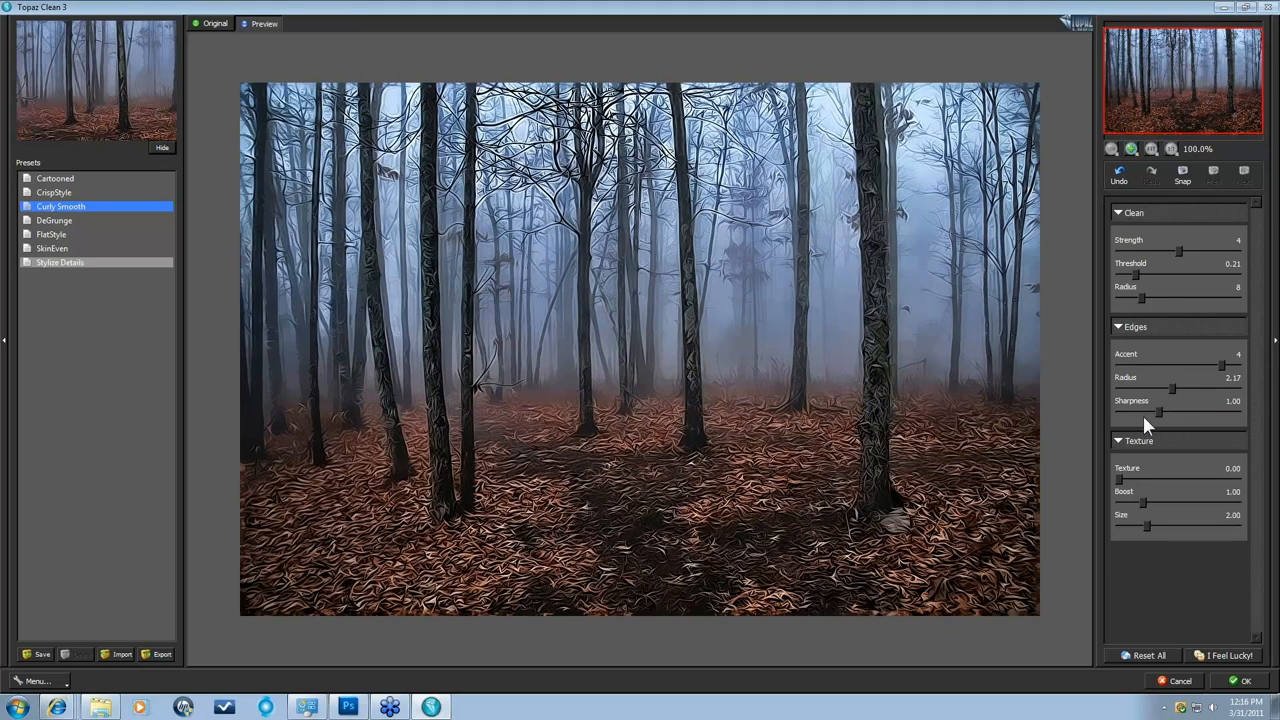
{"action": "mouse_move", "coordinate": [1170, 390]}
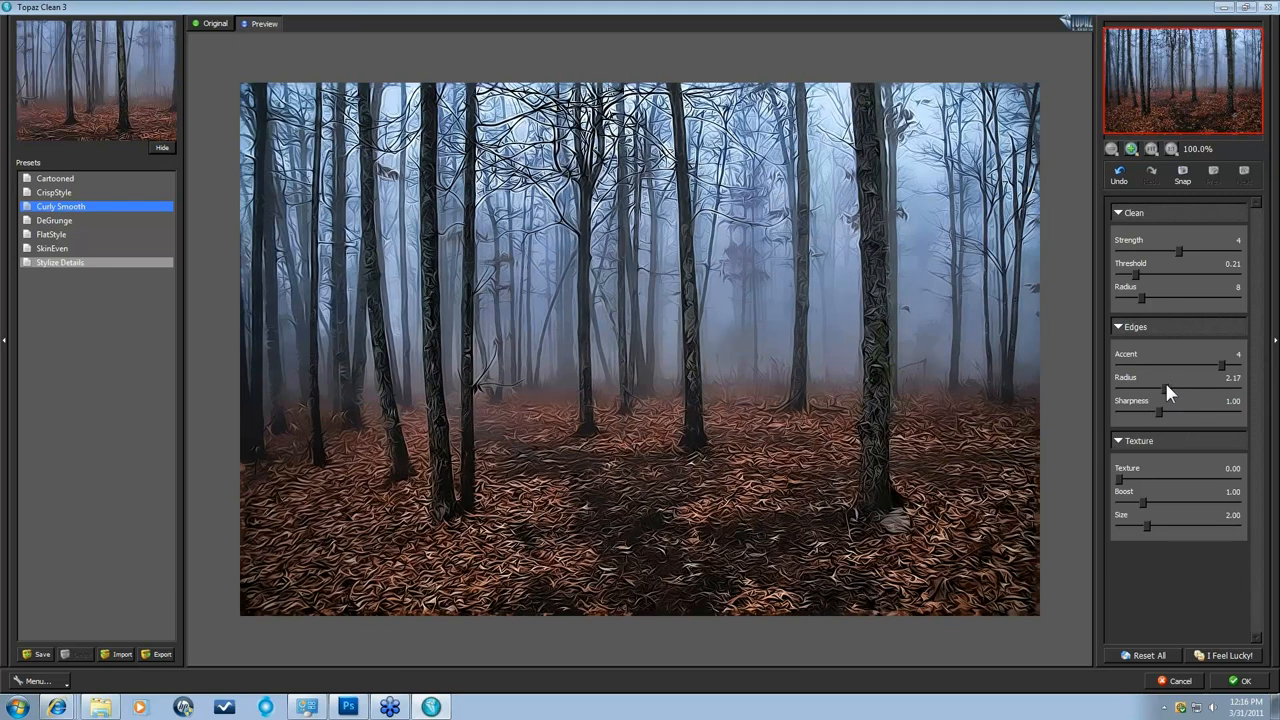
{"action": "left_click_drag", "start_coordinate": [1175, 388], "coordinate": [1170, 390]}
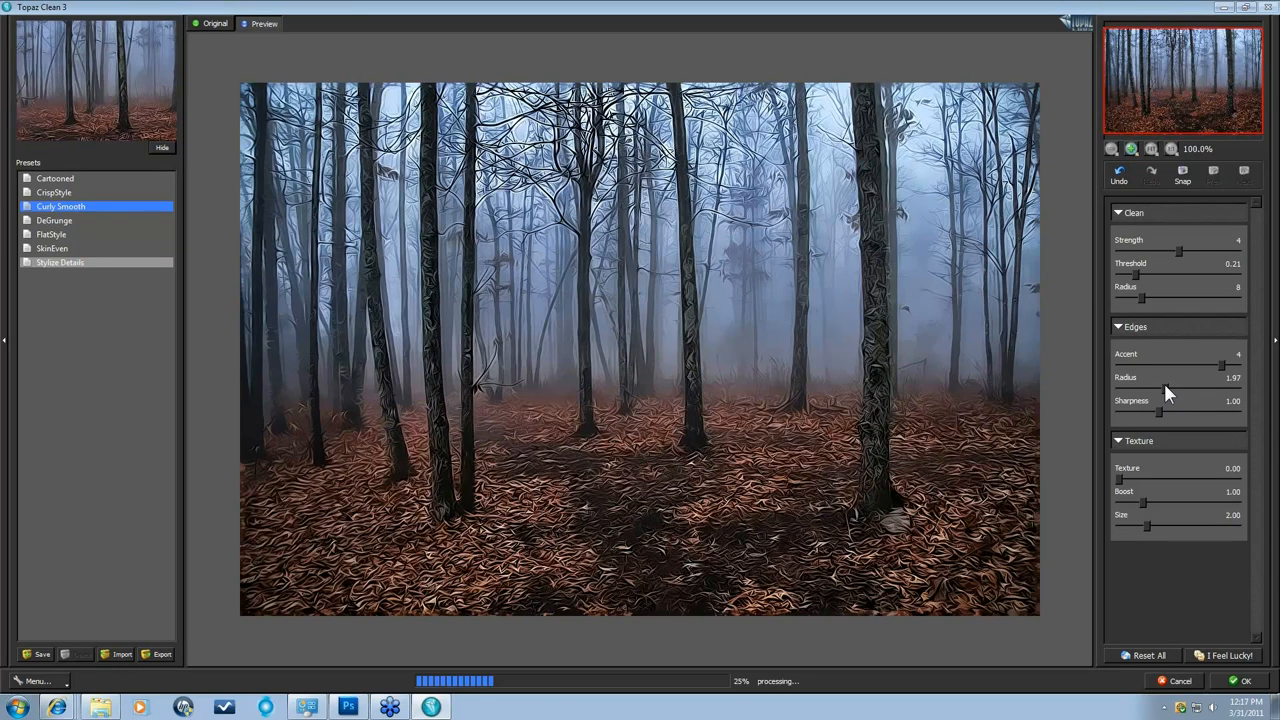
{"action": "mouse_move", "coordinate": [883, 372]}
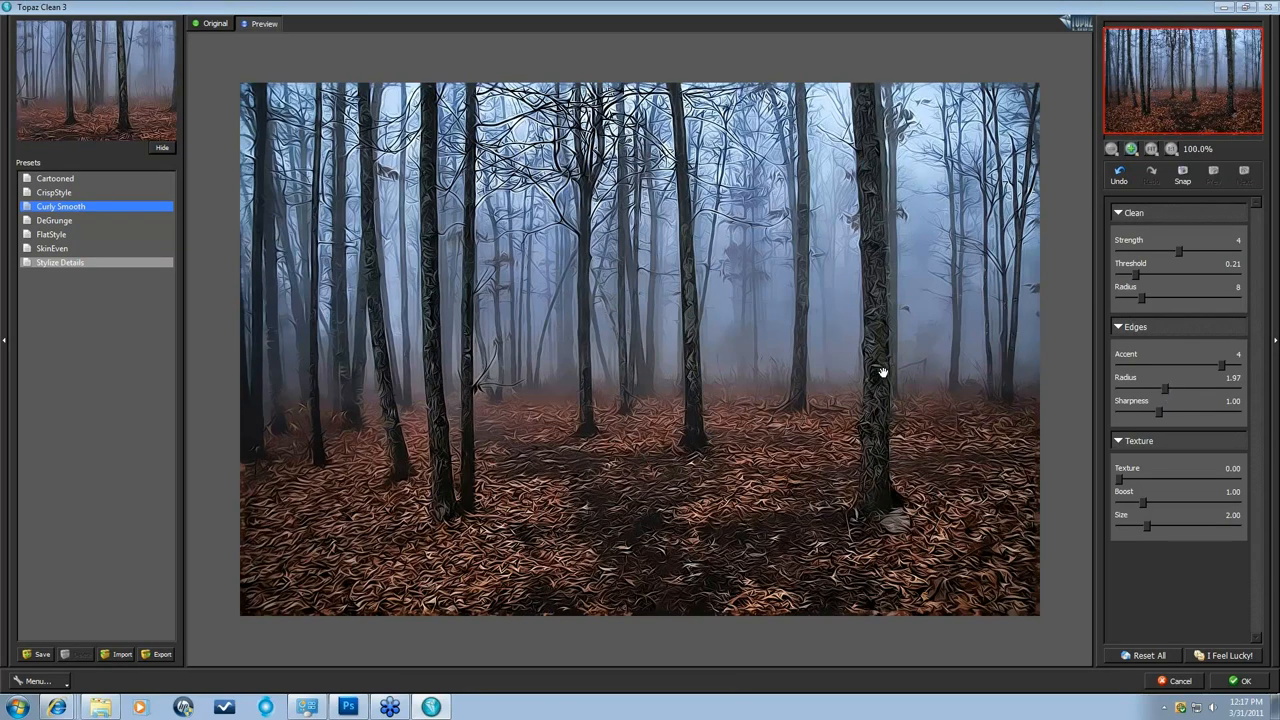
{"action": "mouse_move", "coordinate": [1160, 420]}
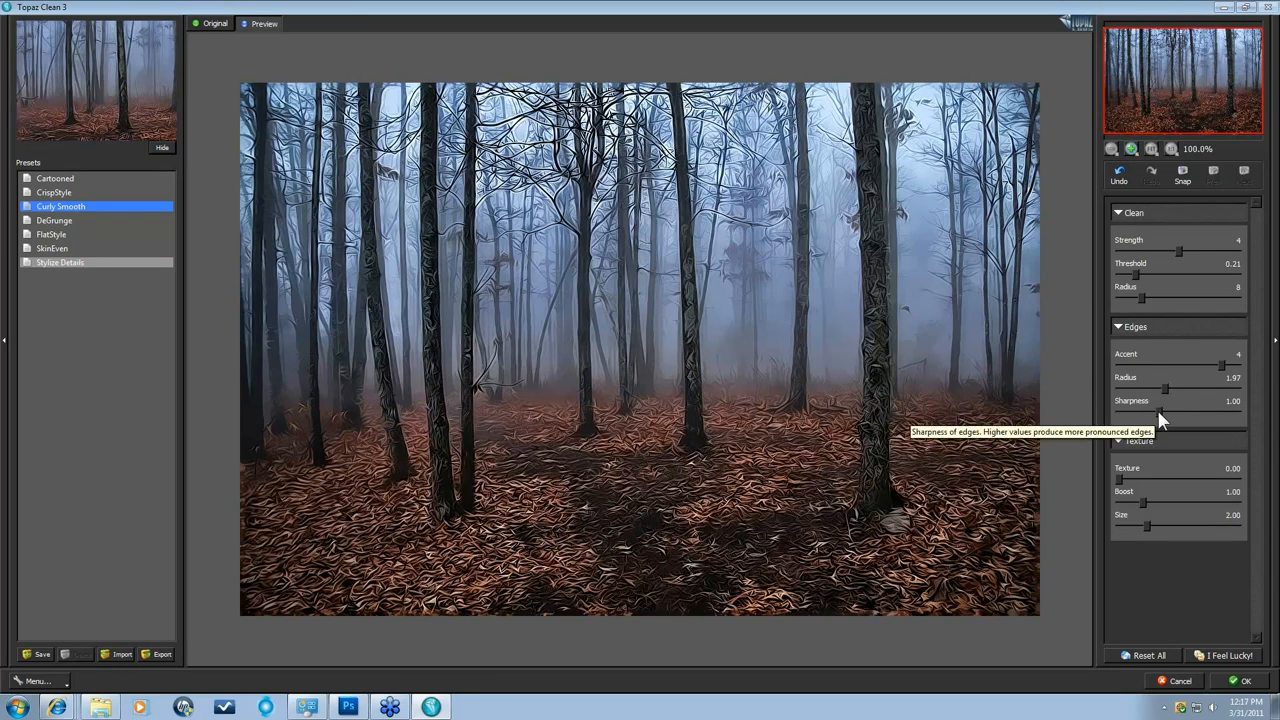
{"action": "left_click_drag", "start_coordinate": [1148, 413], "coordinate": [1190, 413]}
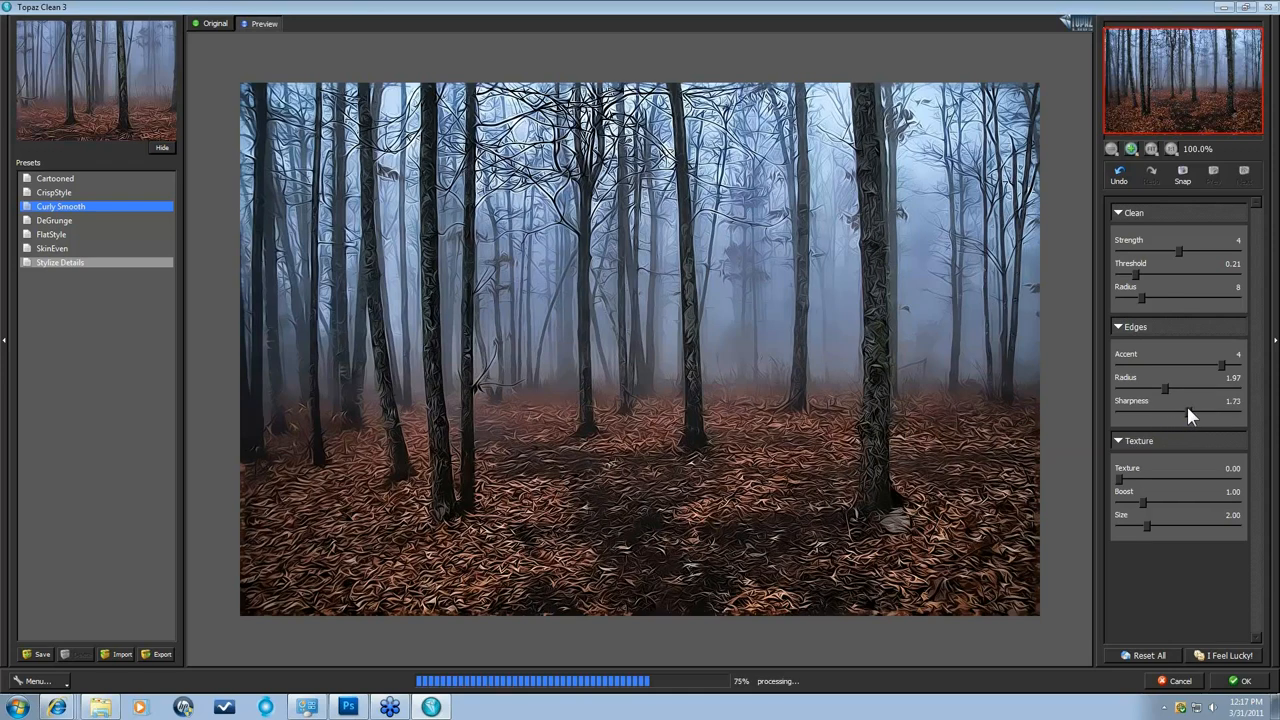
{"action": "left_click_drag", "start_coordinate": [1190, 413], "coordinate": [1173, 413]}
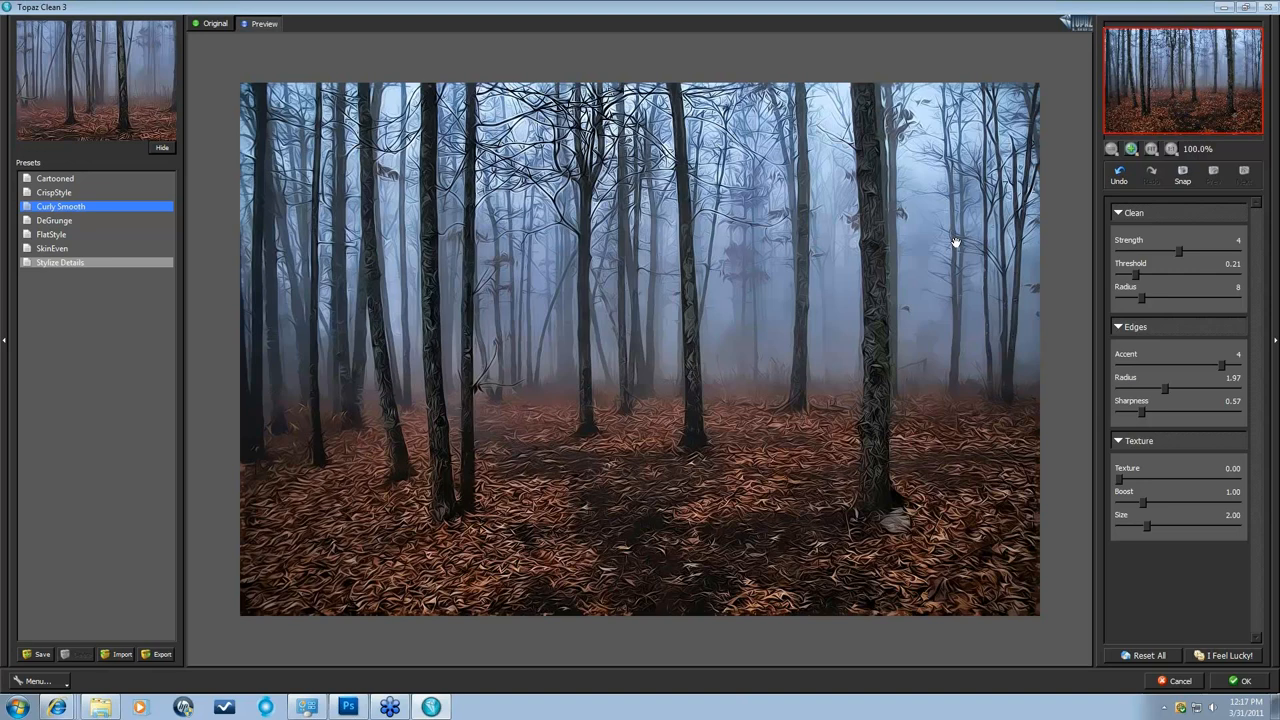
{"action": "mouse_move", "coordinate": [1078, 30]}
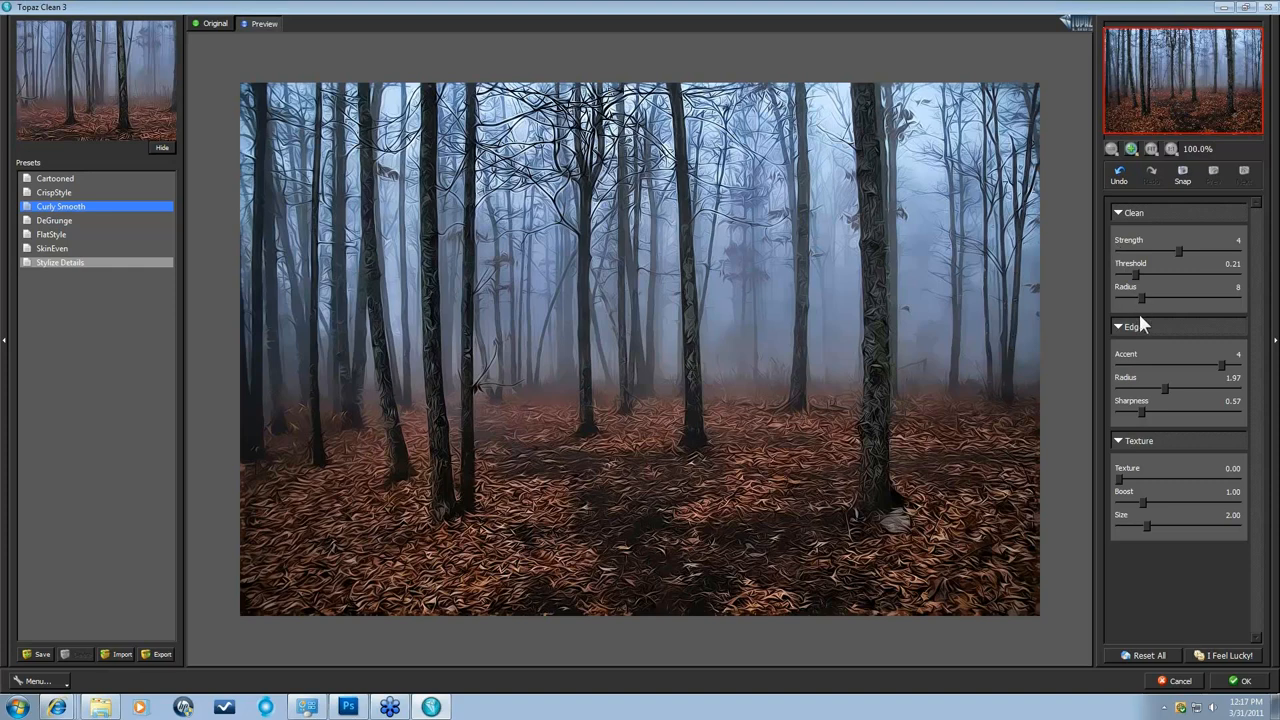
{"action": "mouse_move", "coordinate": [1170, 392]}
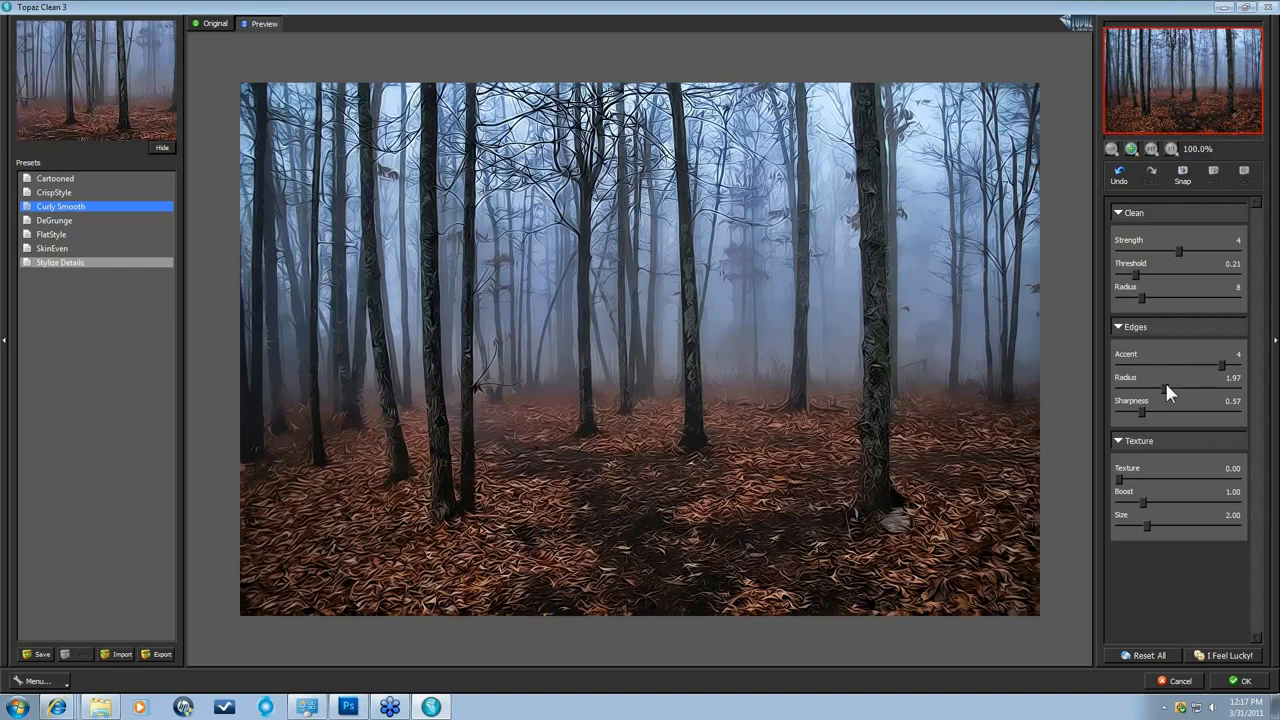
{"action": "mouse_move", "coordinate": [1178, 383]}
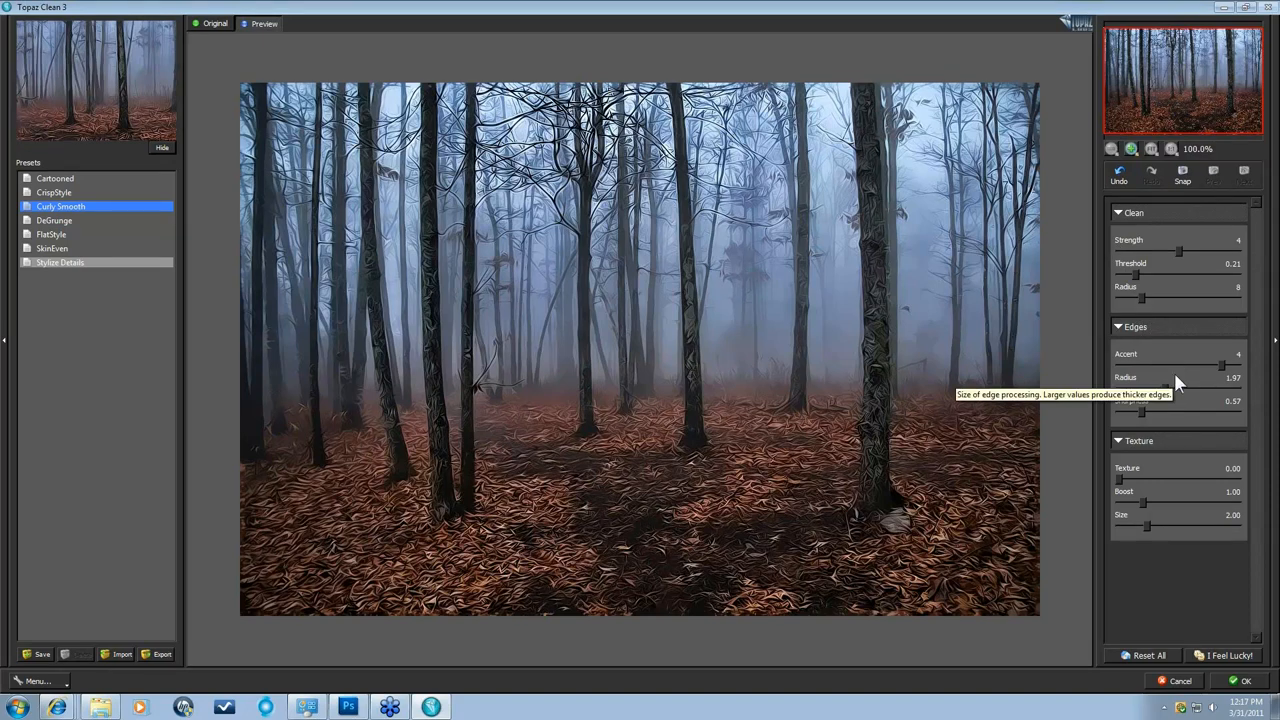
{"action": "mouse_move", "coordinate": [1073, 657]}
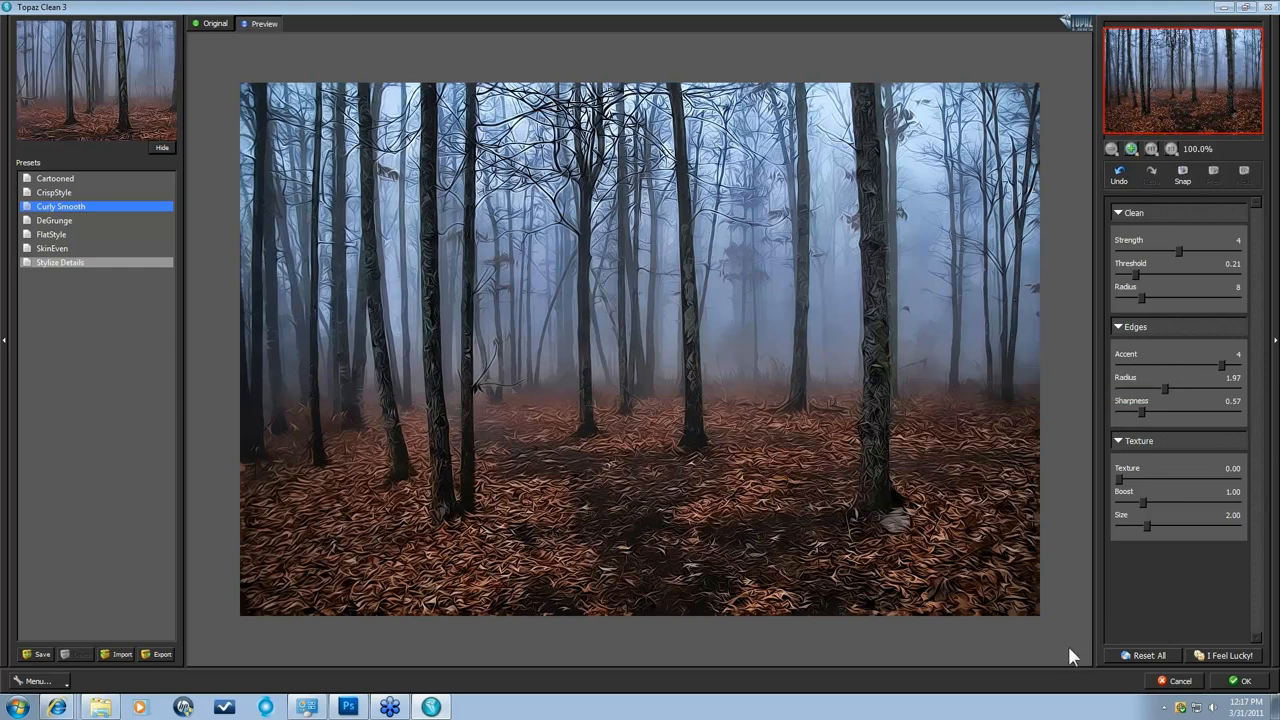
{"action": "mouse_move", "coordinate": [1218, 349]}
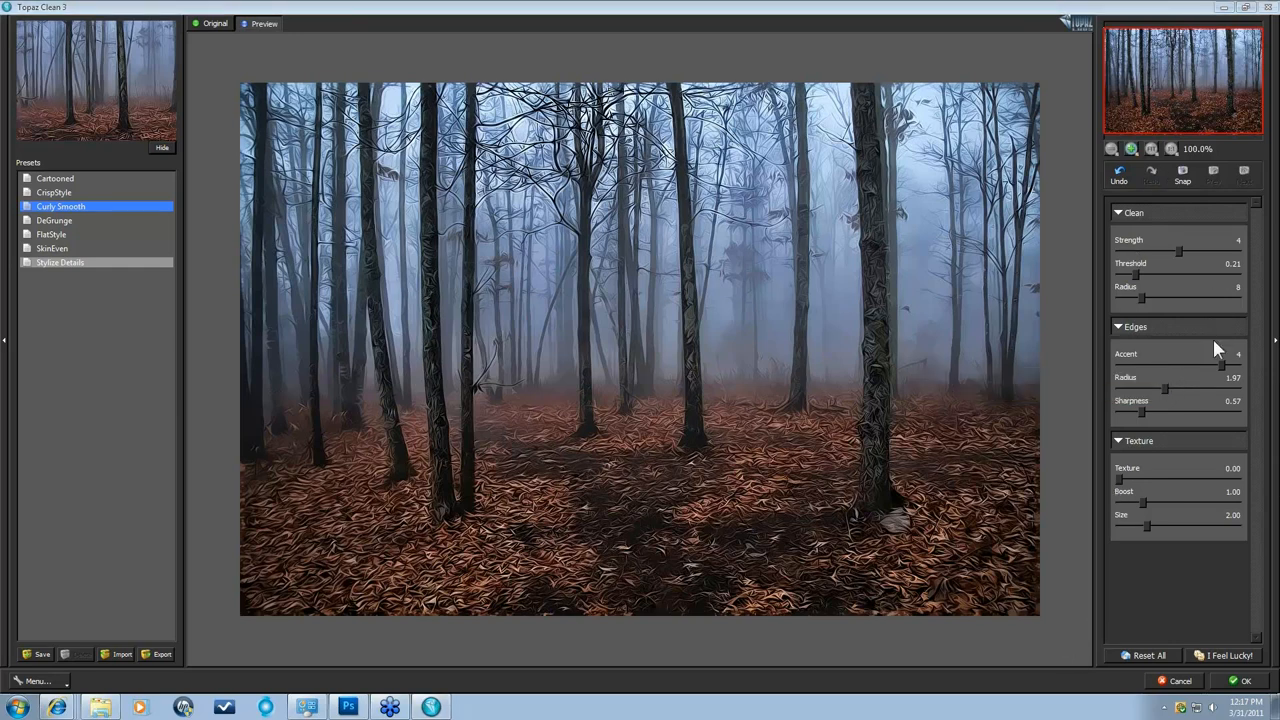
{"action": "mouse_move", "coordinate": [1212, 280]}
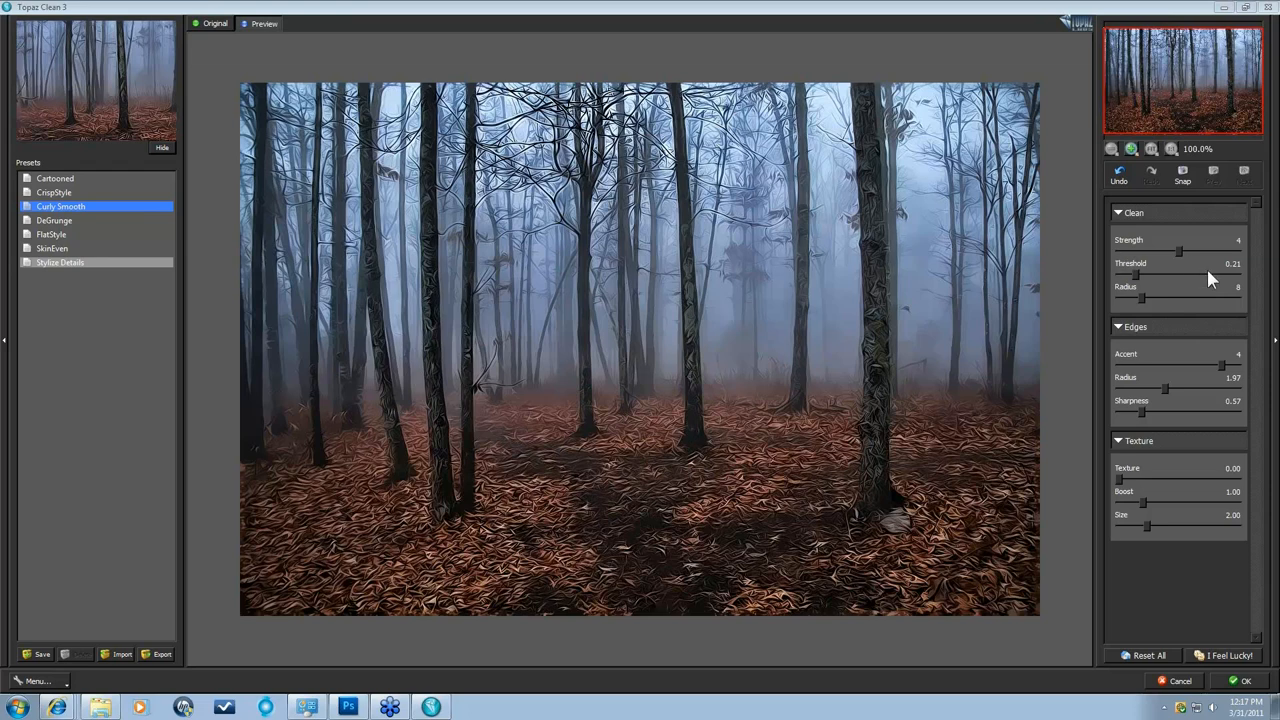
{"action": "mouse_move", "coordinate": [727, 428]}
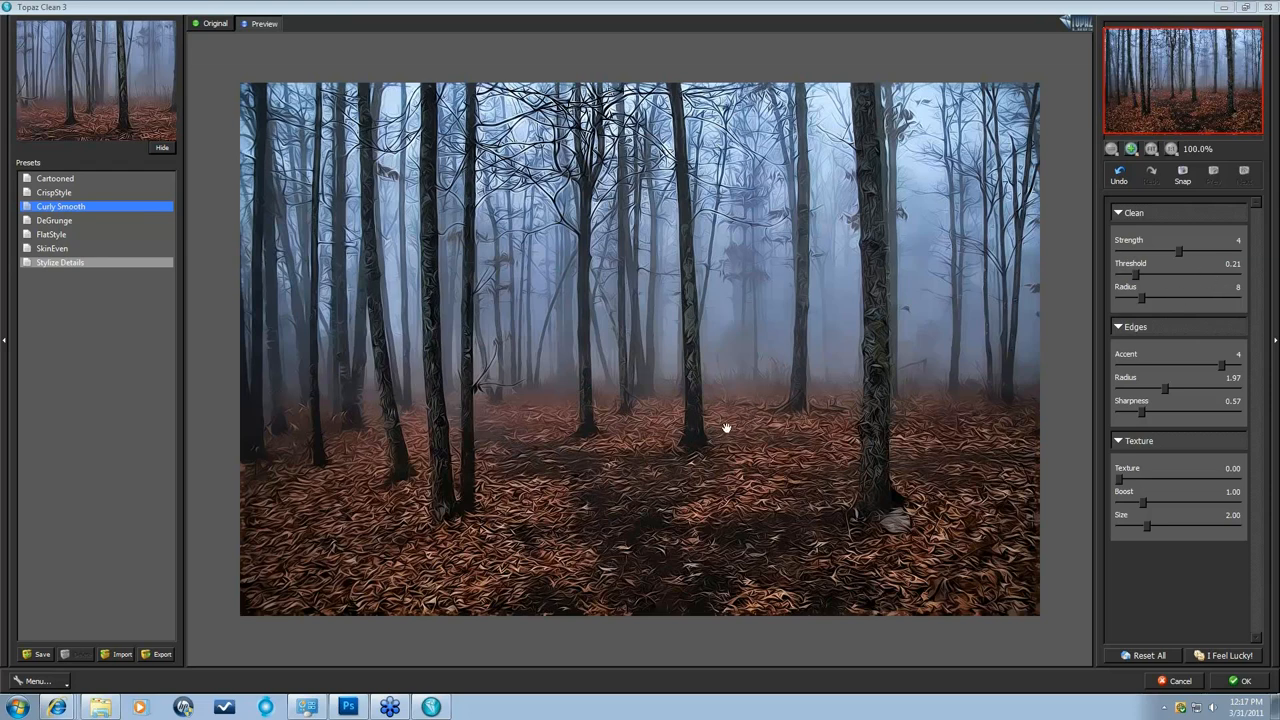
{"action": "mouse_move", "coordinate": [710, 388]}
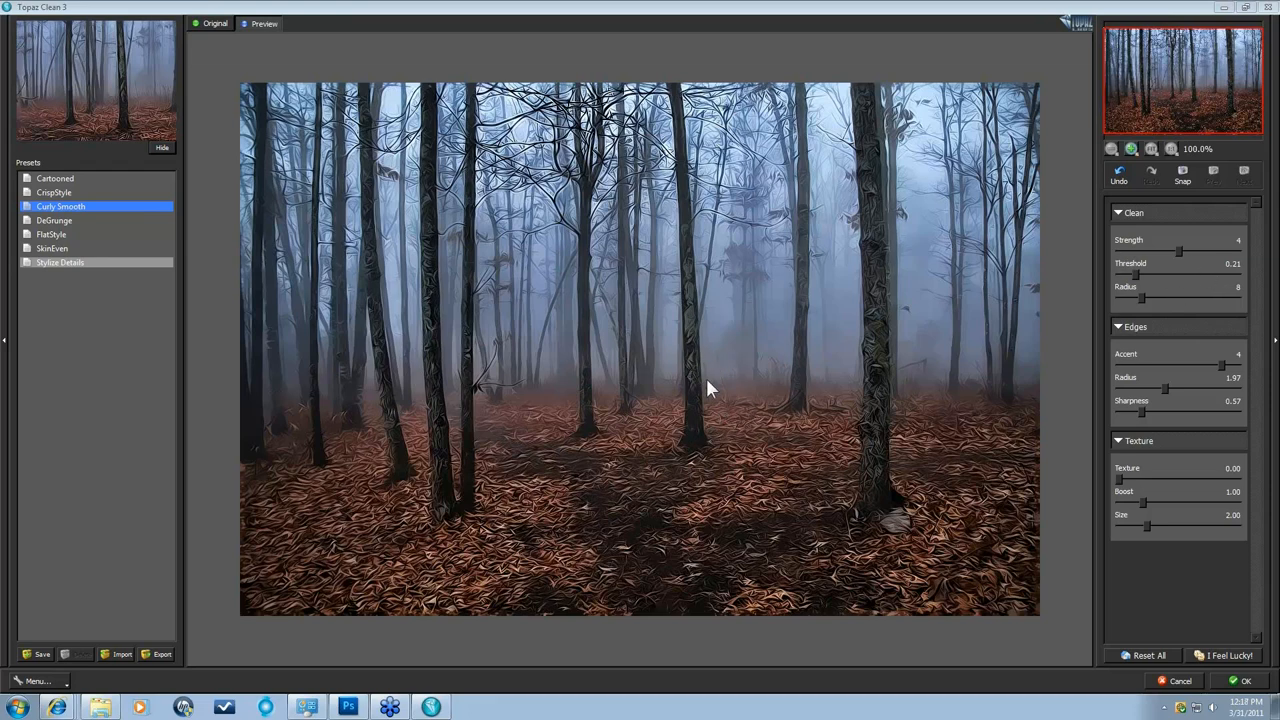
{"action": "mouse_move", "coordinate": [1155, 640]}
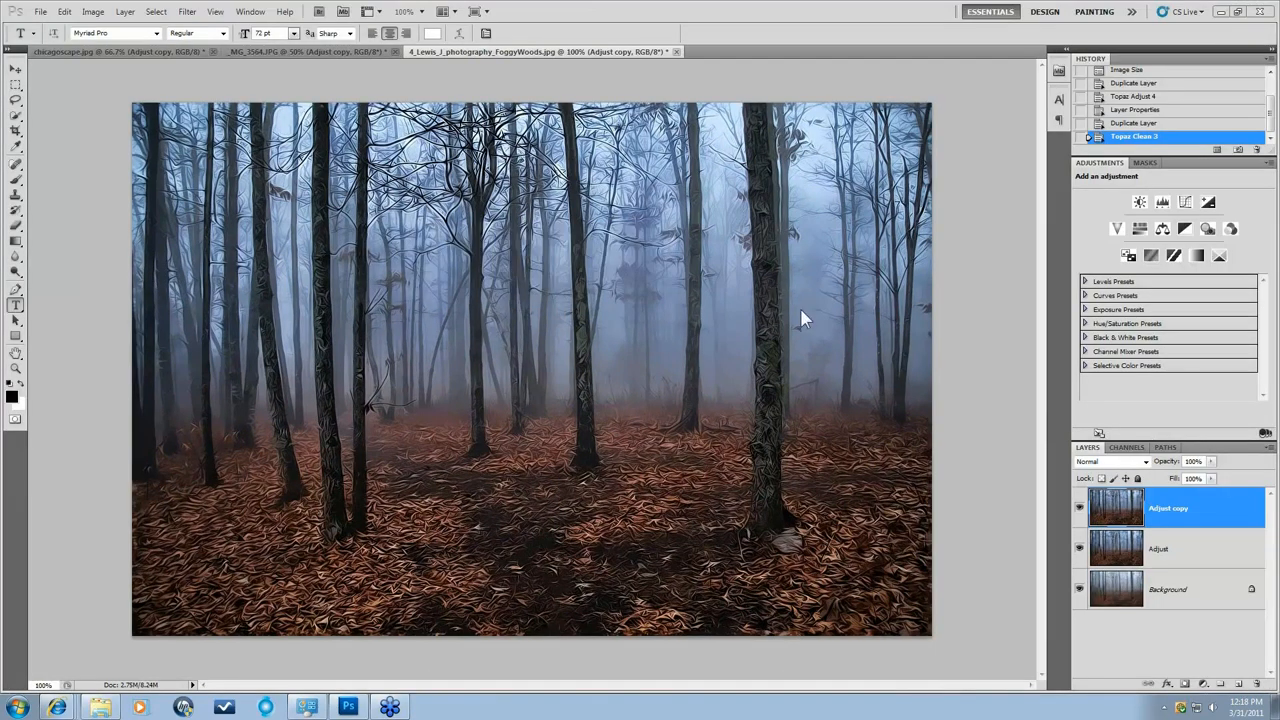
{"action": "mouse_move", "coordinate": [1140, 651]}
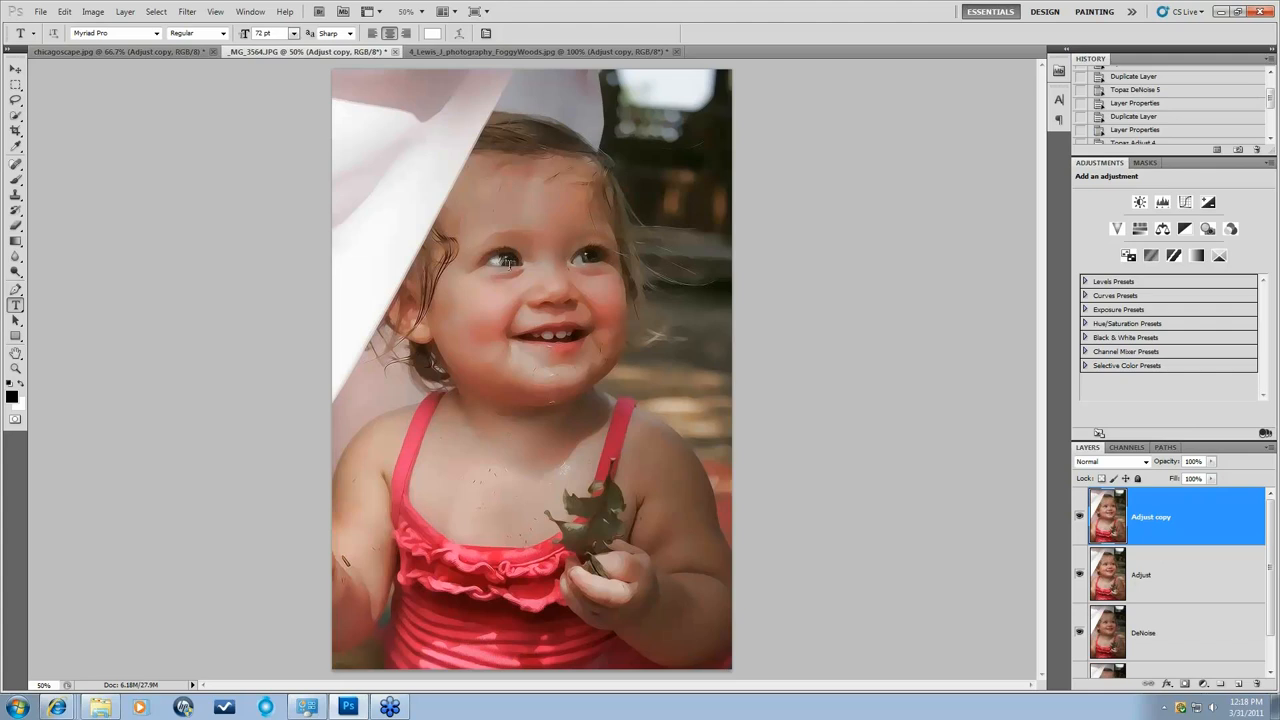
{"action": "mouse_move", "coordinate": [678, 323]}
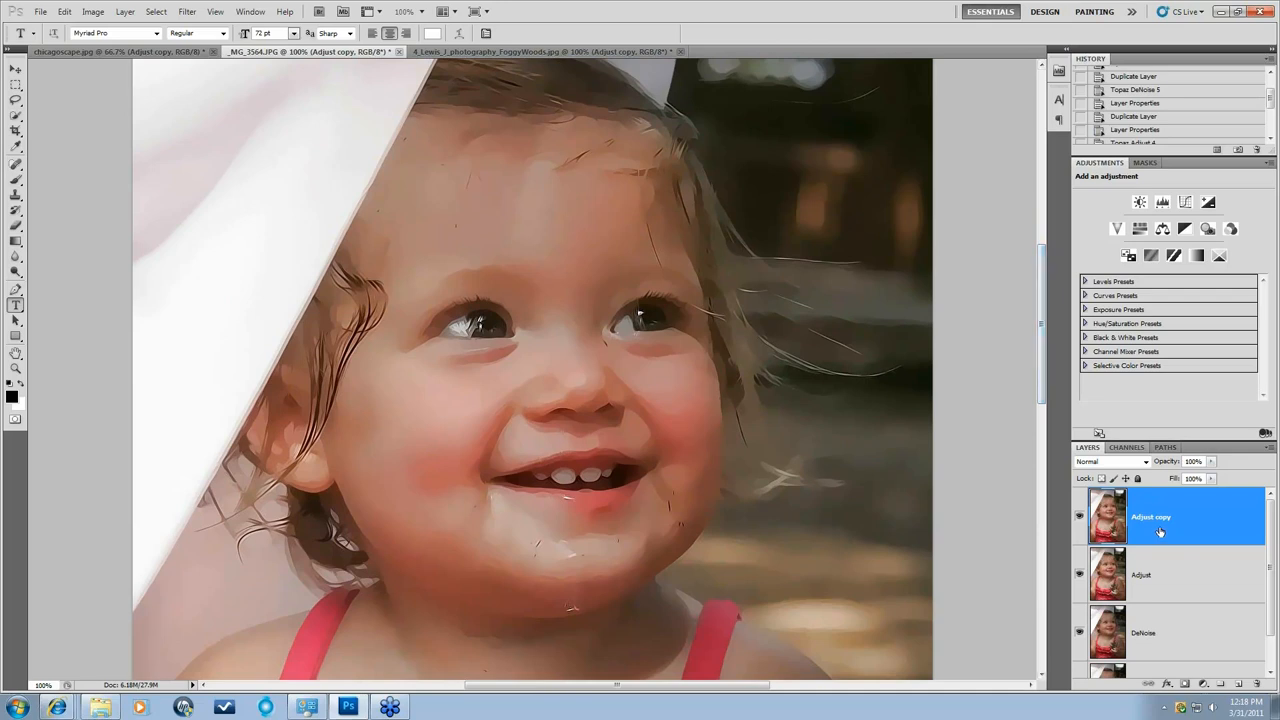
Add a Reveal All layer mask to Adjust copy and make black the foreground colour.
{"action": "left_click", "coordinate": [125, 11]}
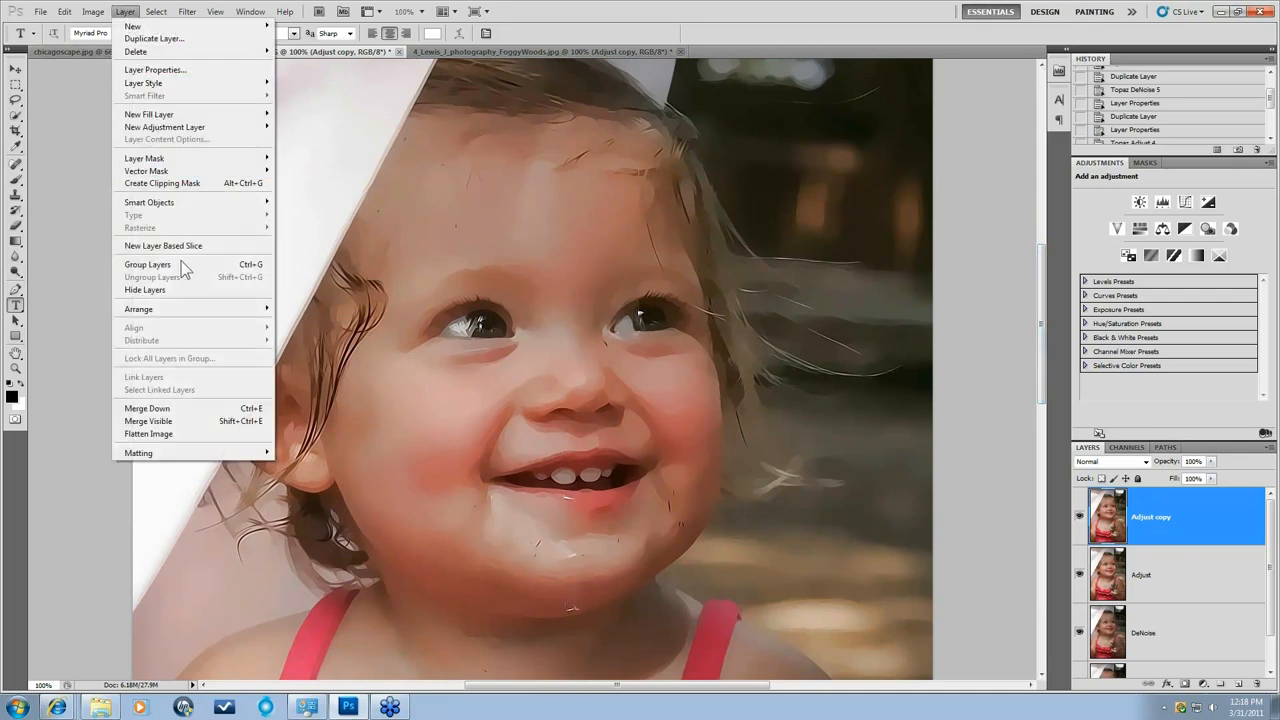
{"action": "mouse_move", "coordinate": [160, 210]}
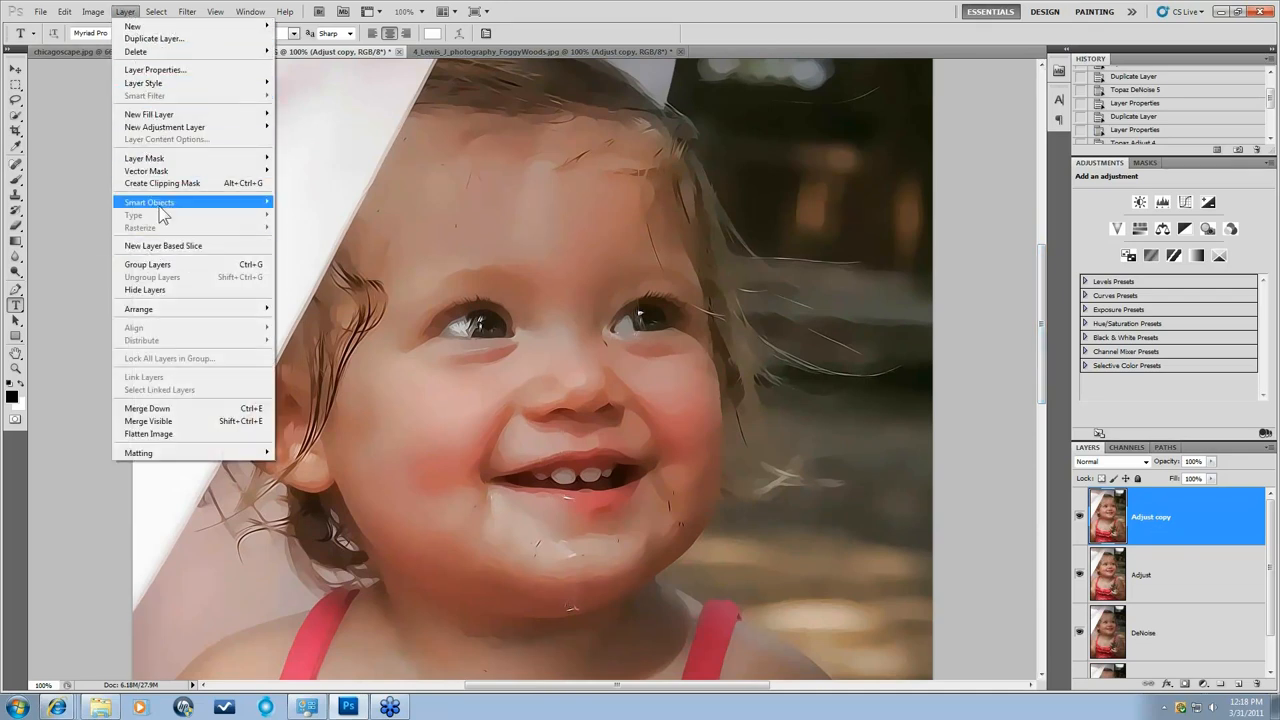
{"action": "mouse_move", "coordinate": [144, 158]}
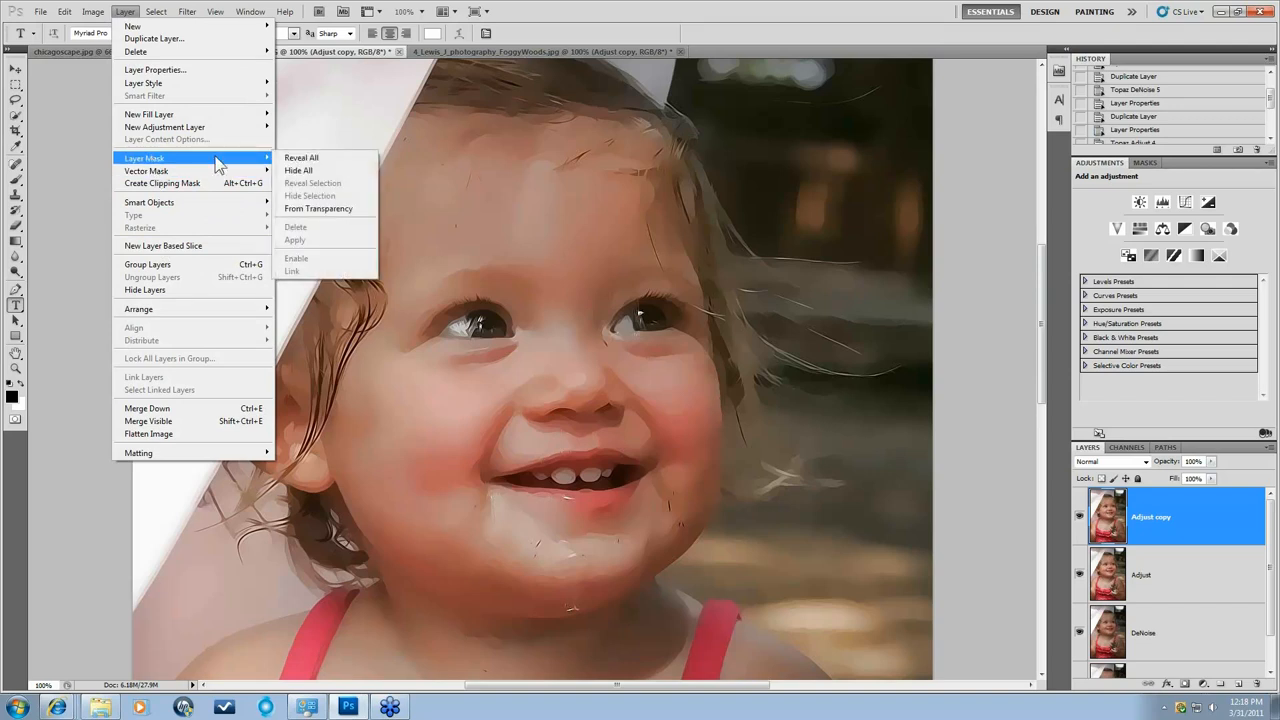
{"action": "left_click", "coordinate": [301, 157]}
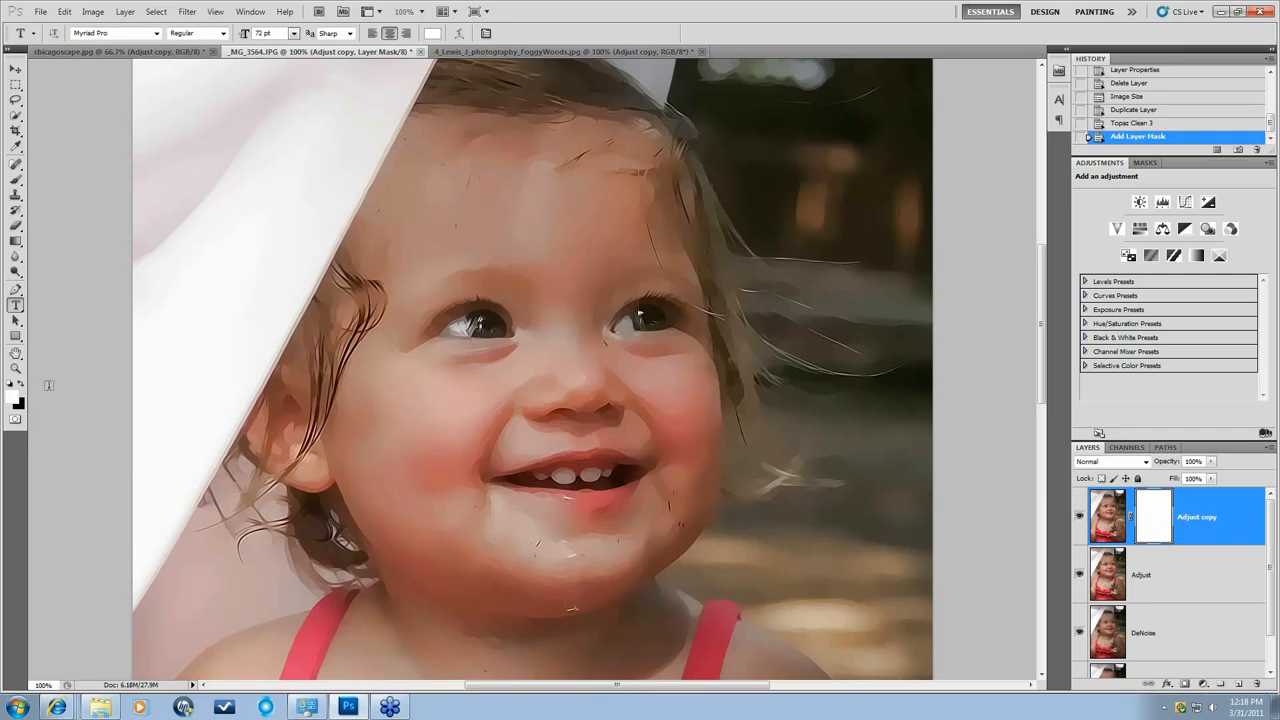
{"action": "left_click", "coordinate": [11, 395]}
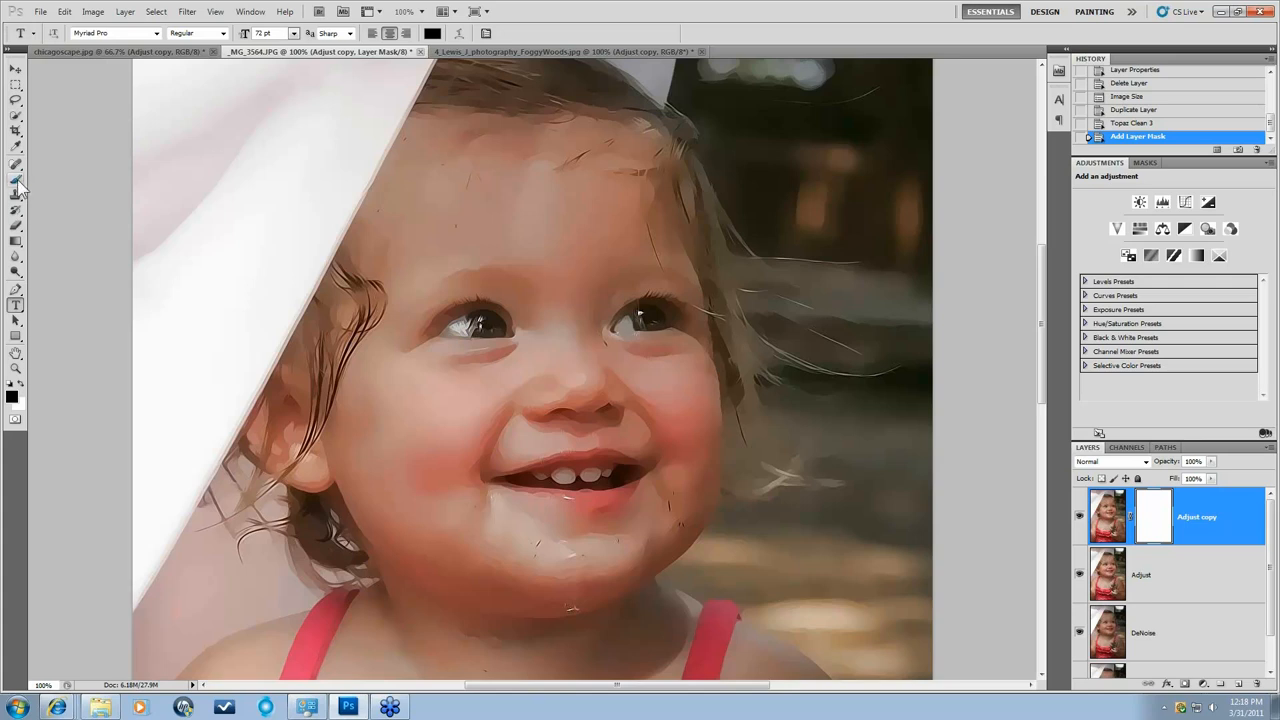
Select the Brush tool to paint black over the eyes on the mask.
{"action": "left_click", "coordinate": [16, 181]}
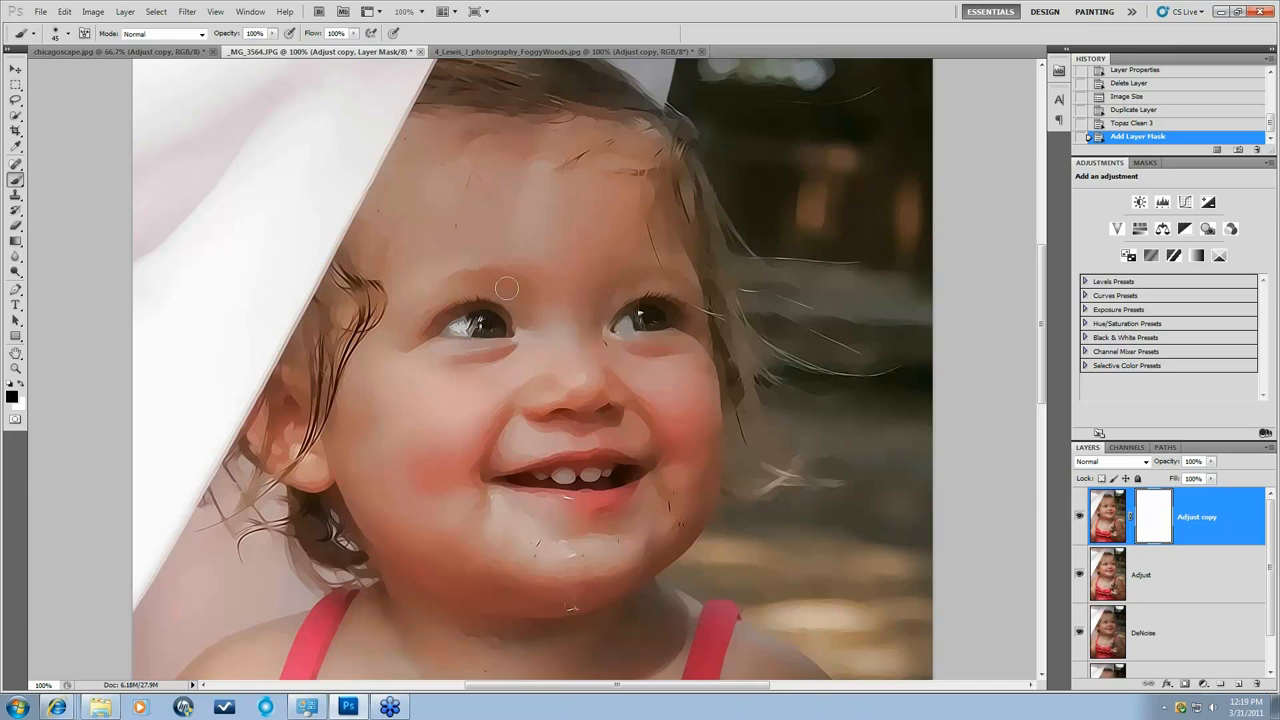
{"action": "mouse_move", "coordinate": [1143, 516]}
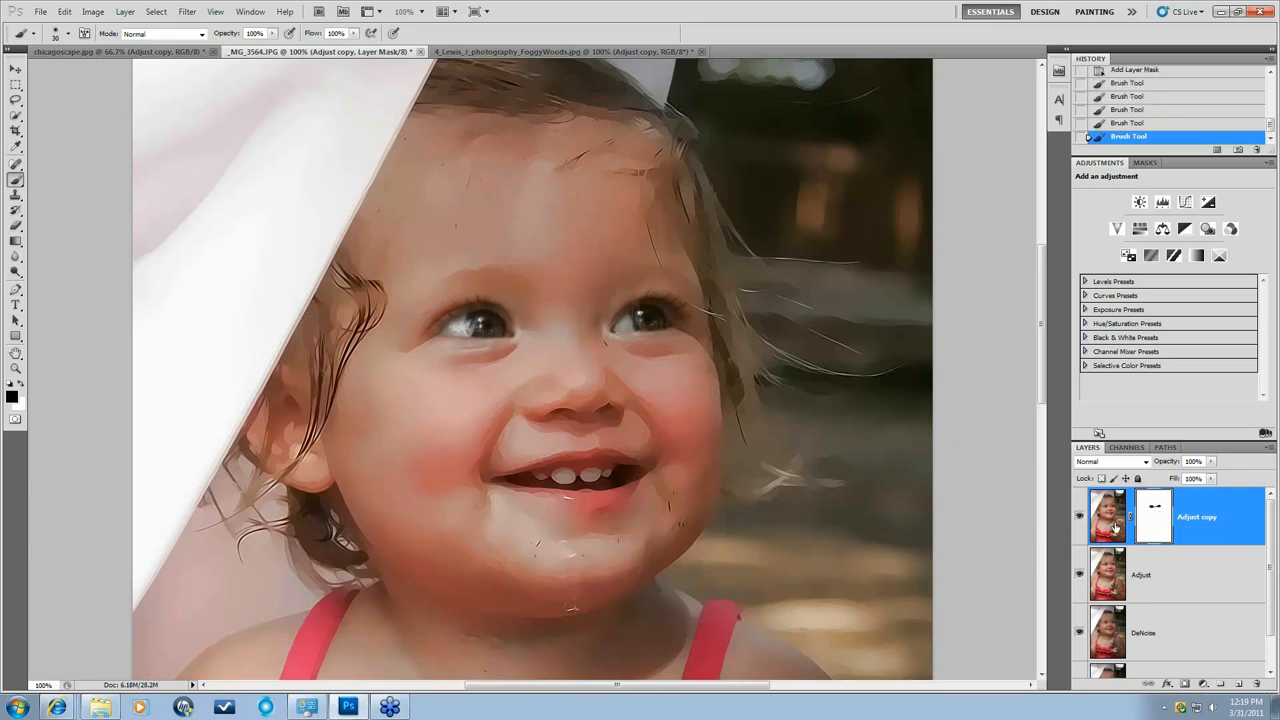
{"action": "mouse_move", "coordinate": [1143, 85]}
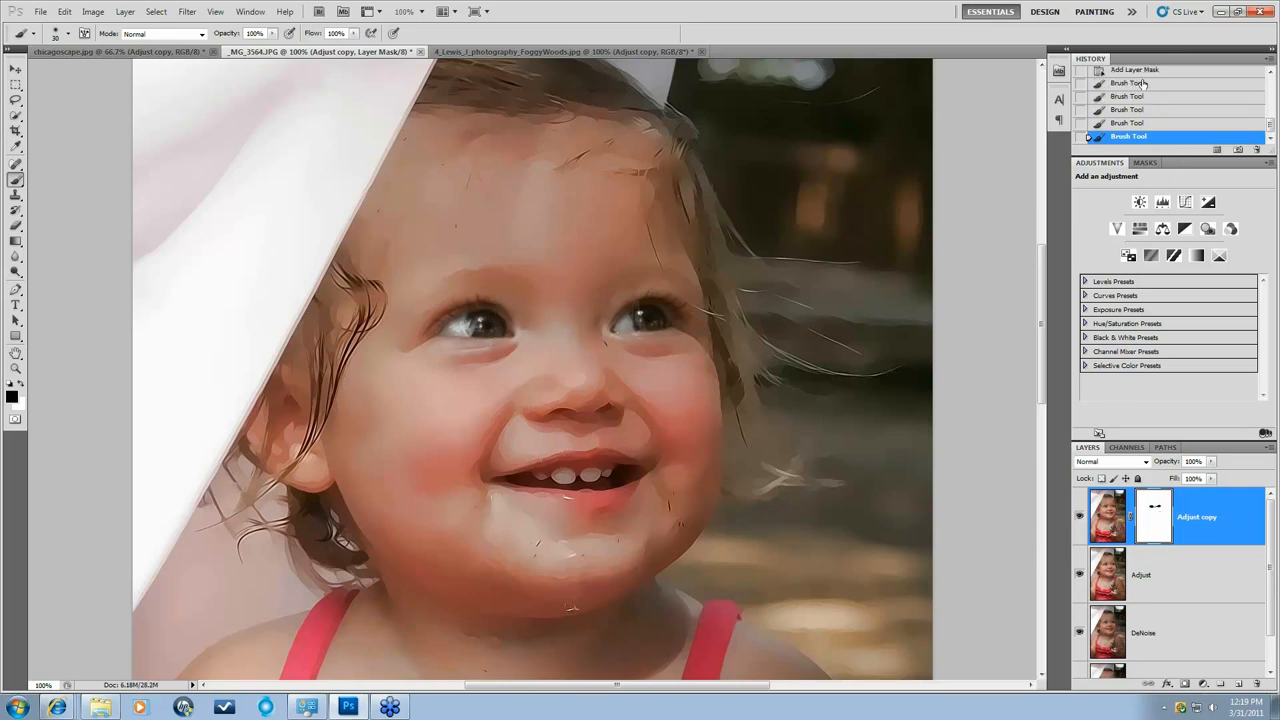
Revert History to the Add Layer Mask state, removing the eye brush strokes.
{"action": "left_click", "coordinate": [1137, 70]}
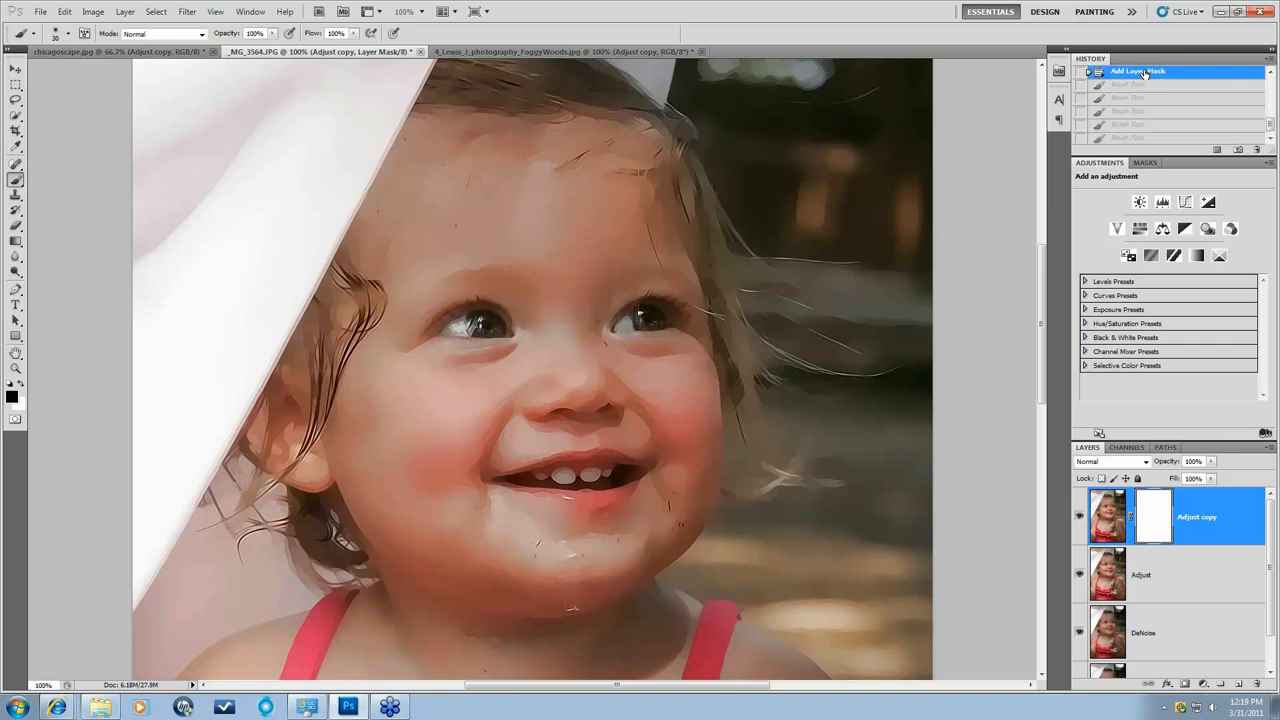
{"action": "mouse_move", "coordinate": [1134, 141]}
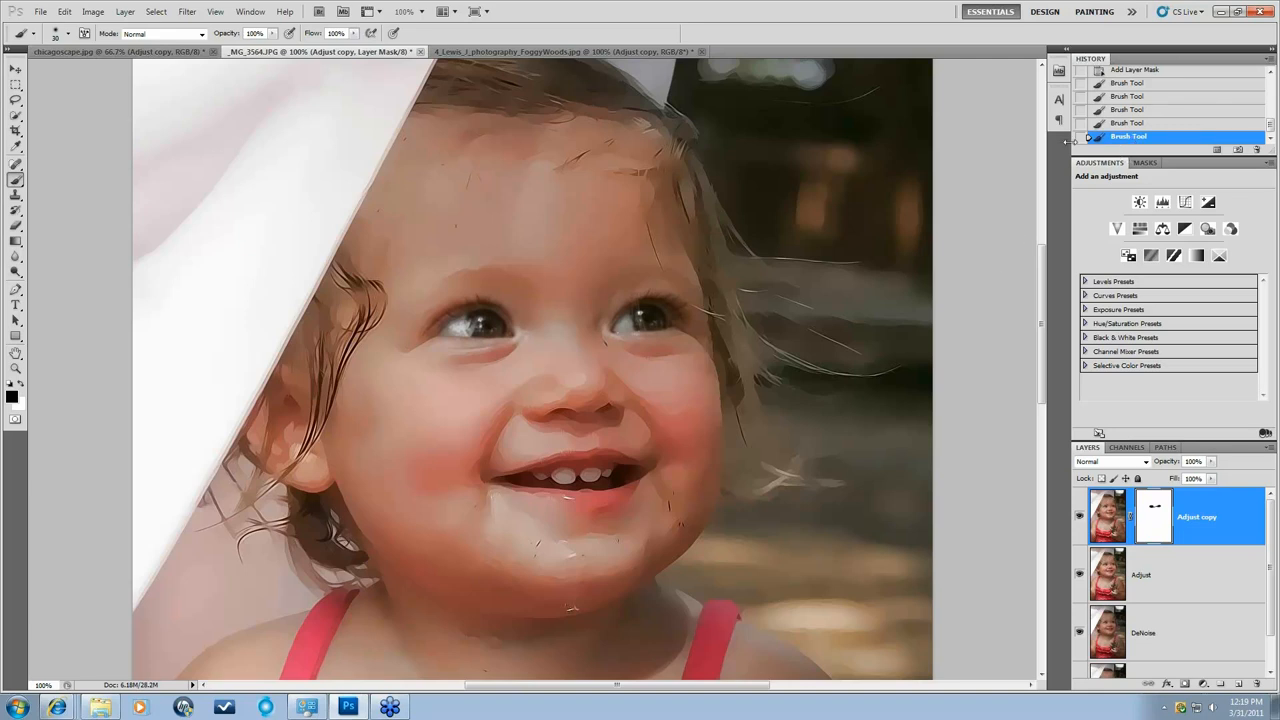
{"action": "left_click", "coordinate": [1135, 70]}
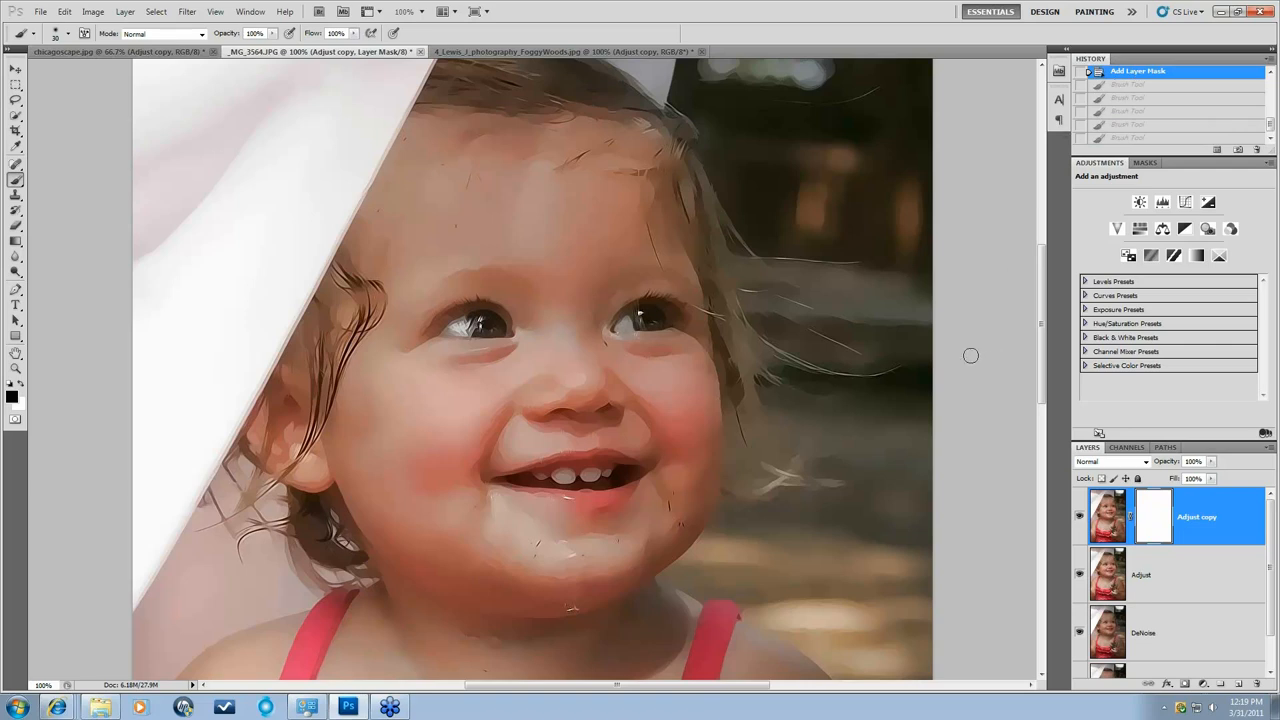
{"action": "mouse_move", "coordinate": [638, 376]}
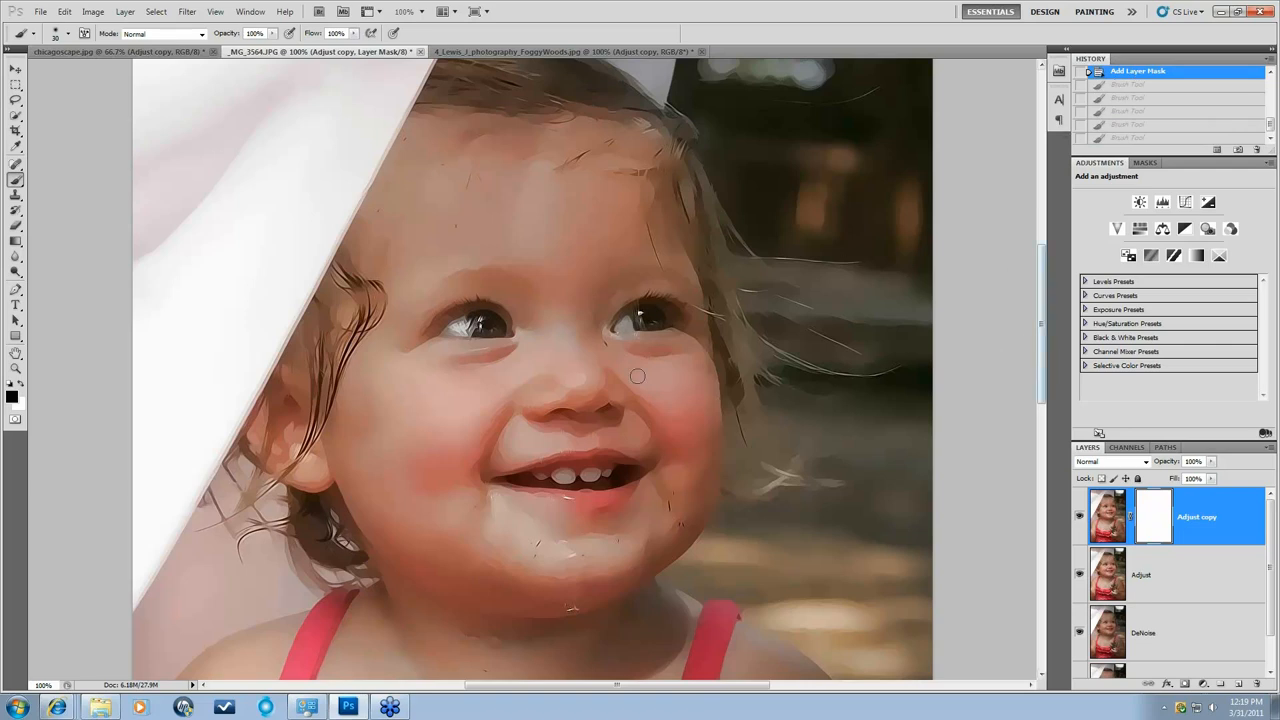
{"action": "left_click", "coordinate": [125, 11]}
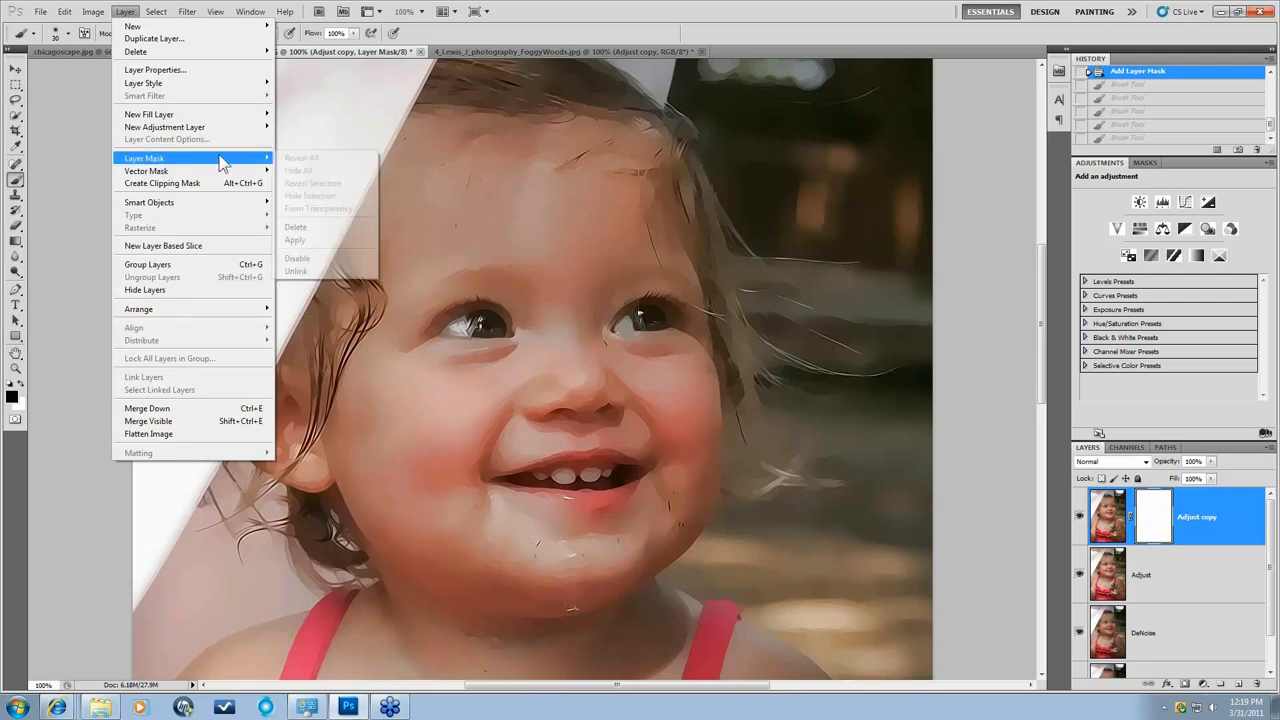
{"action": "mouse_move", "coordinate": [300, 178]}
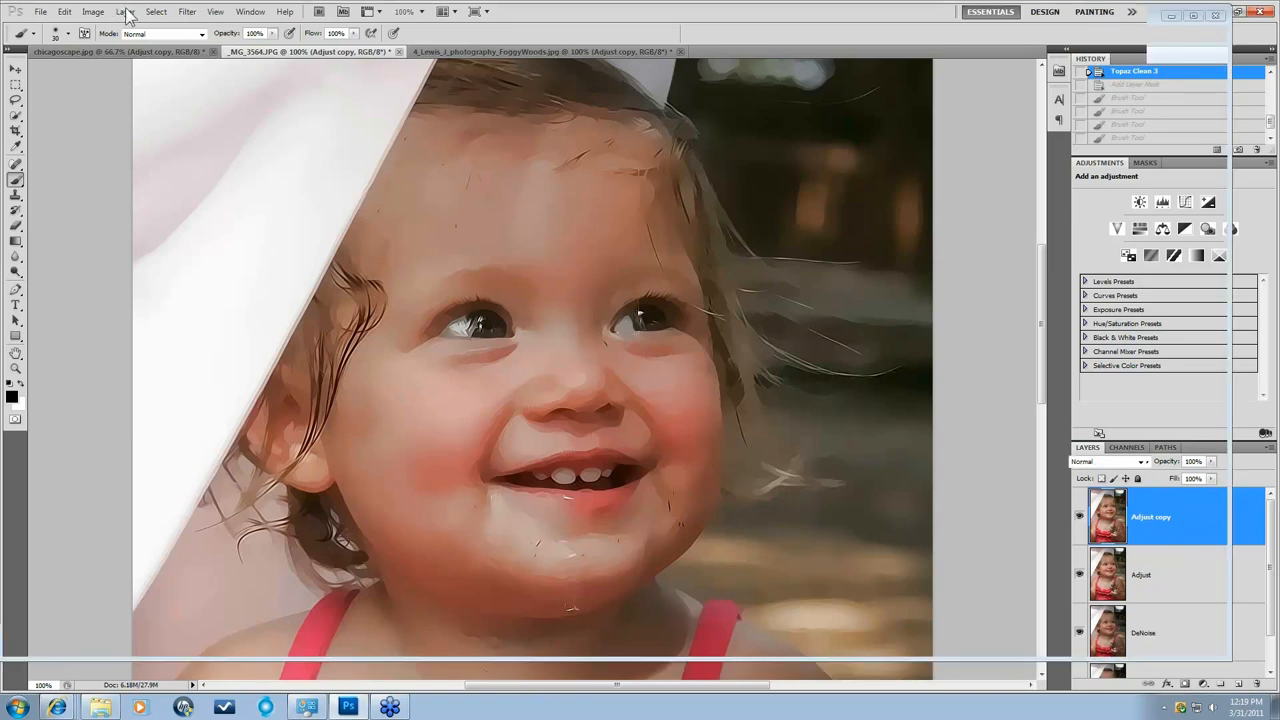
Add a Hide All layer mask to the Adjust copy layer.
{"action": "left_click", "coordinate": [120, 11]}
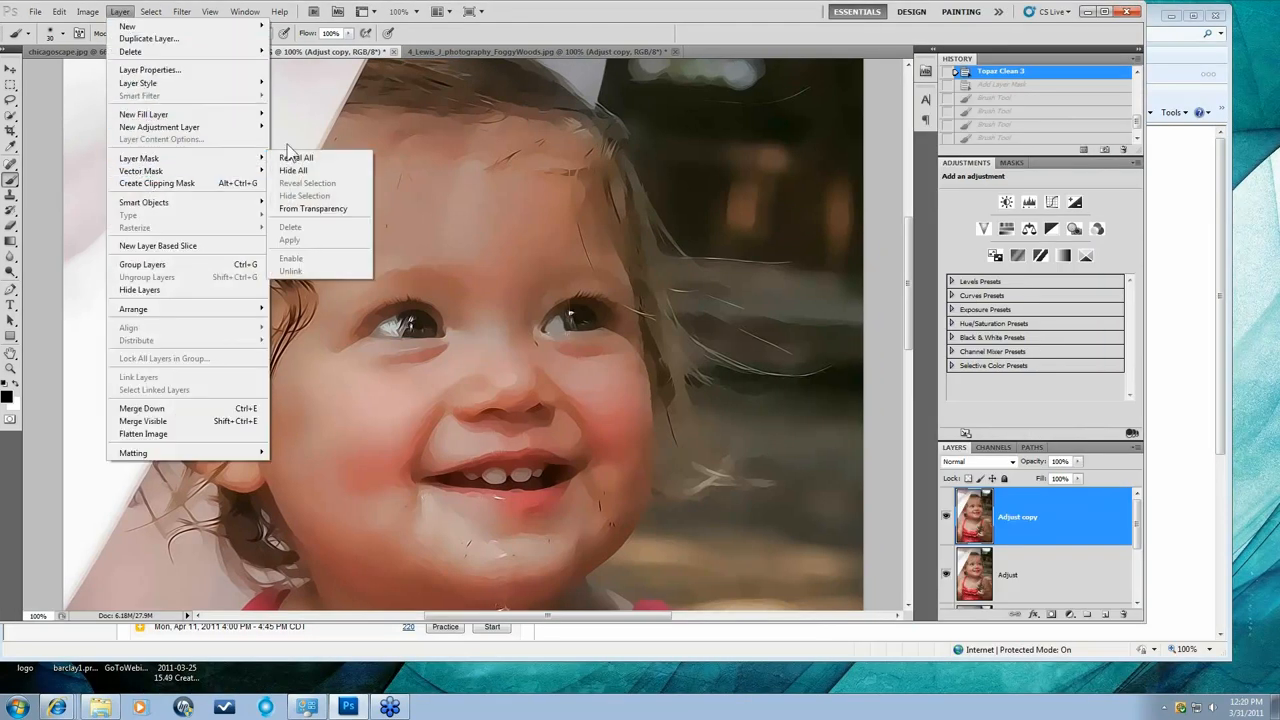
{"action": "left_click", "coordinate": [293, 170]}
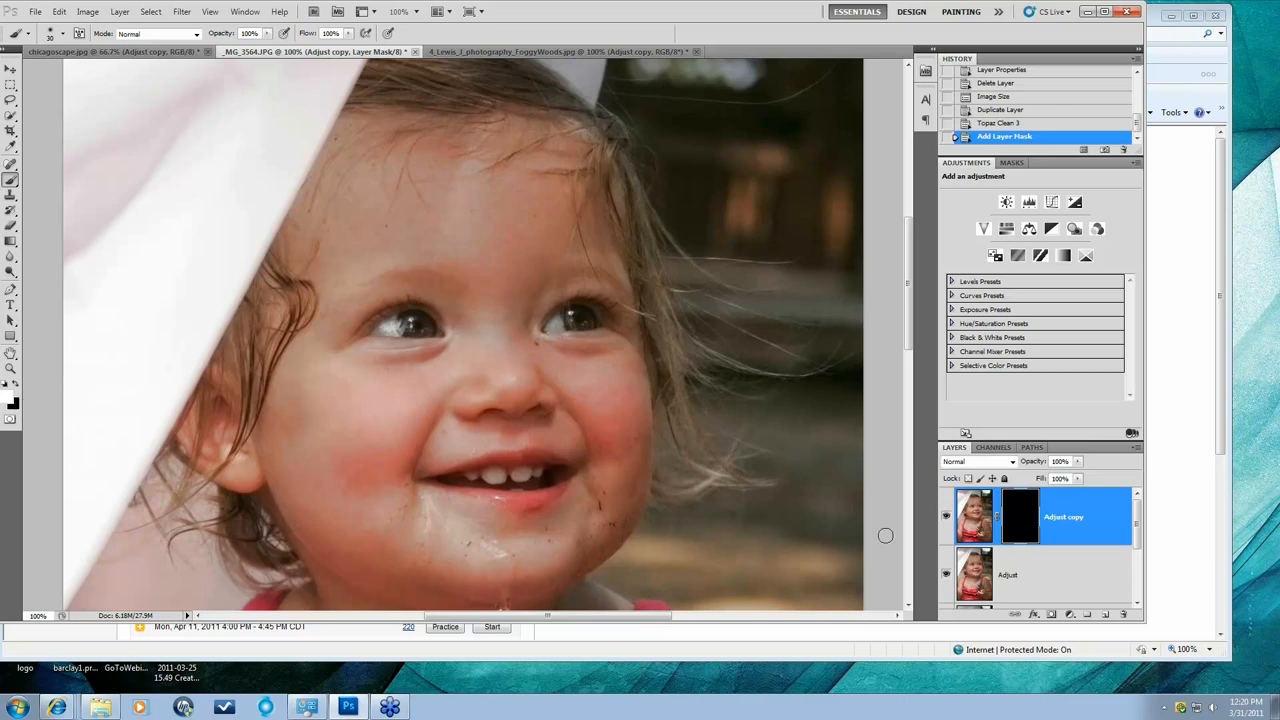
{"action": "mouse_move", "coordinate": [226, 270]}
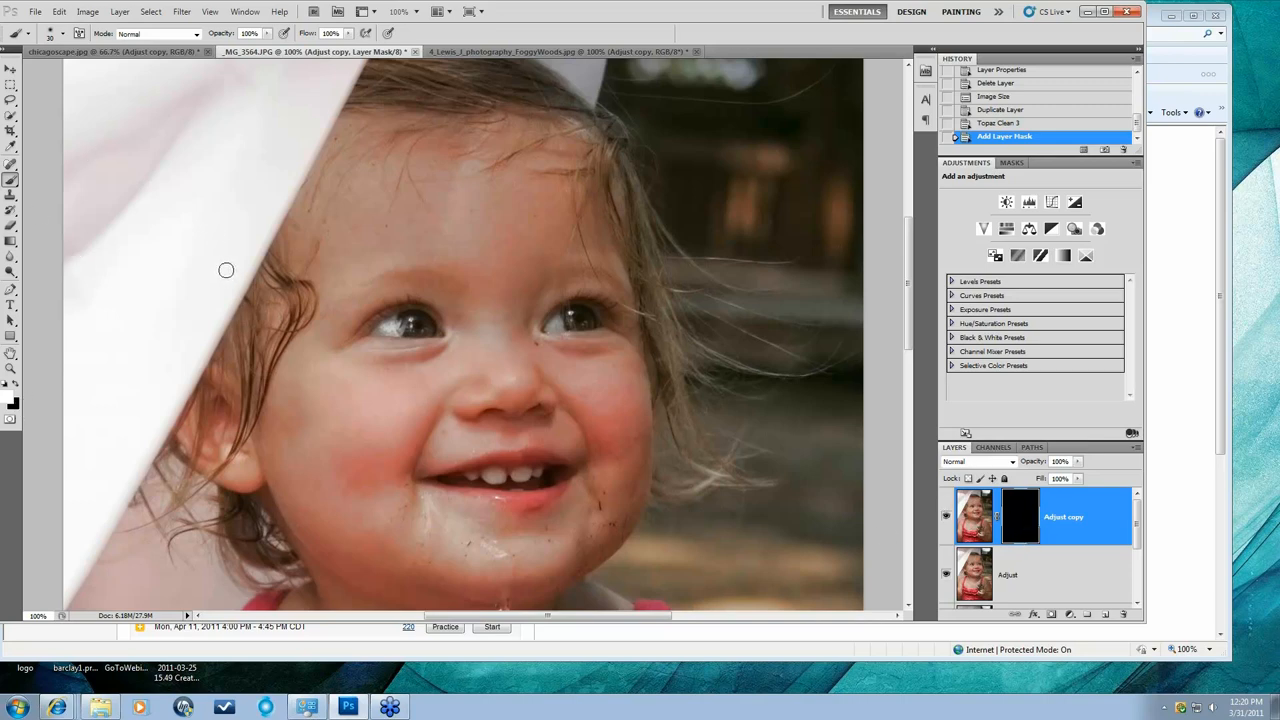